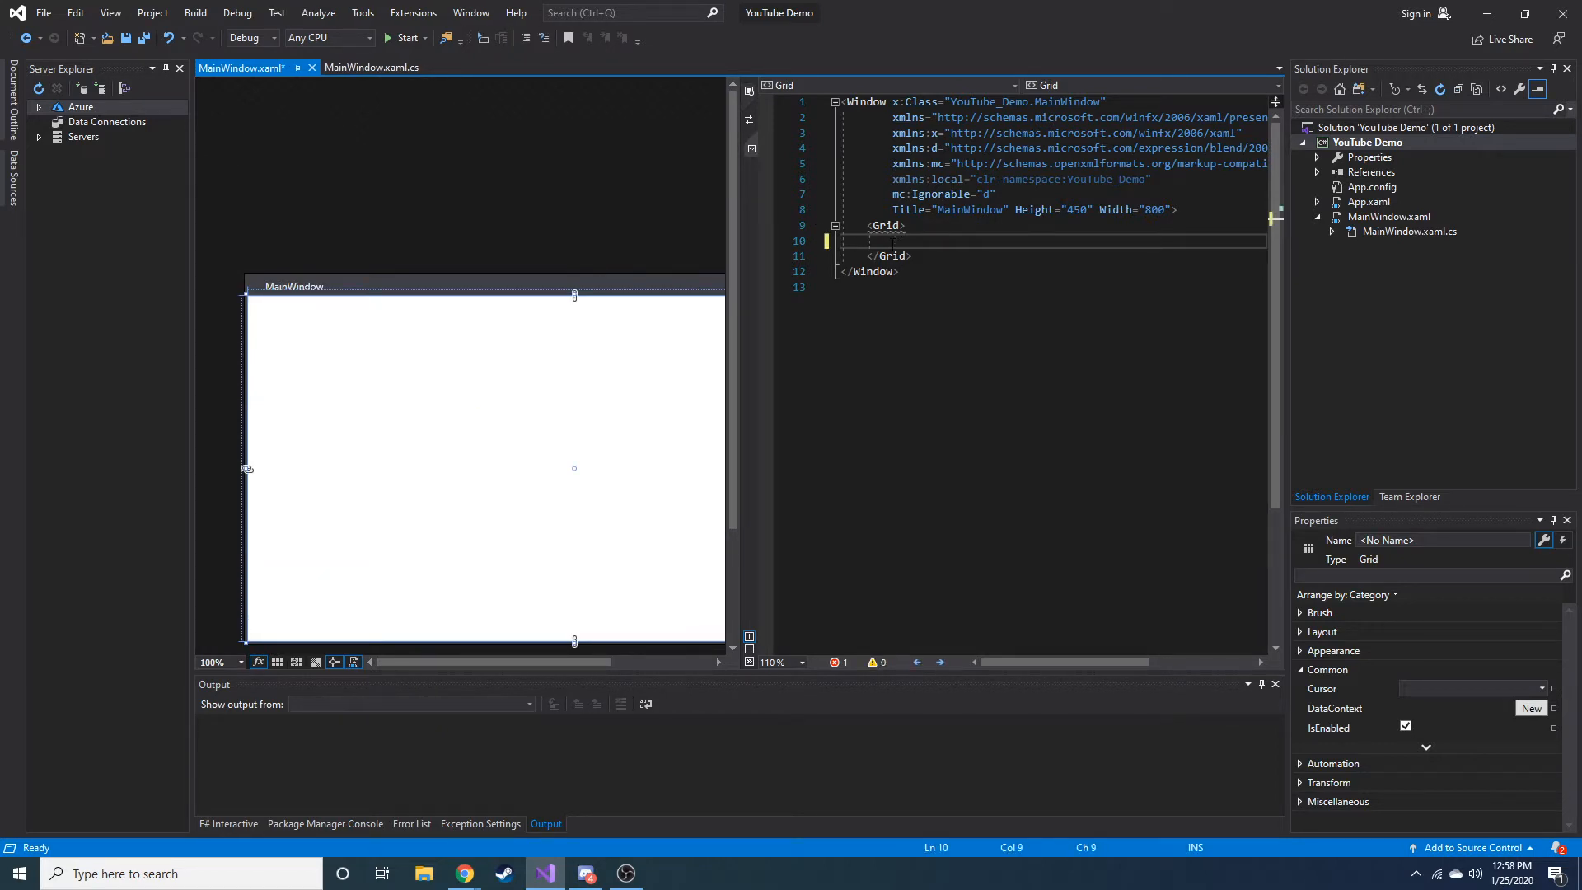
Step: Add a StackPanel inside the Grid holding an empty Label and an empty Button
text(StackPanel>)
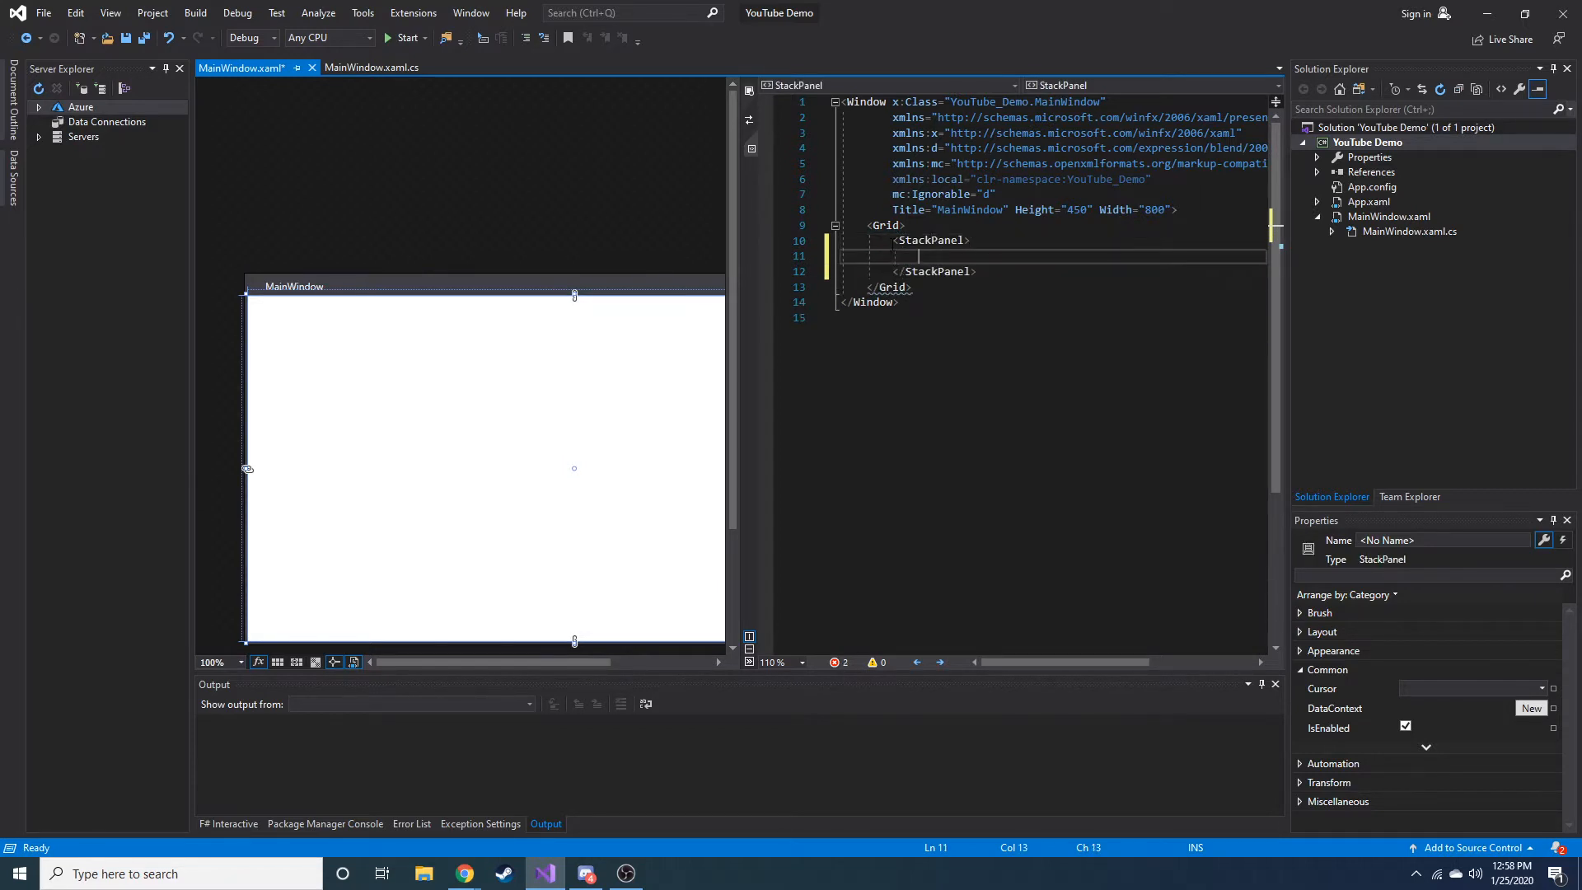
text(<)
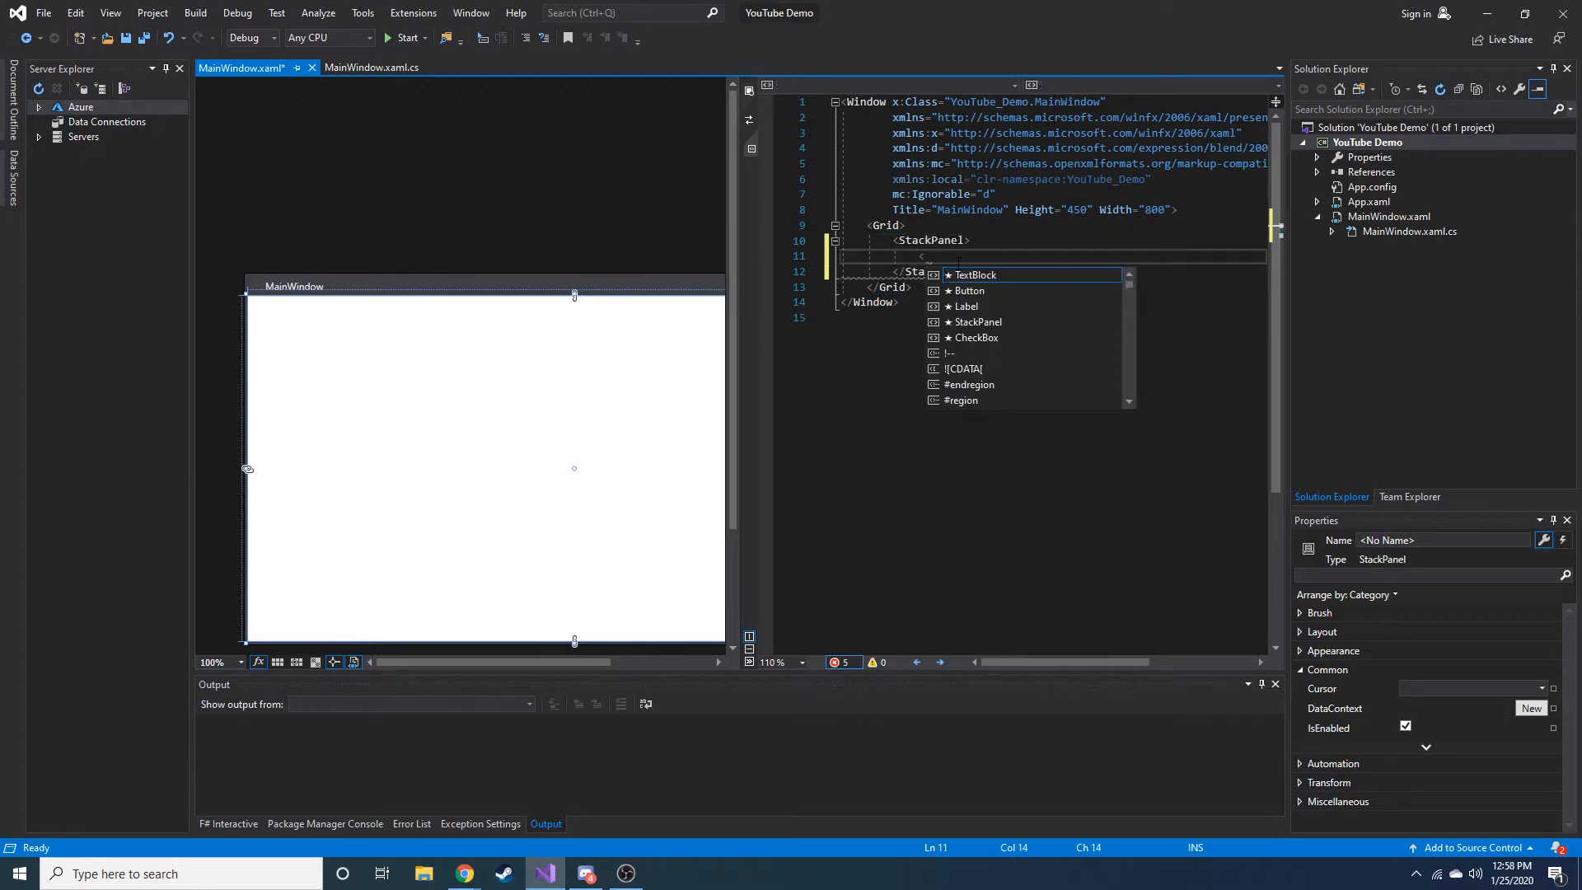
text(lab)
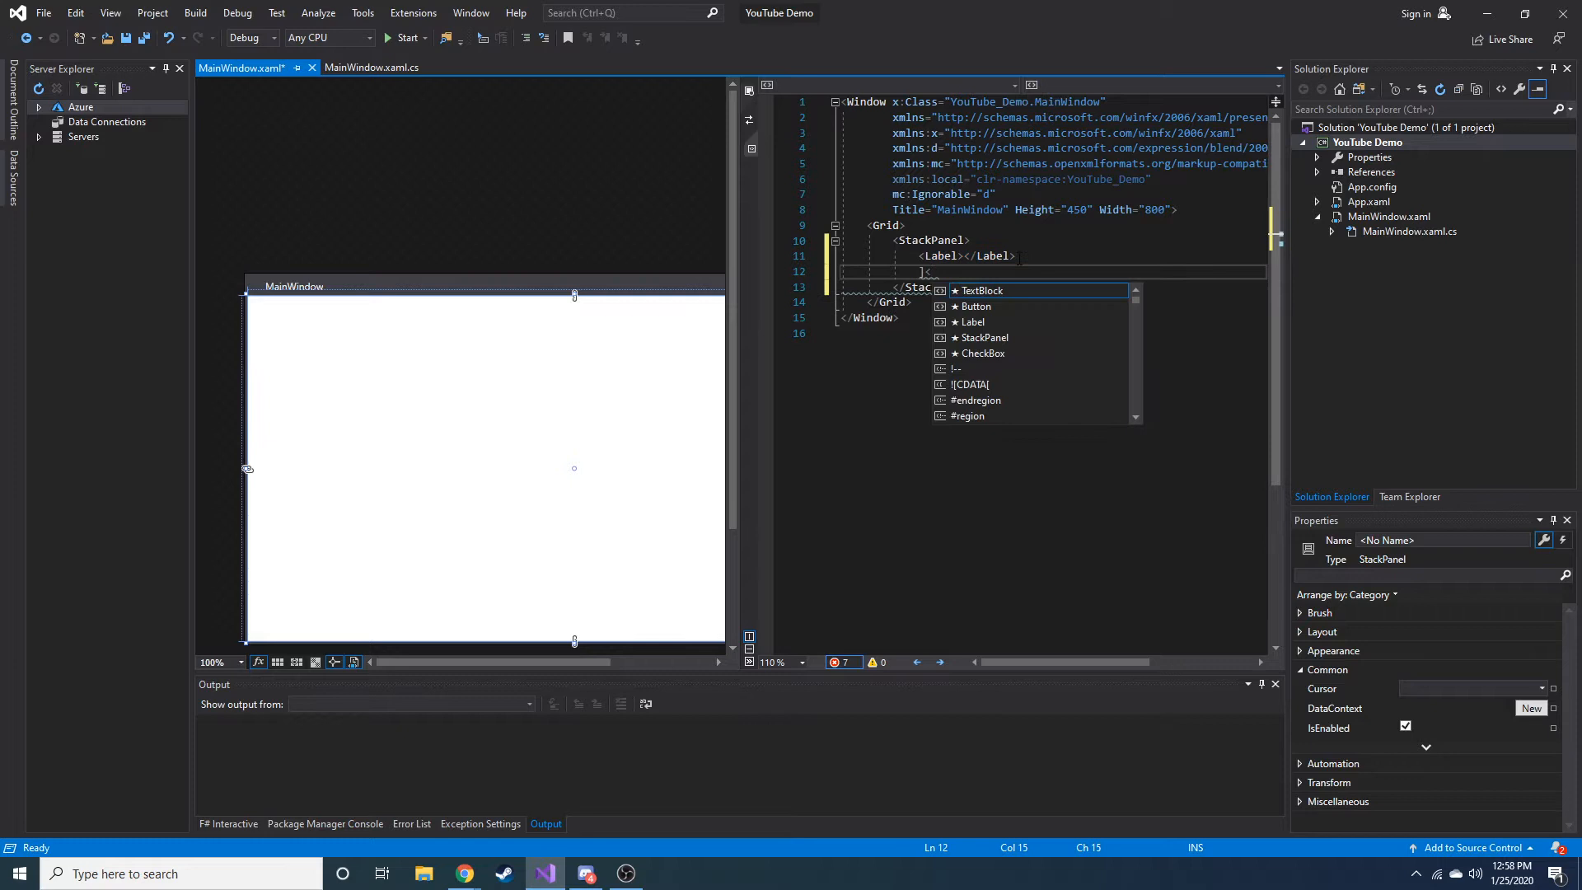
text(Button></Button>)
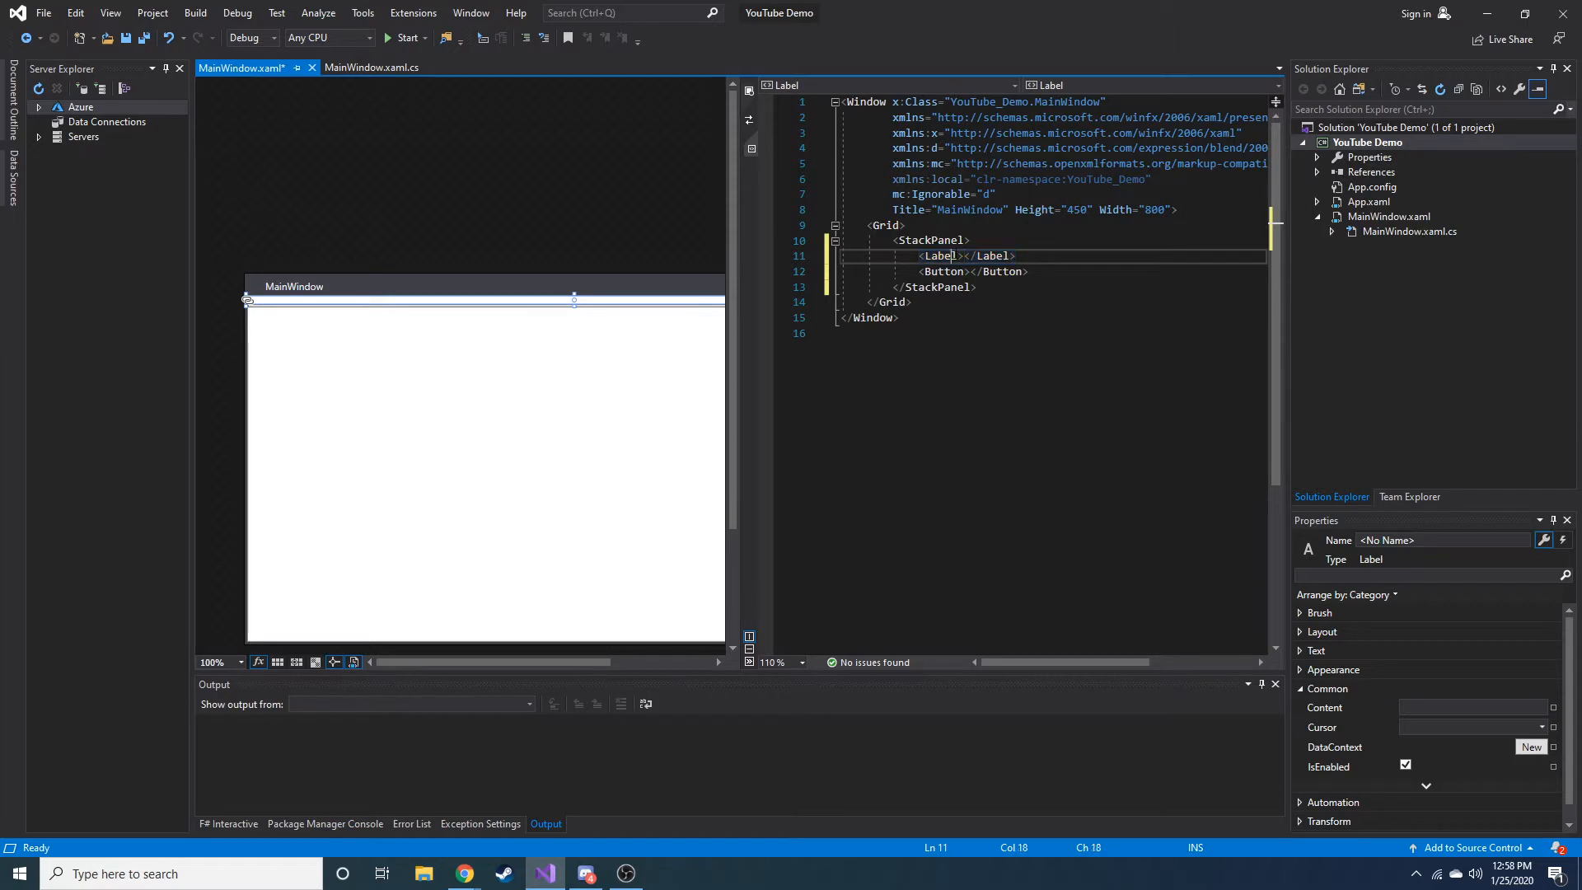
Step: Give the Label the name MainLabel with x:Name
click(944, 271)
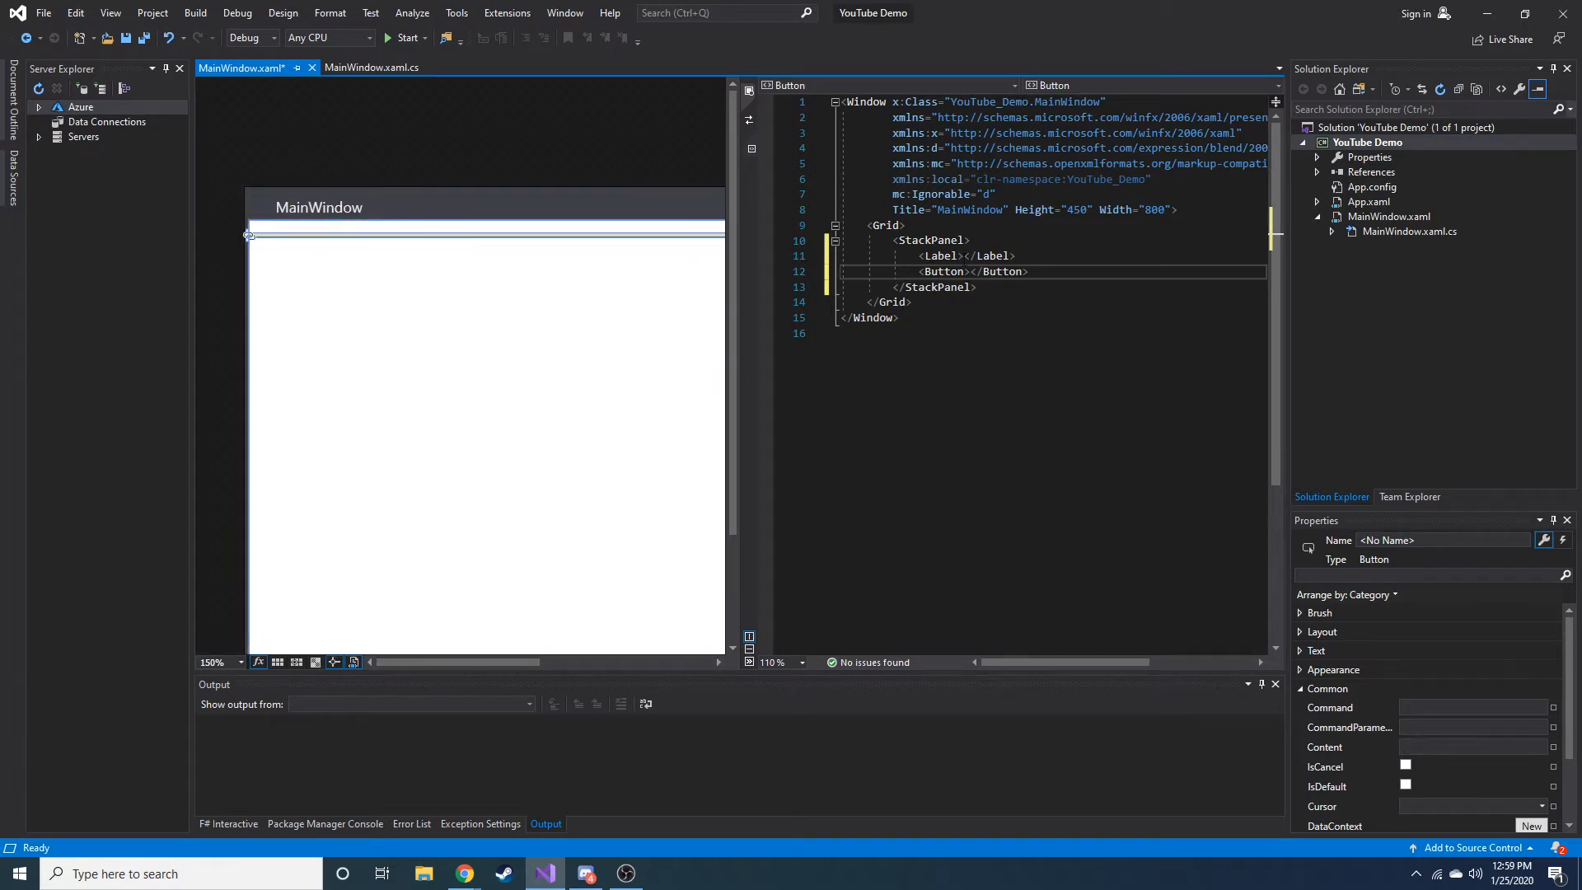
click(941, 256)
text( x)
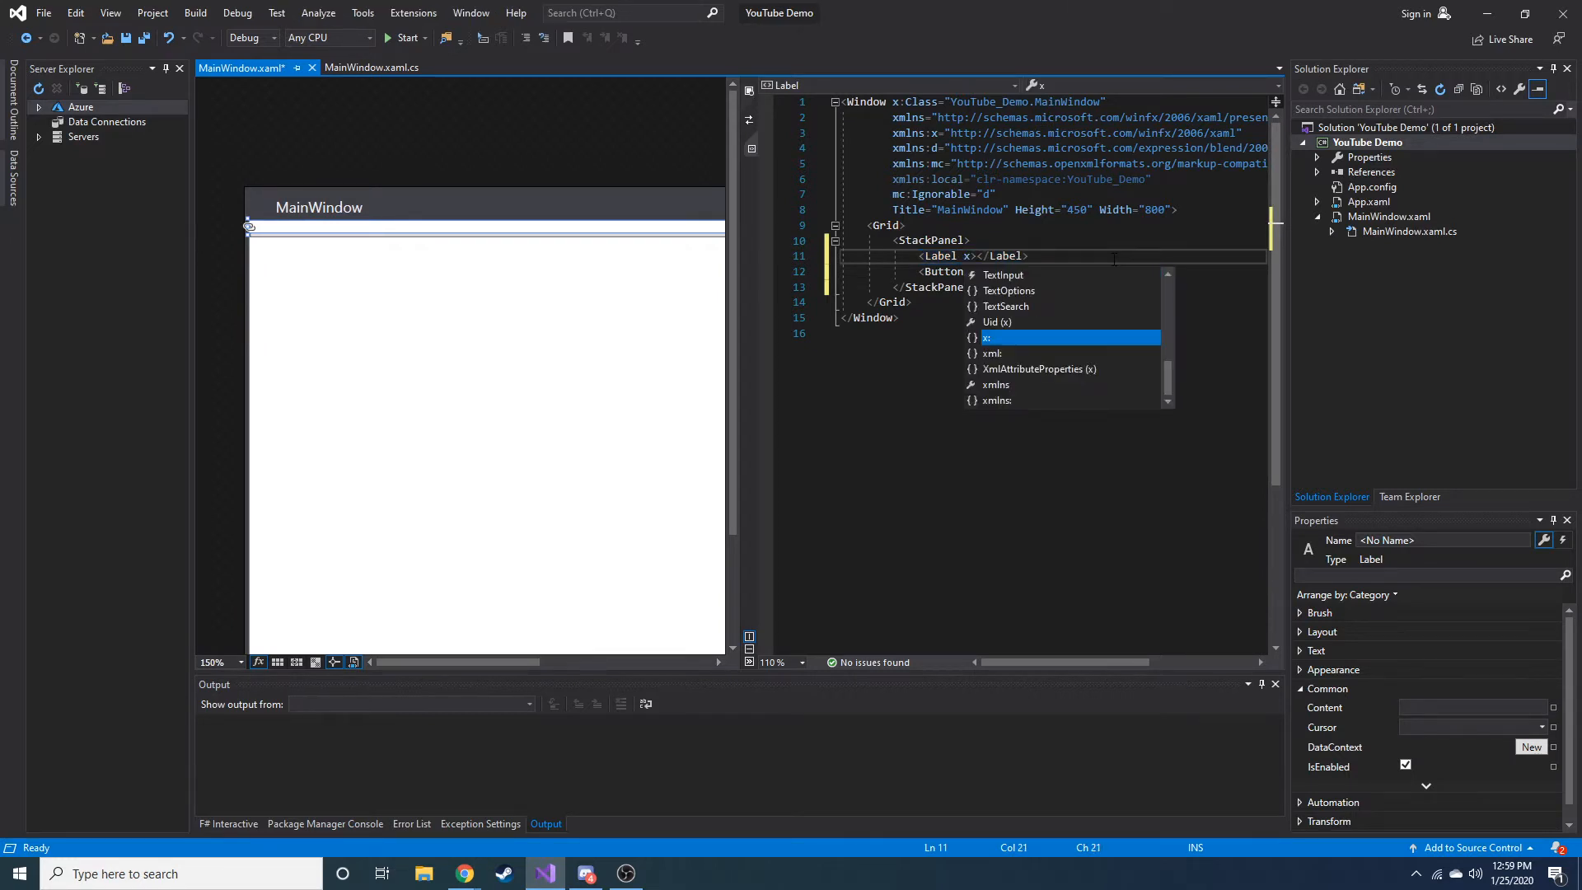
text(:)
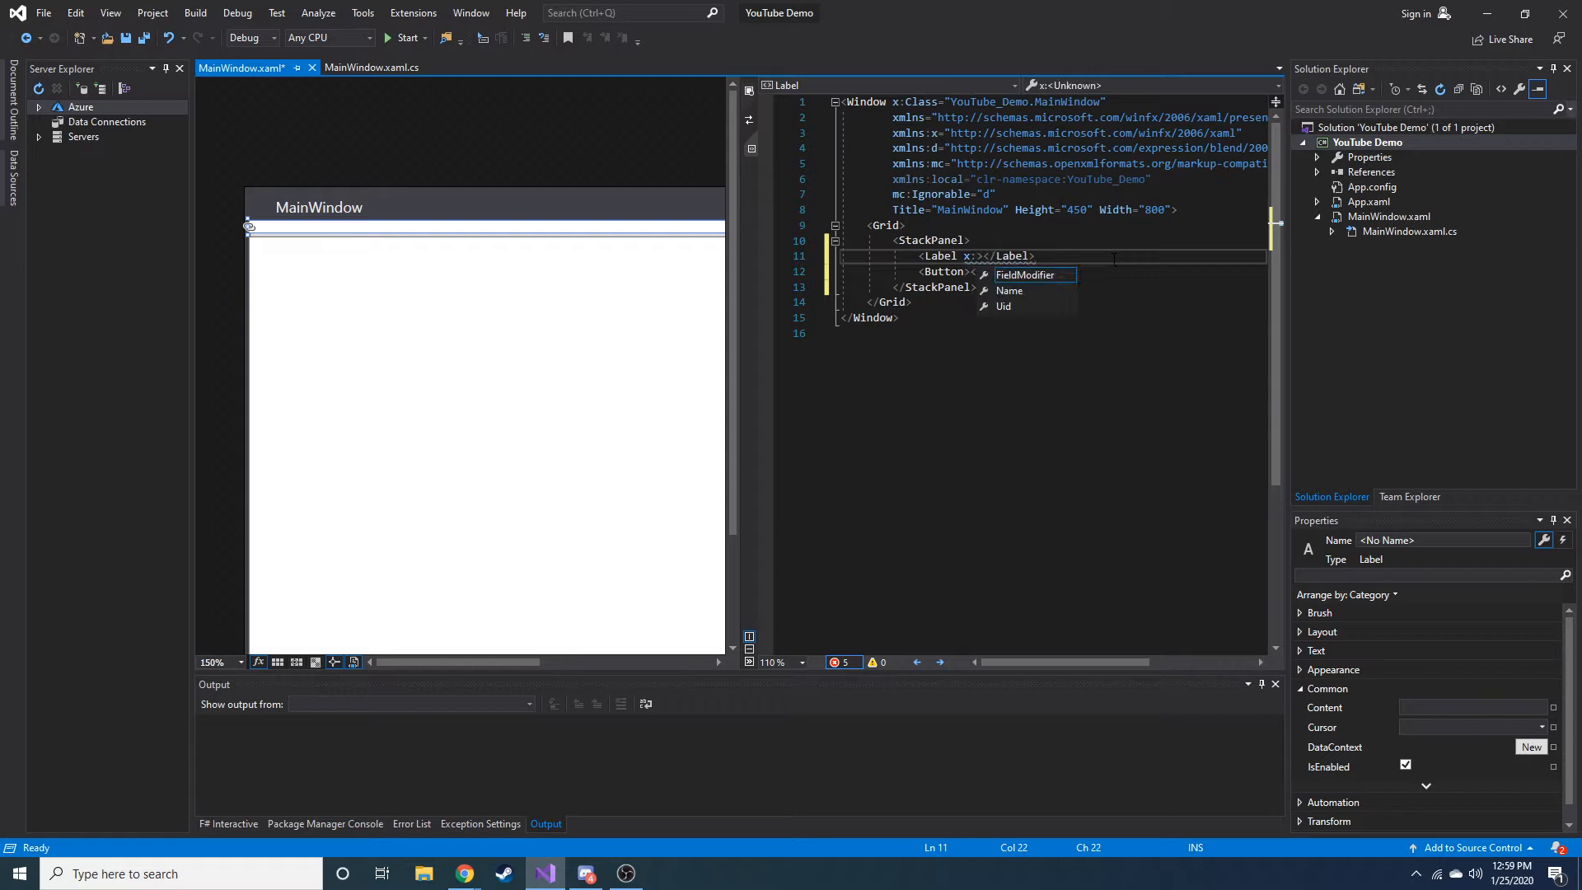
text(n)
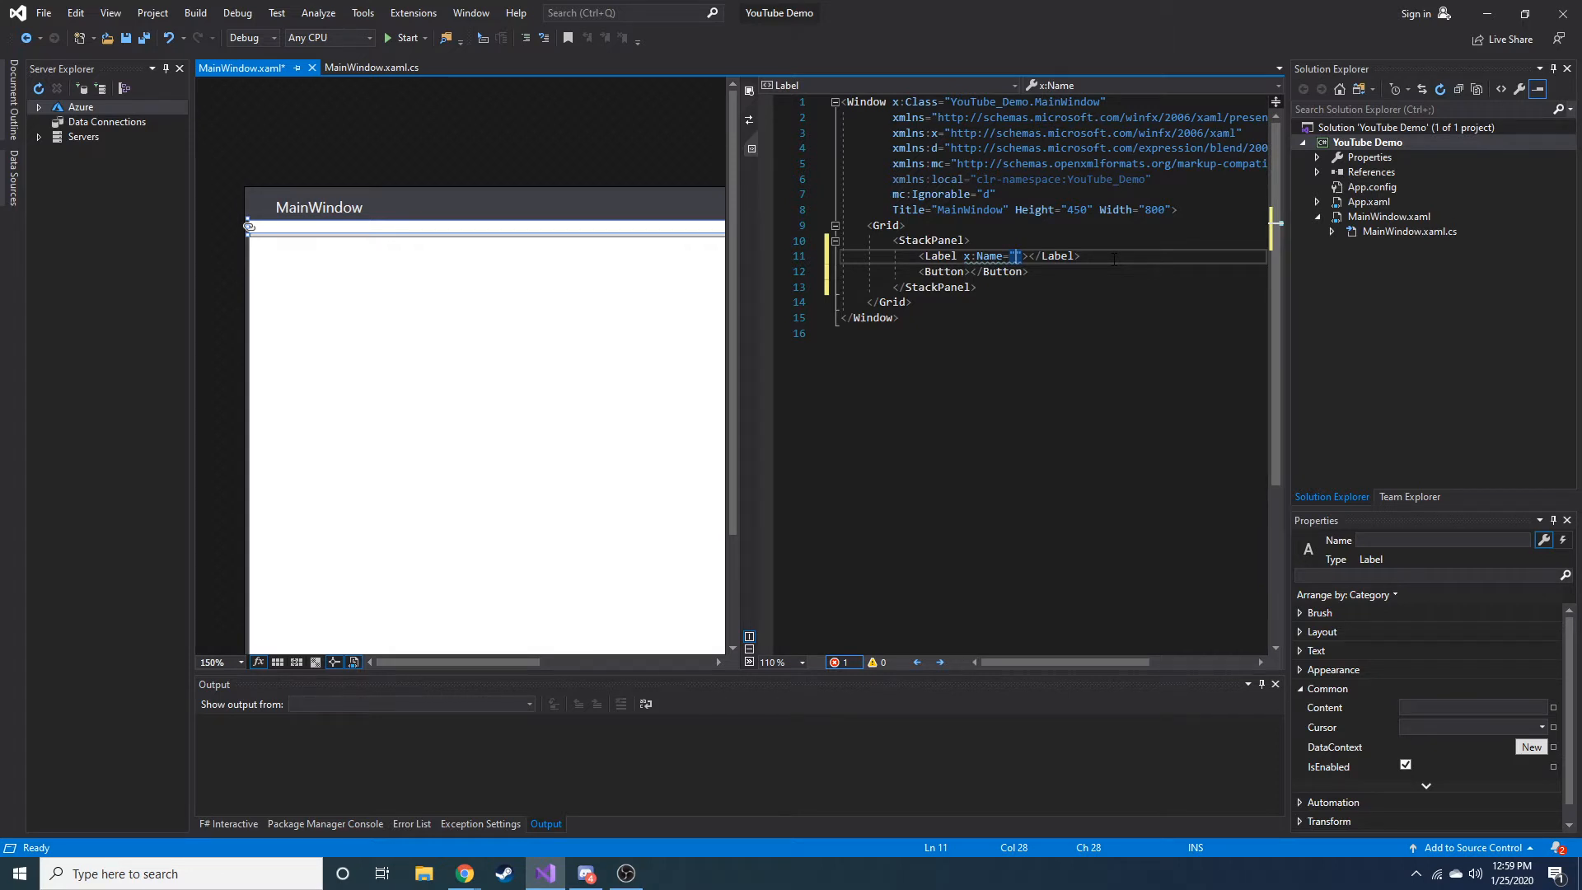
text(M)
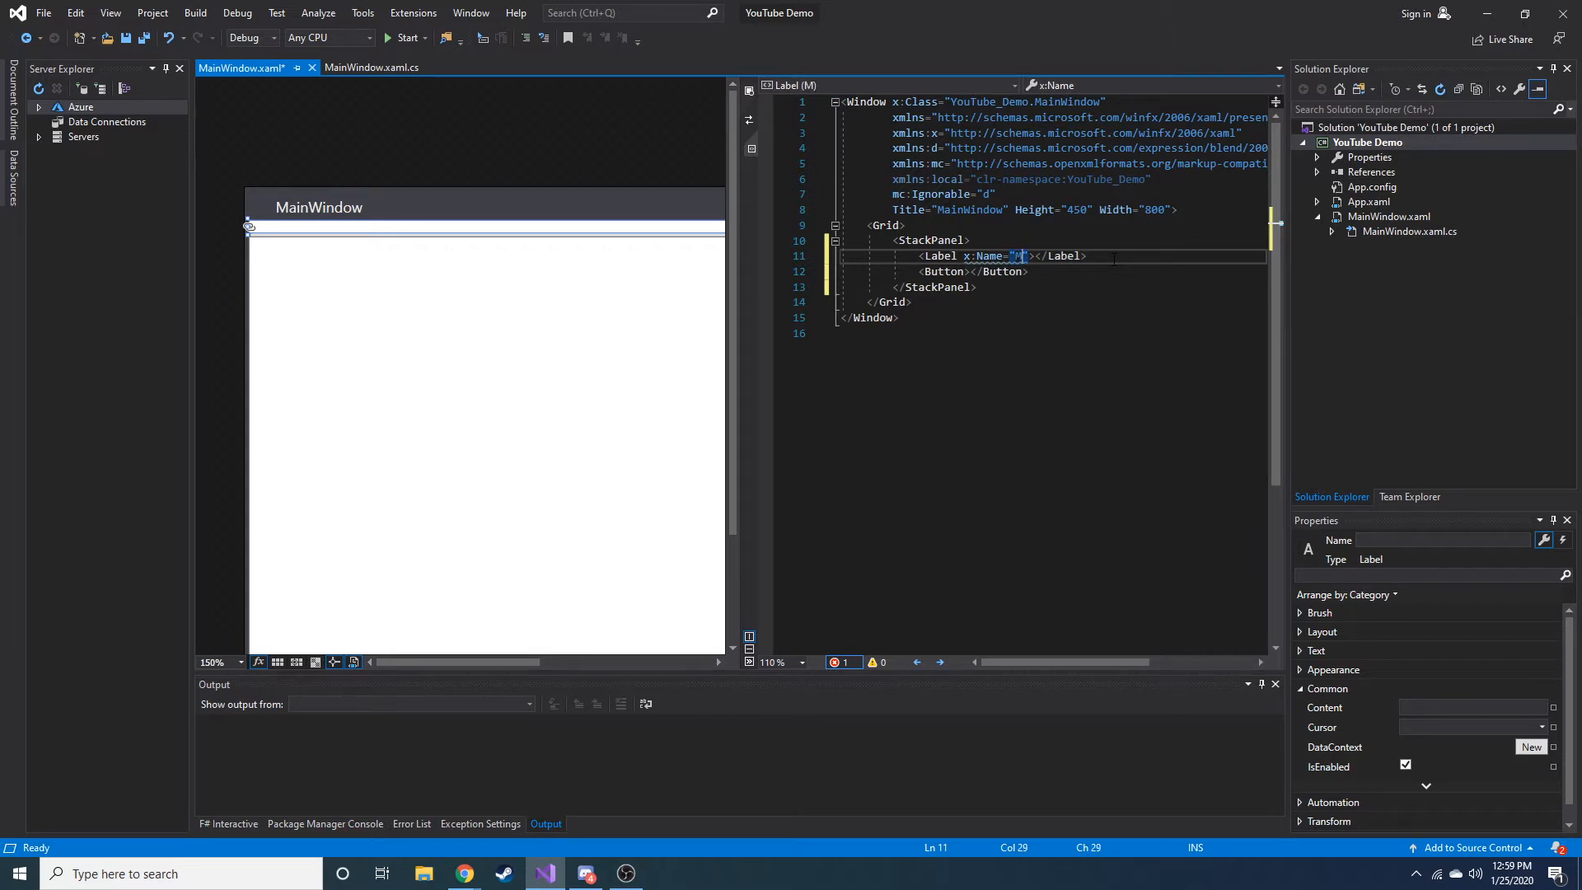
text(MainLabel)
click(1054, 271)
text( x:Mina)
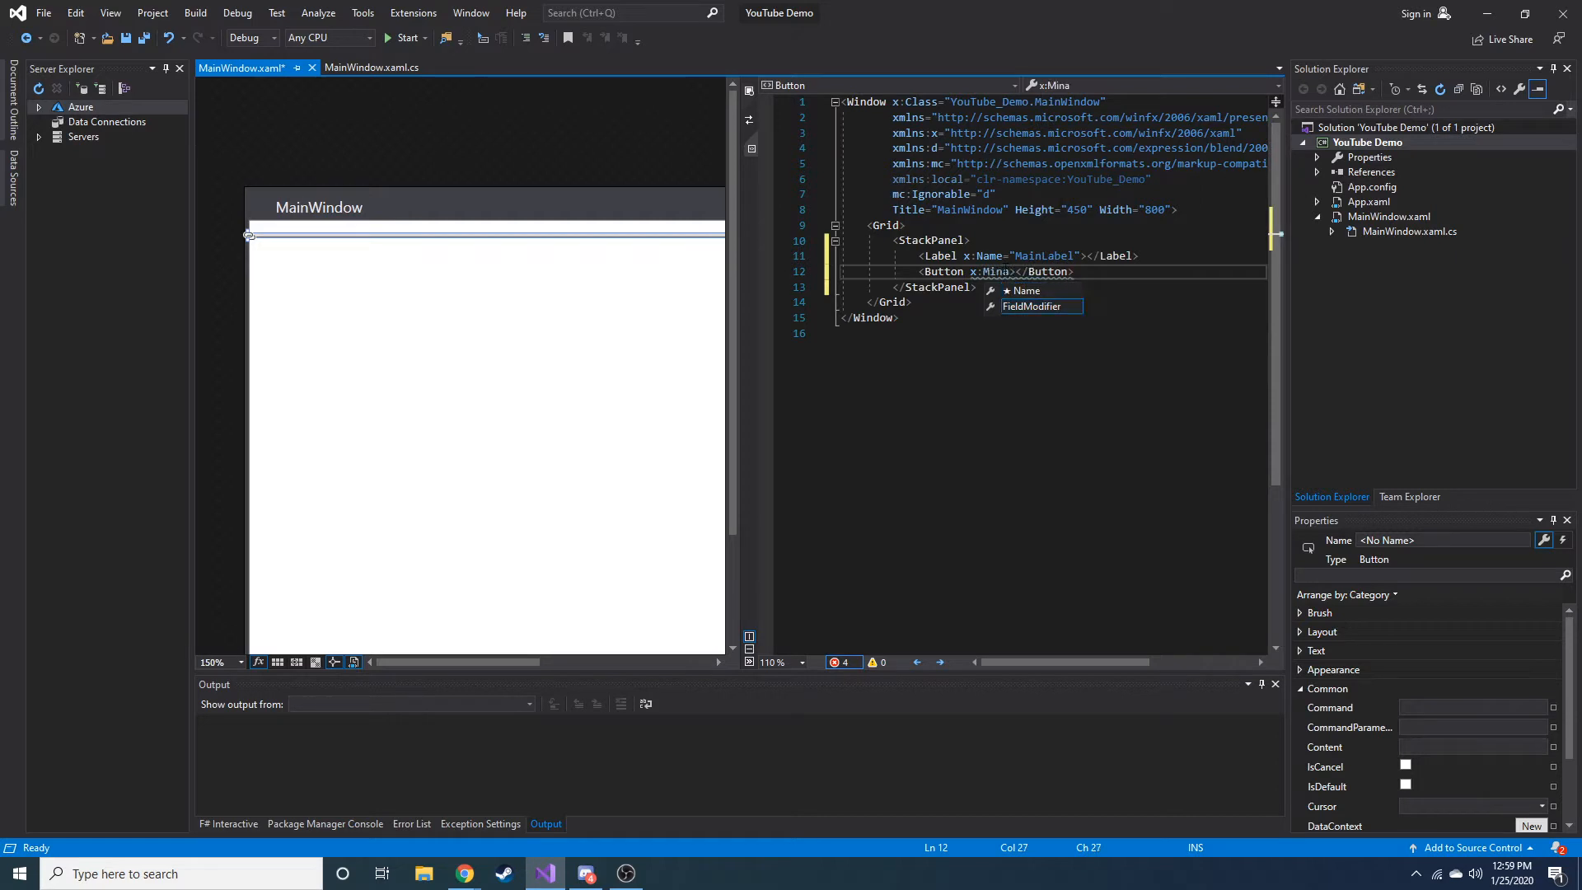
Step: Name the Button MainButton and give it 'Click Me!' as its content
key(BackSpace)
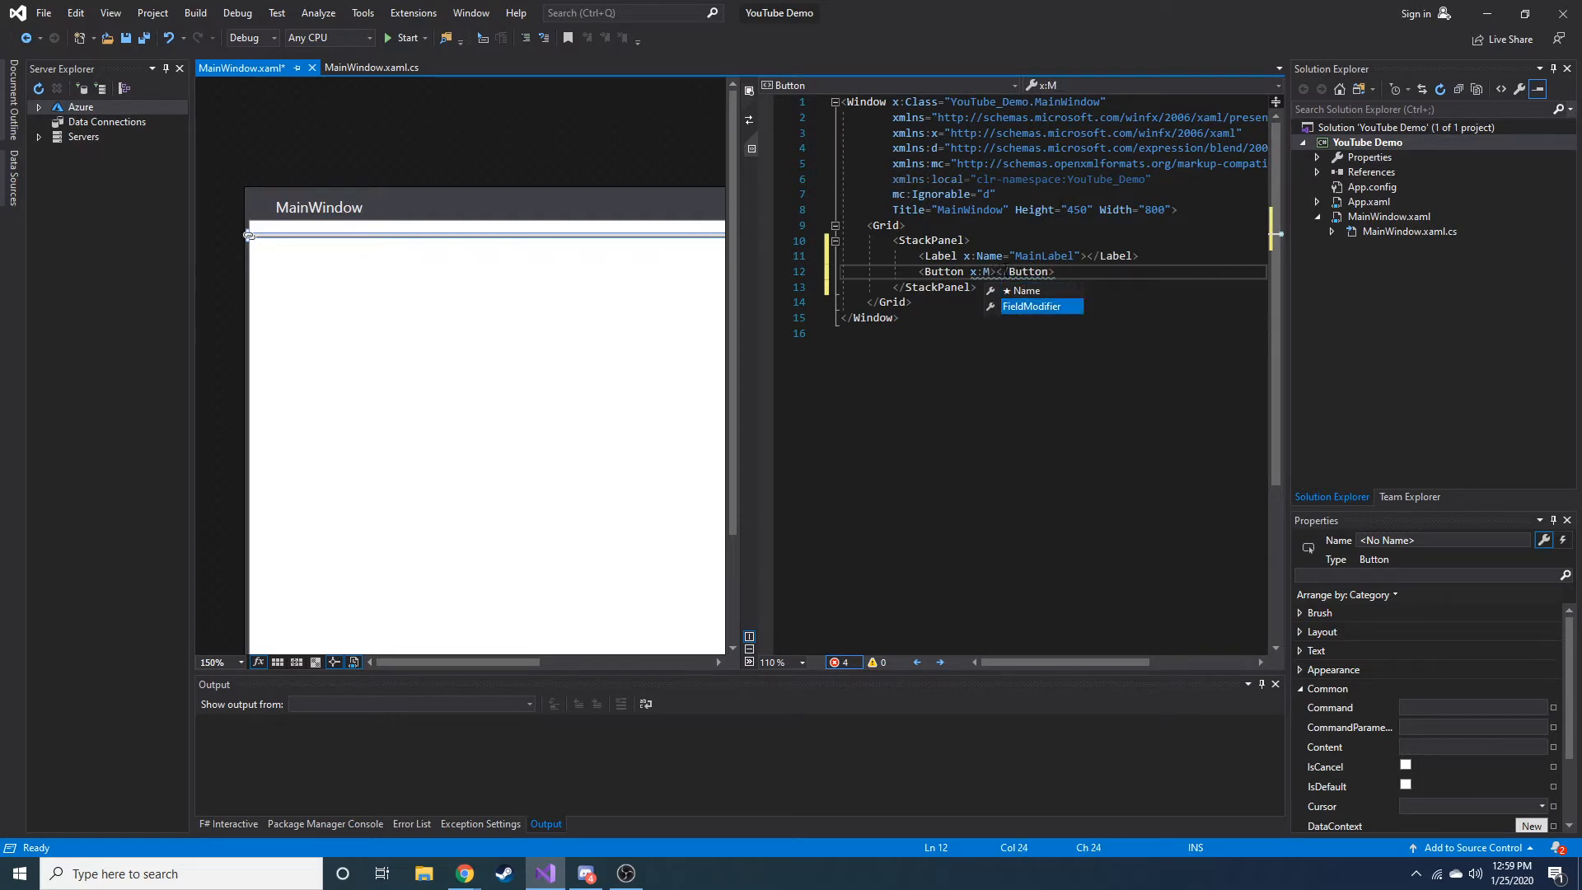
text(ainButton)
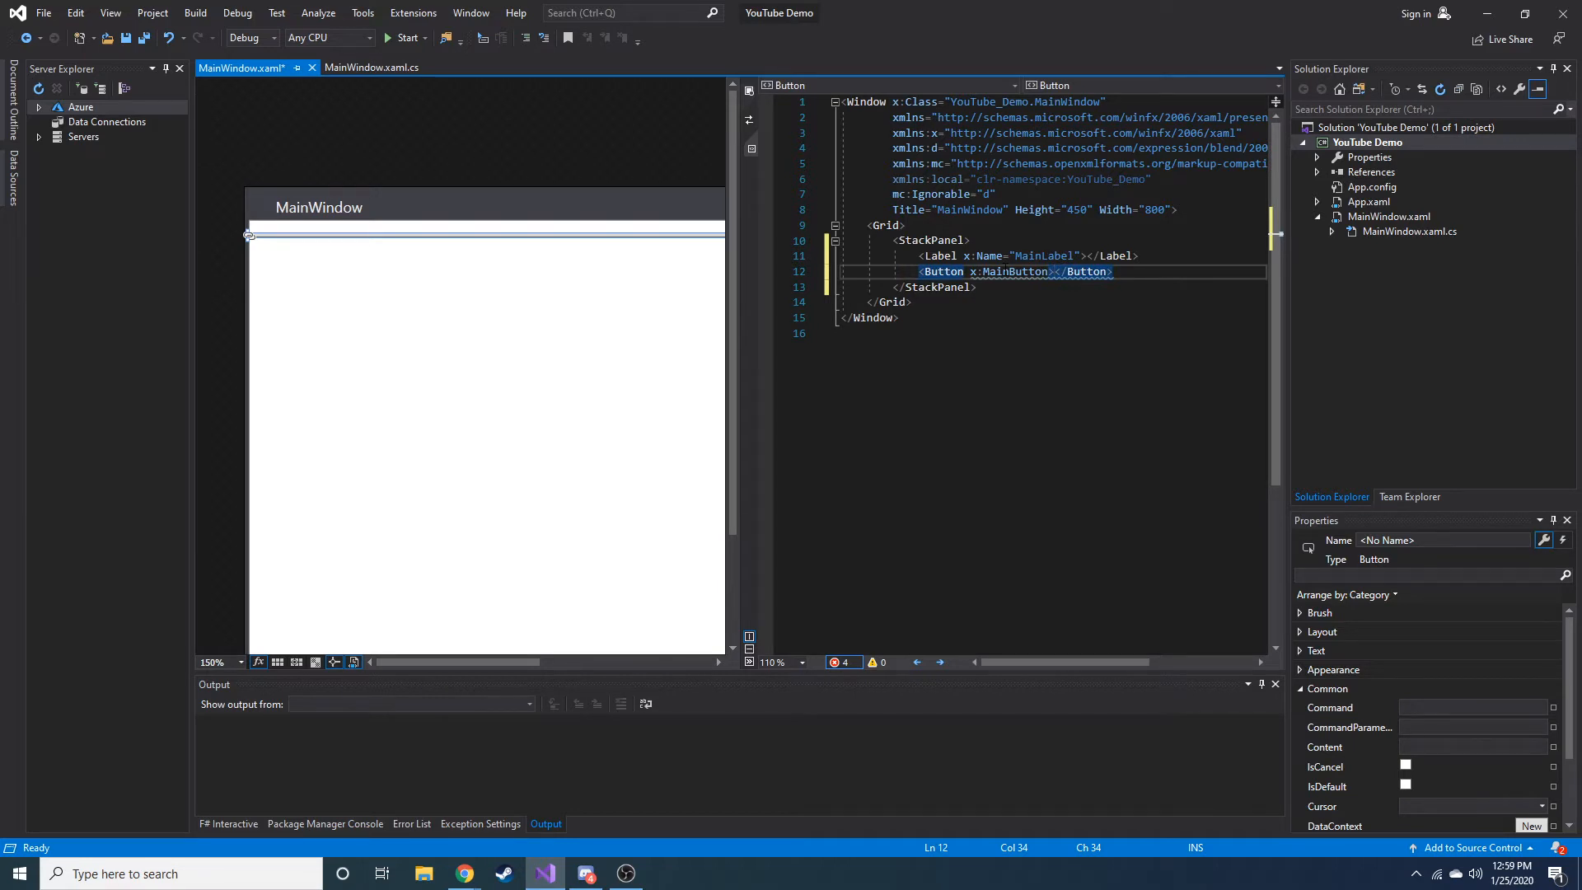
text(Click Me!)
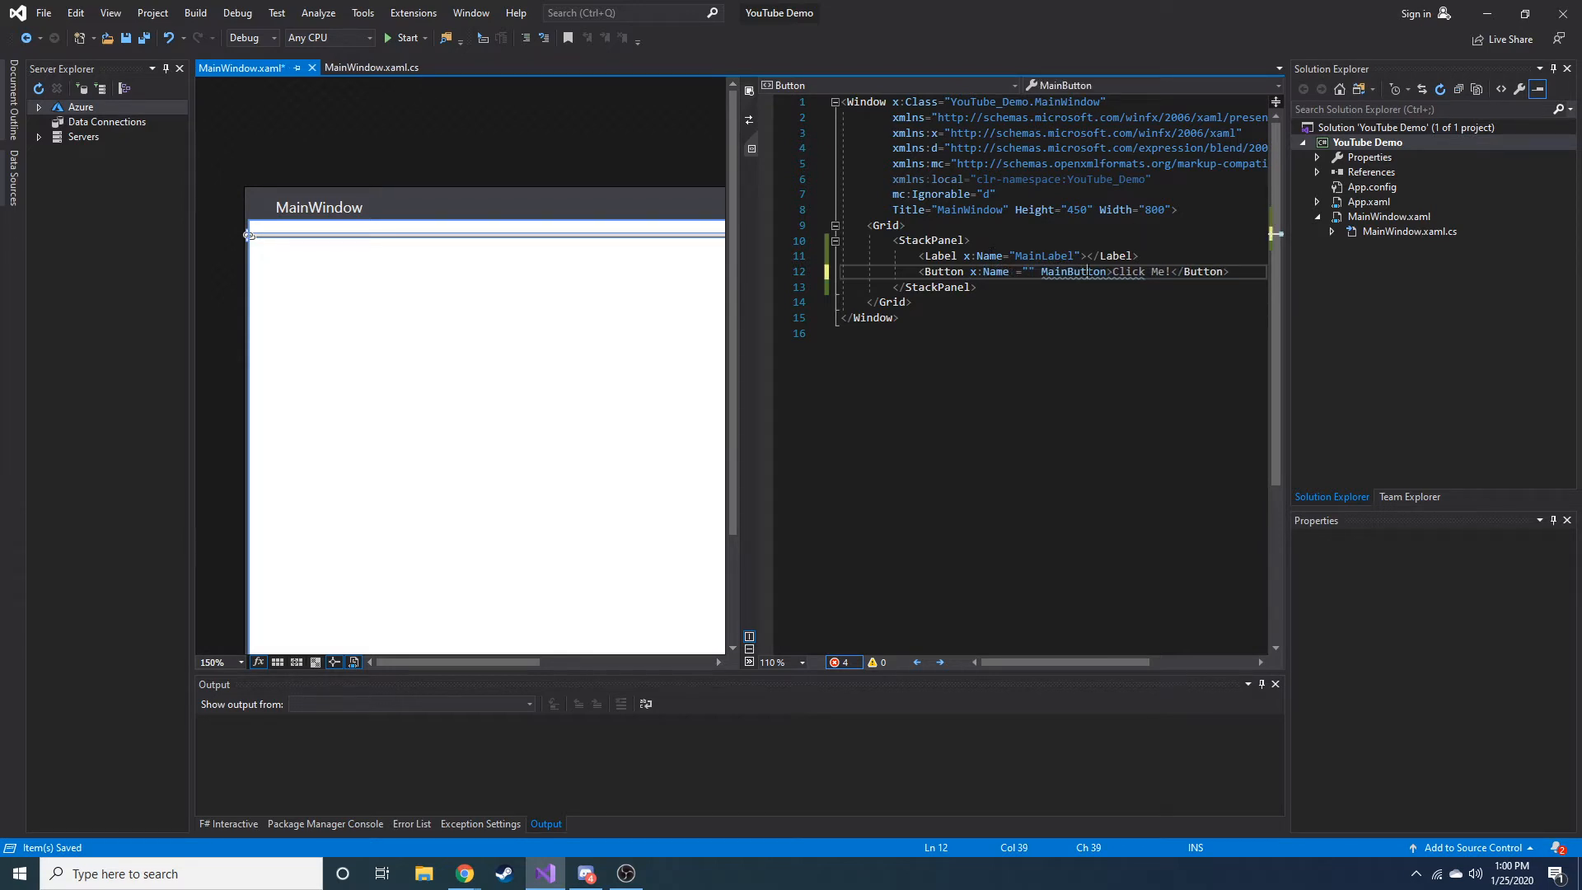
text(MainButton)
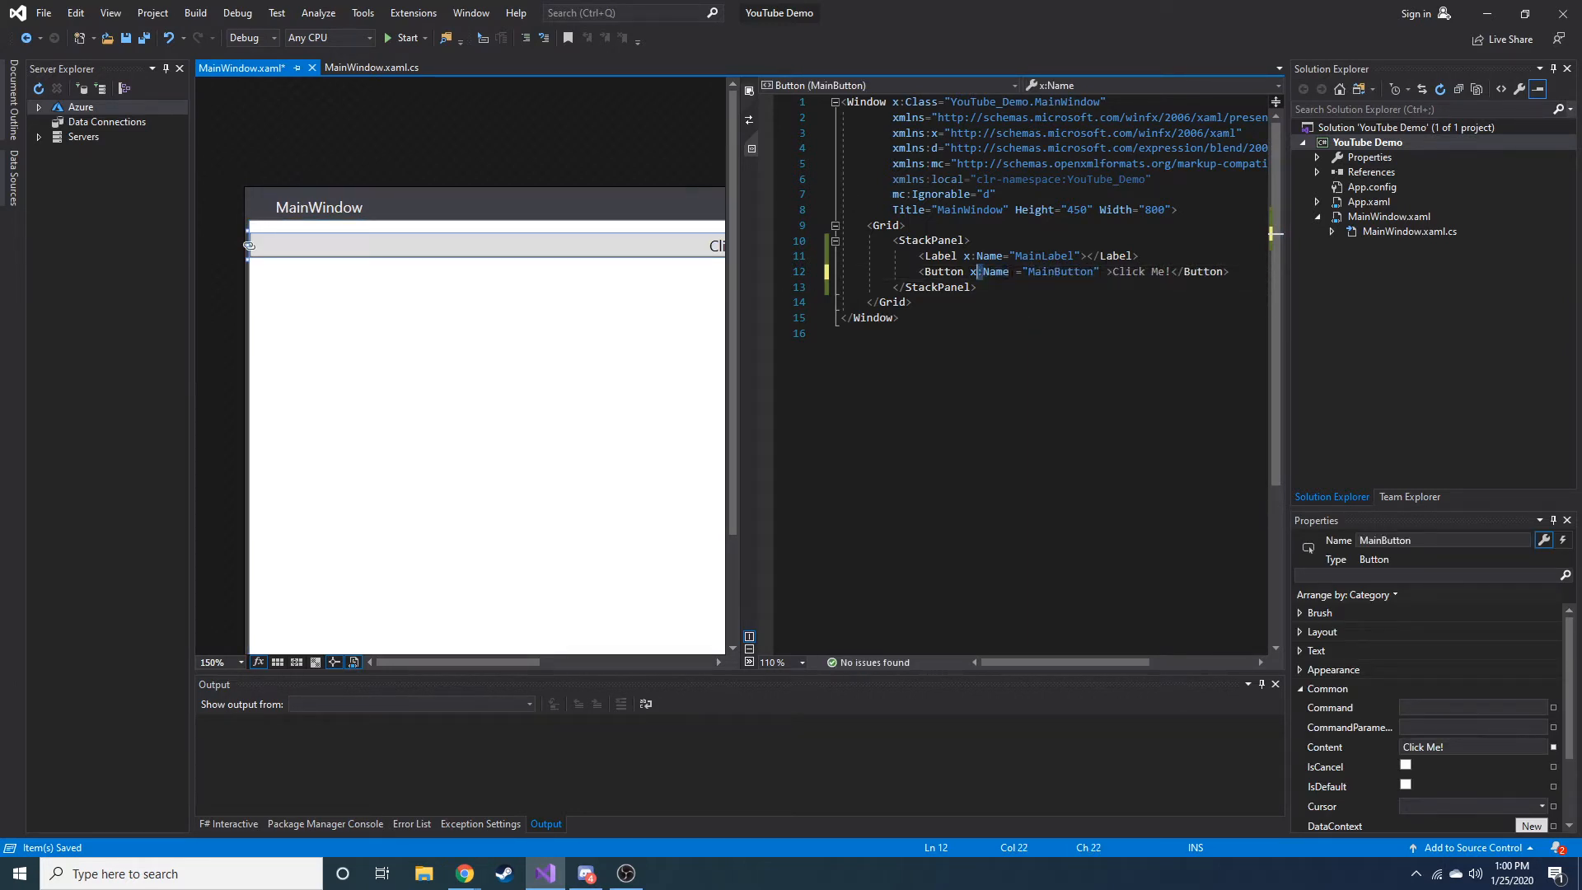
click(941, 256)
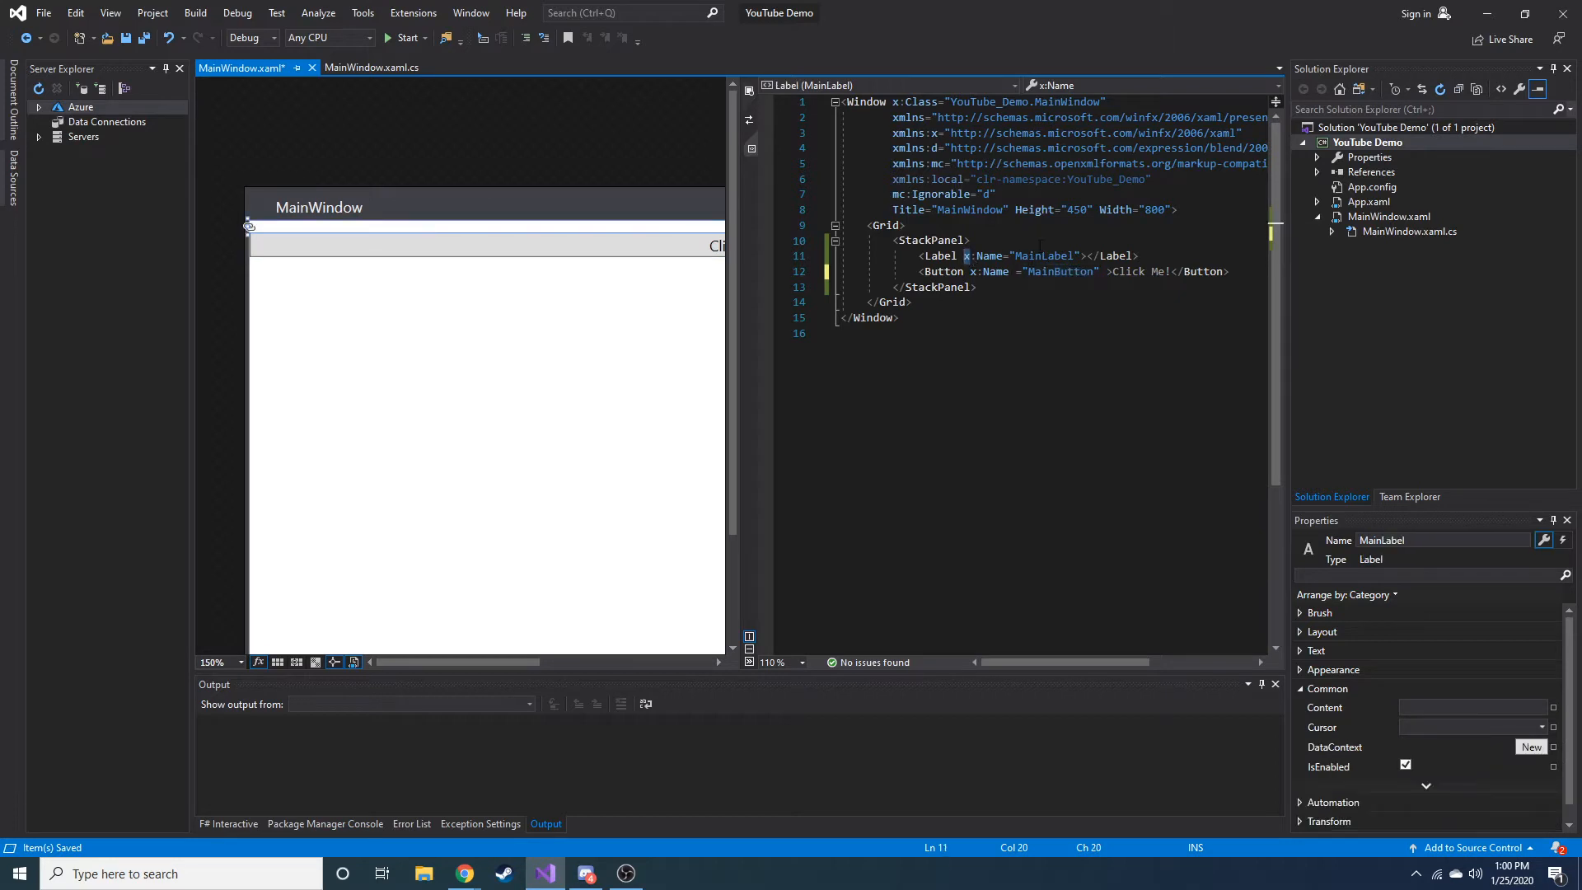
double_click(1046, 255)
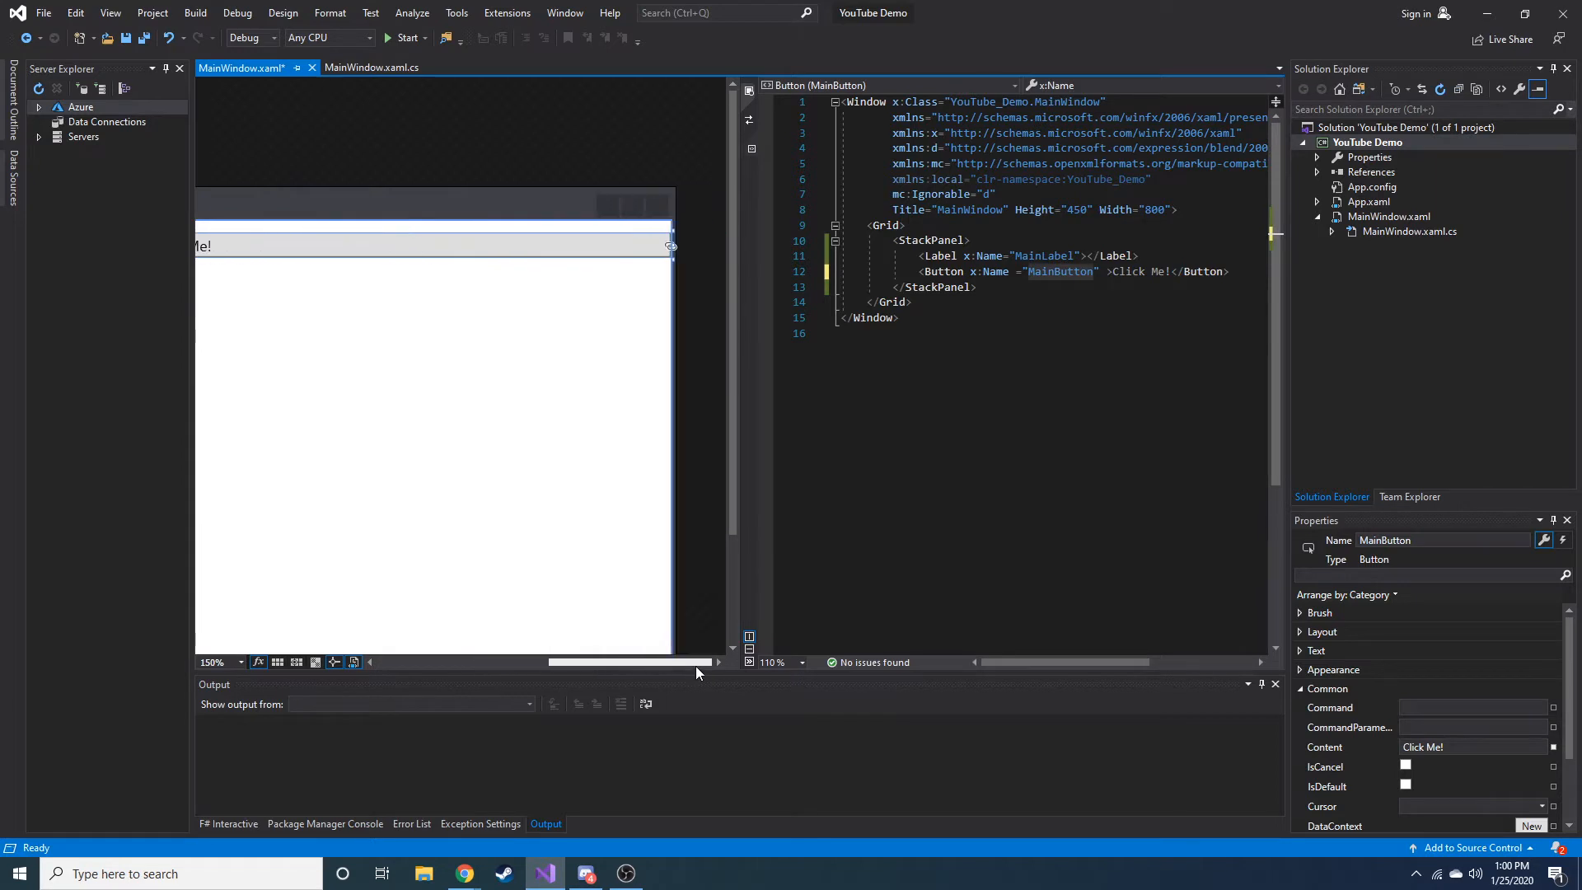
click(372, 66)
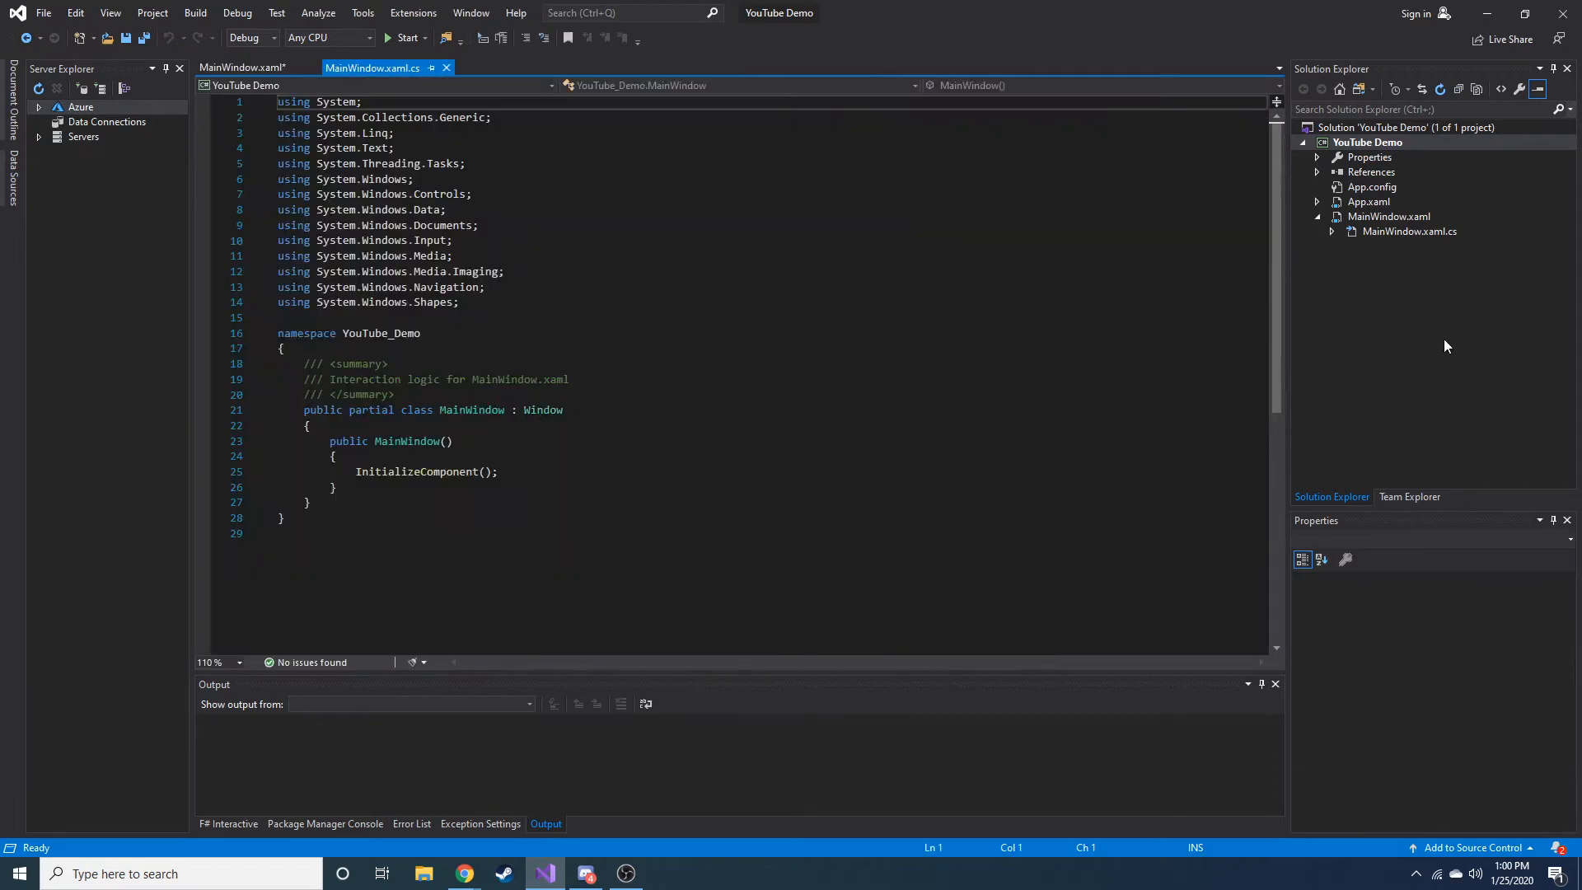
click(1389, 216)
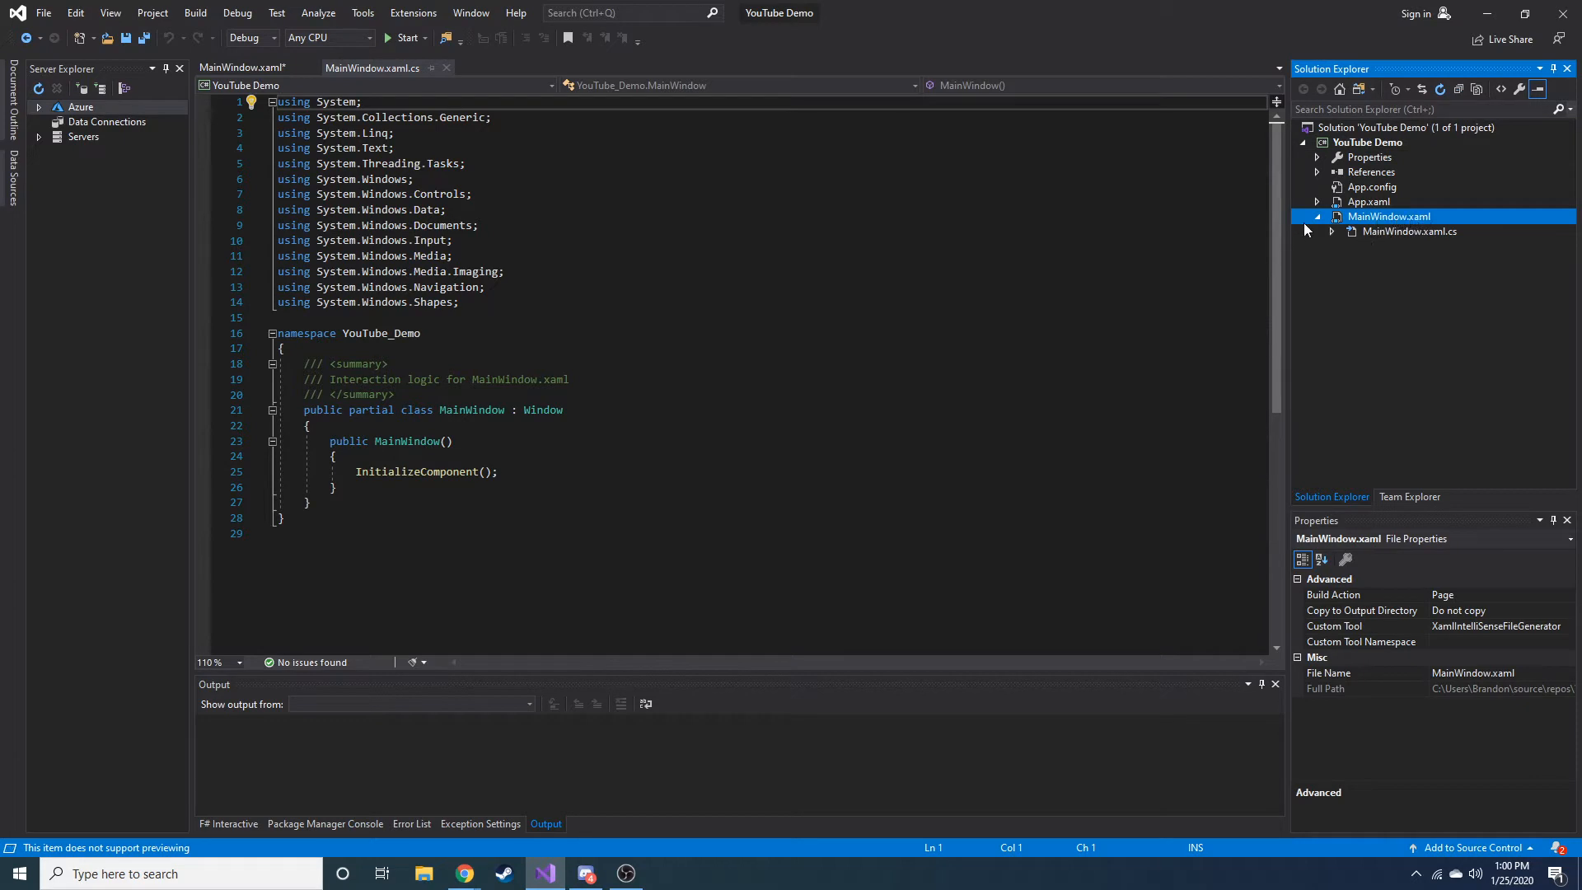
click(1408, 230)
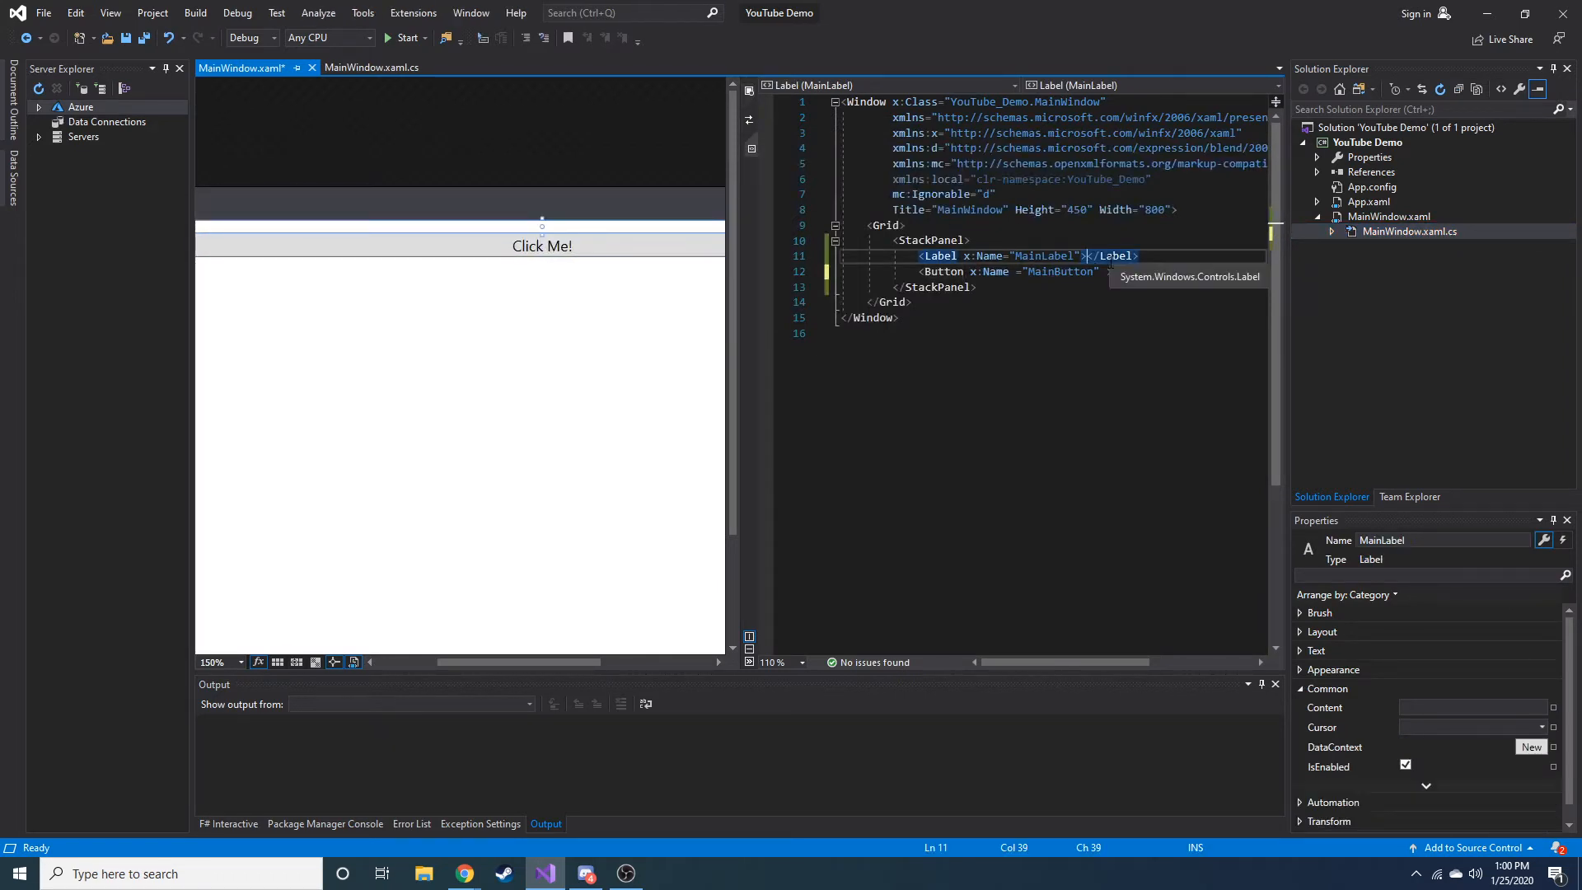
Step: Set label text 'This is before clicking the button'; make the button 100px wide, left-aligned
text(This is before clicking the button<)
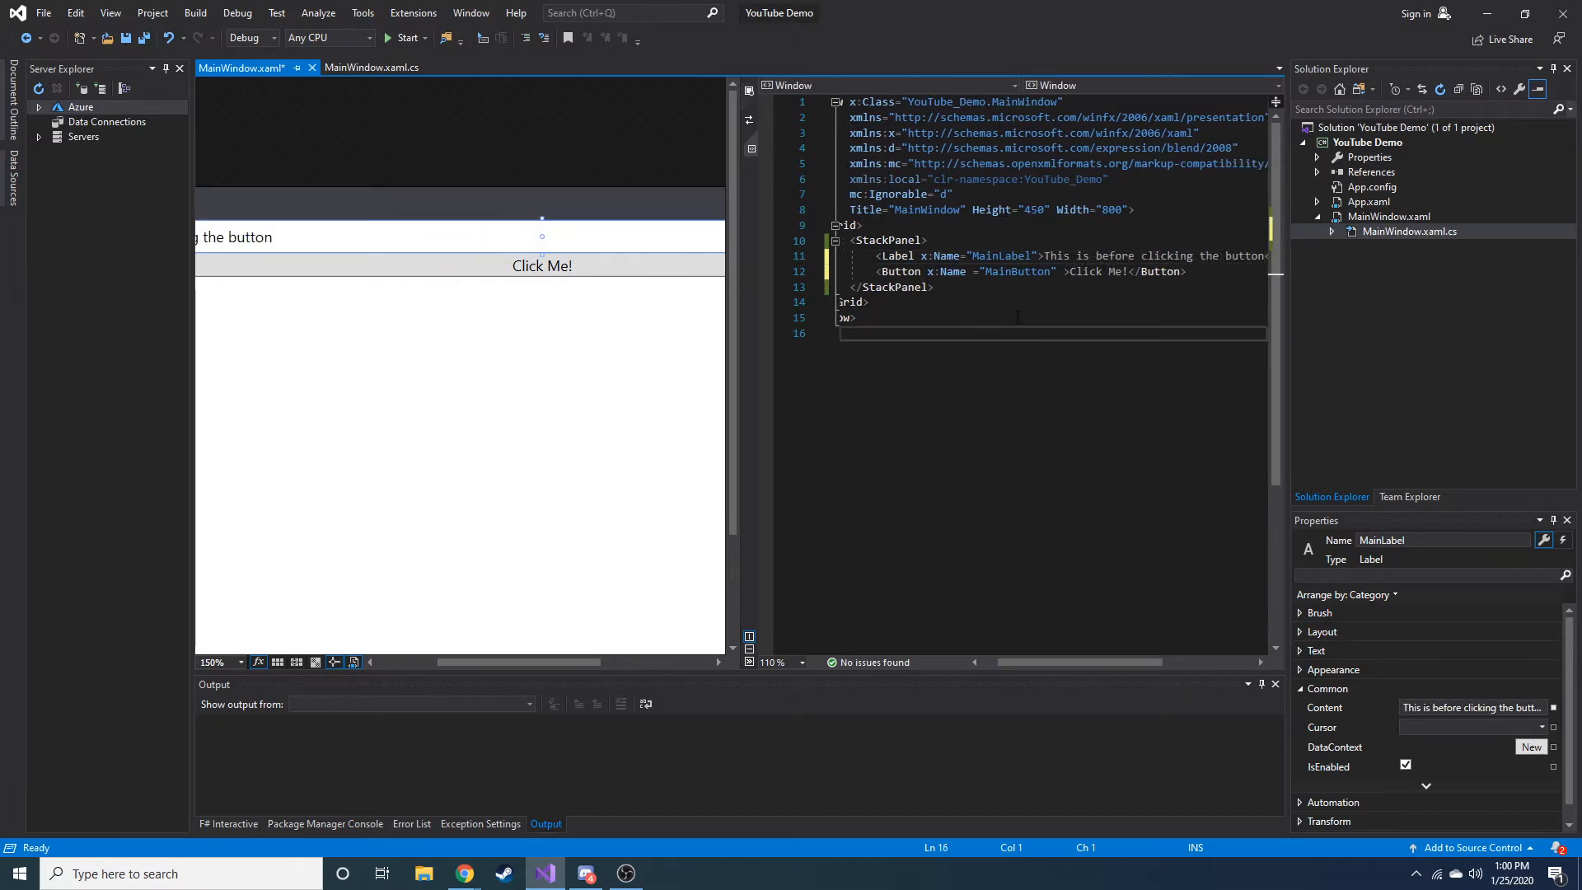
key(ctrl+s)
text(Width=")
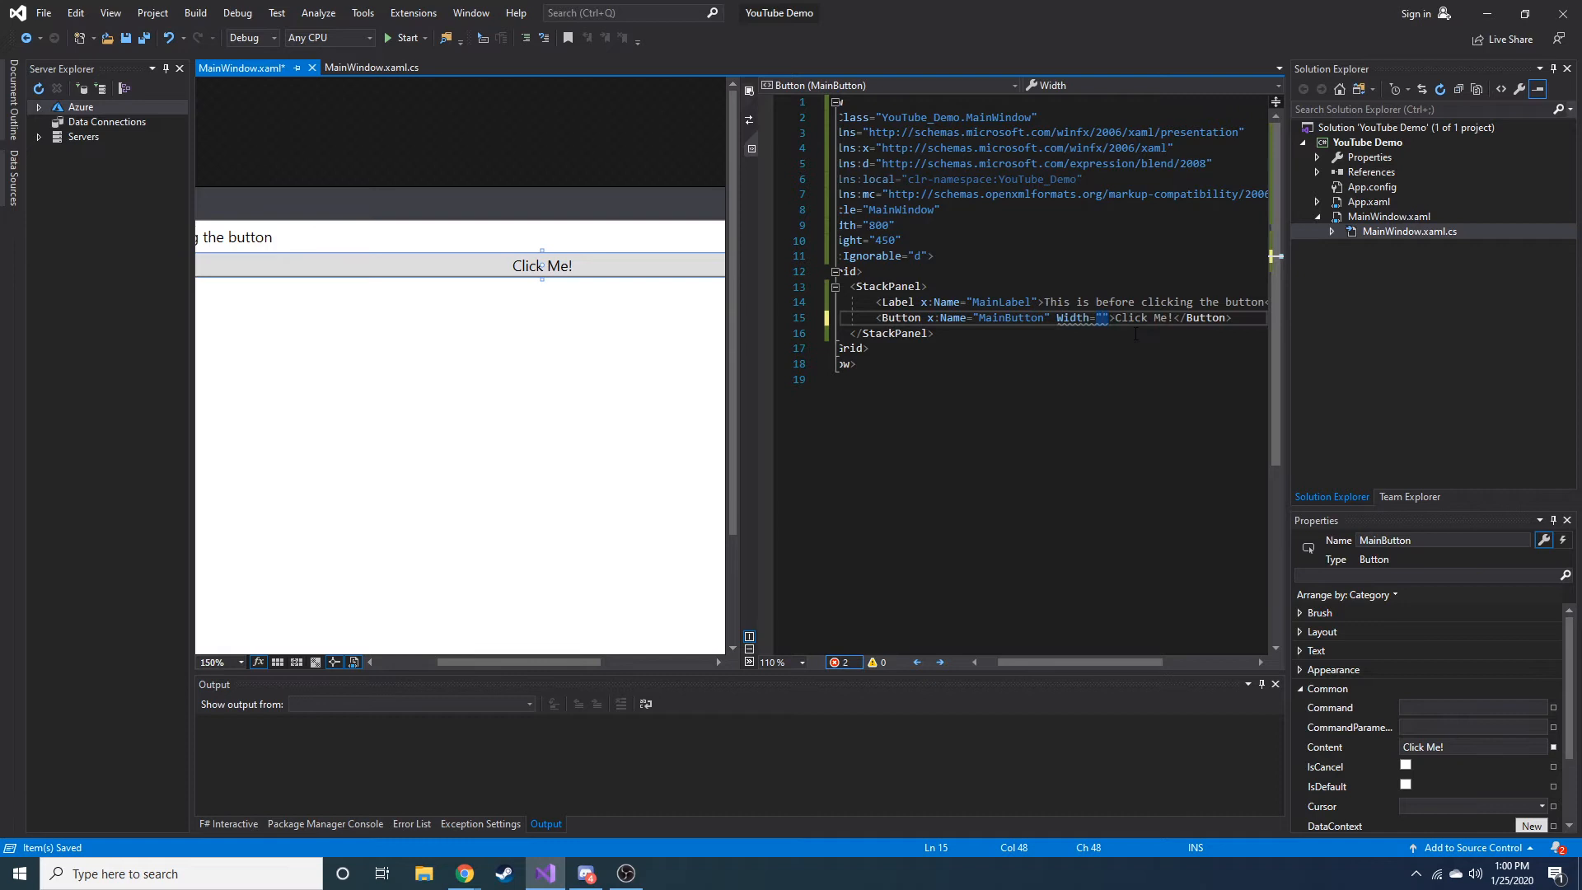
text(100px)
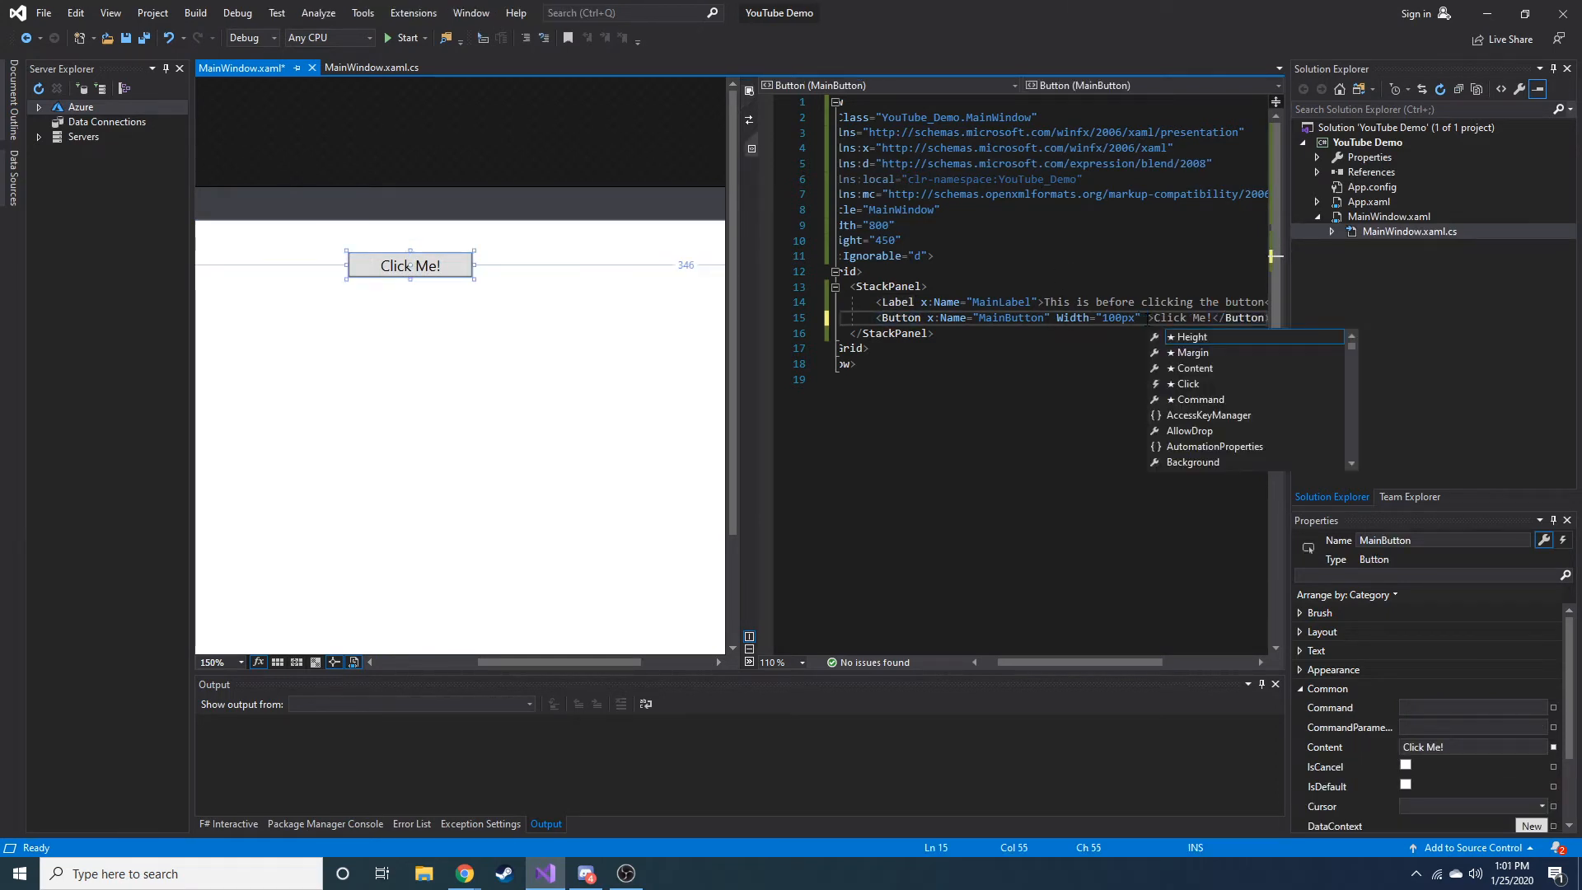
text(HorizontalAlignment=")
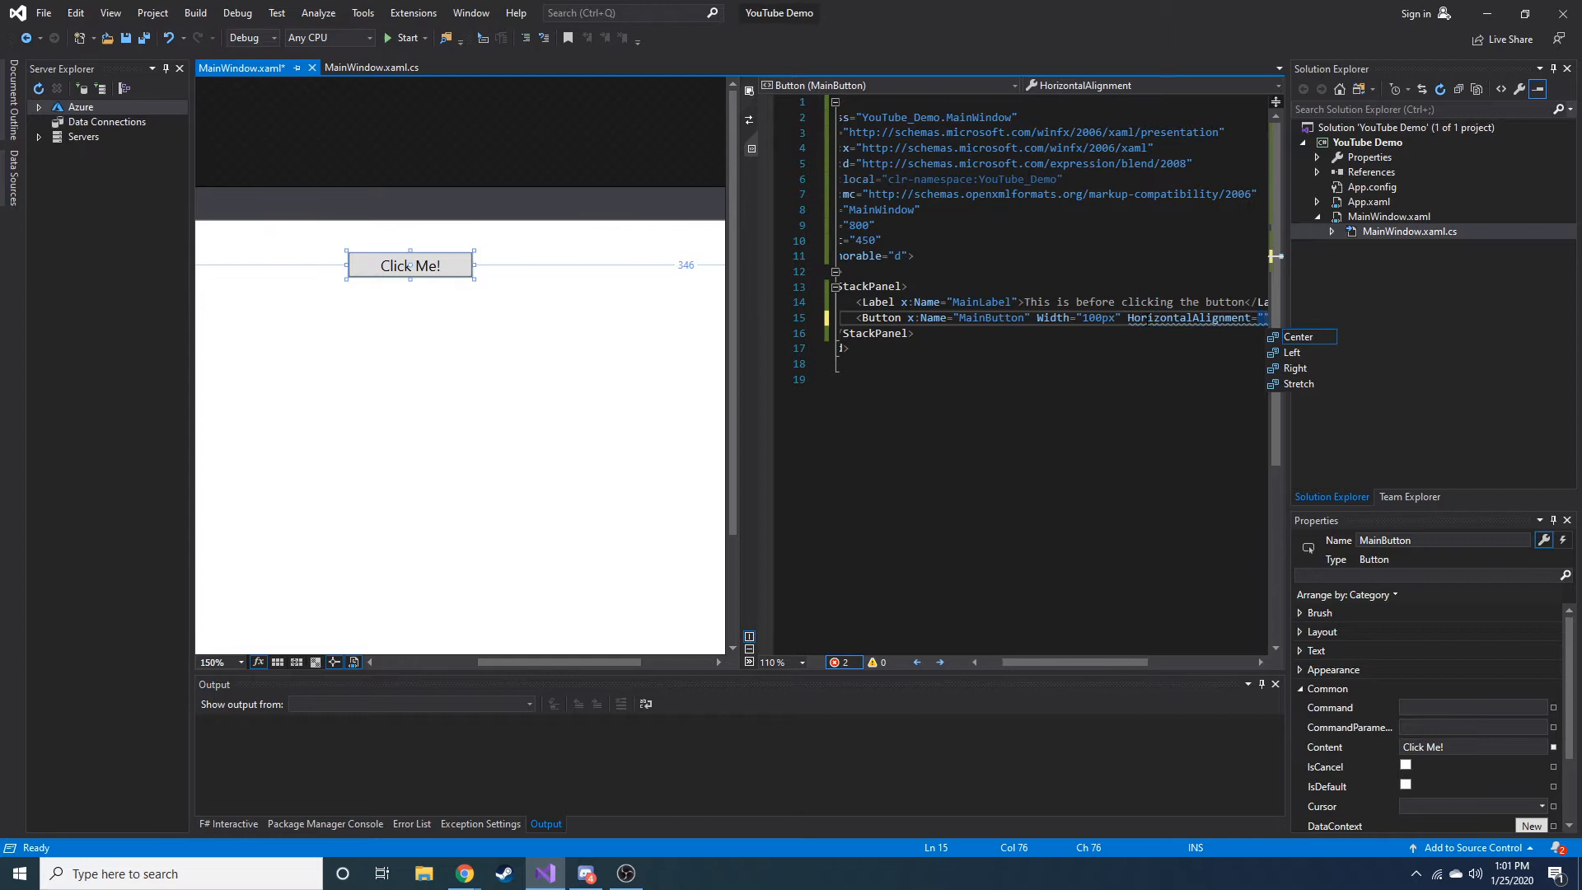
click(1293, 352)
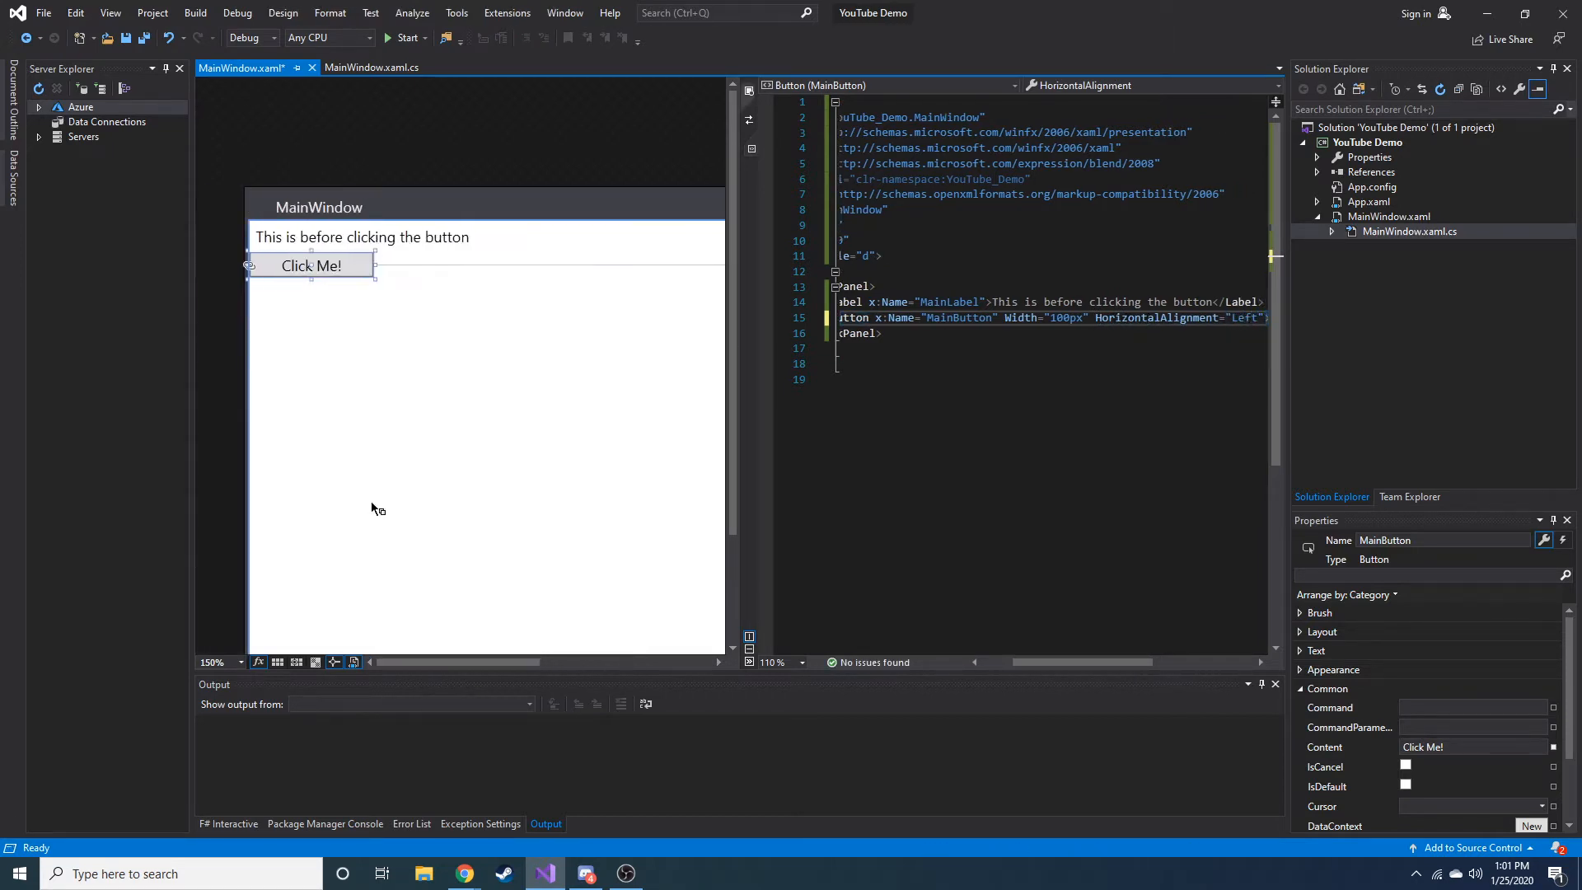
click(360, 237)
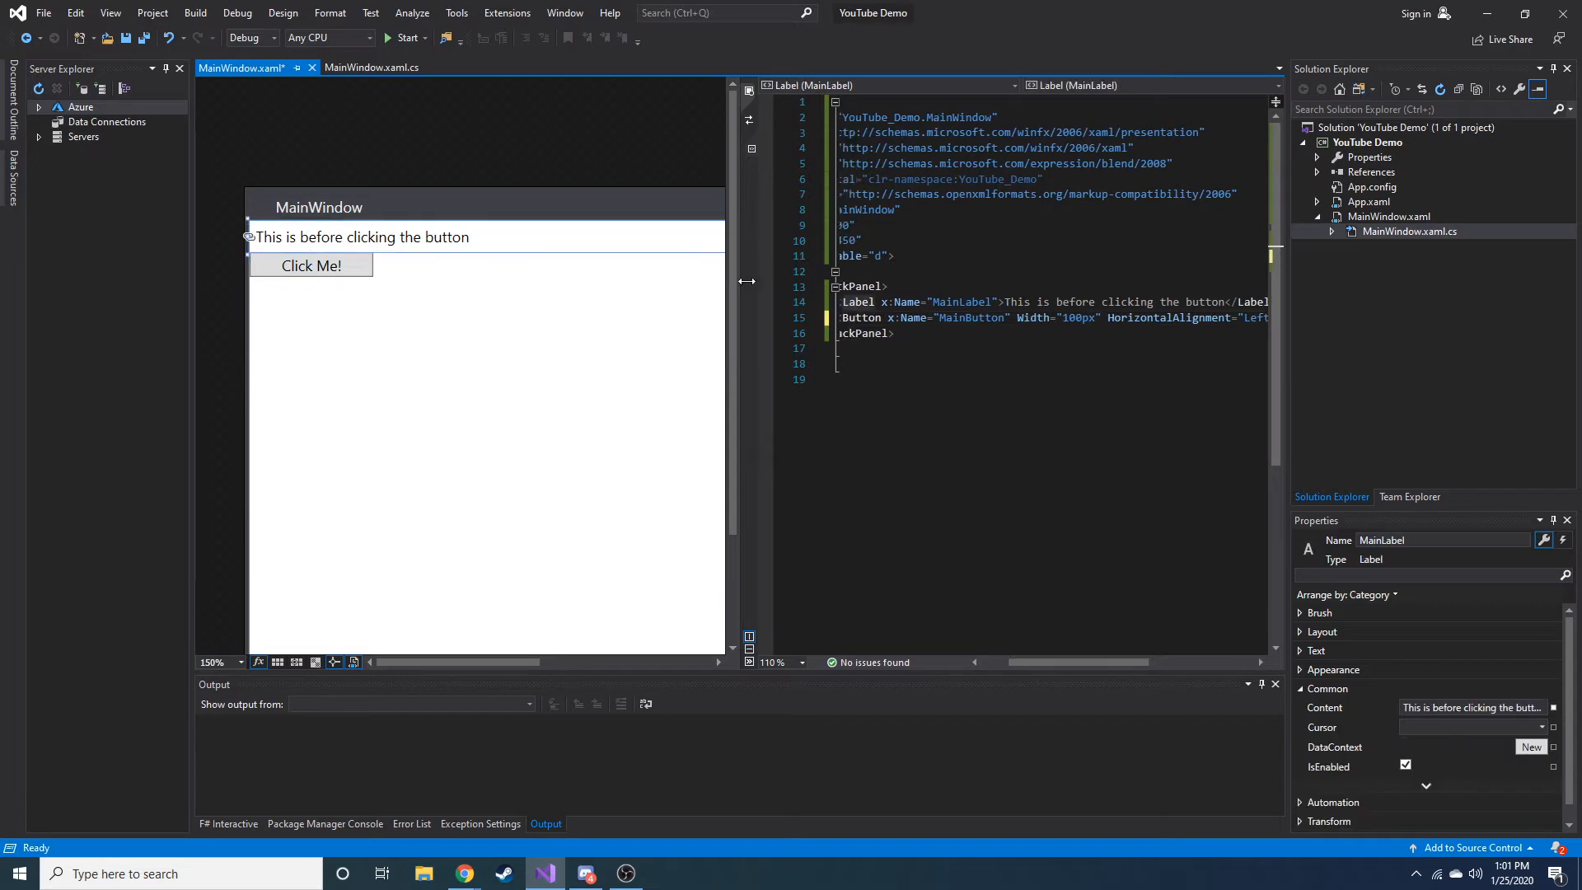
click(310, 265)
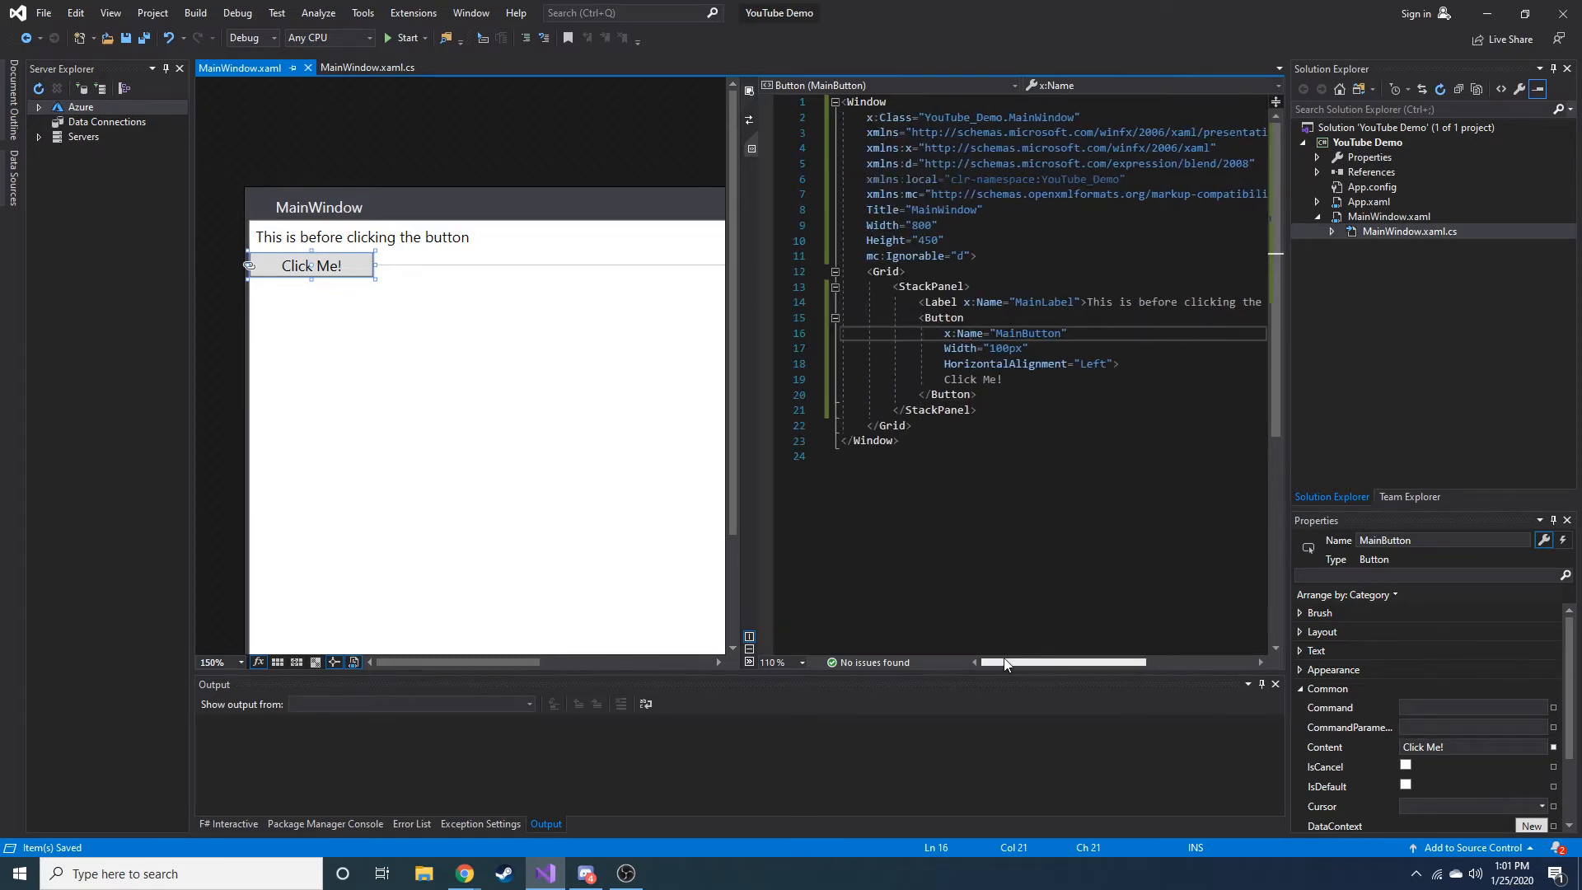
Step: Browse Manage Extensions, viewing Xamarin Templates and XAML Styler details, then close it
click(412, 13)
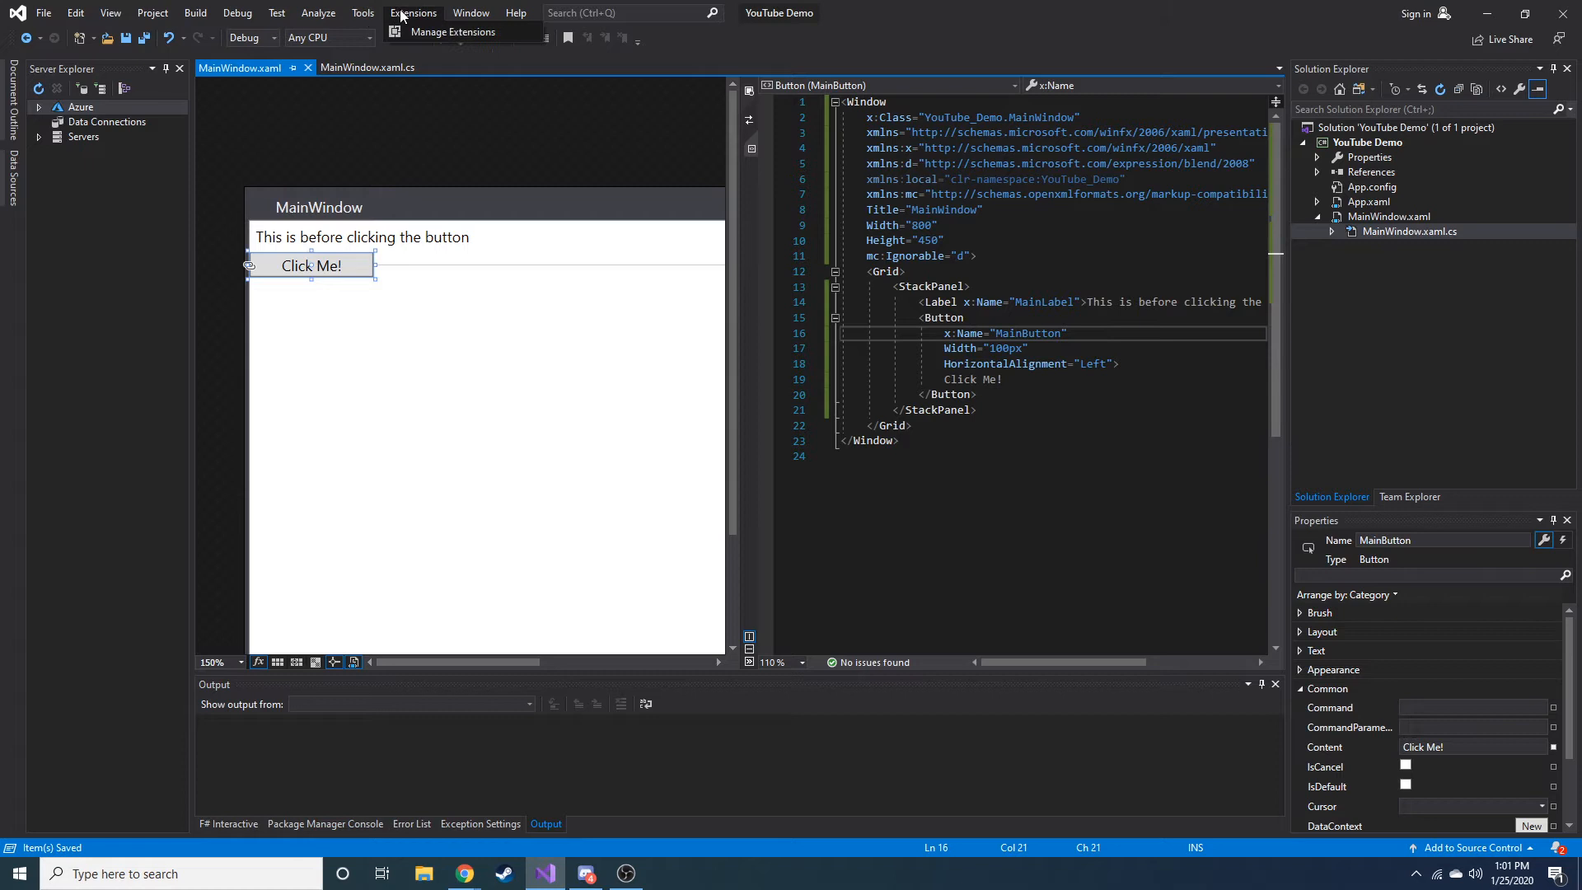
click(451, 32)
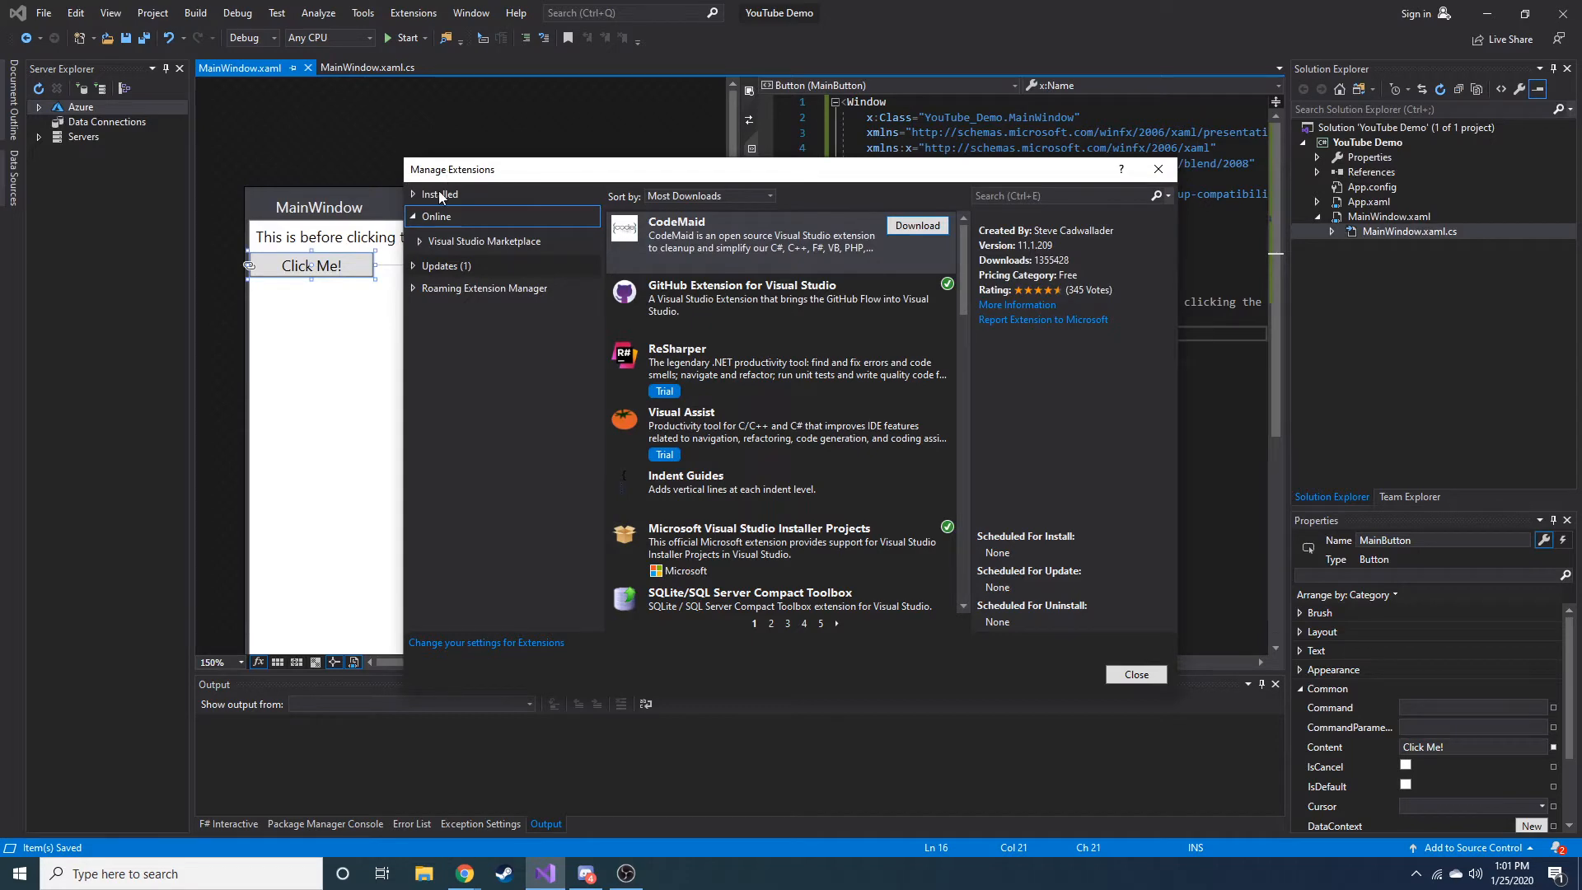
click(445, 238)
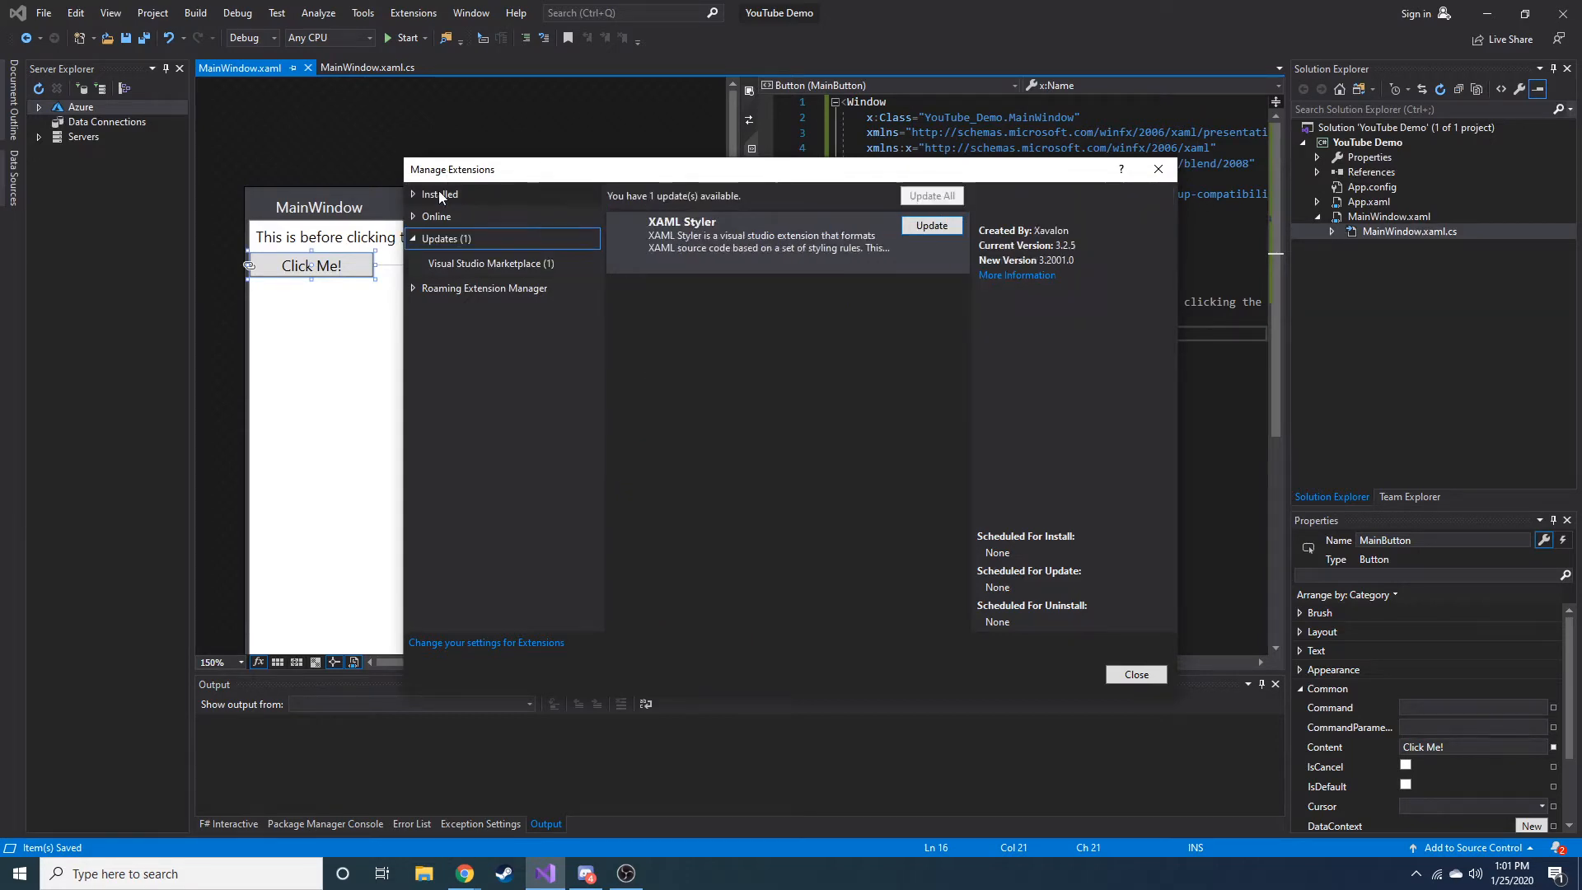
click(437, 193)
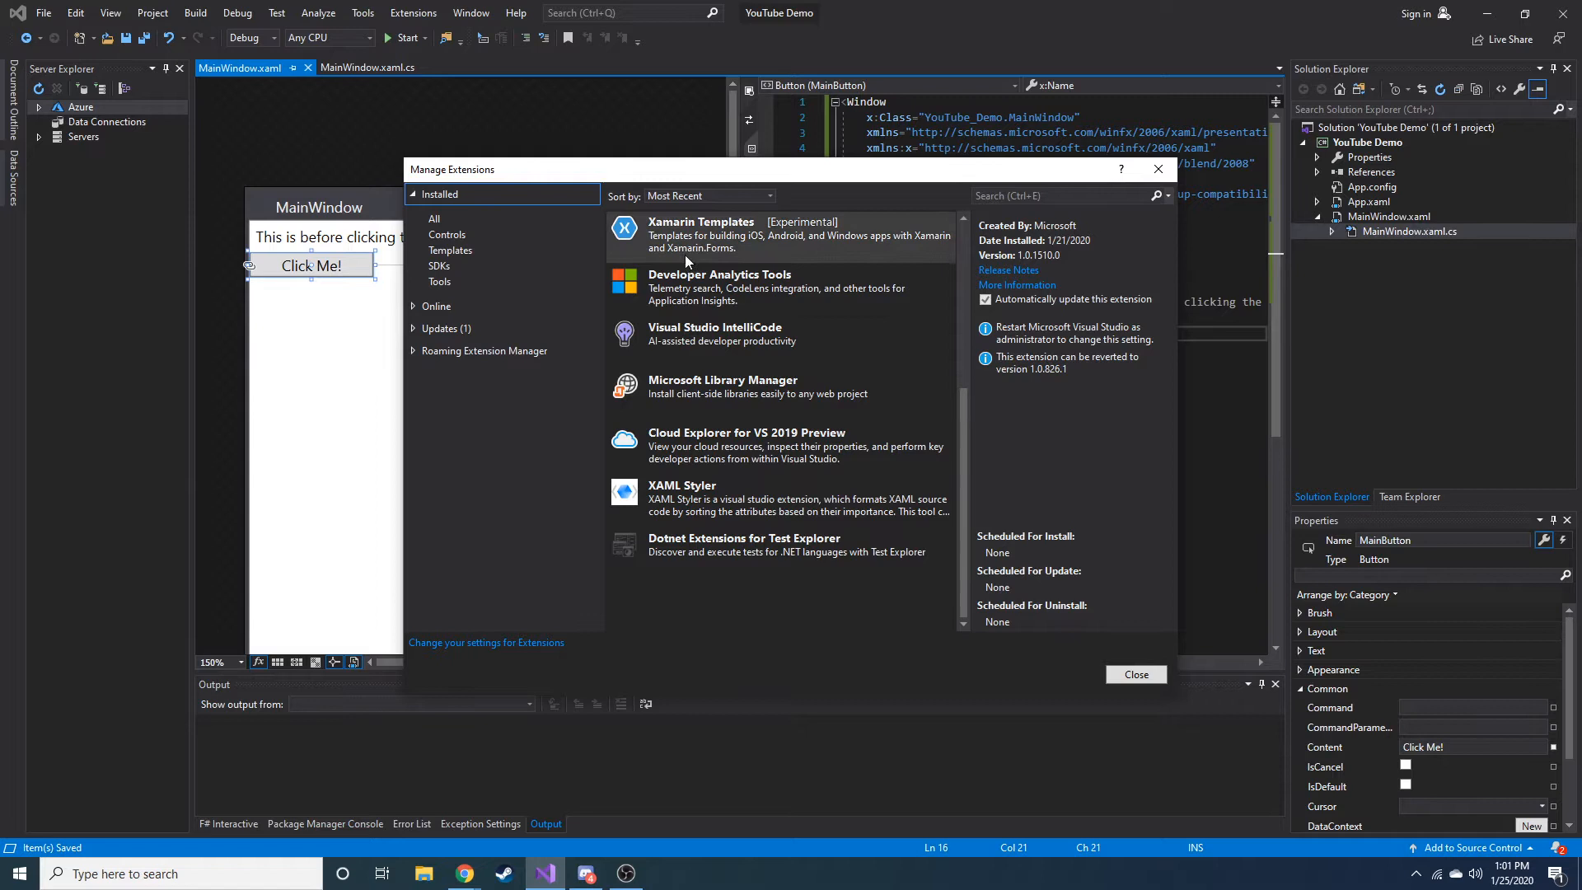
click(700, 233)
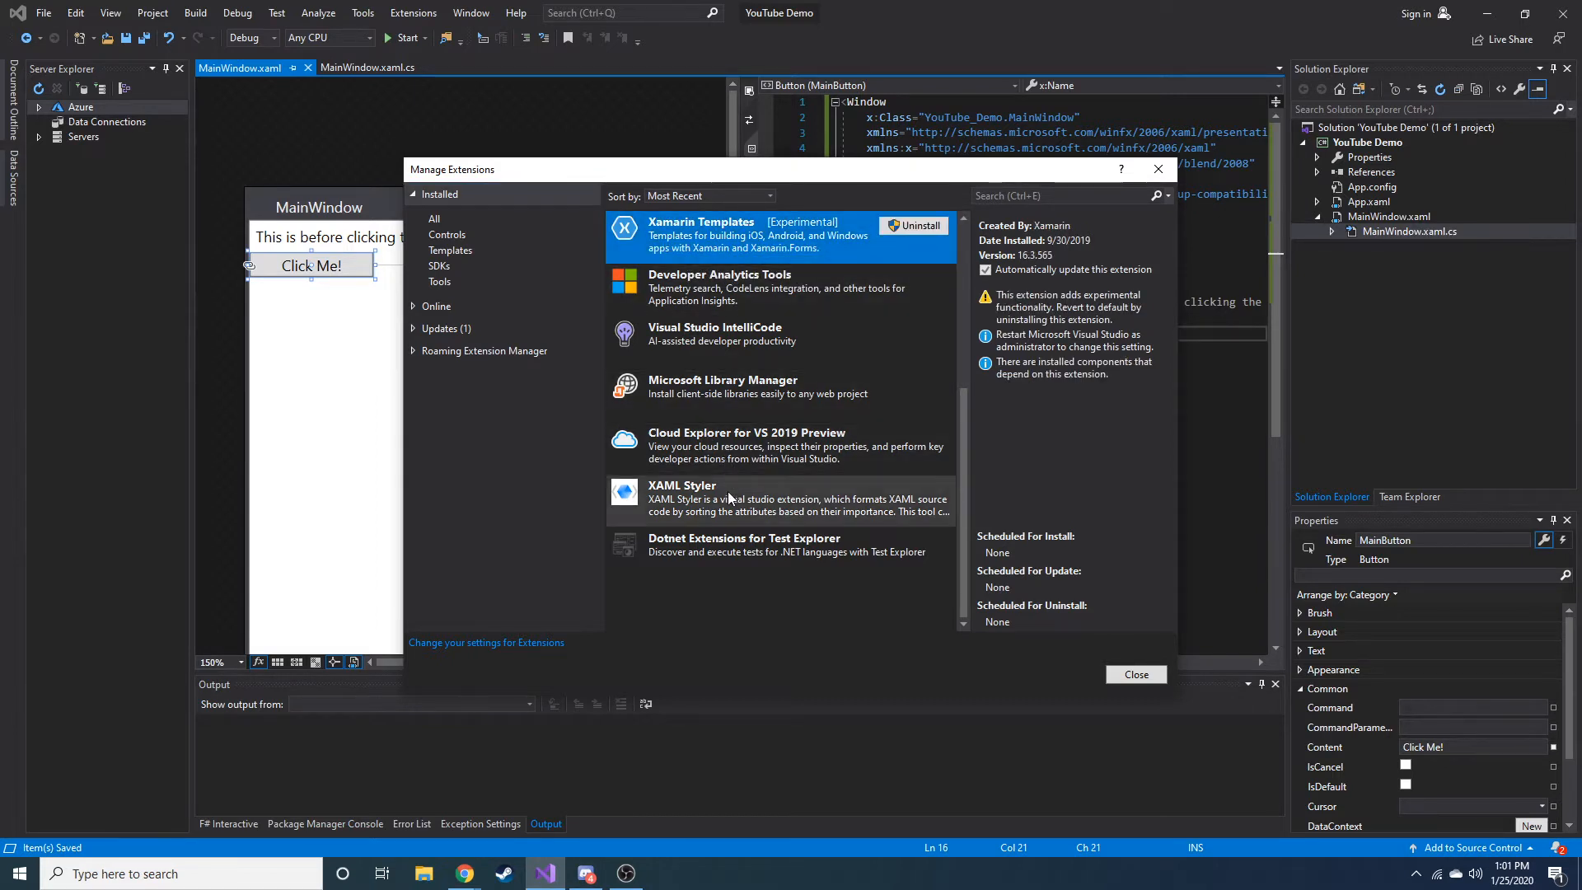
click(683, 499)
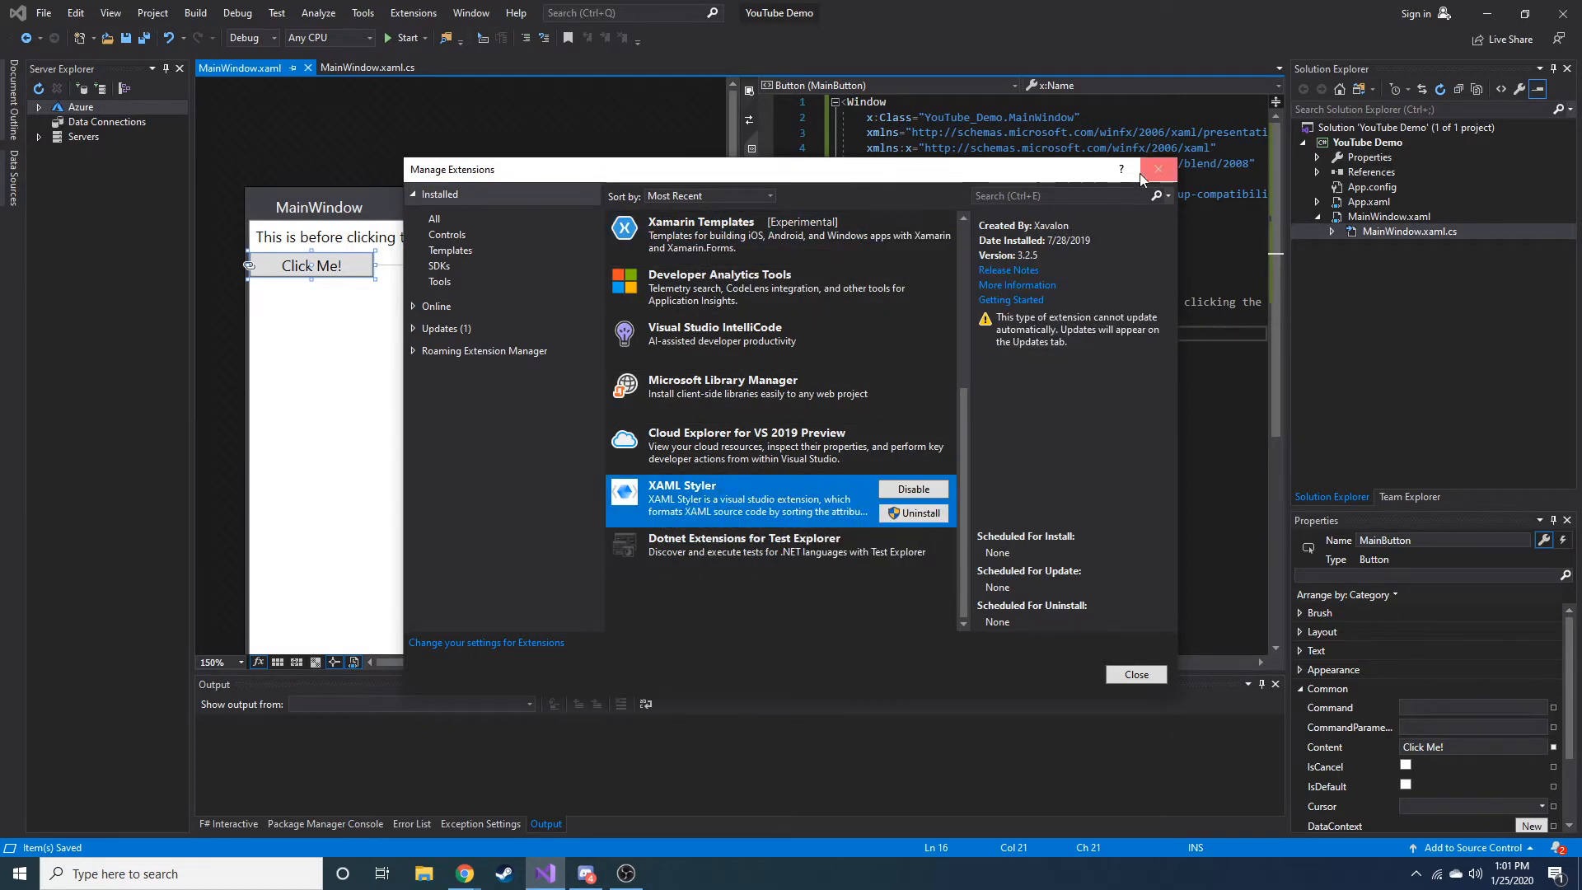
click(1157, 168)
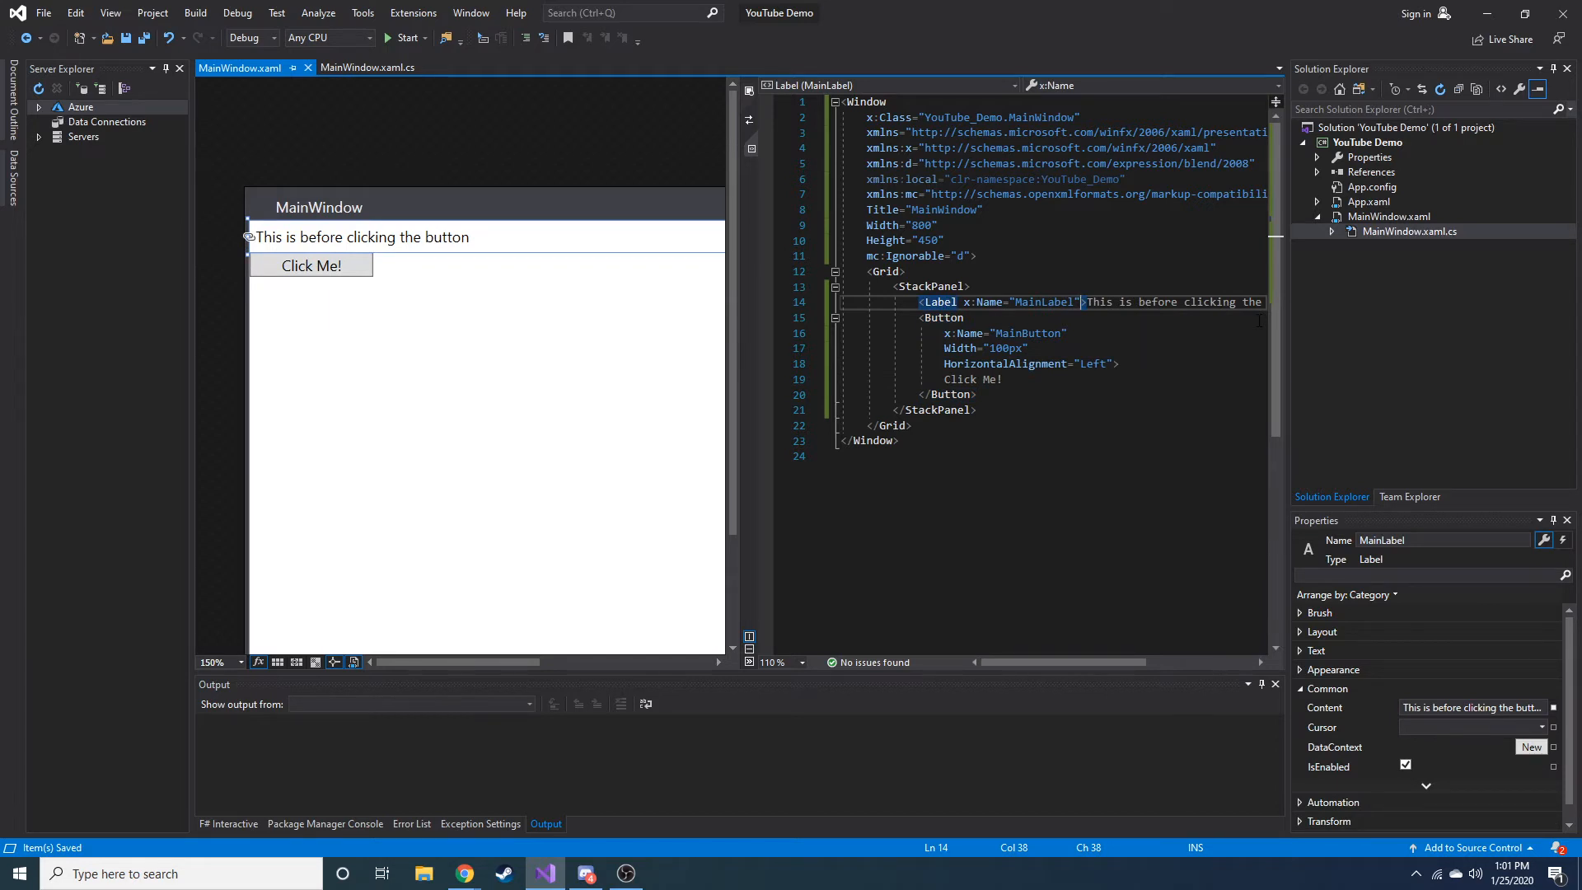
Step: Add Cursor="Hand" to the Click Me! button and start the app
click(1026, 333)
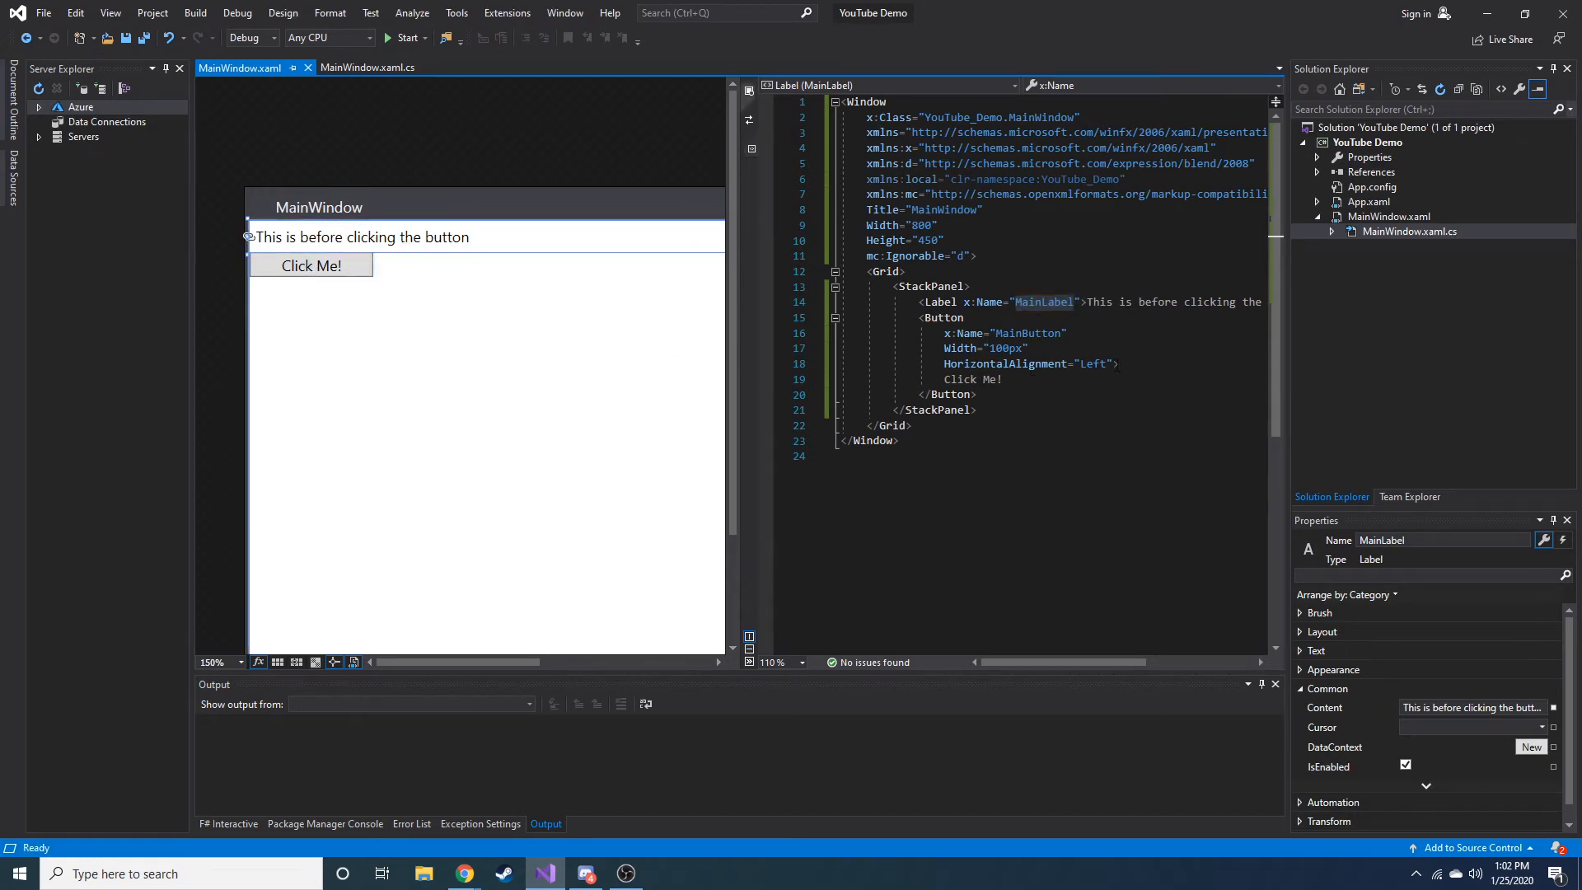
click(310, 264)
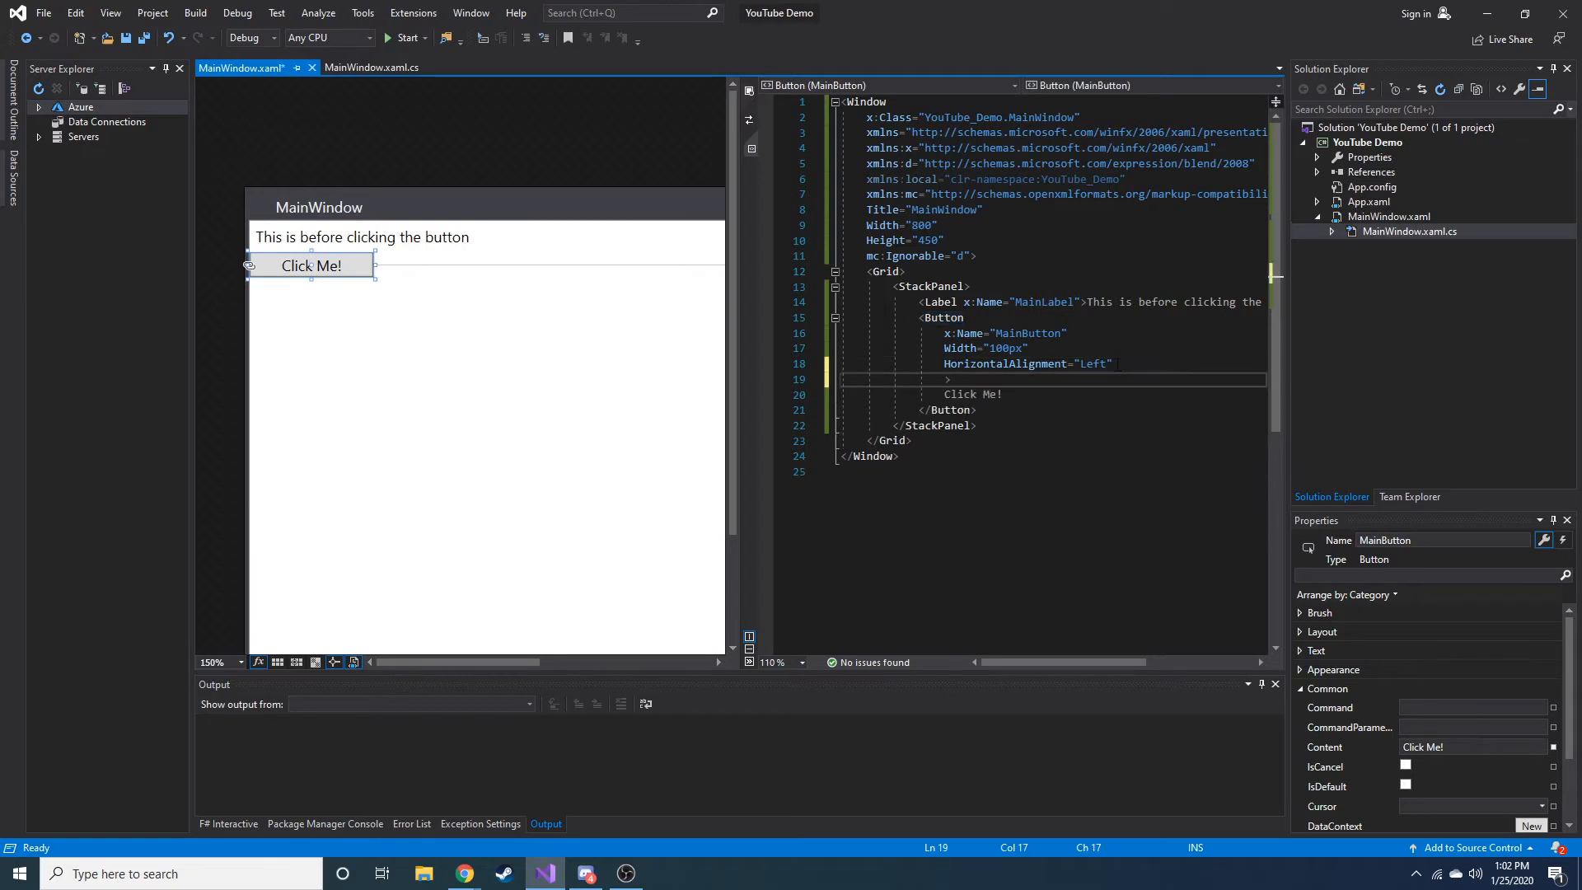
text(on)
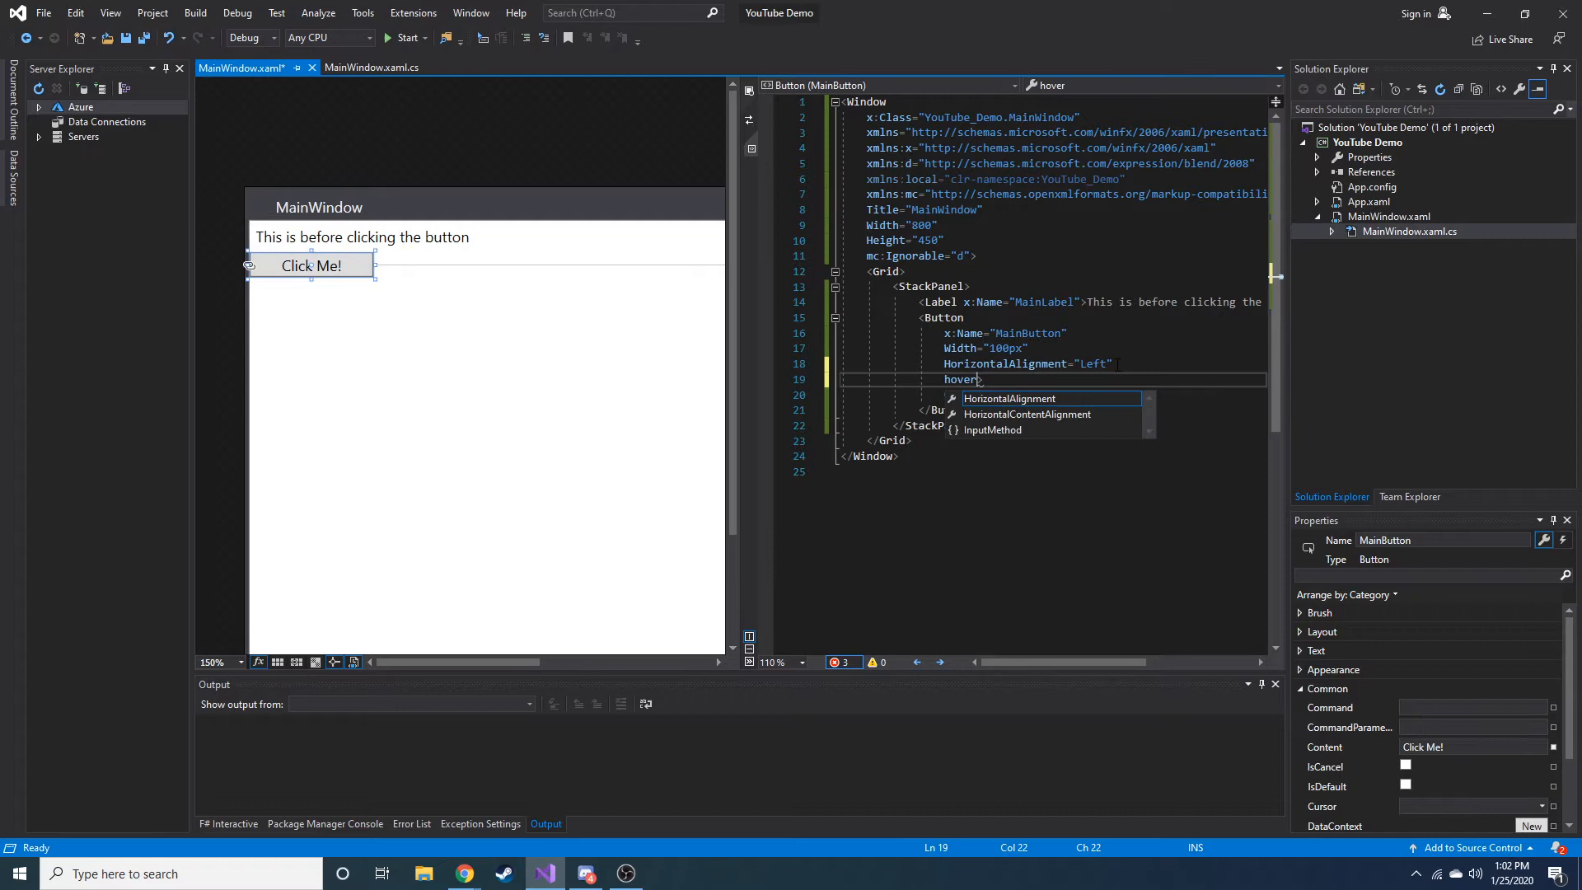
text(cur)
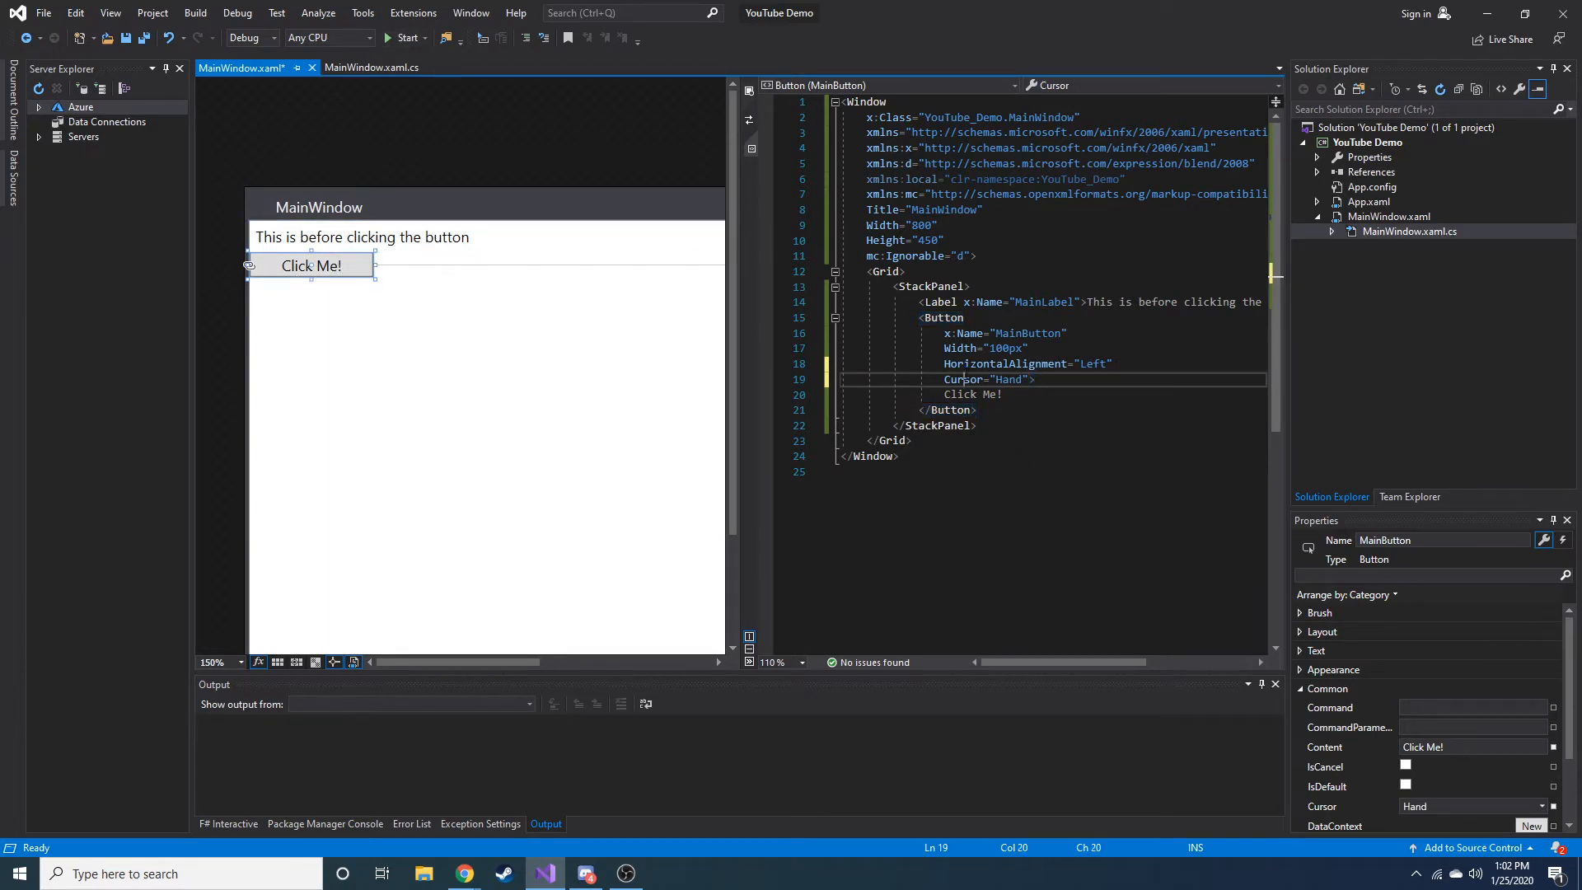
click(388, 37)
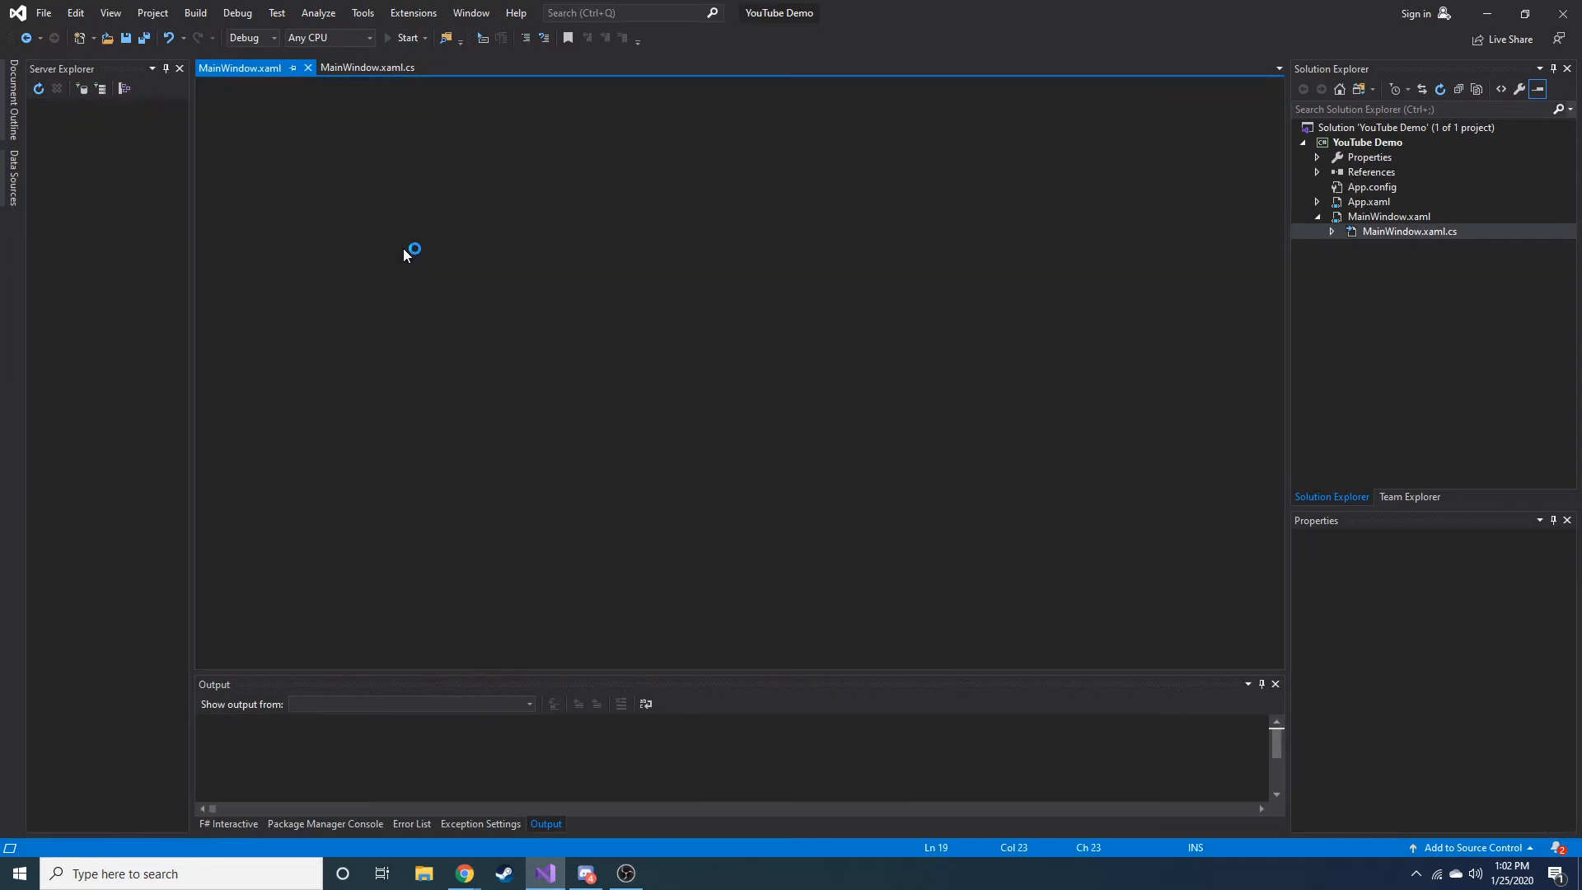
Step: Press Click Me! twice in the running app to test it
click(407, 39)
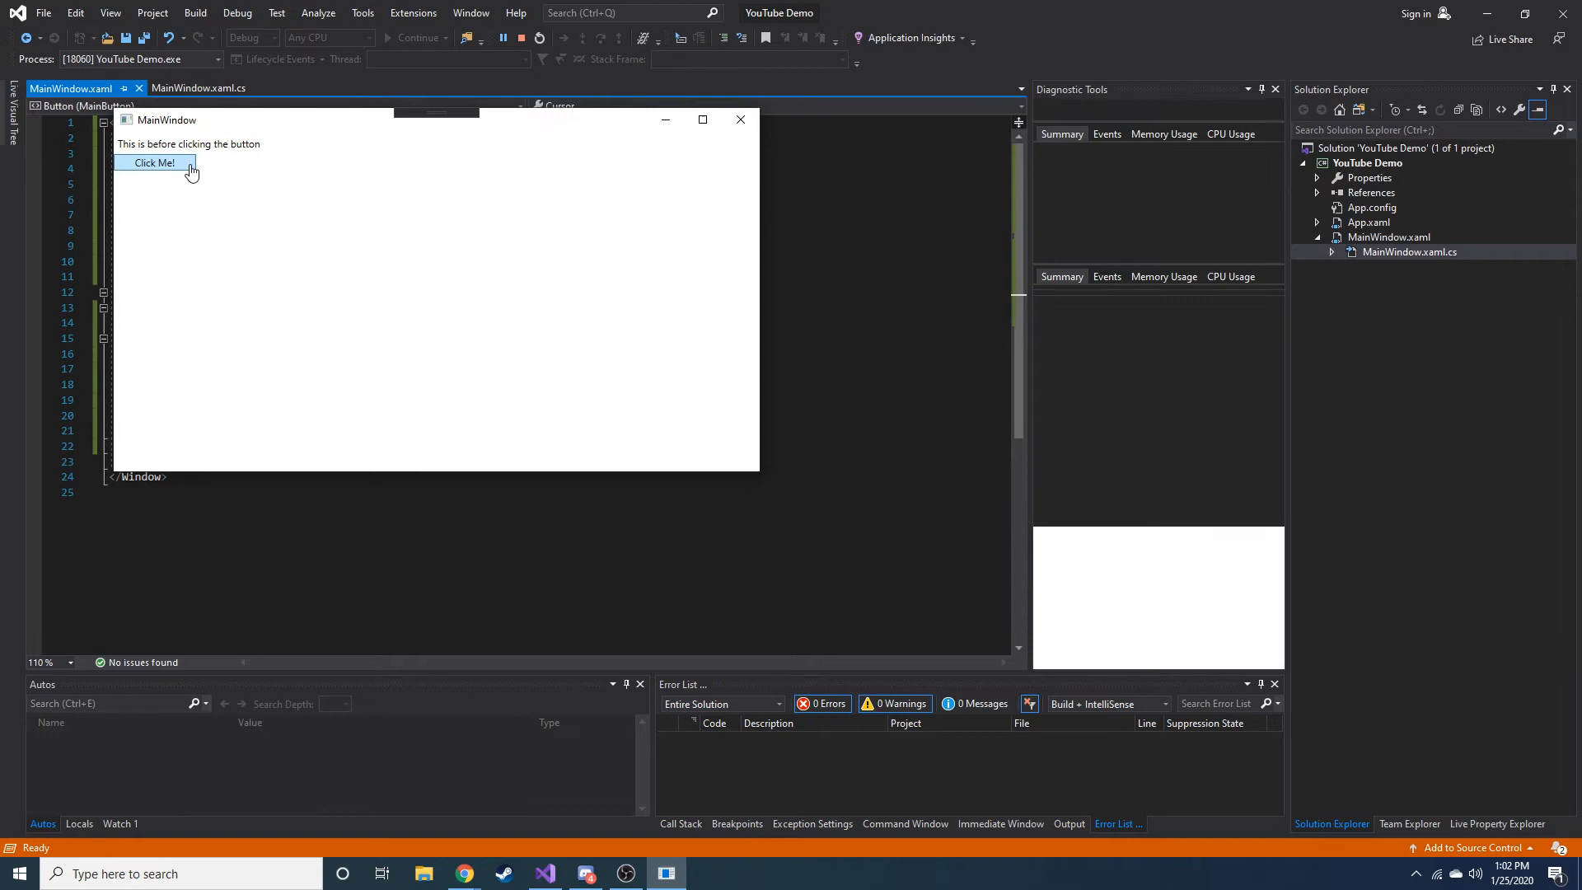
click(154, 163)
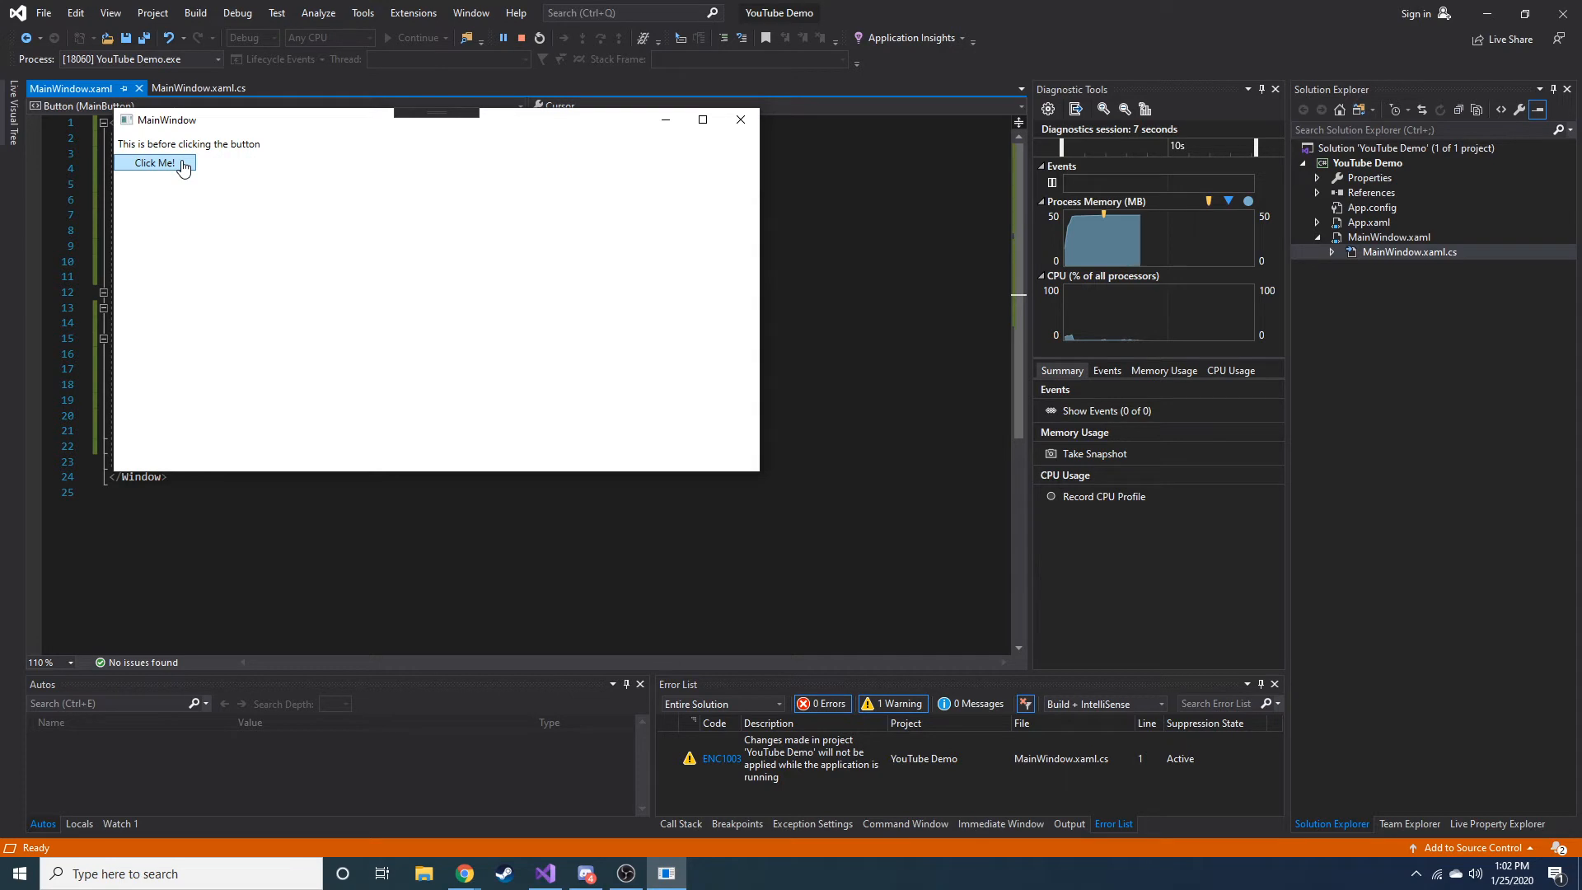
mouse_move(663, 128)
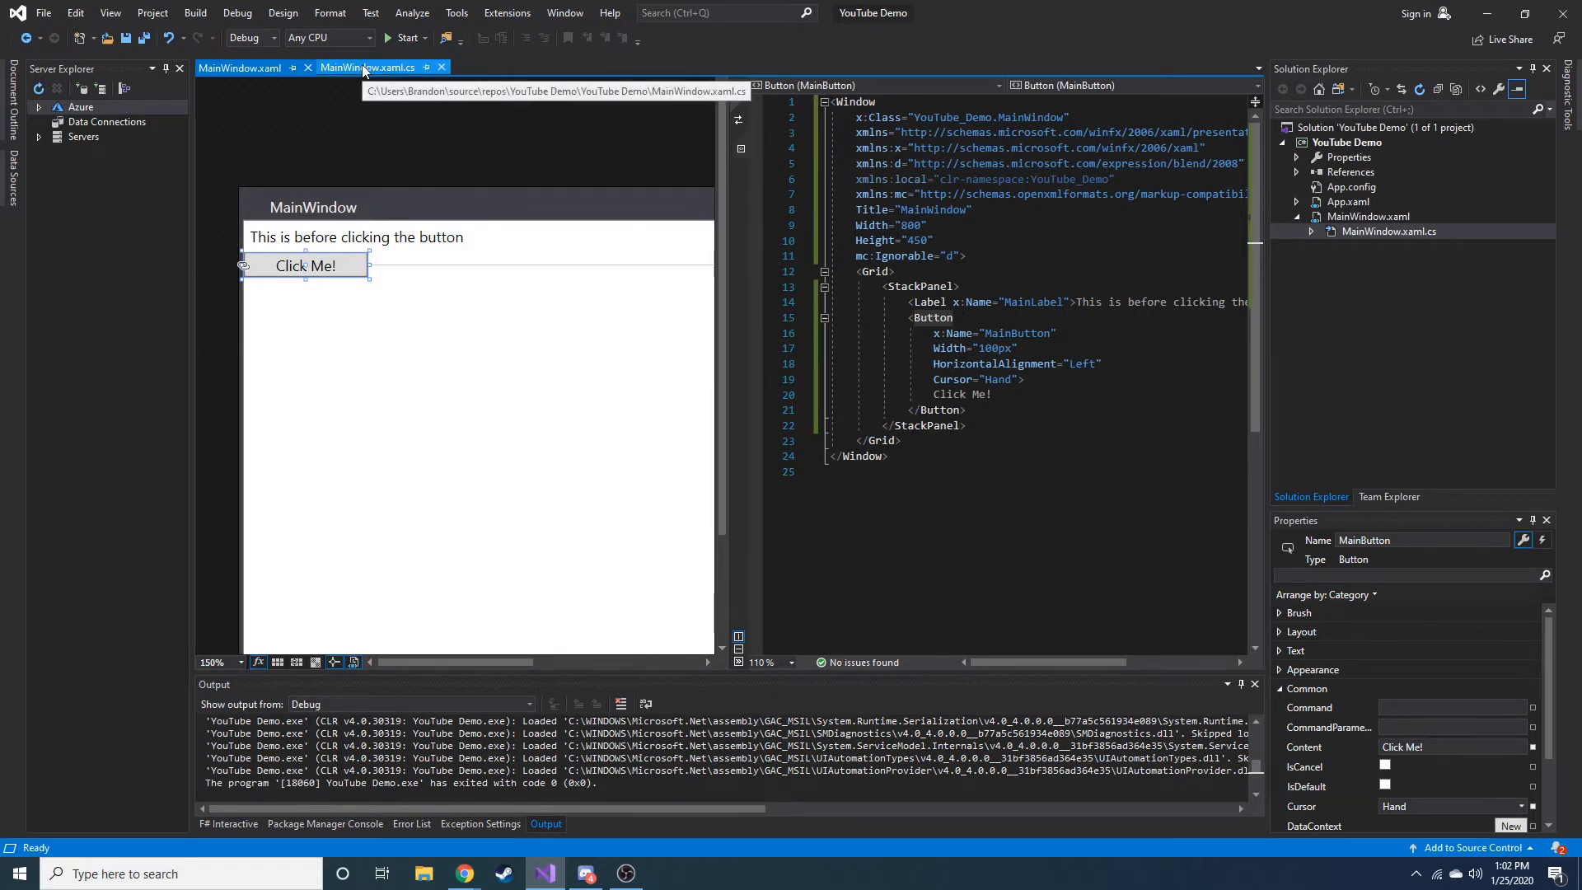
Step: Add Click="MainButton_Click" to the button and view the generated handler in MainWindow.xaml.cs
click(1008, 379)
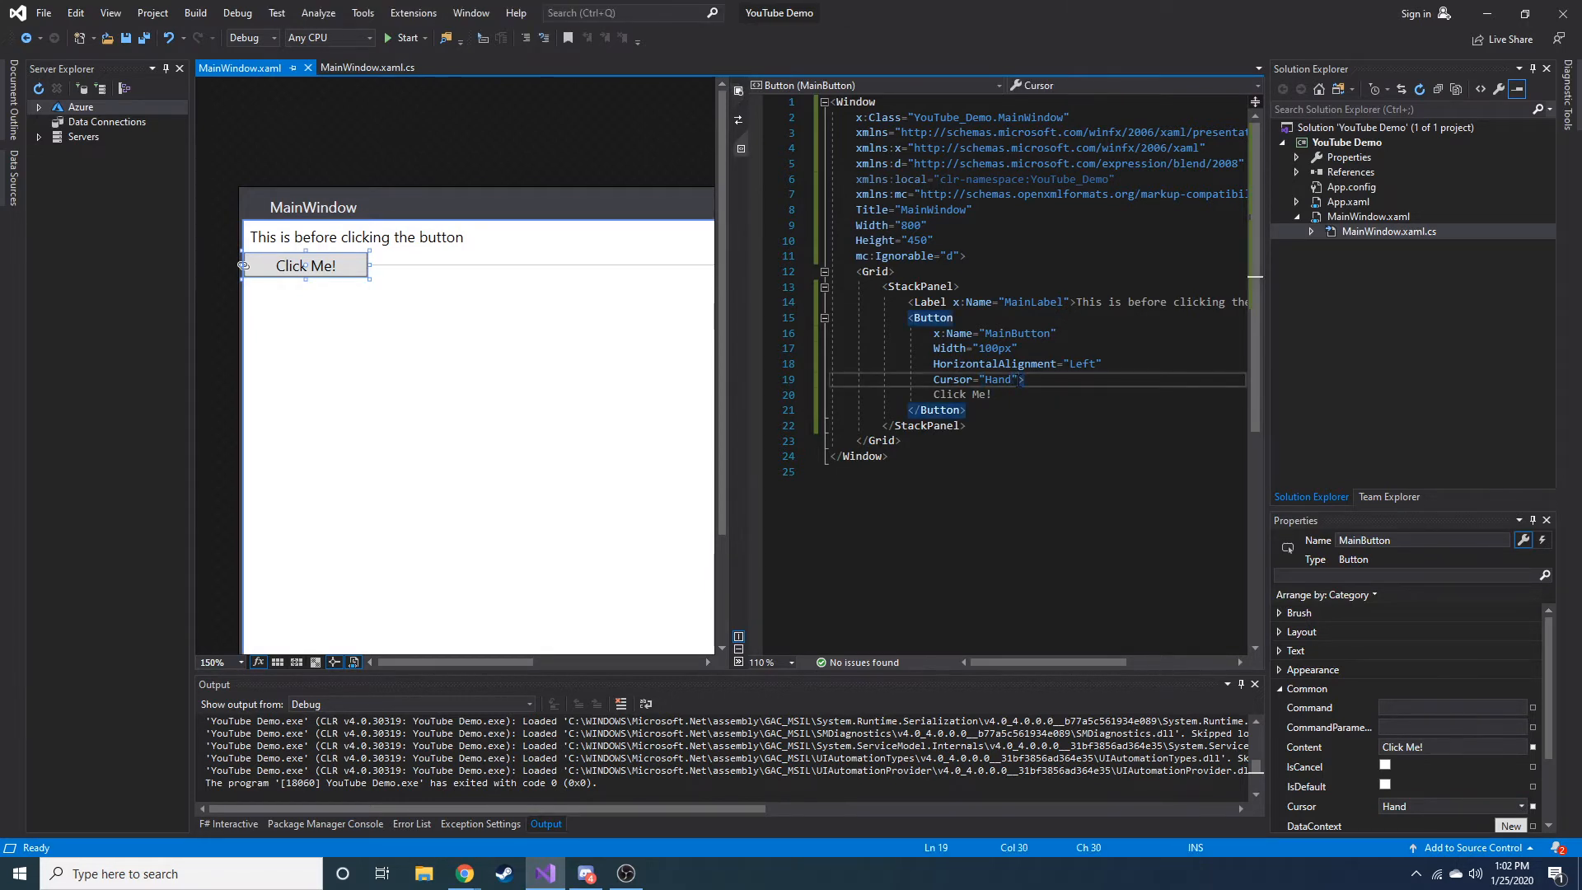
key(enter)
text(Click="">)
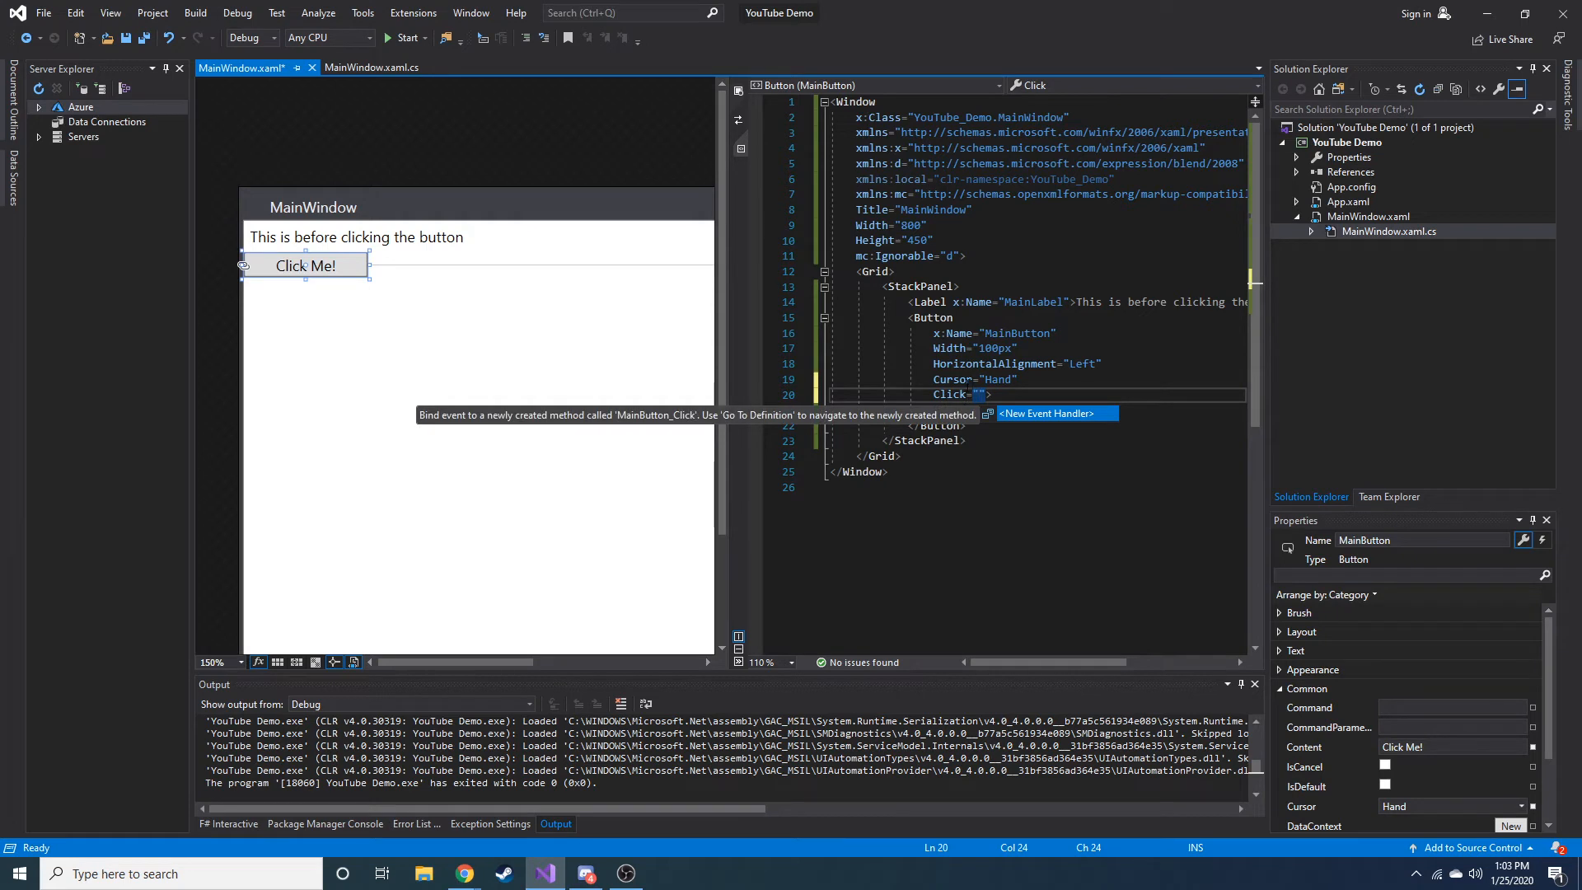
mouse_move(1056, 421)
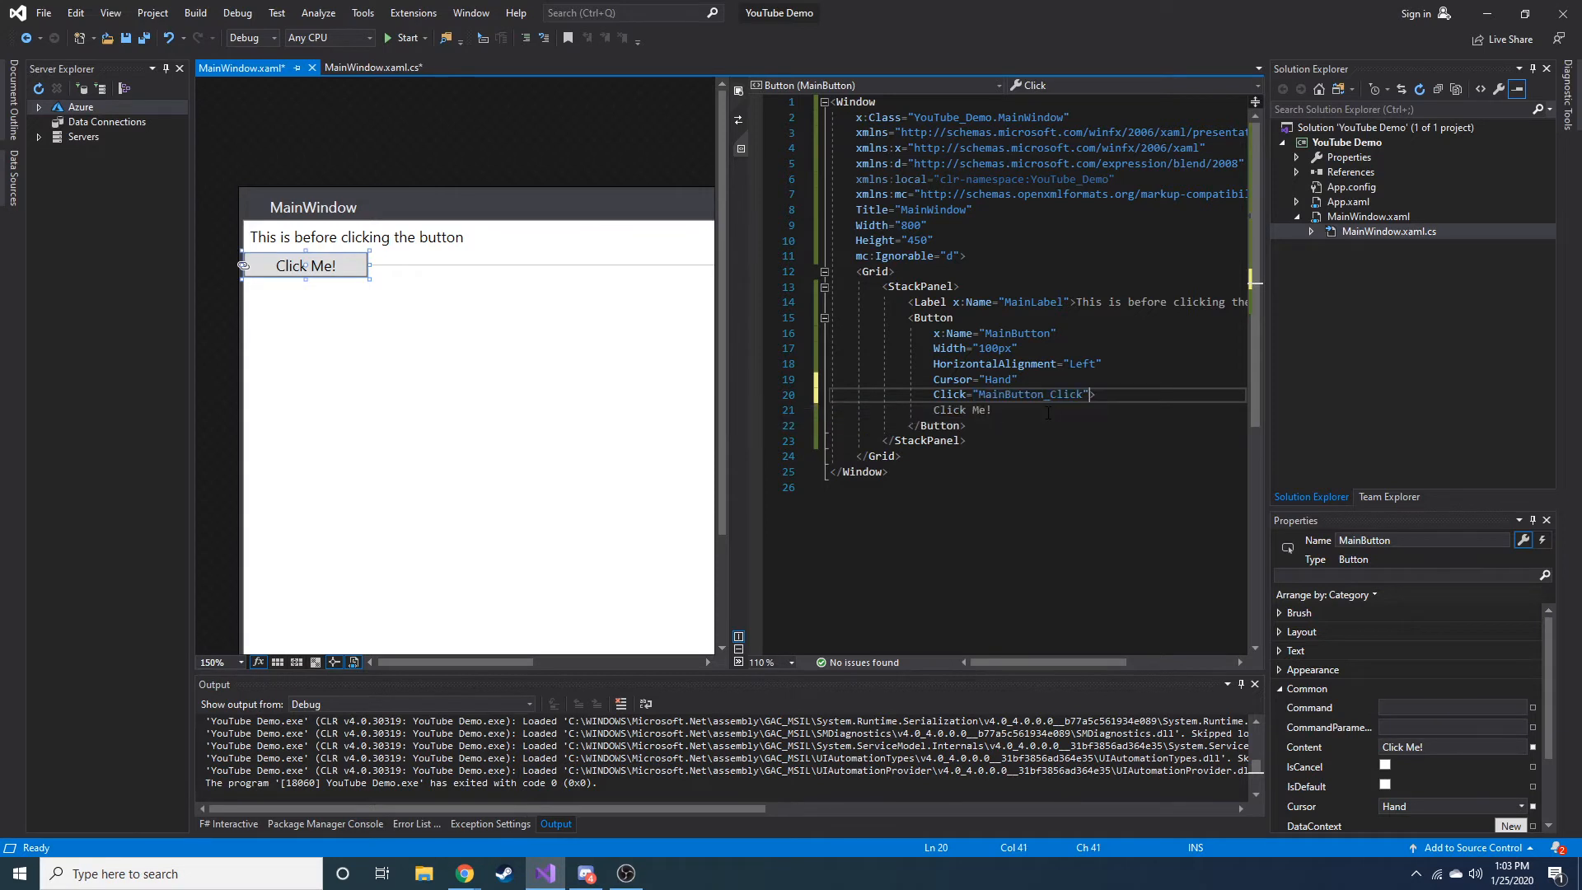
double_click(1028, 395)
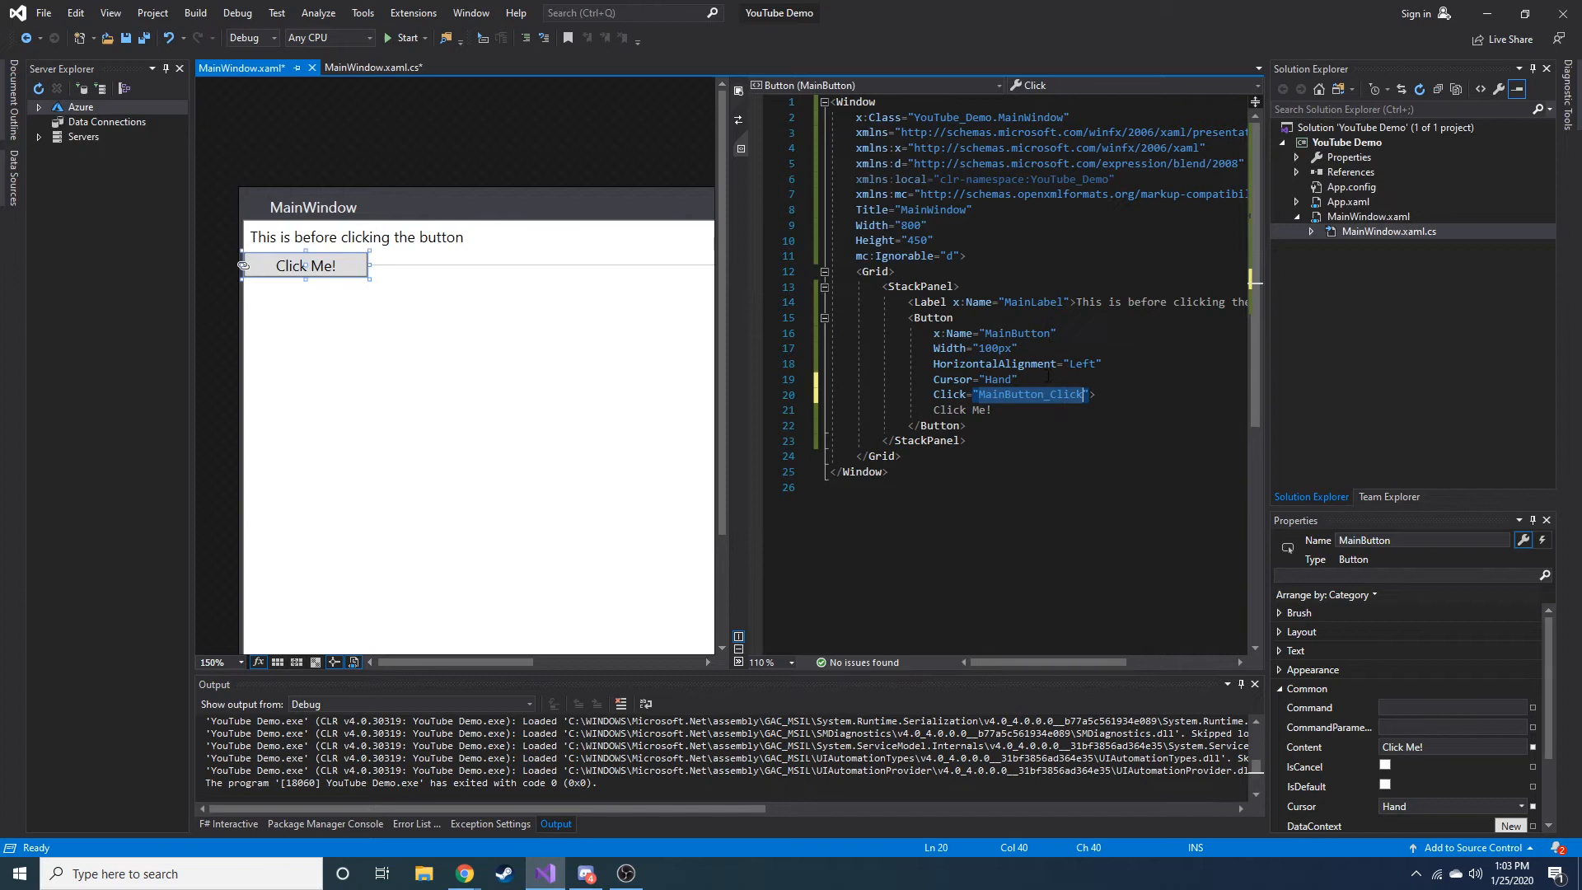
mouse_move(1026, 394)
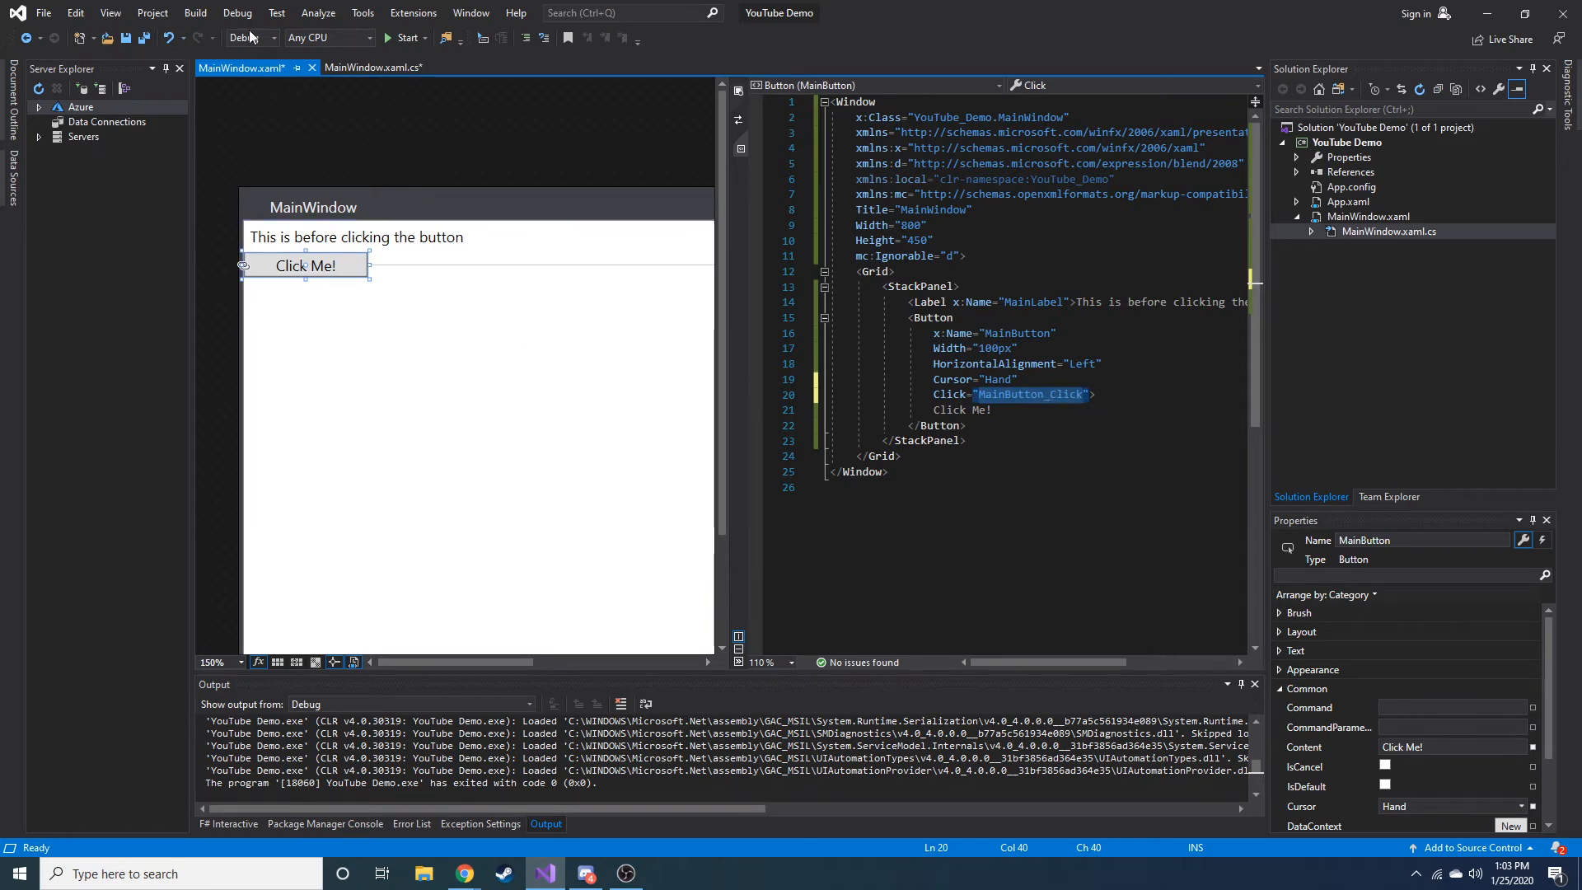
click(364, 67)
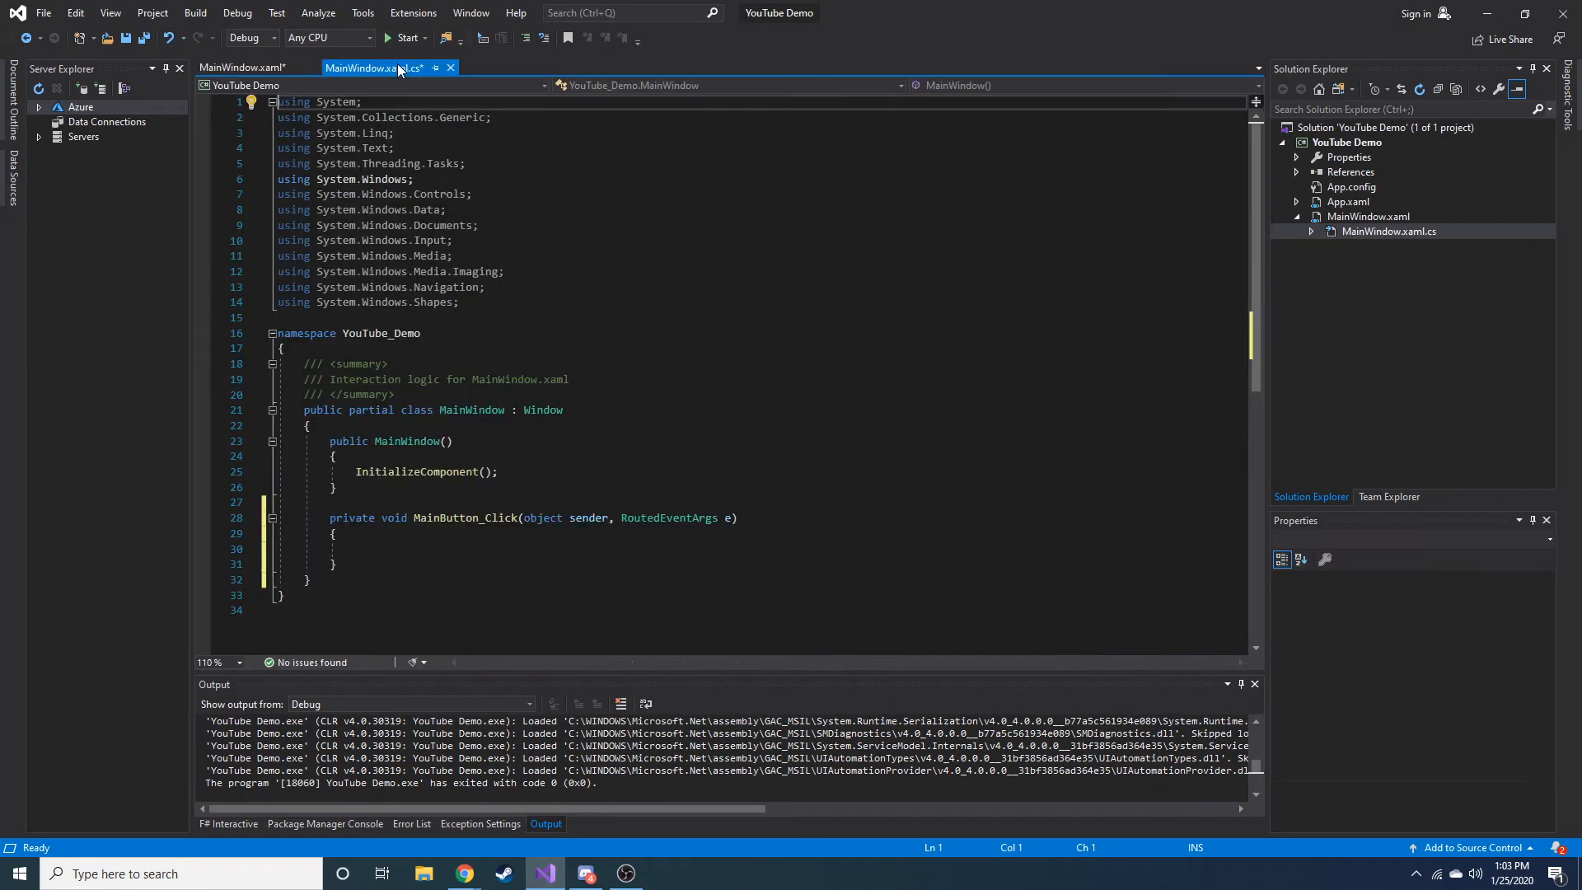
scroll(down, 3)
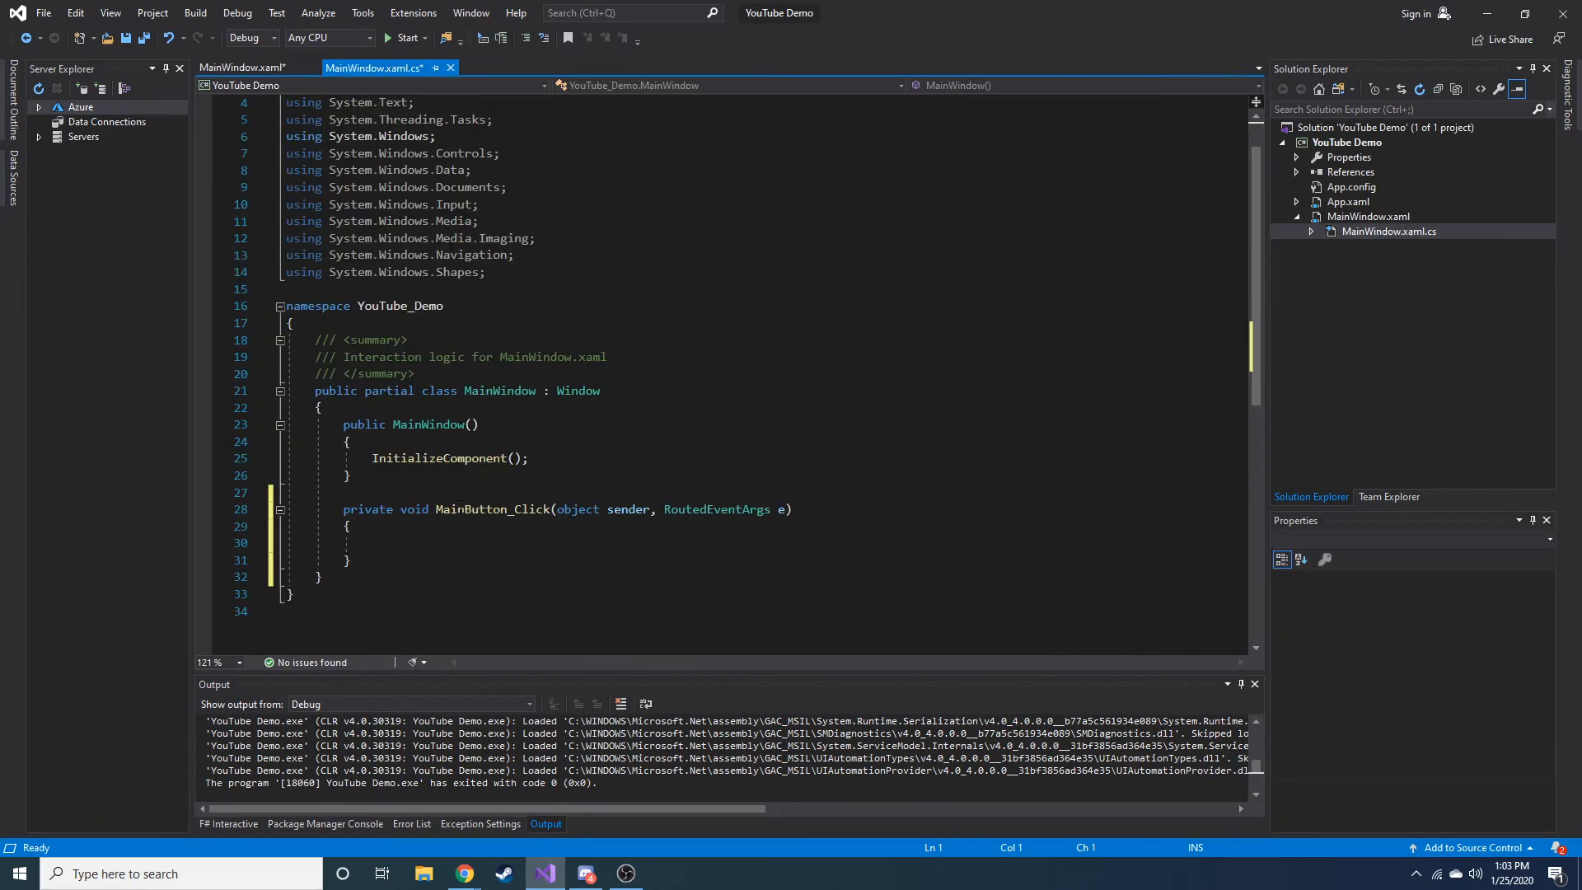
double_click(493, 509)
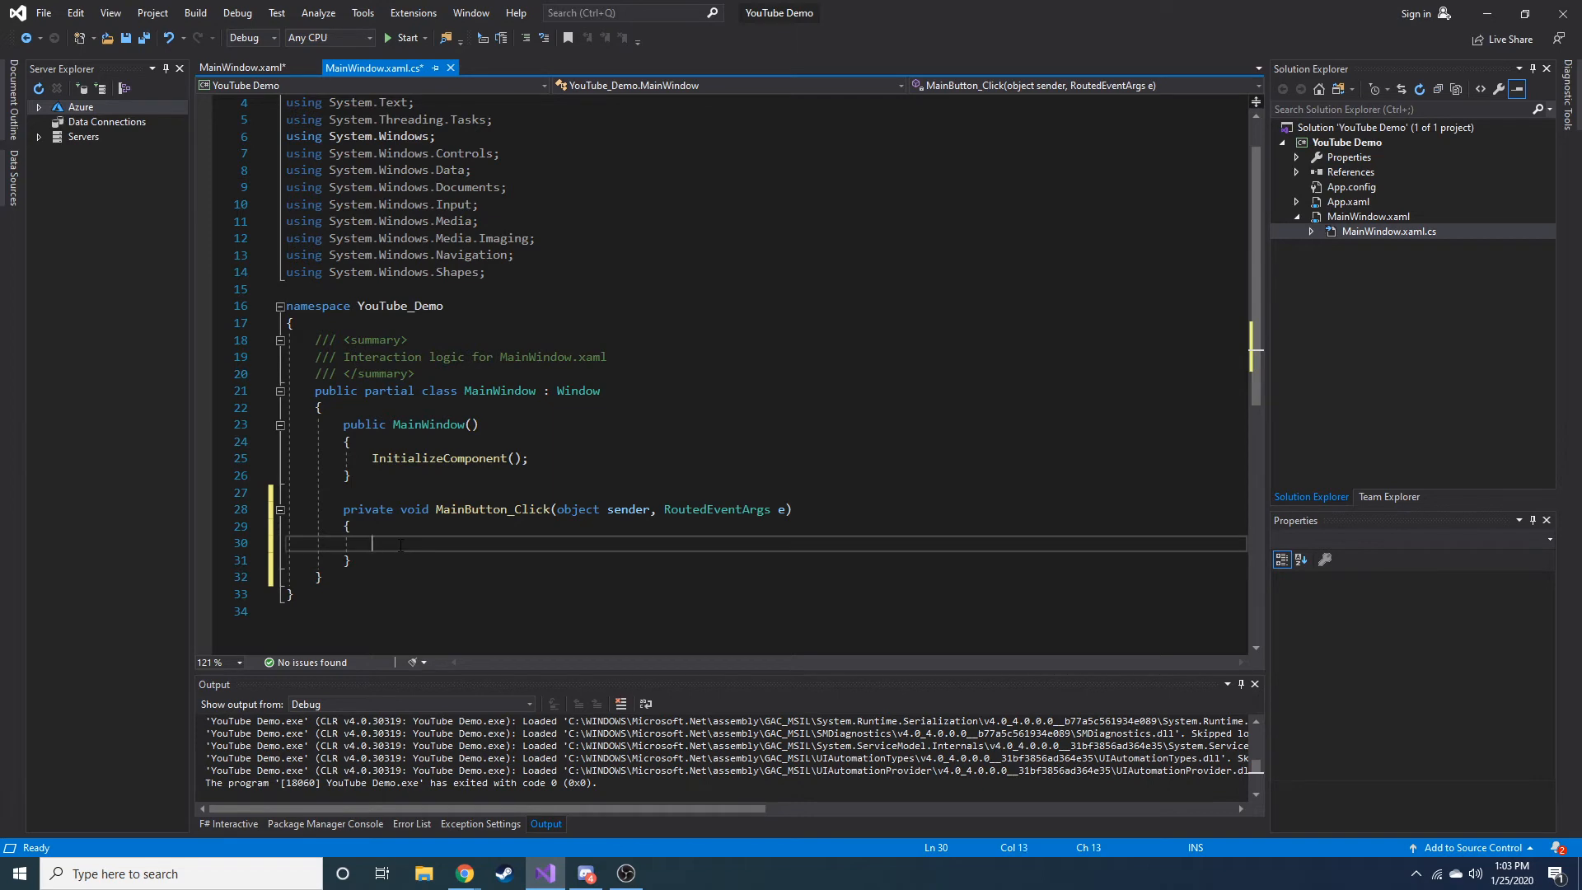
click(242, 66)
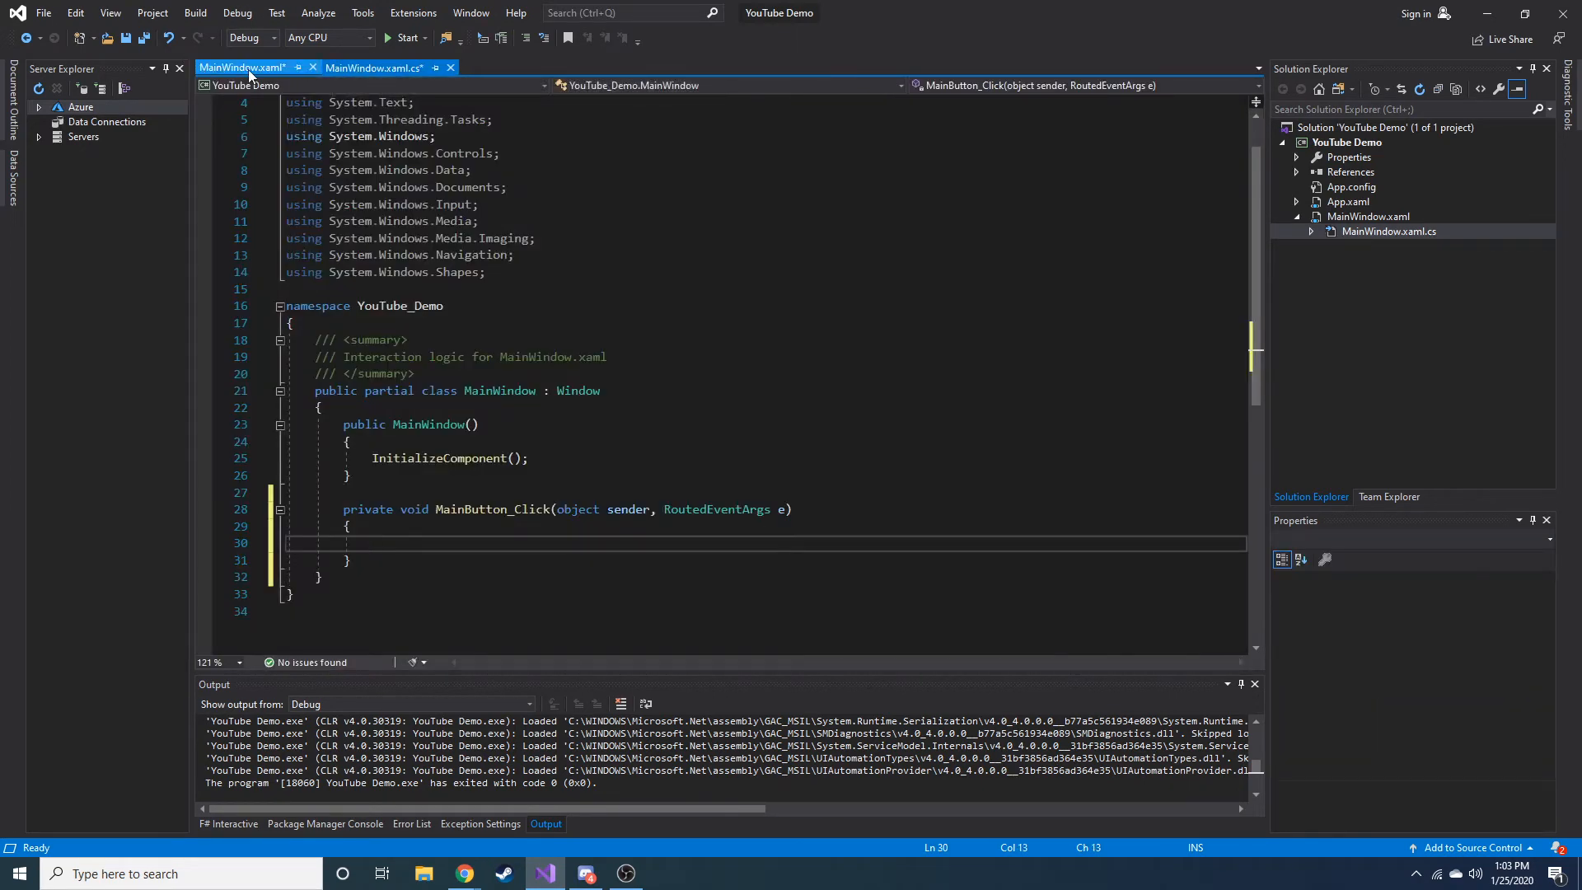
click(374, 67)
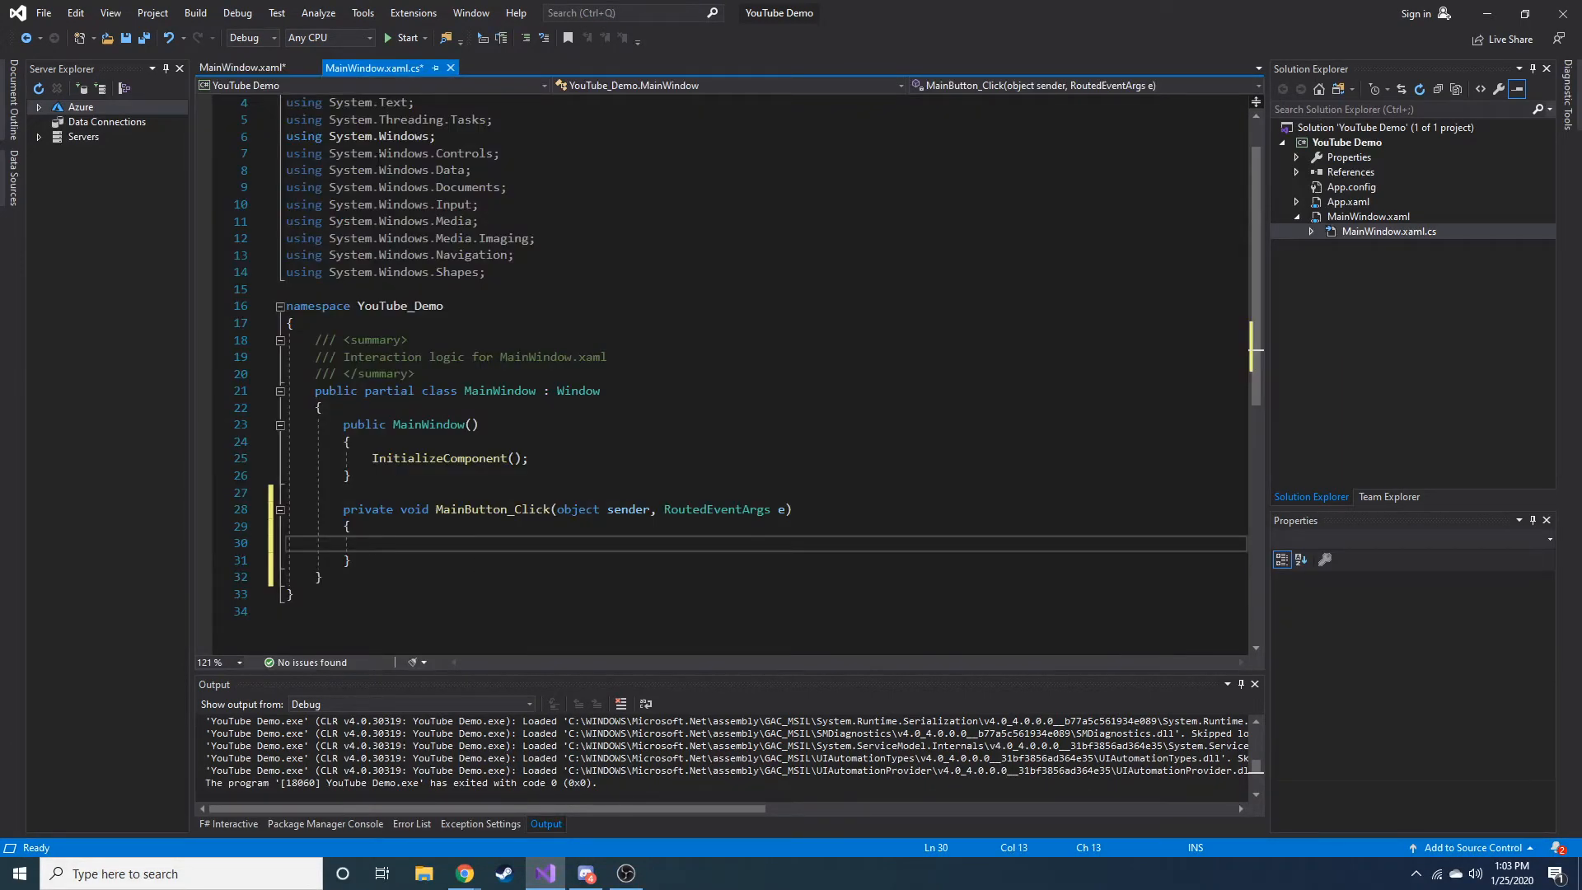
click(246, 67)
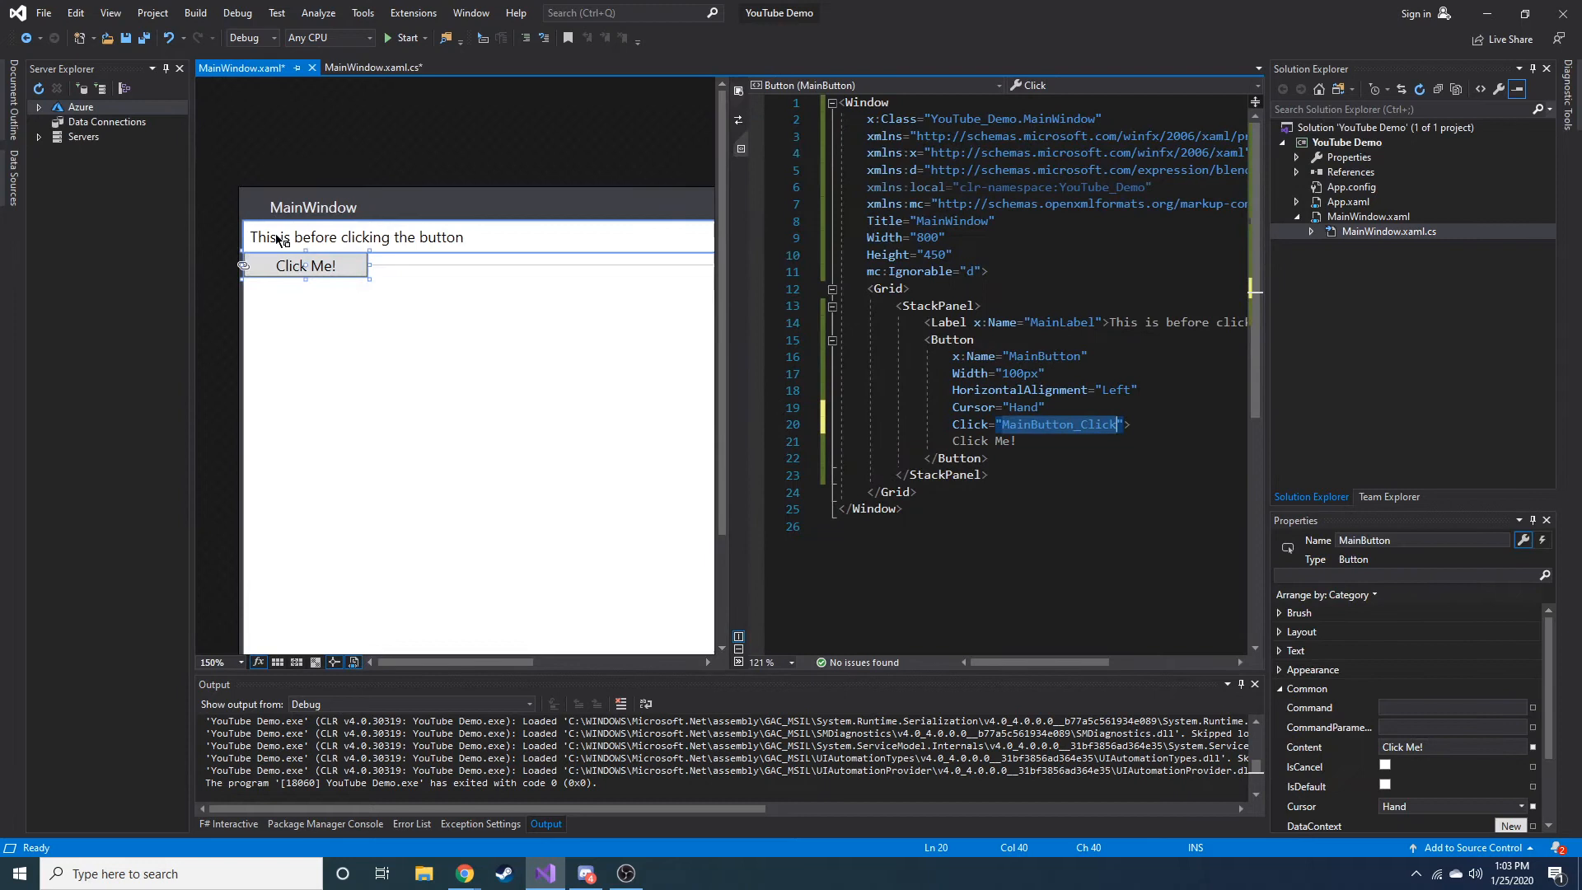
mouse_move(331, 242)
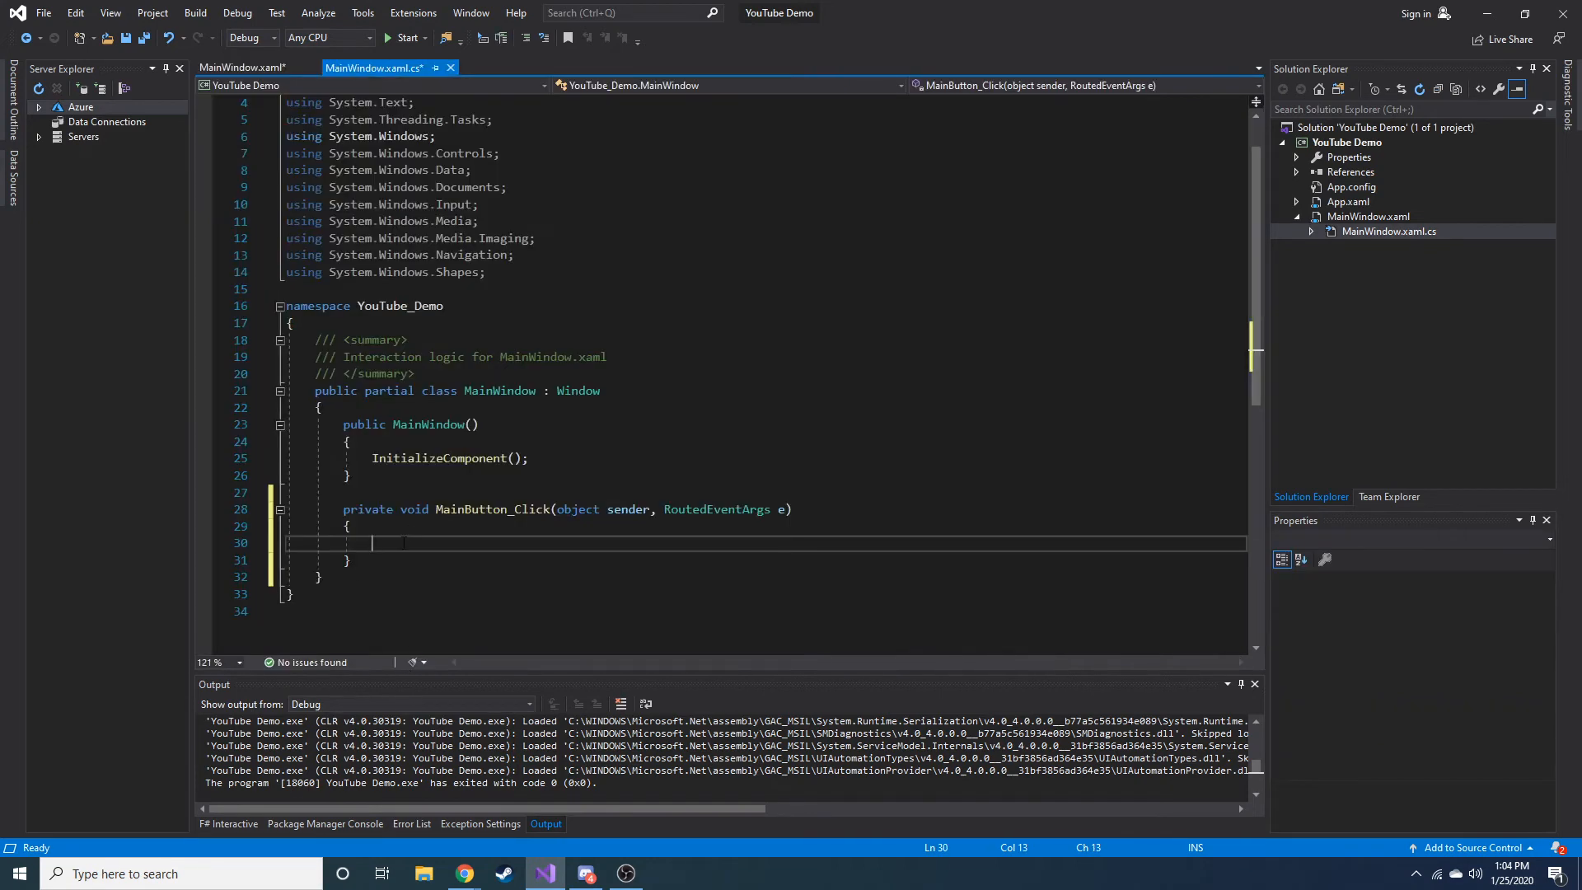
Step: Start the statement MainLabel.Content = " inside MainButton_Click
text(main)
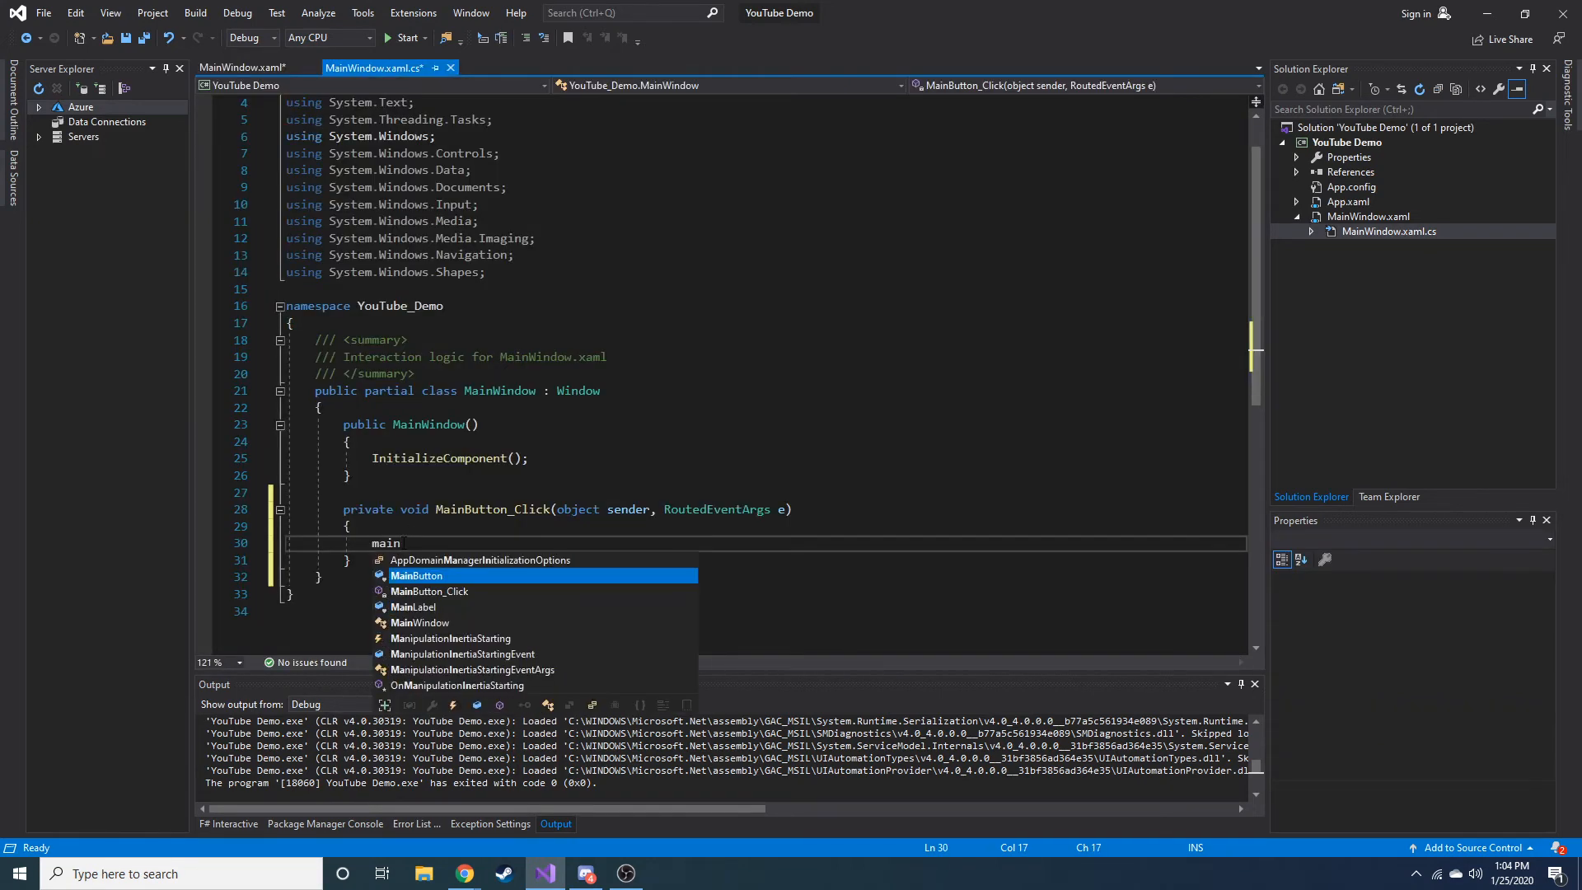
text(MainLabel)
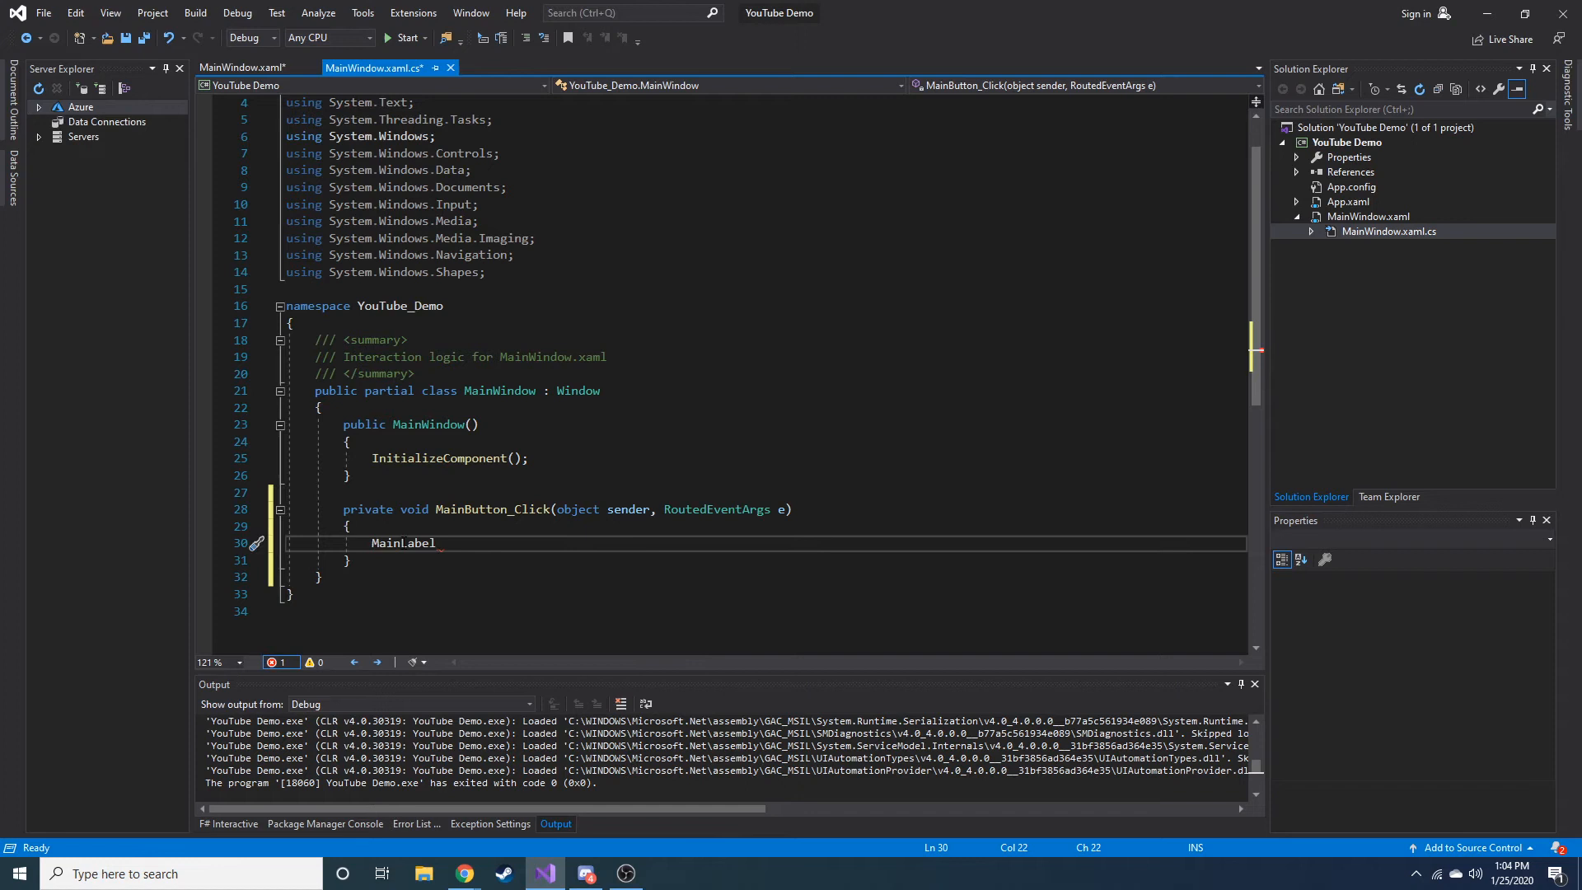
double_click(403, 543)
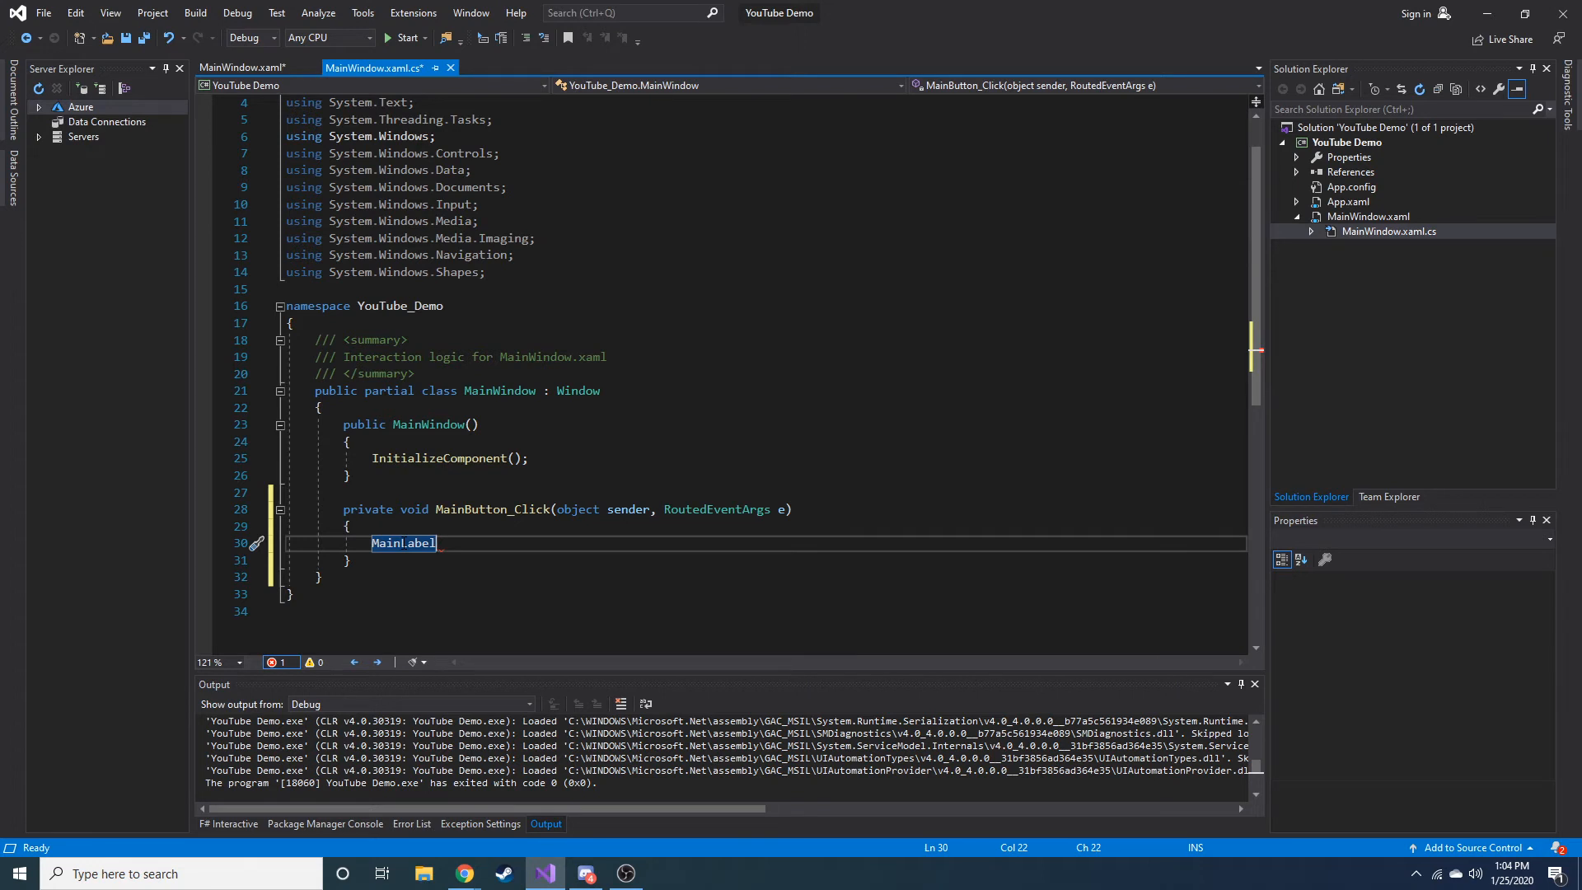
text(.te)
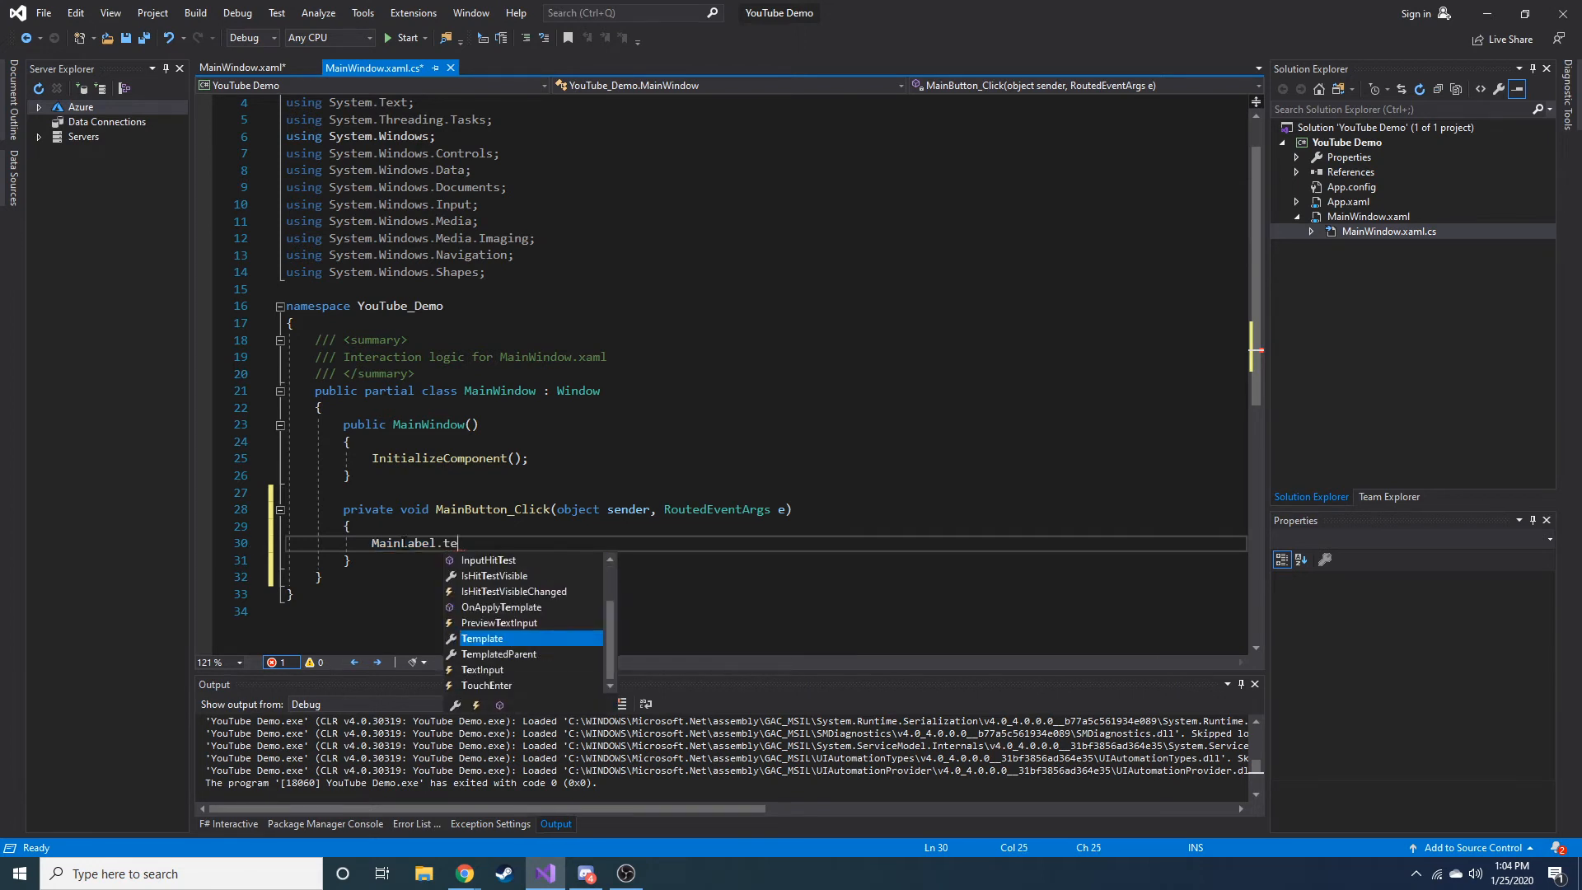
text(co)
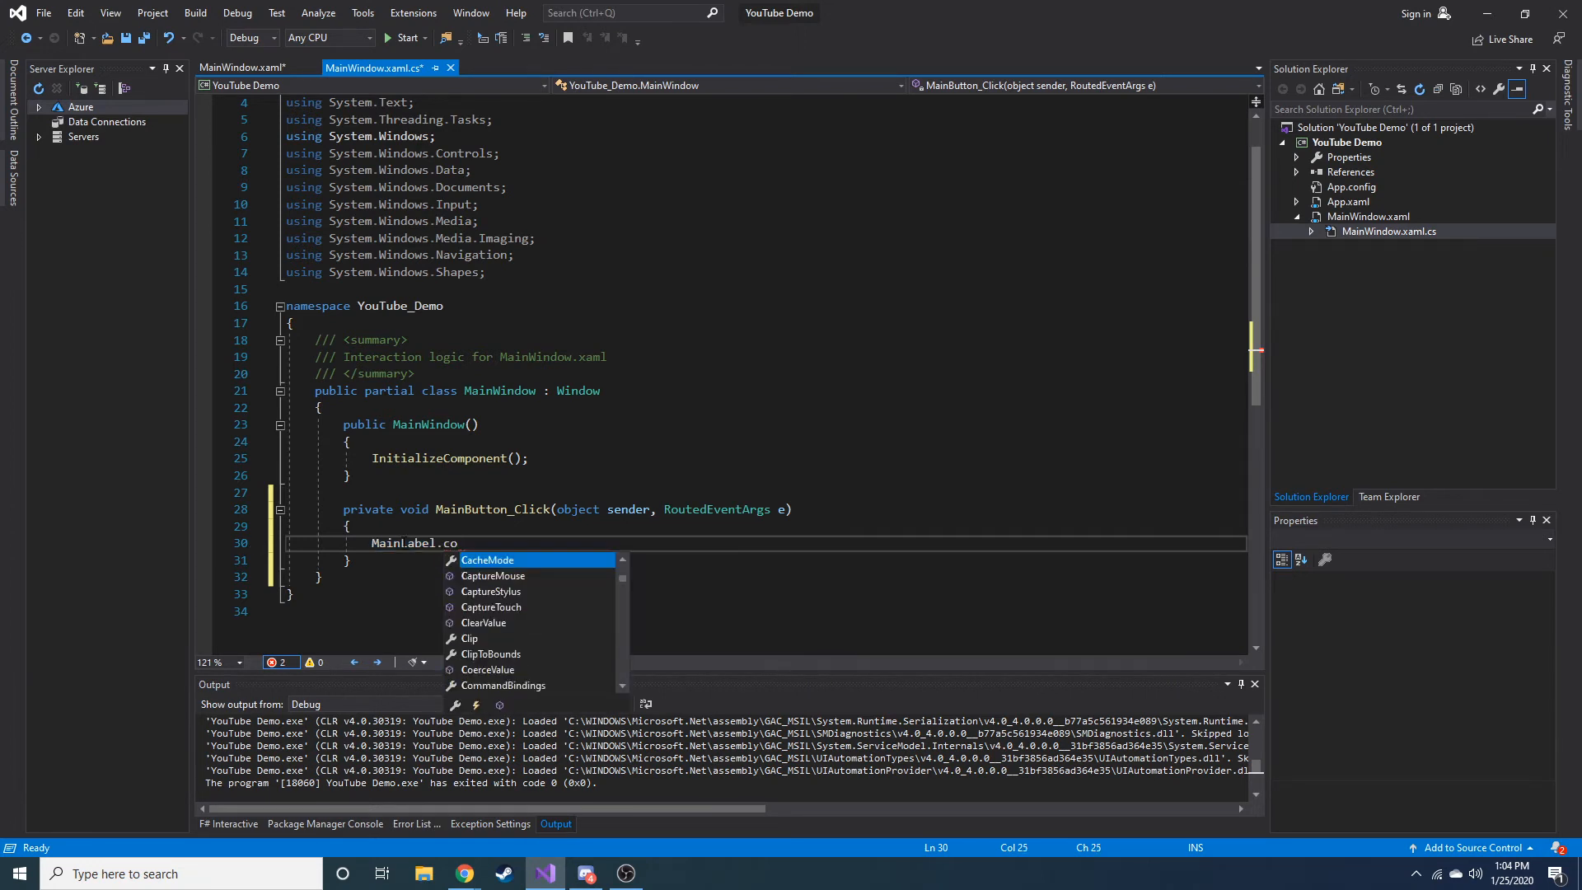
text(ntent)
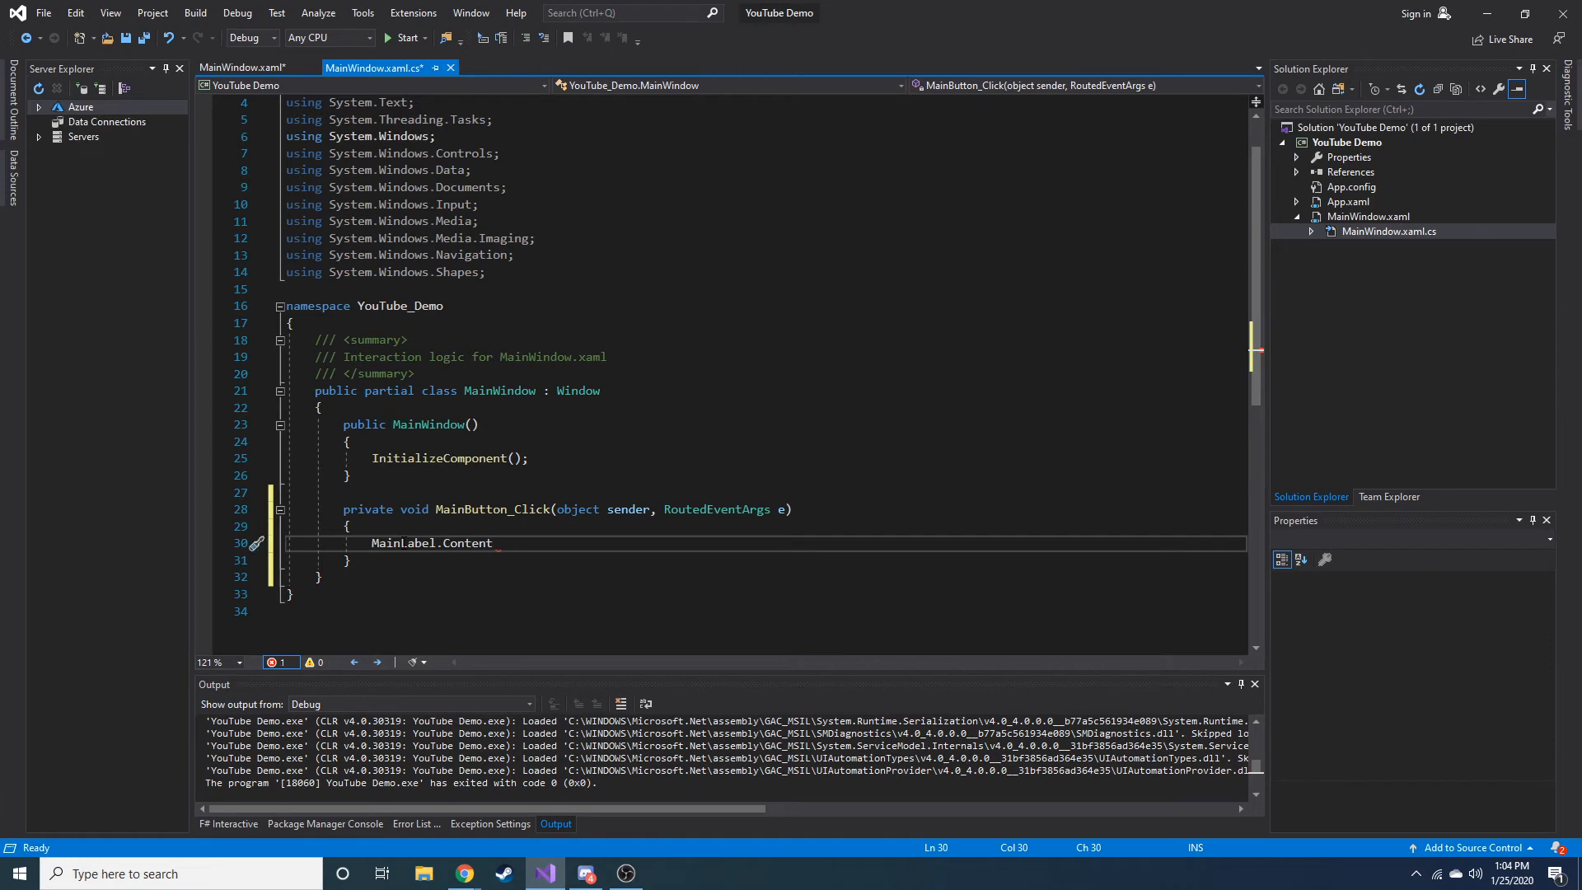
double_click(468, 543)
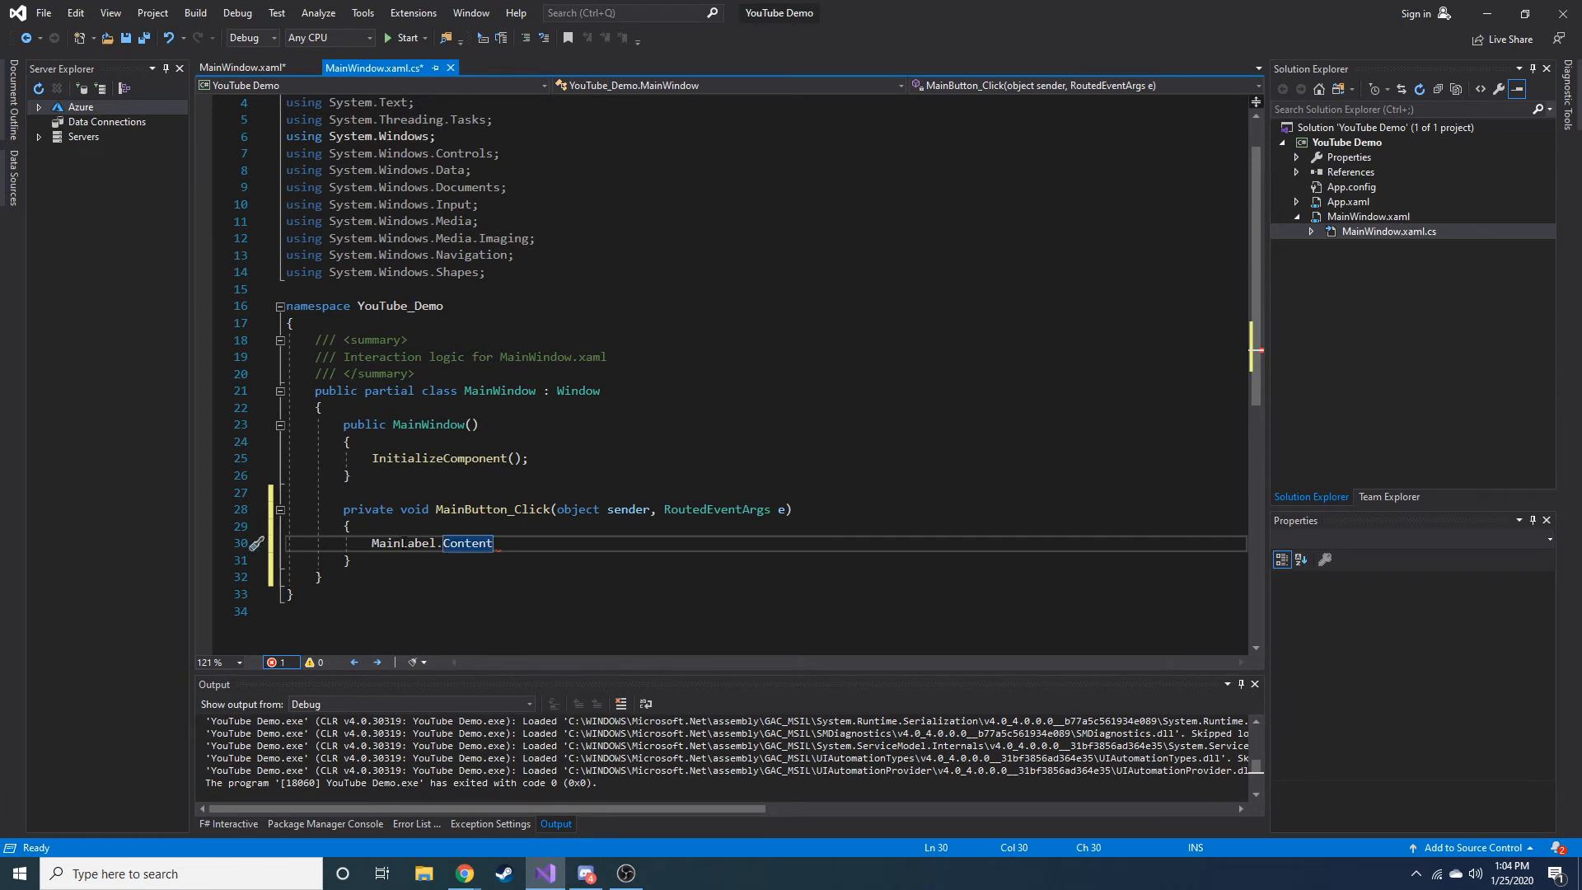
text(=)
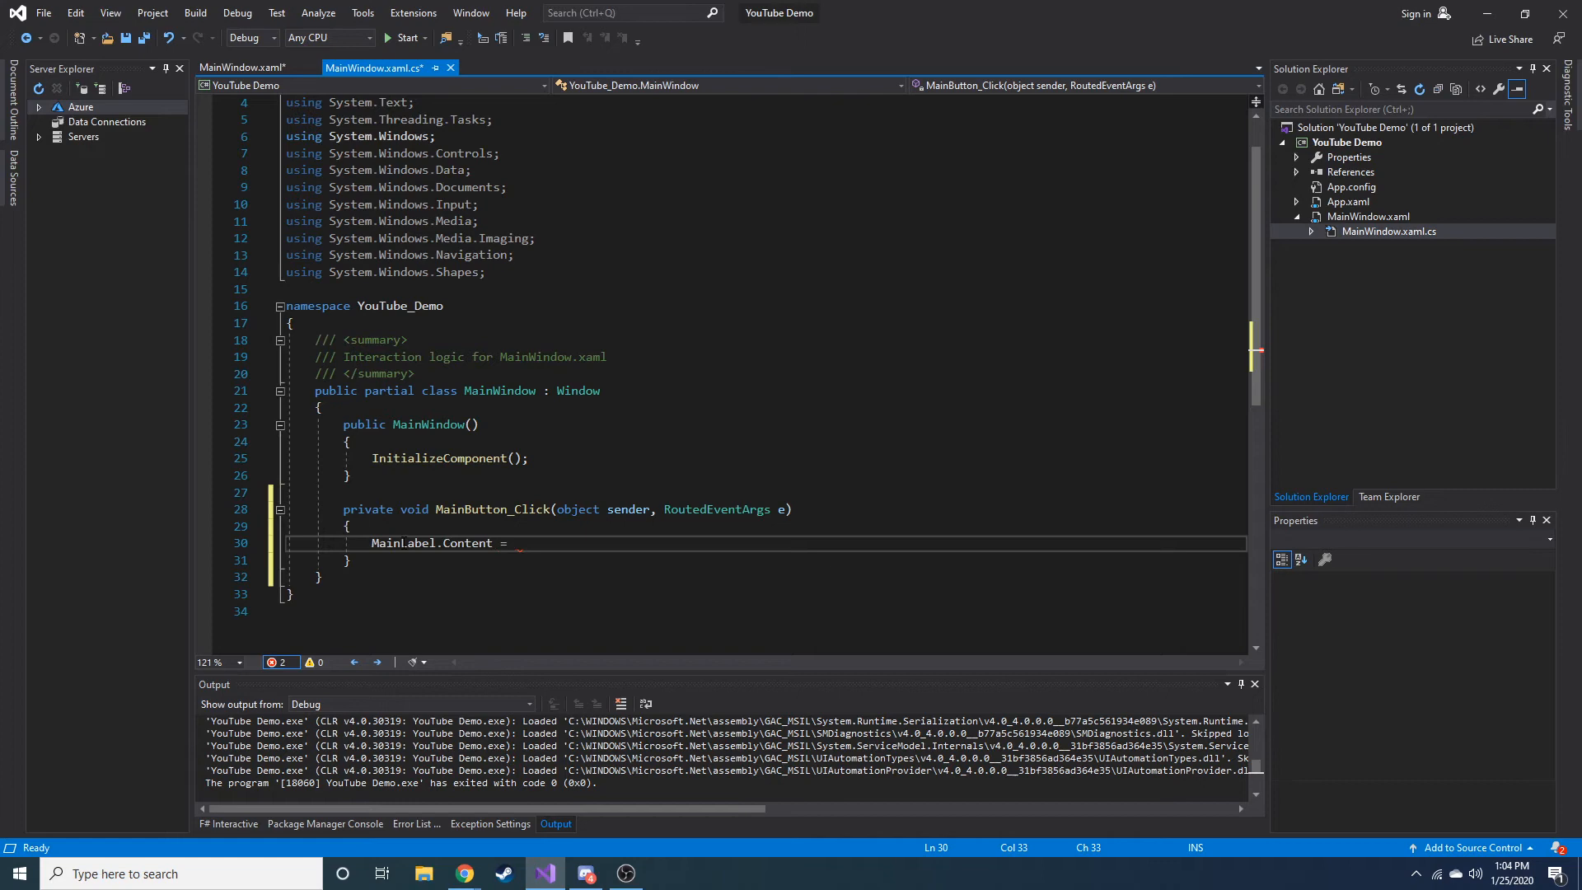
text(")
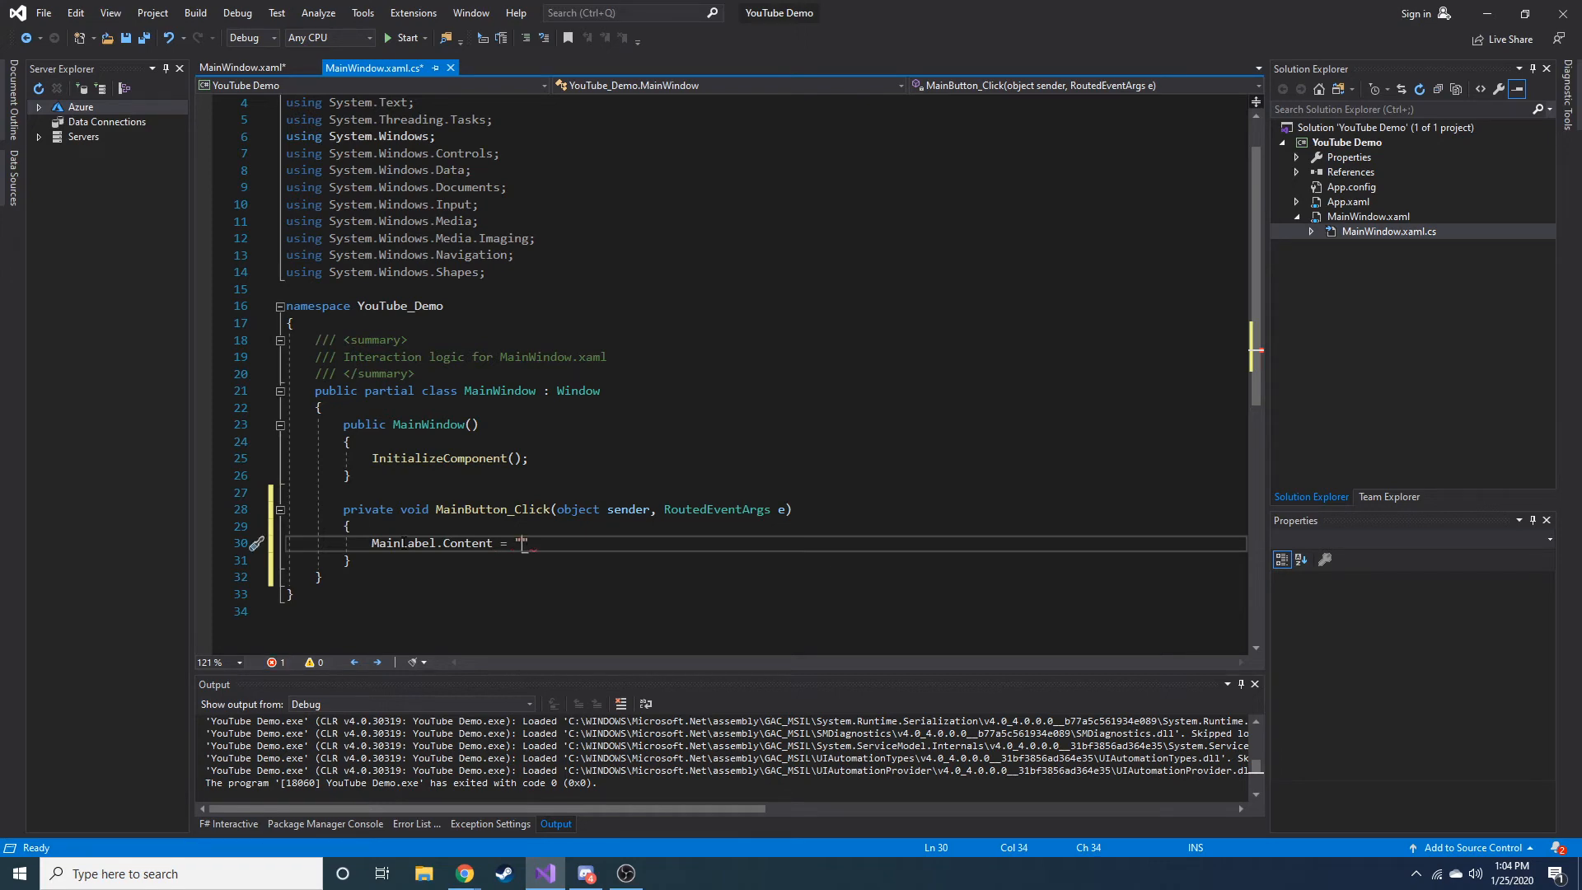
Step: Complete the string "You Clicked The Button!" and save MainWindow.xaml.cs
click(242, 68)
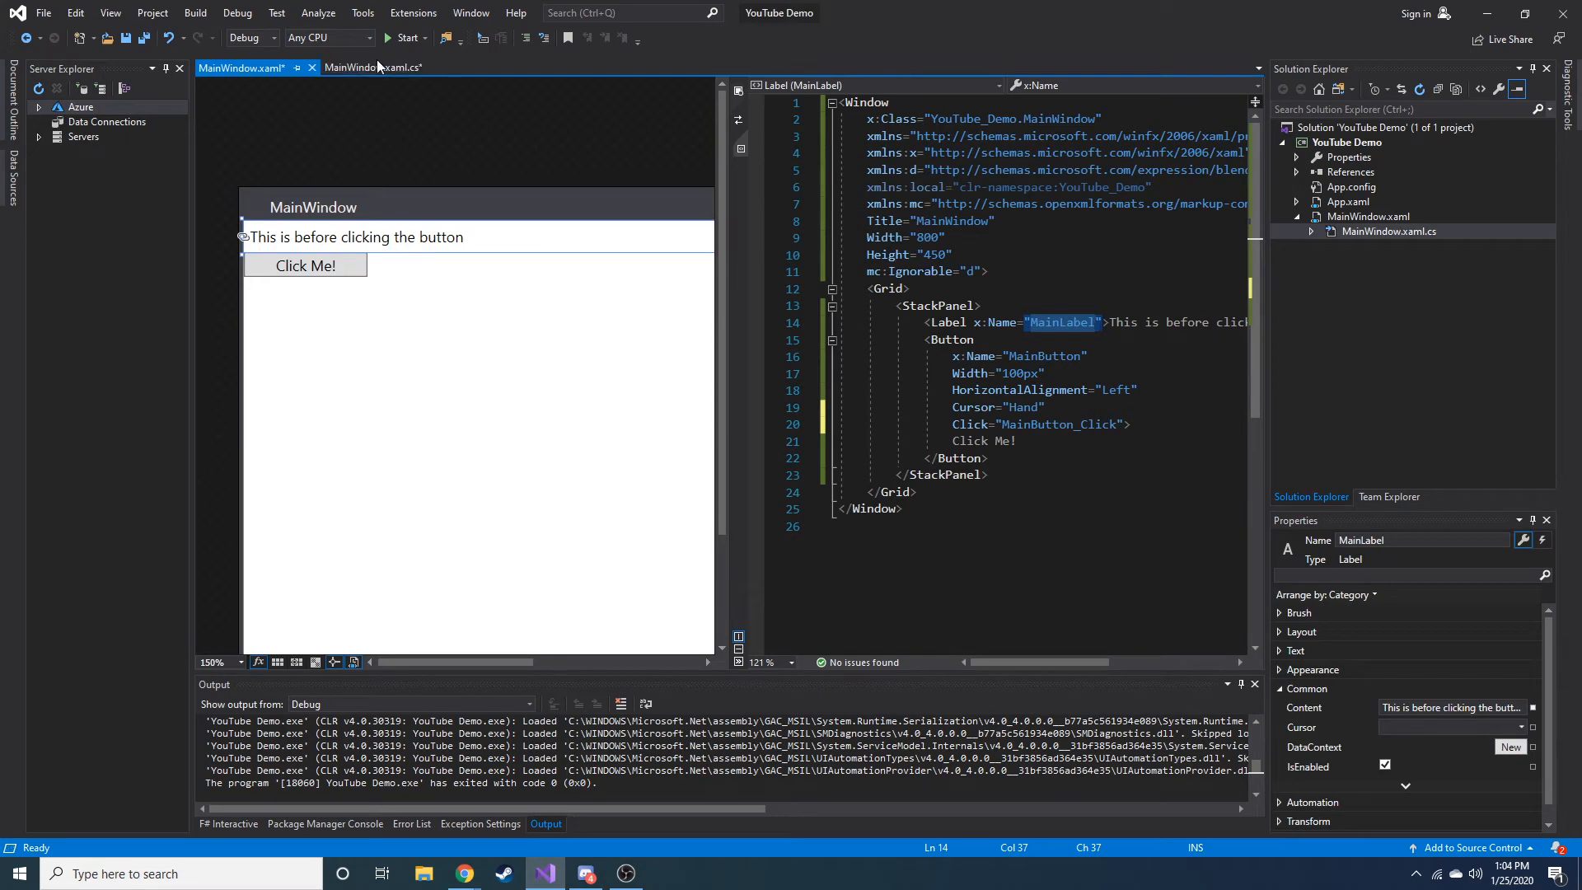
click(373, 66)
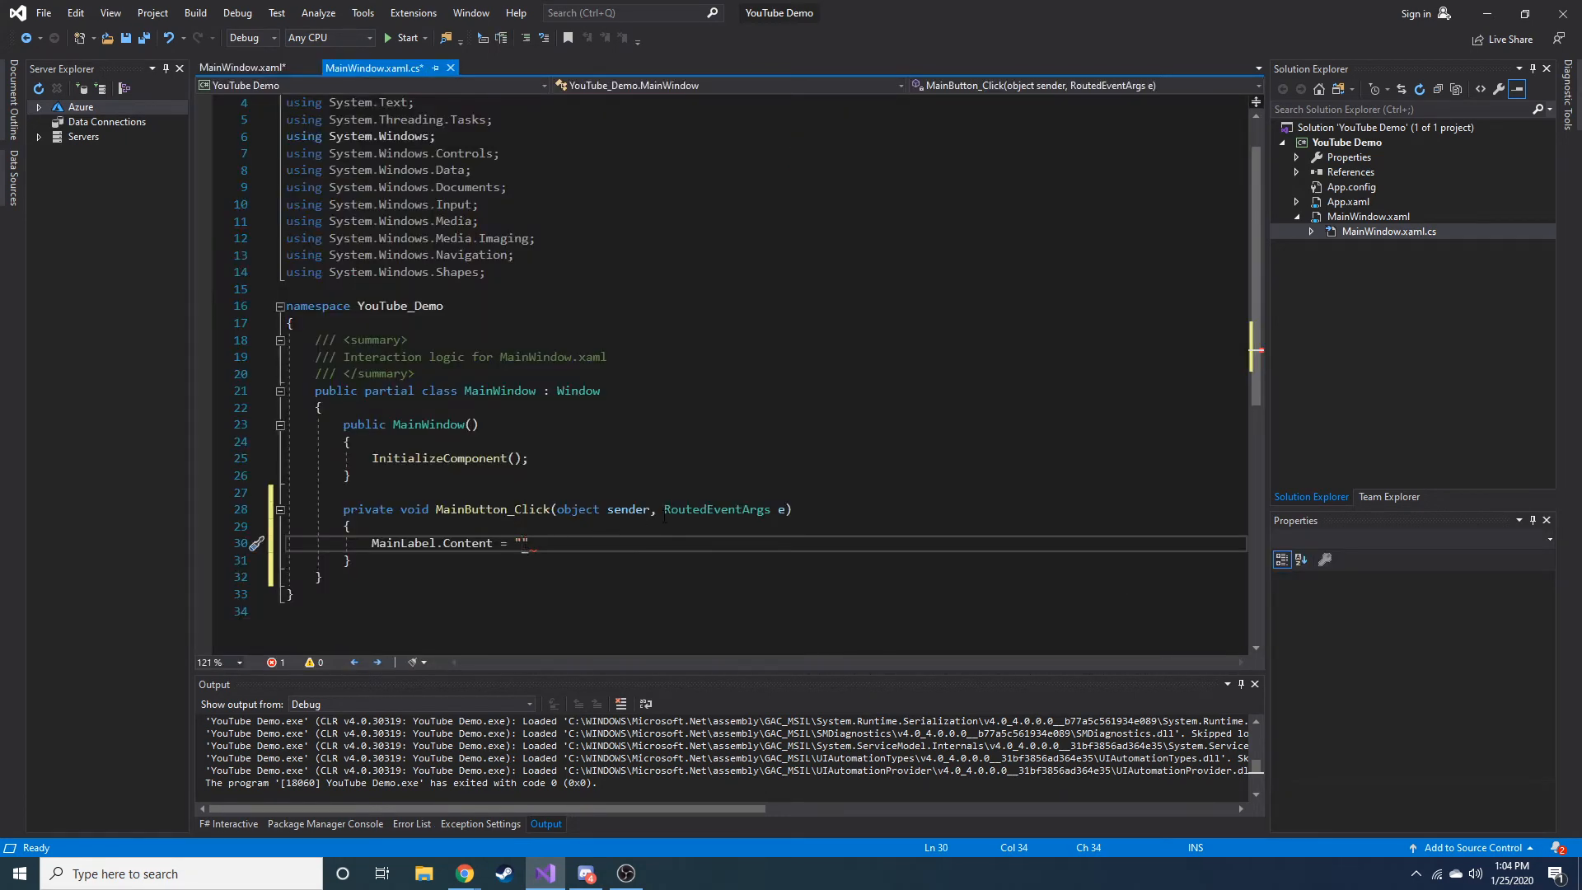
text(You Clicked Me)
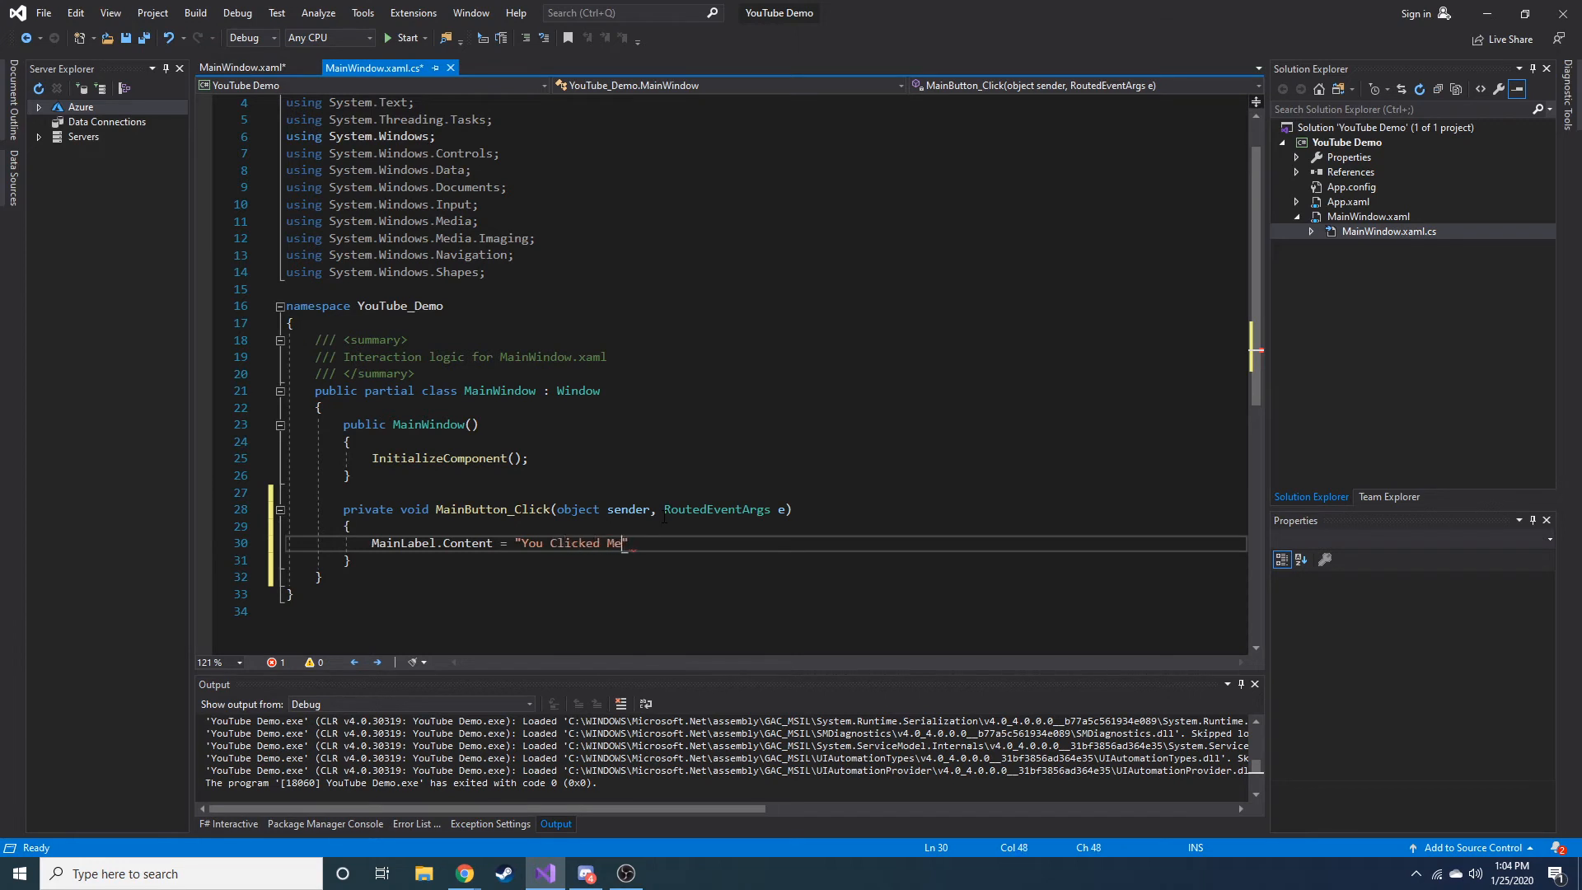
key(BackSpace)
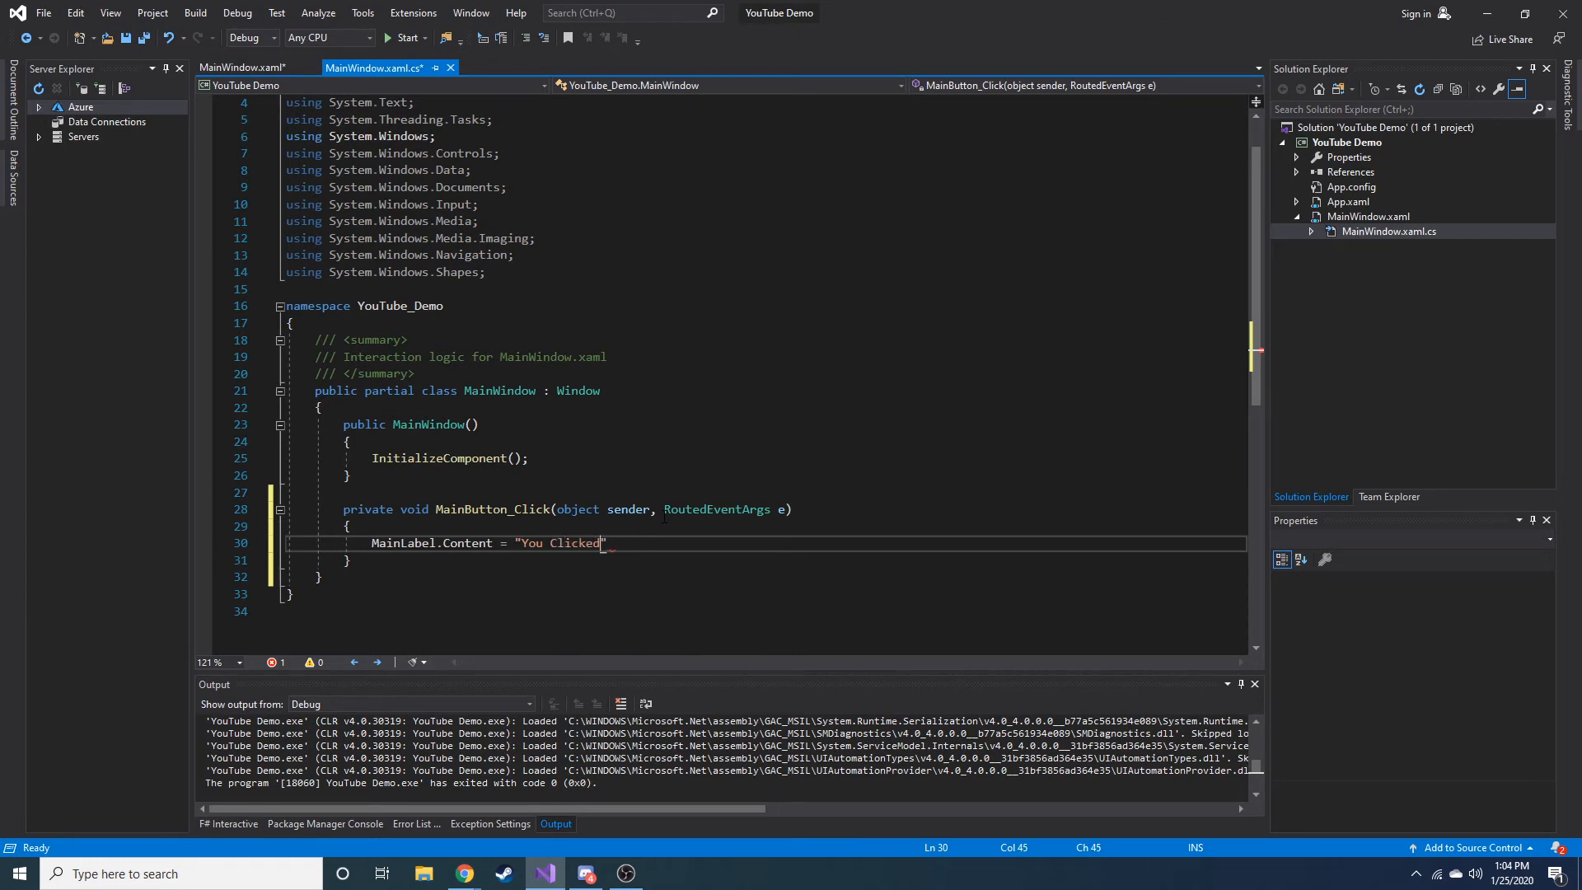
text(The Button)
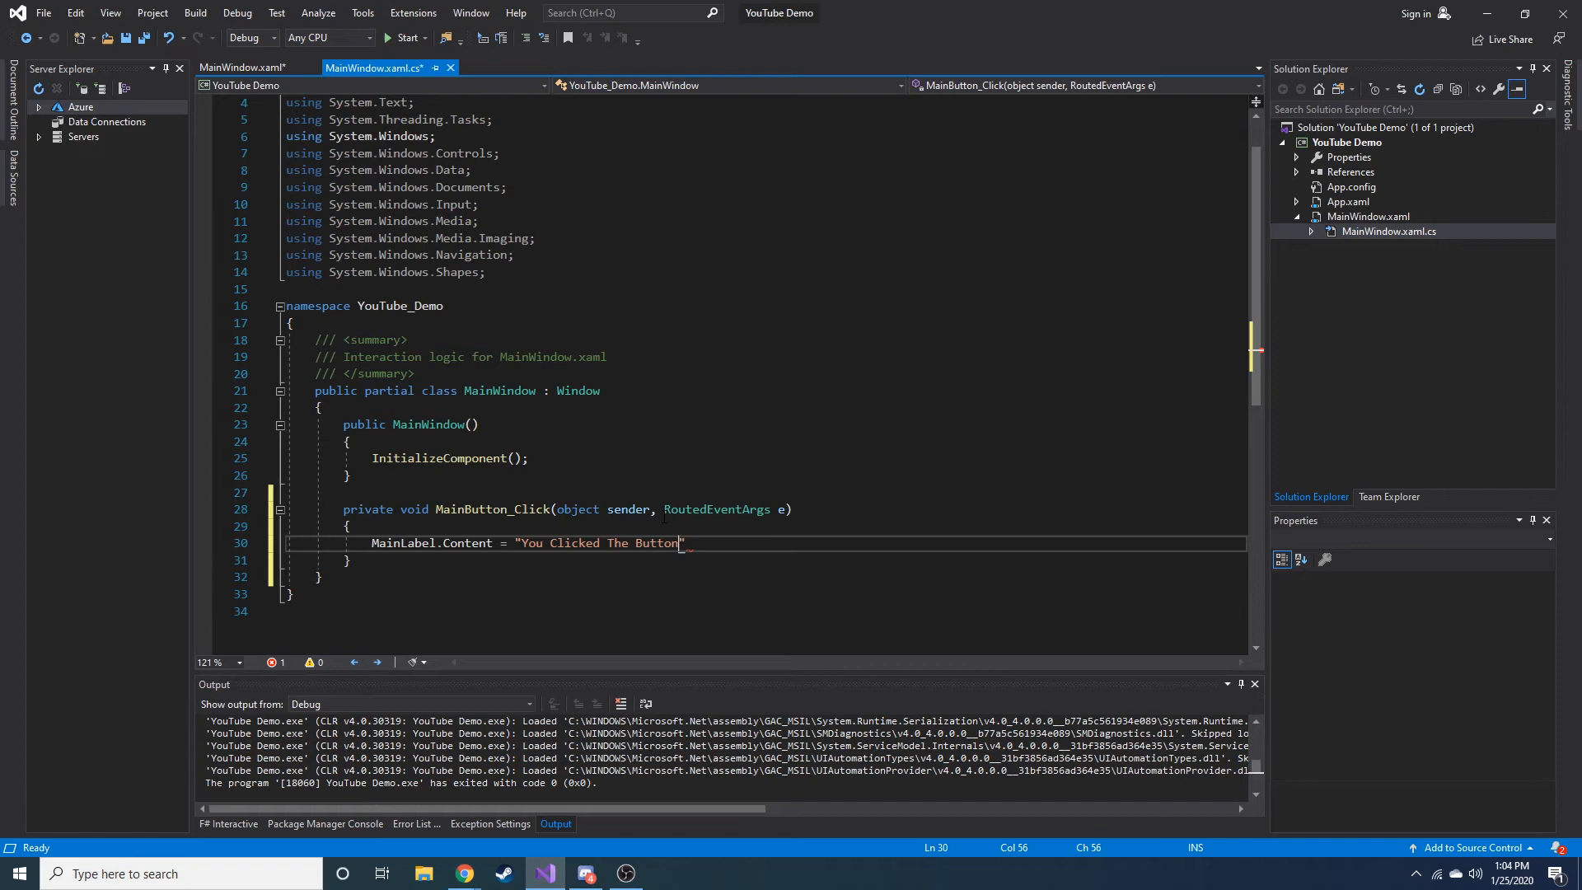
text(!)
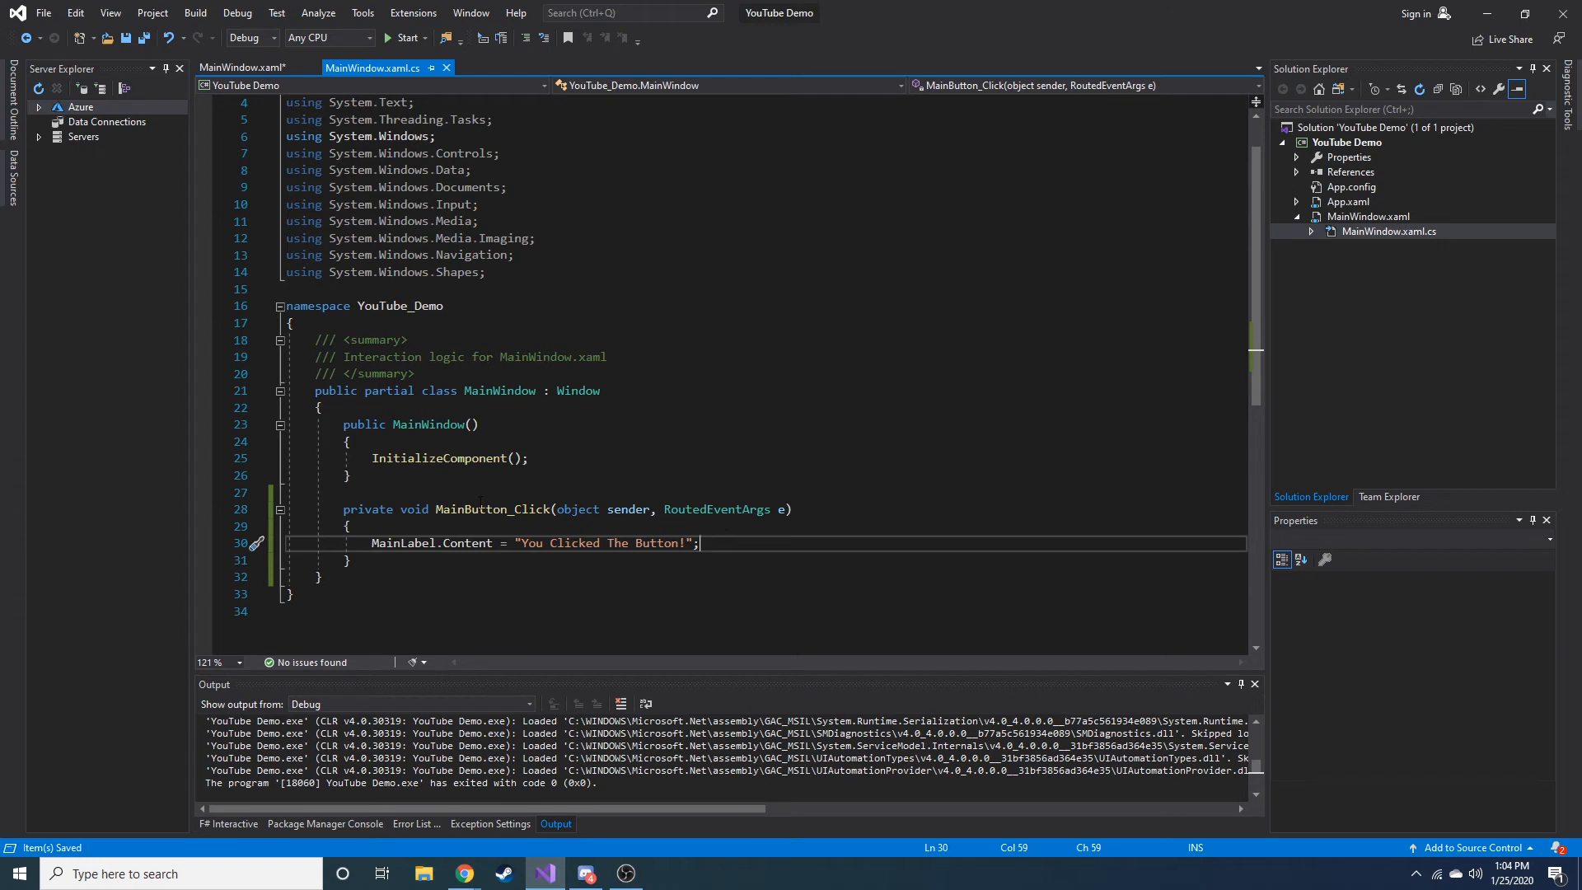
mouse_move(492, 508)
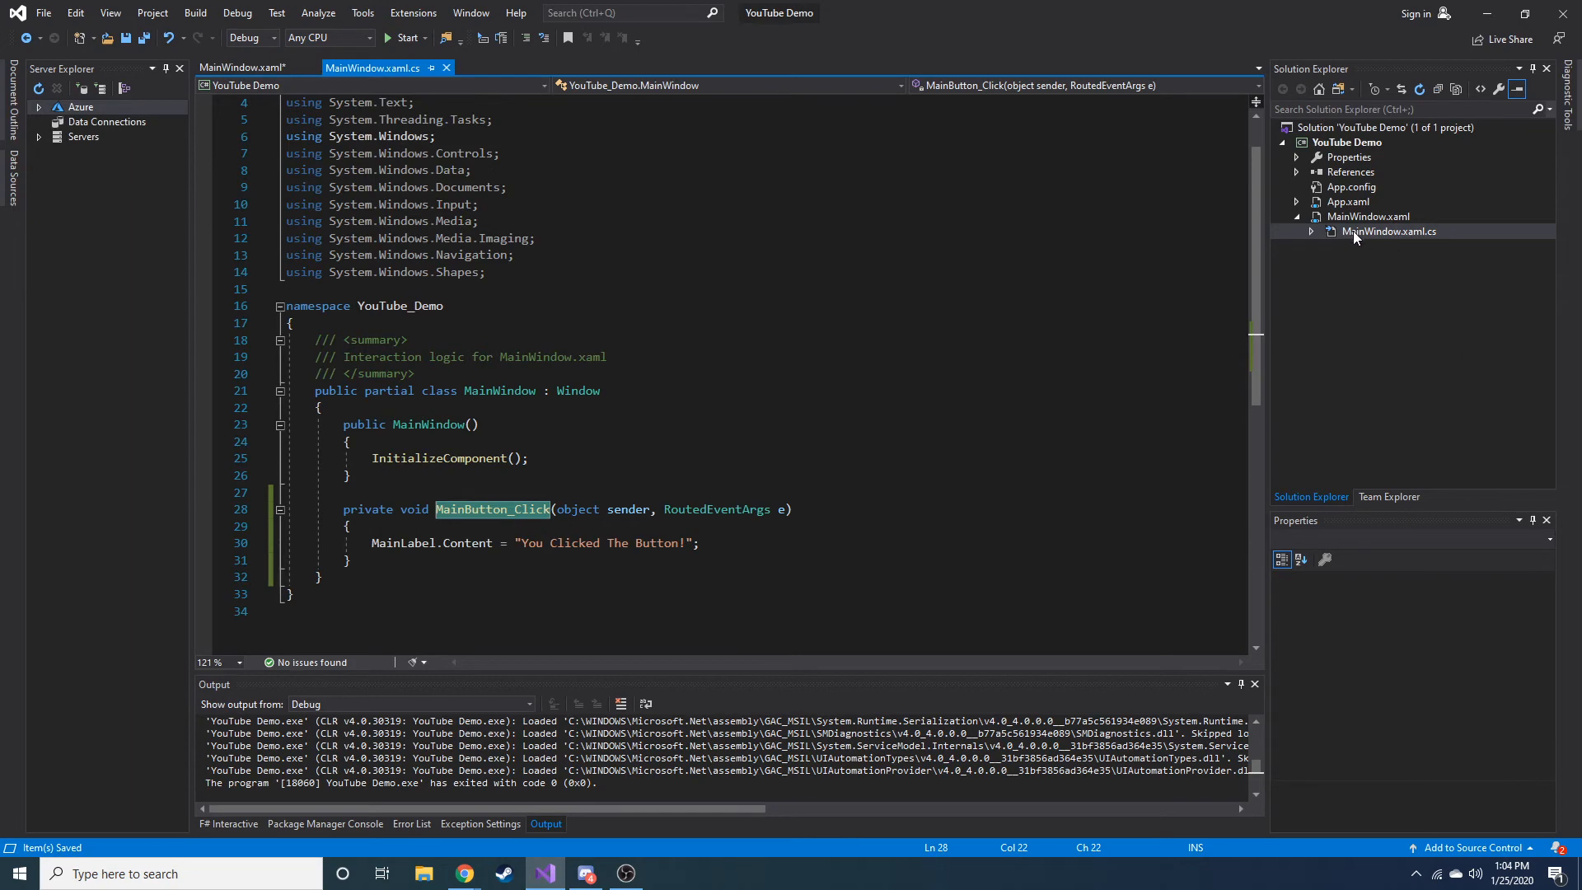
click(247, 67)
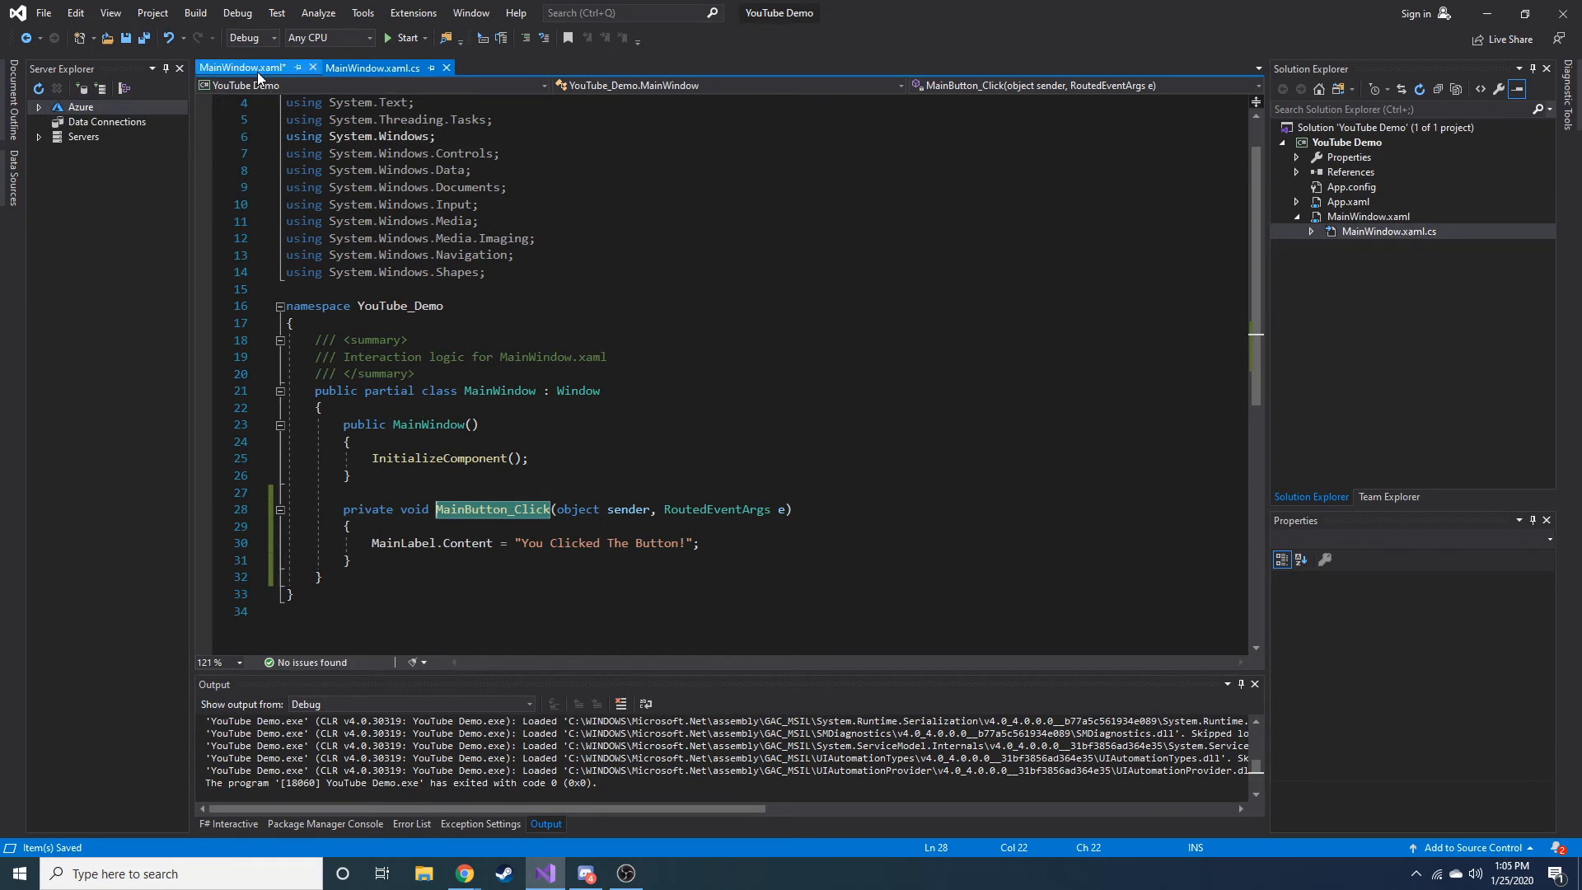
click(246, 67)
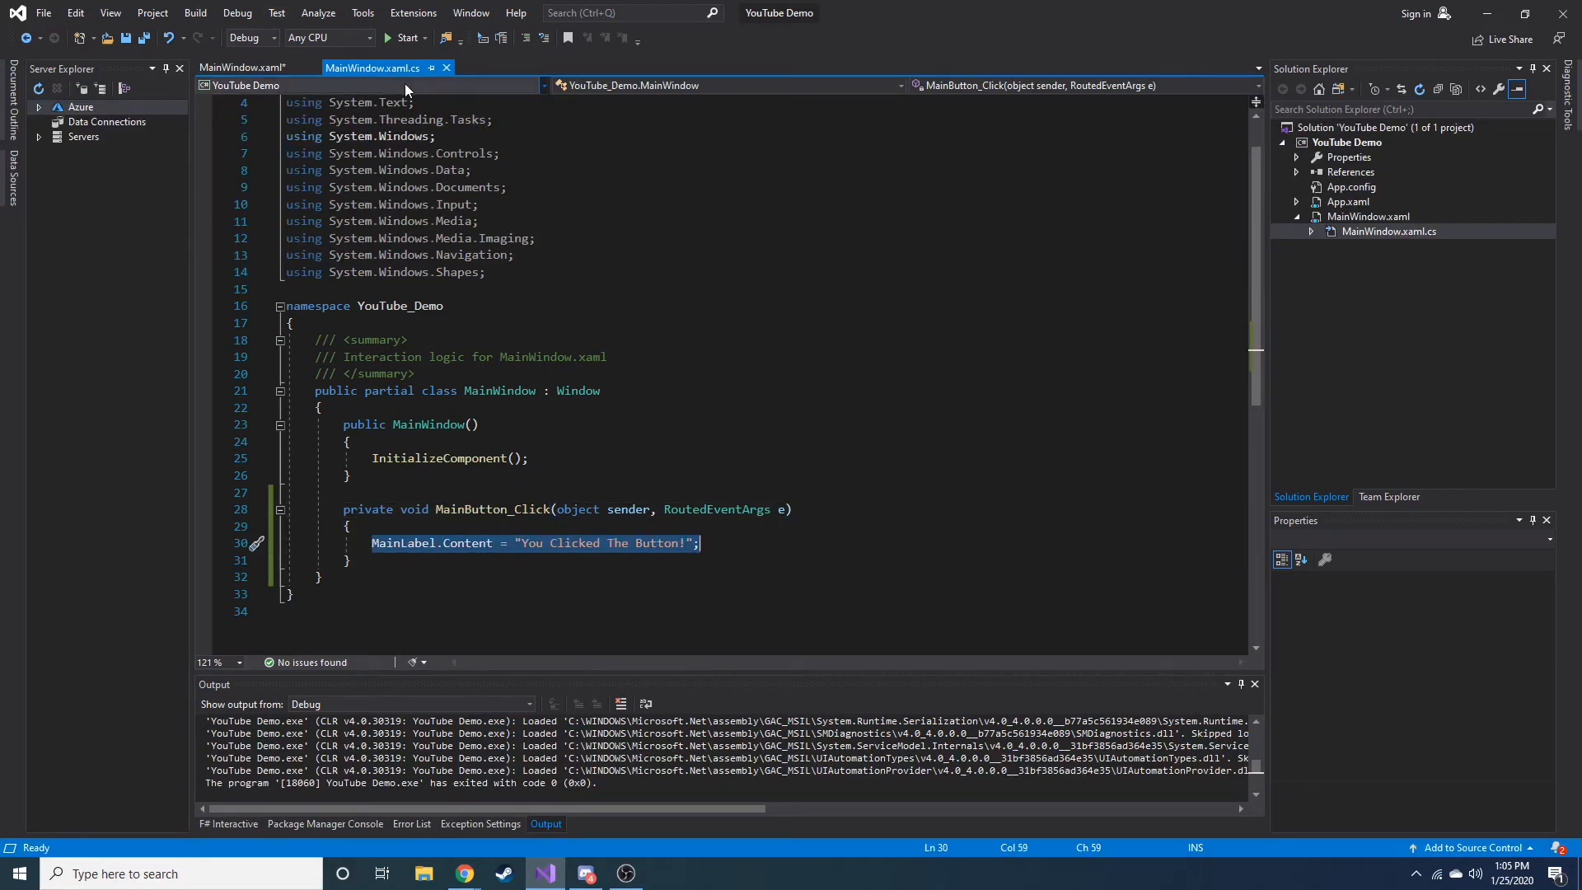
click(238, 68)
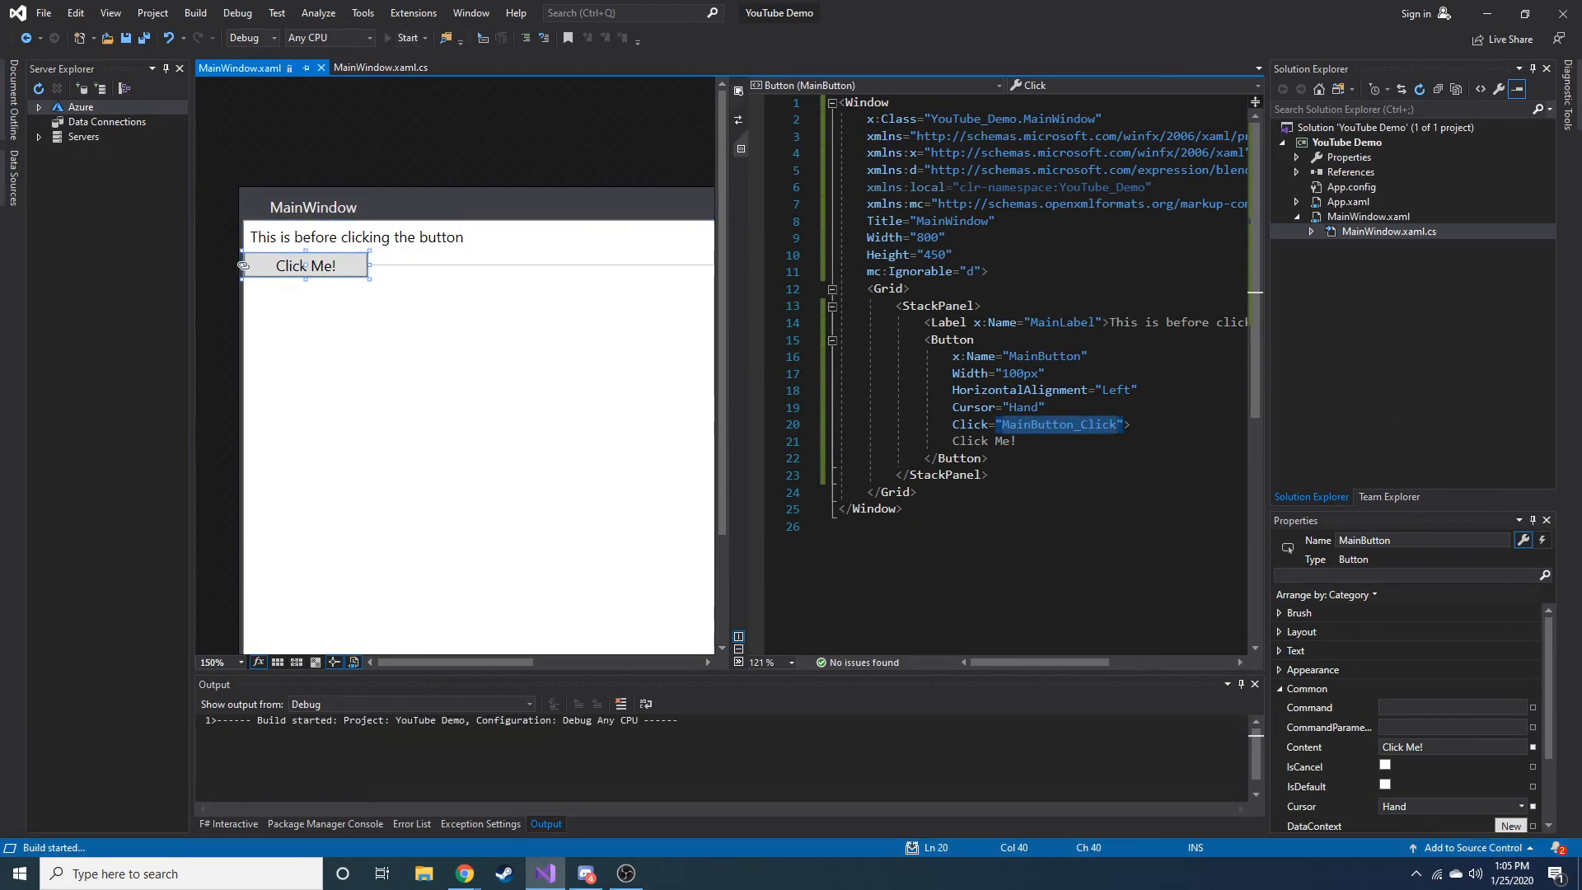
Step: Run the app, press Click Me! to see the new label text, then return to the code-behind
click(409, 38)
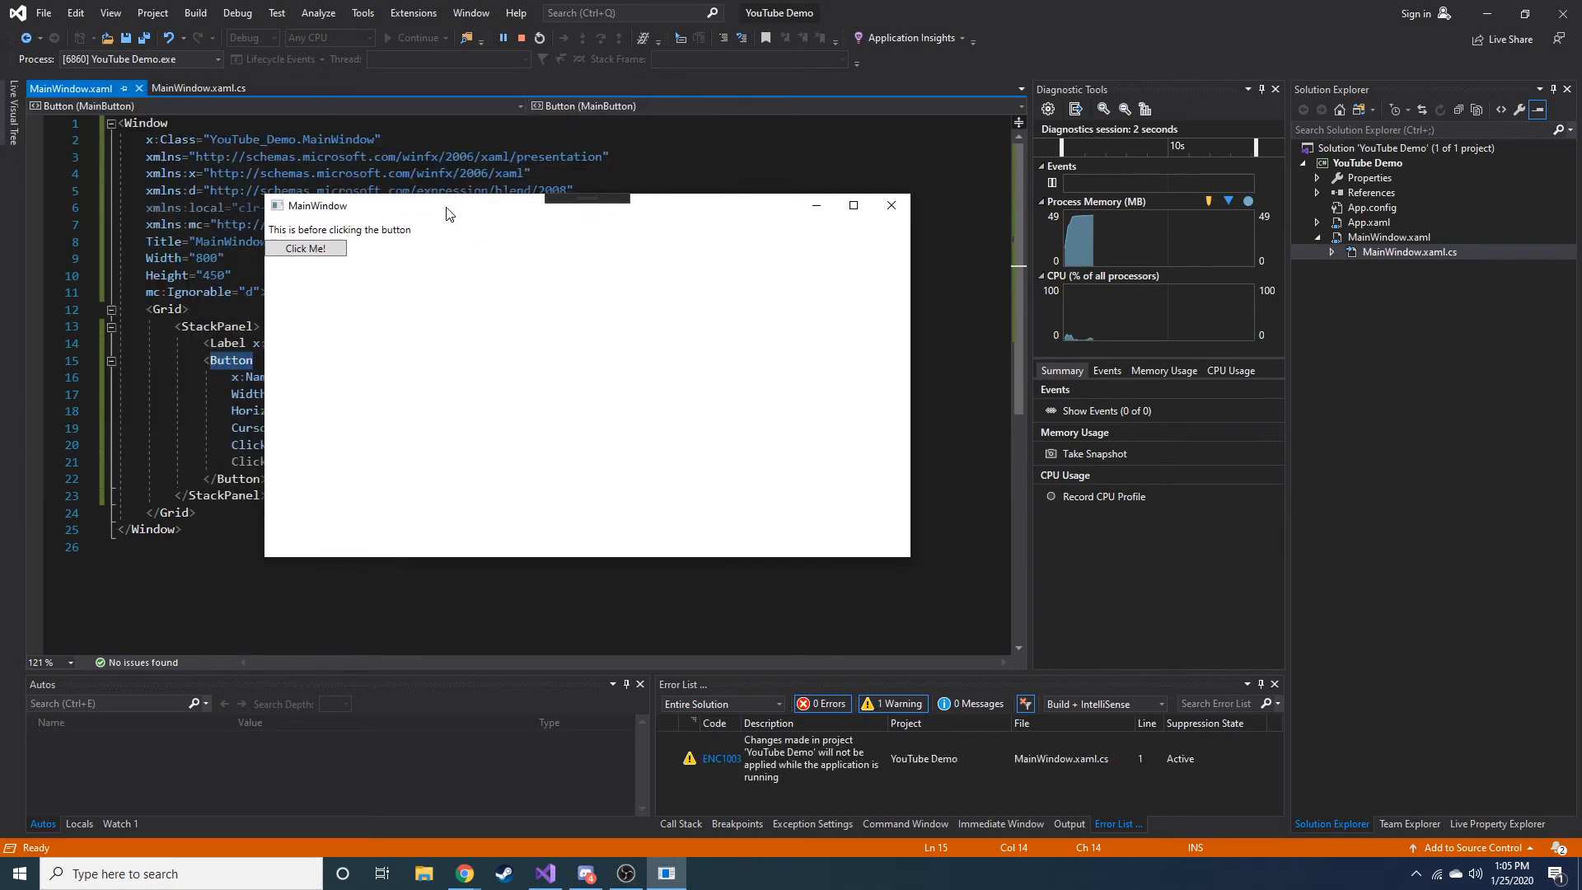
click(306, 248)
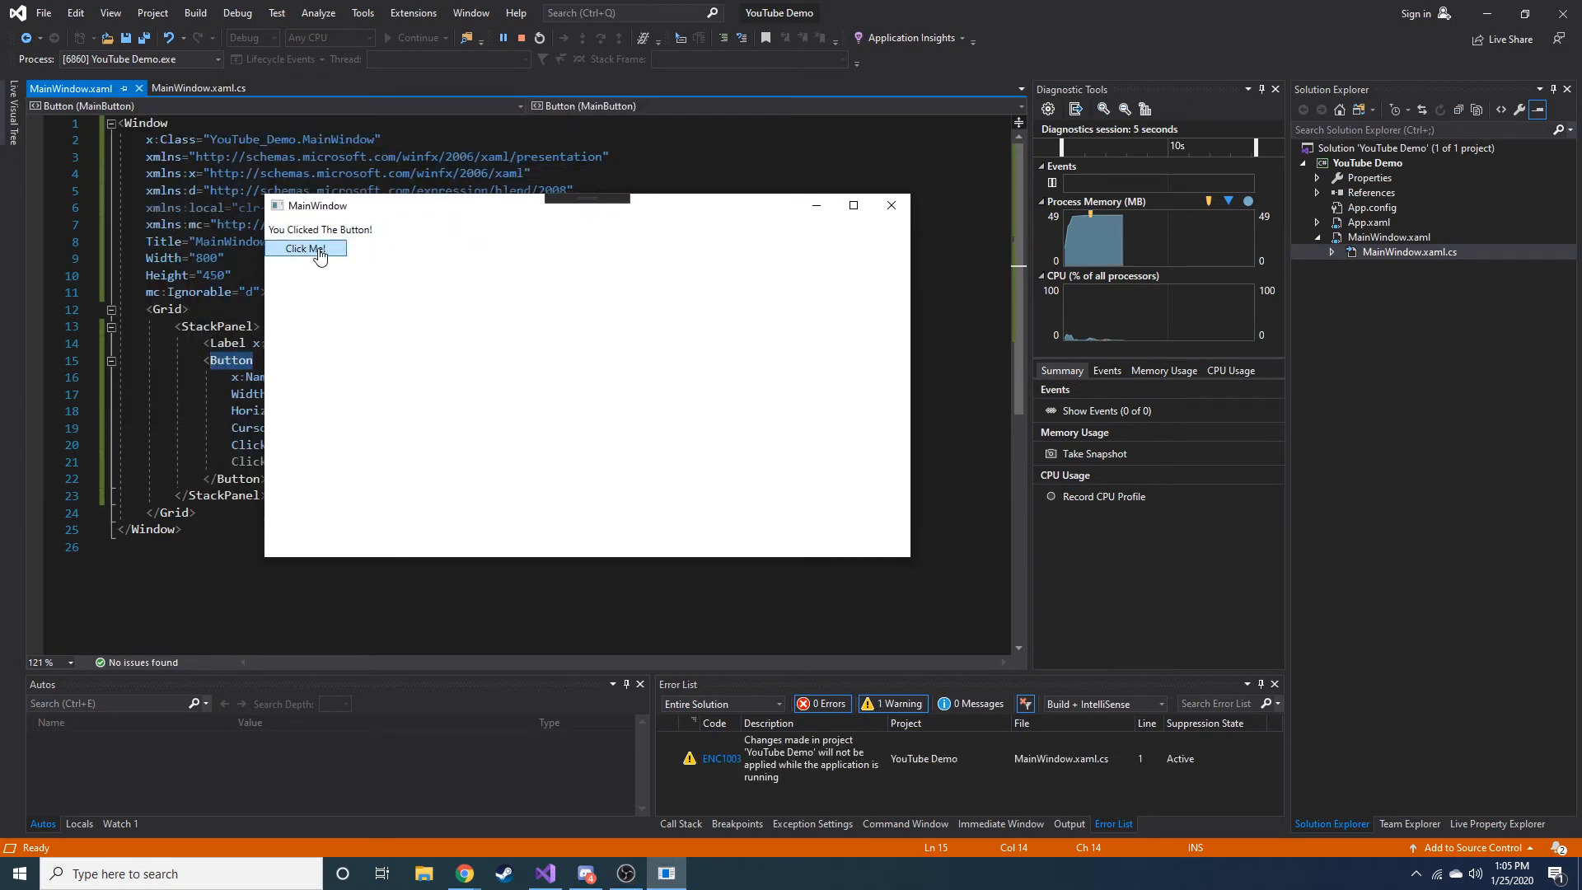
mouse_move(296, 259)
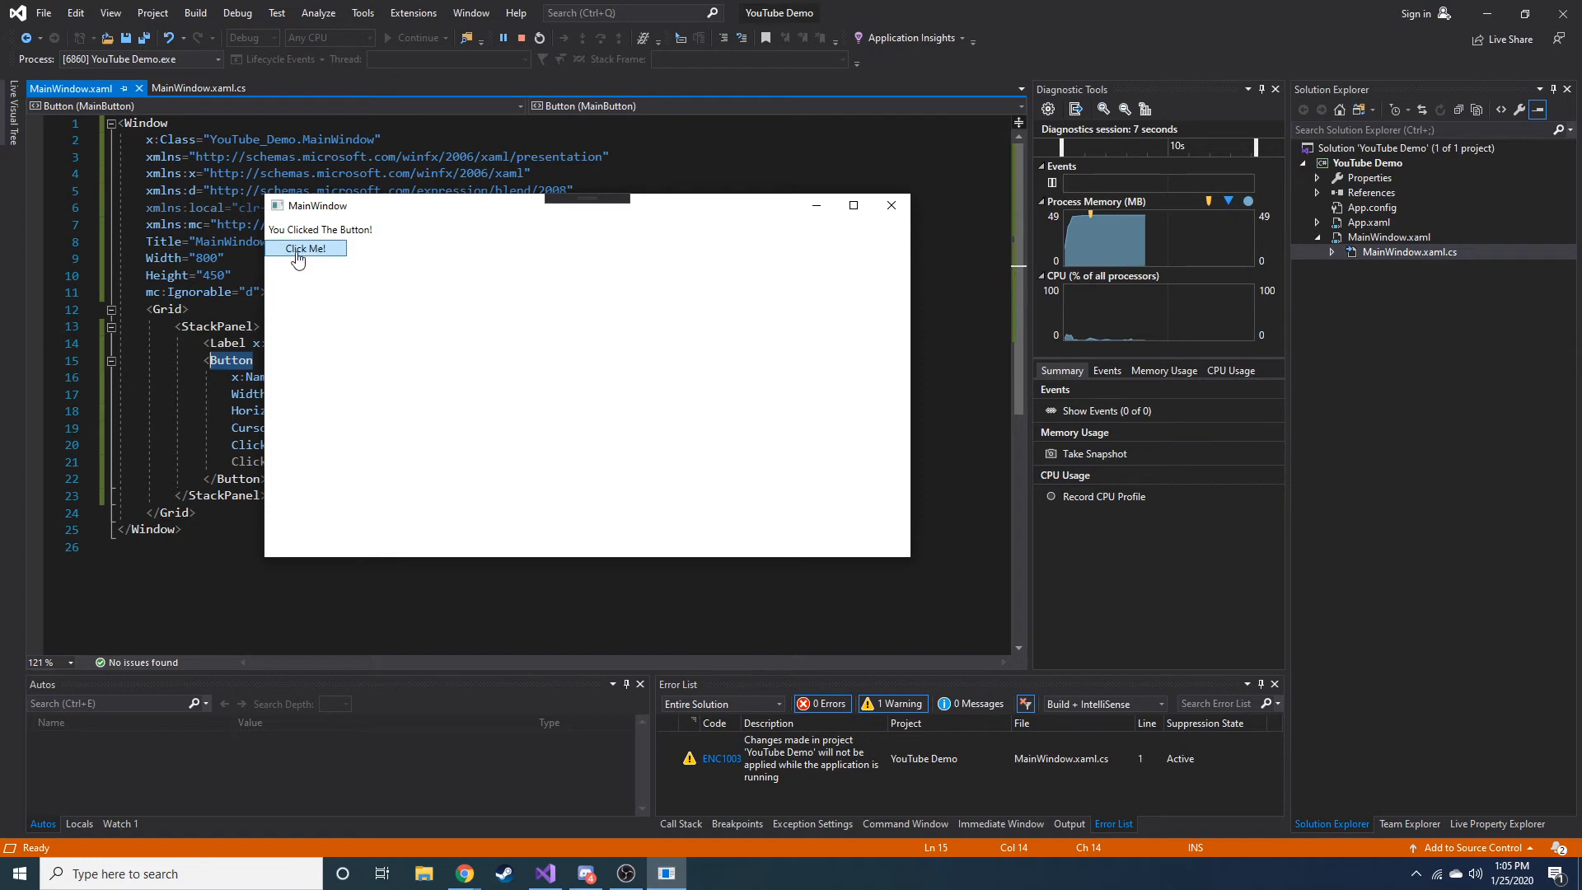
mouse_move(336, 265)
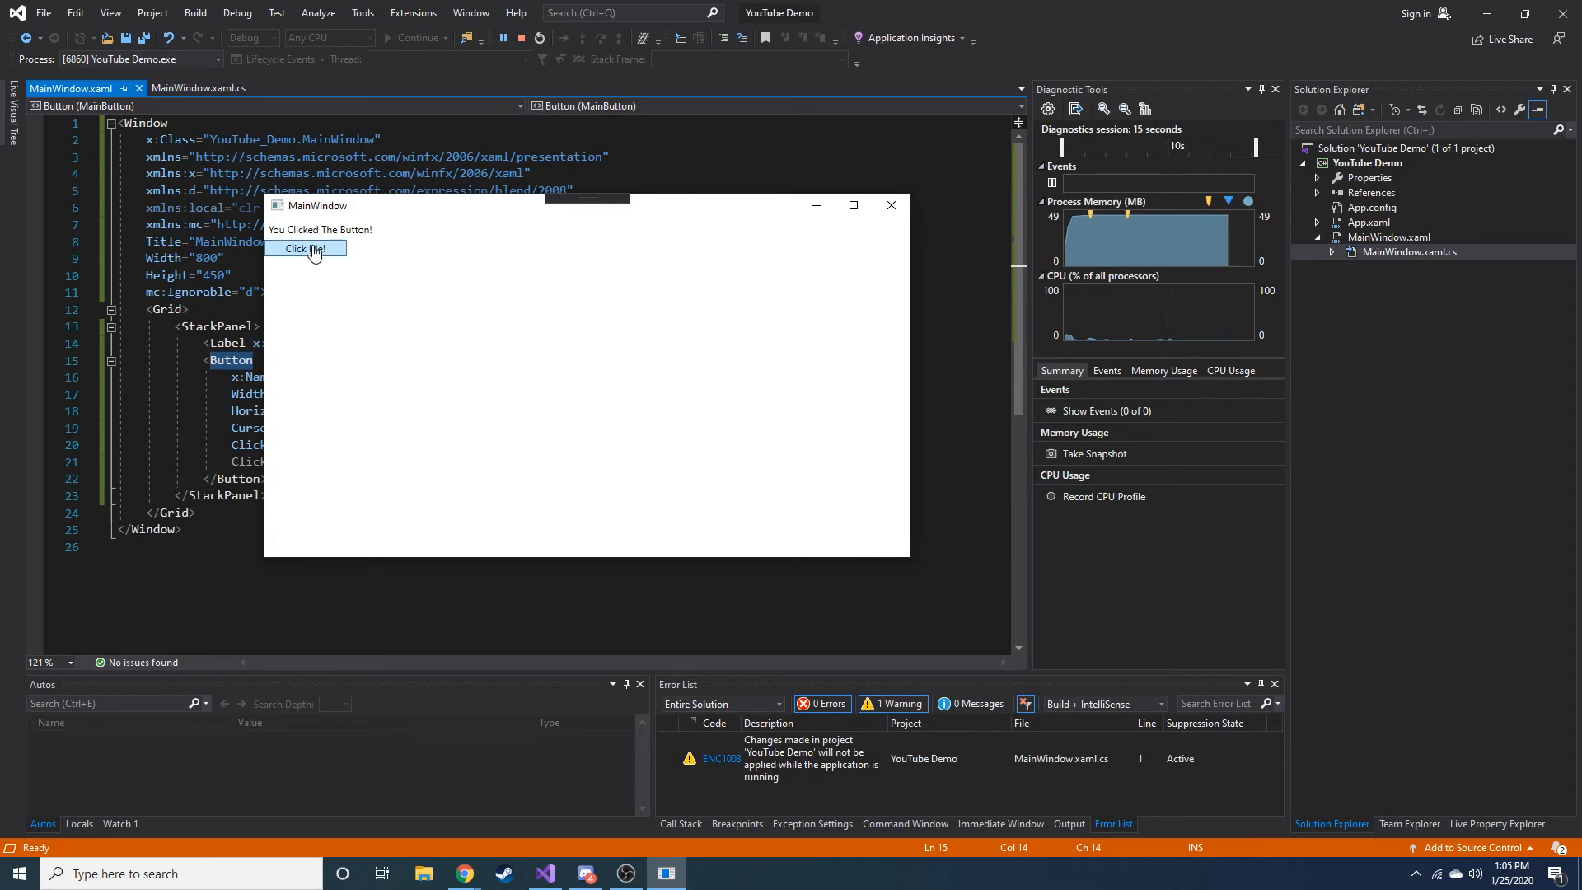
click(192, 88)
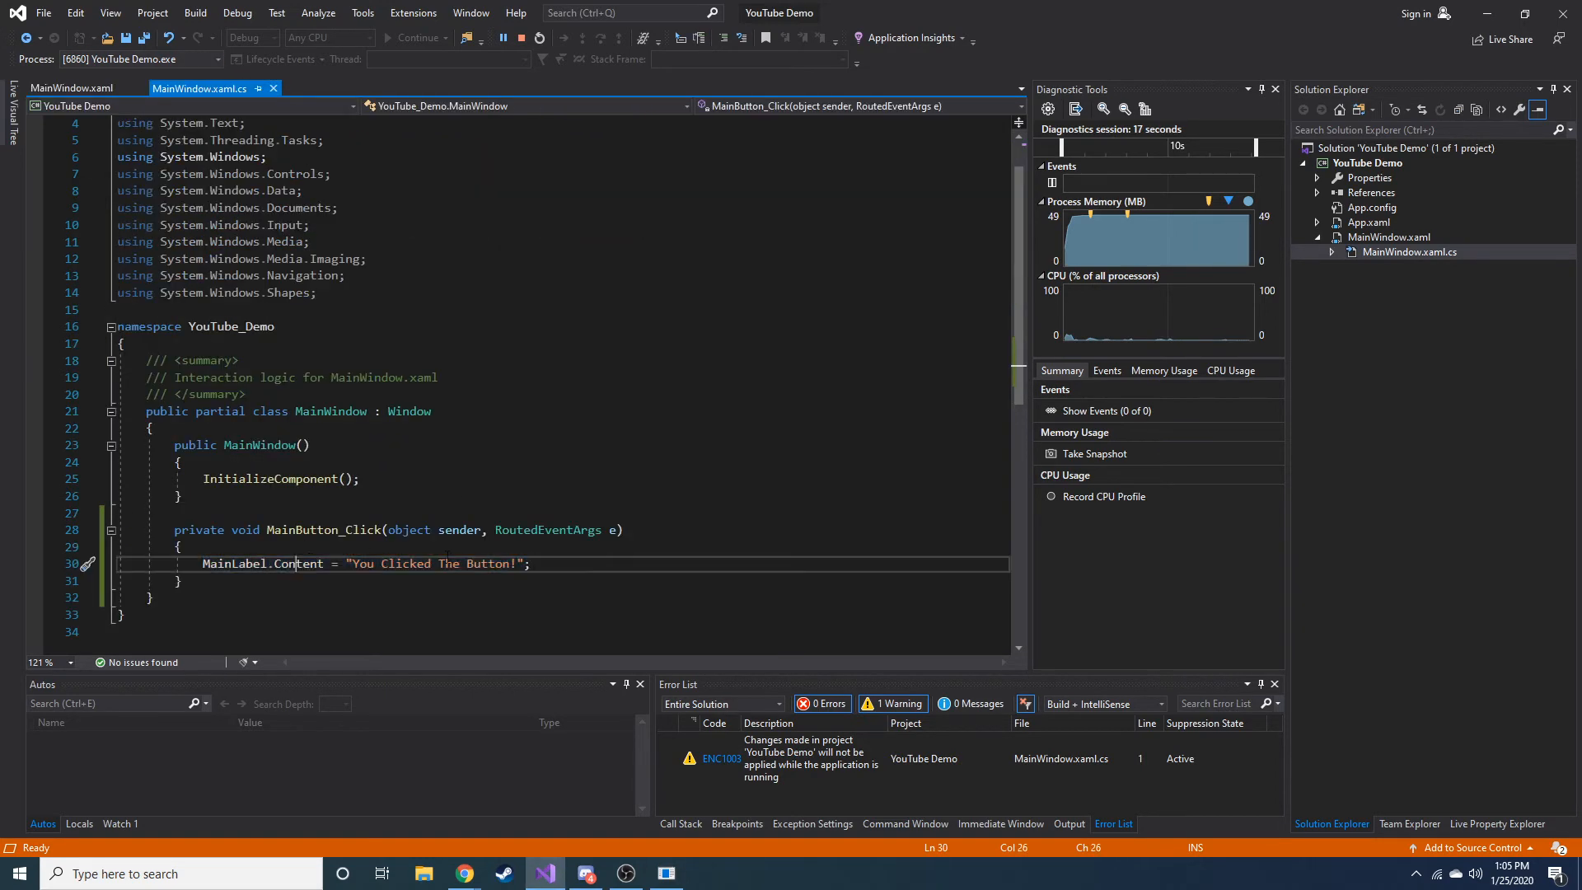
Step: Hit the MainButton_Click breakpoint via Click Me!, step over with F10, then continue
double_click(359, 563)
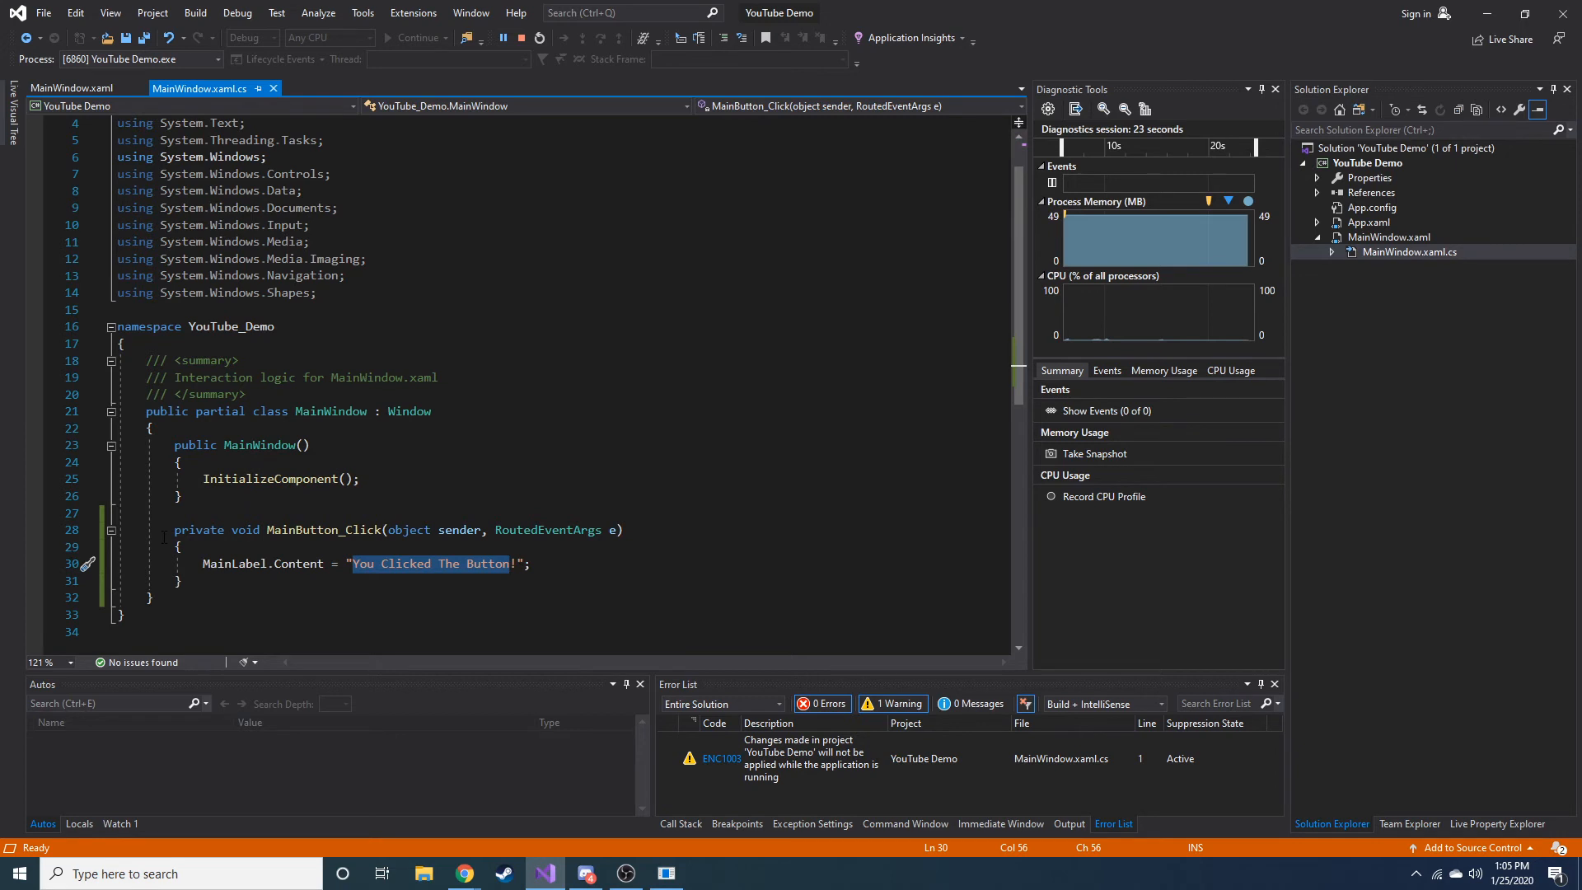
mouse_move(35, 531)
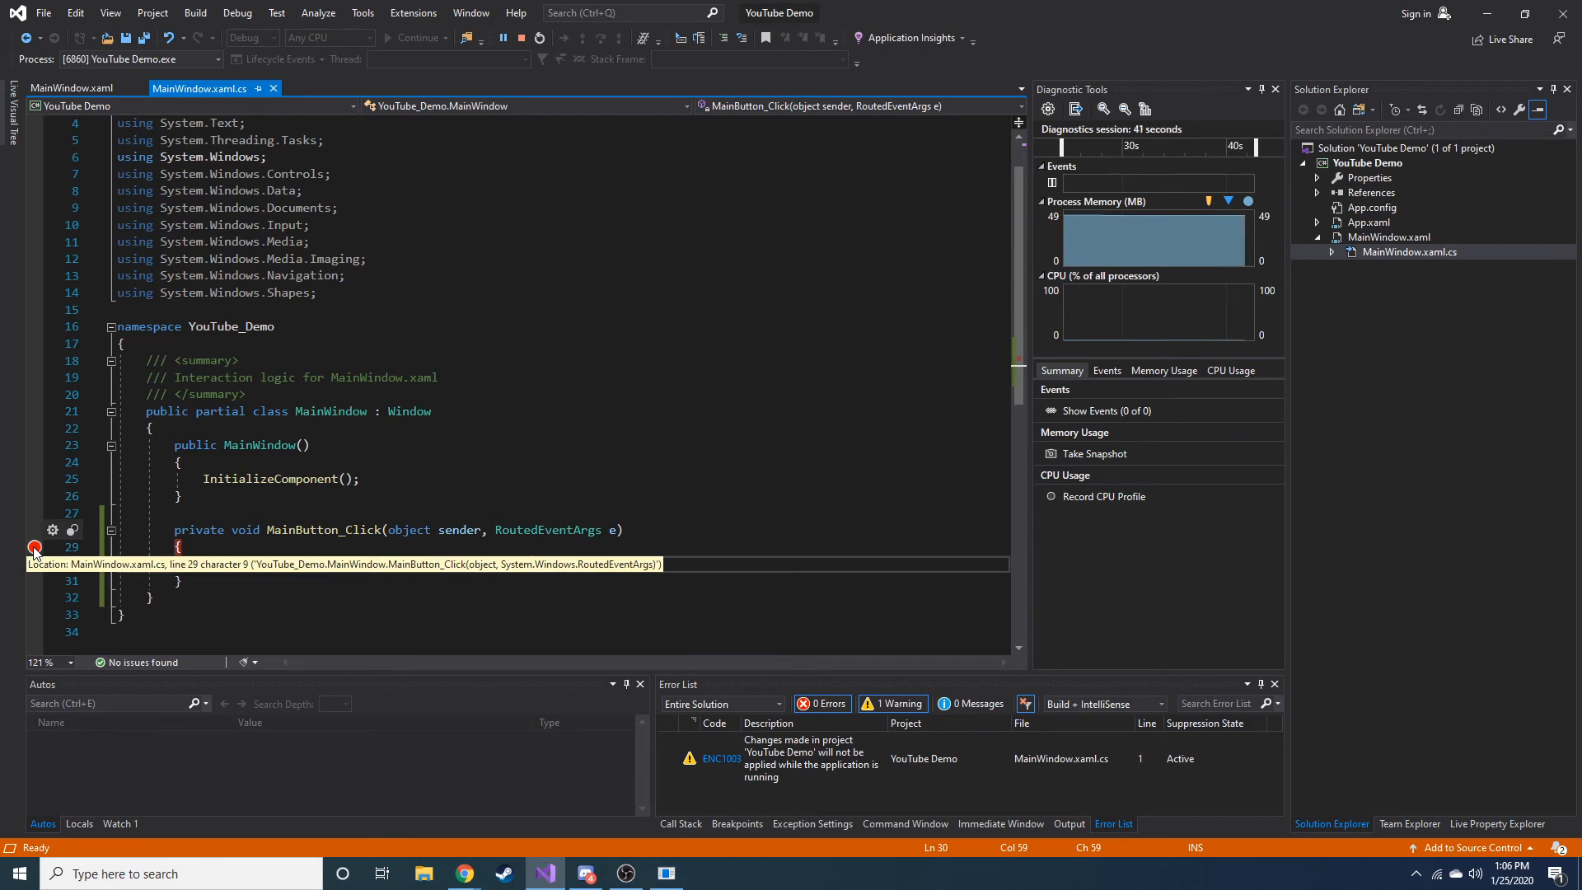
click(305, 248)
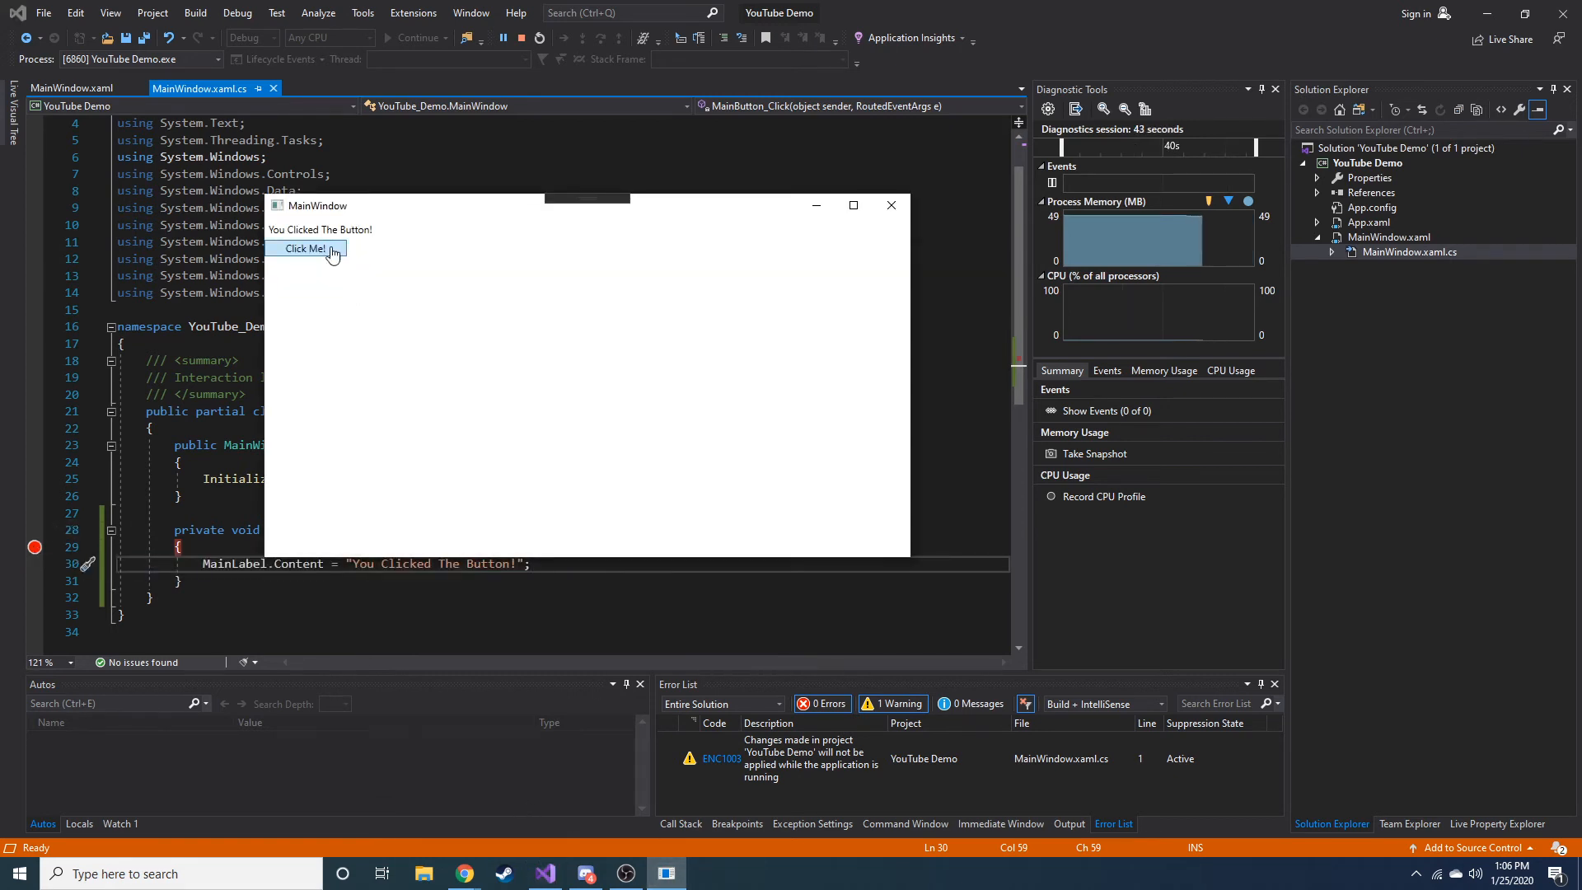
click(305, 249)
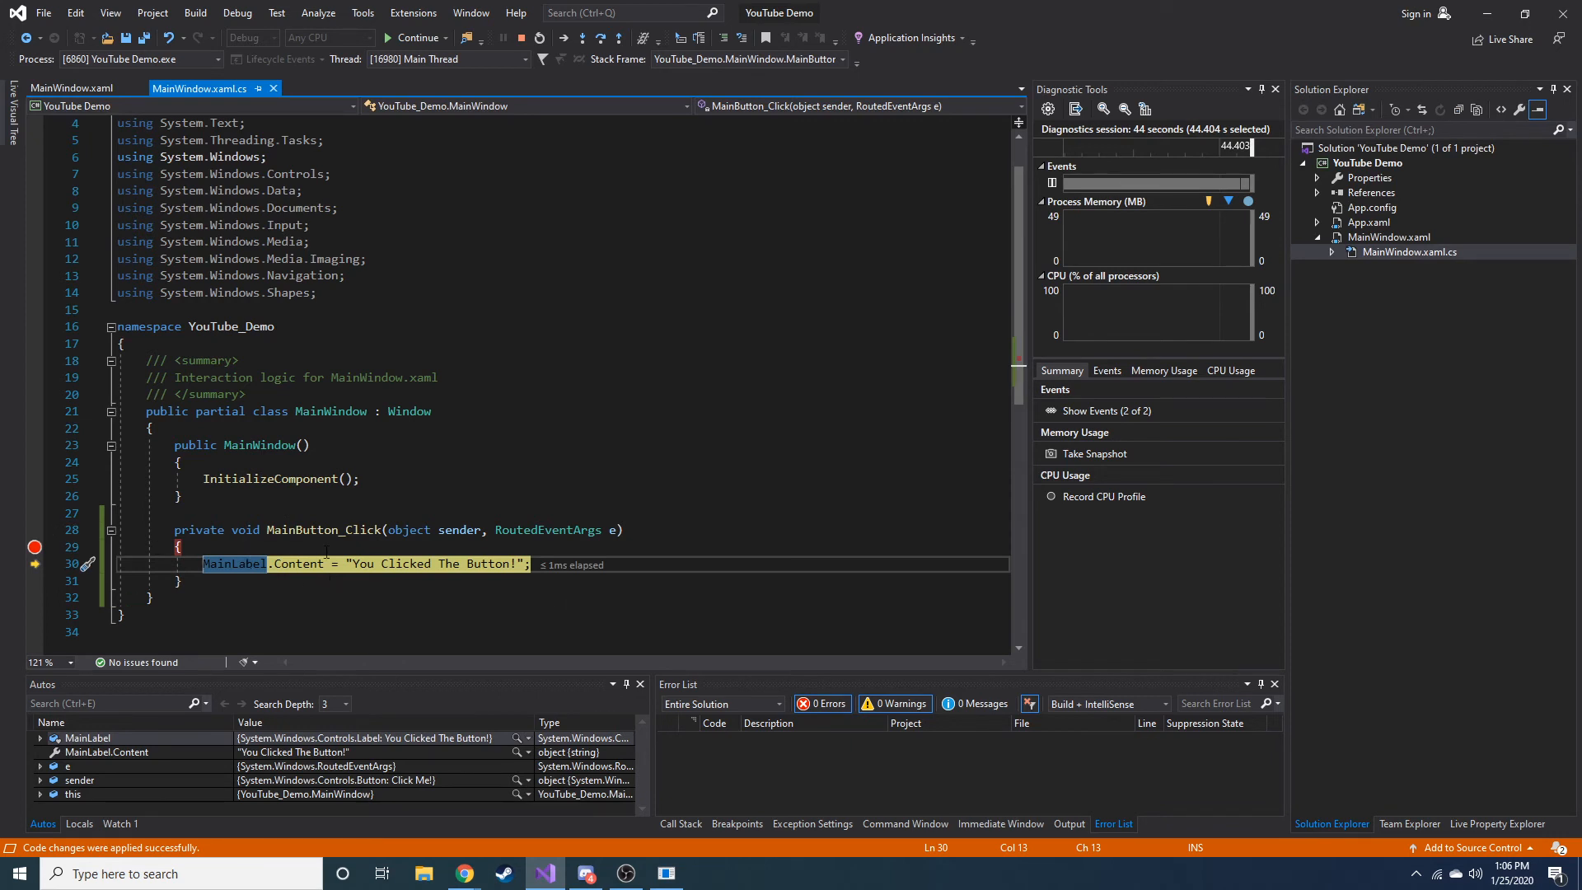
mouse_move(233, 563)
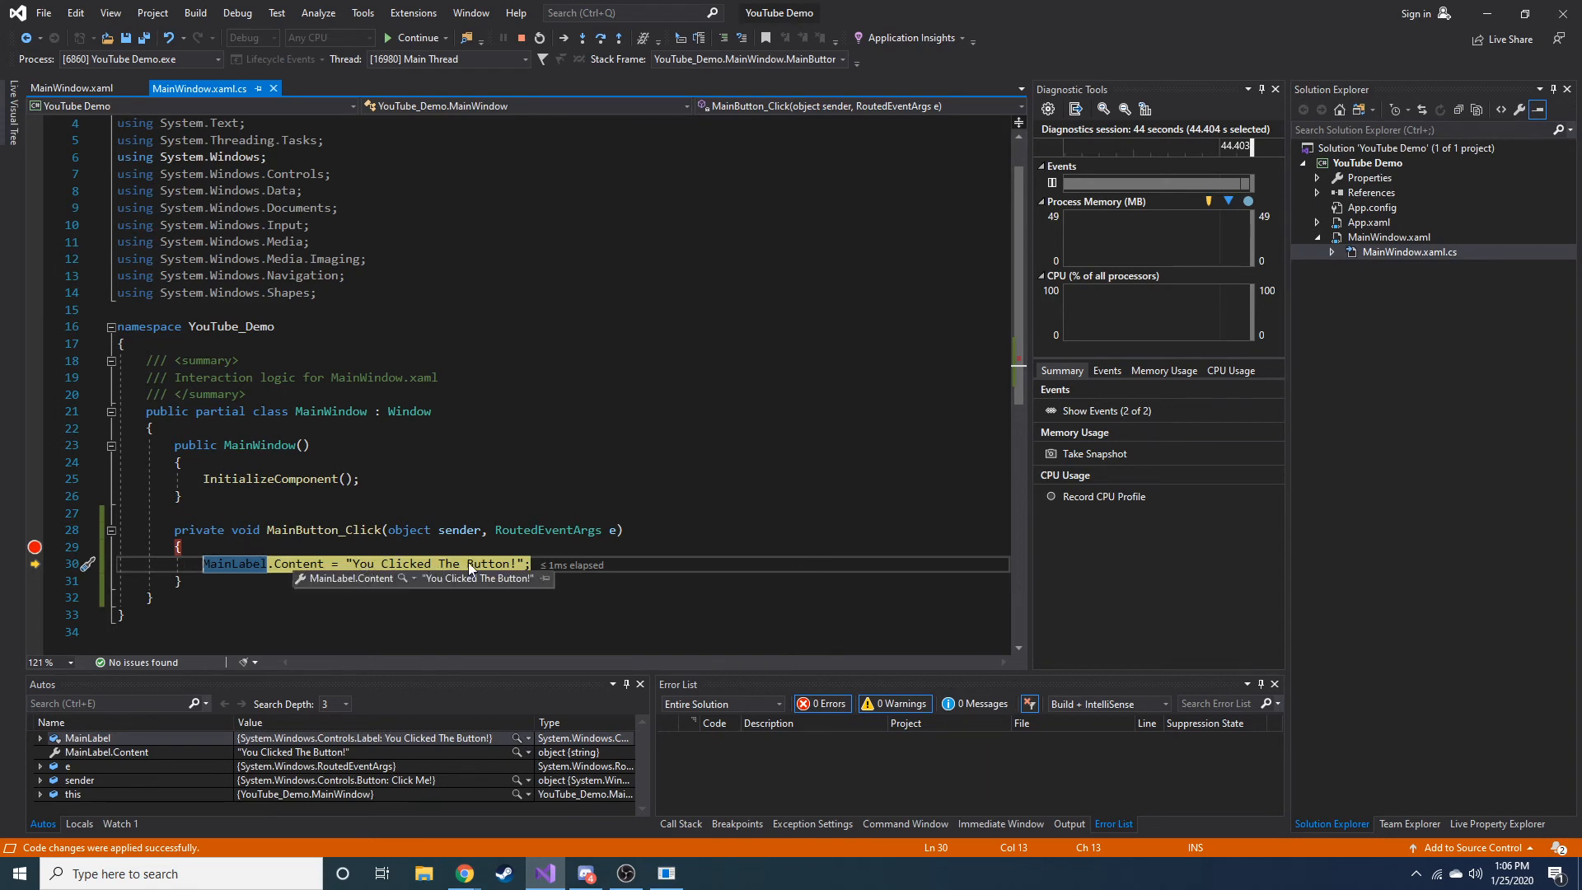
key(F10)
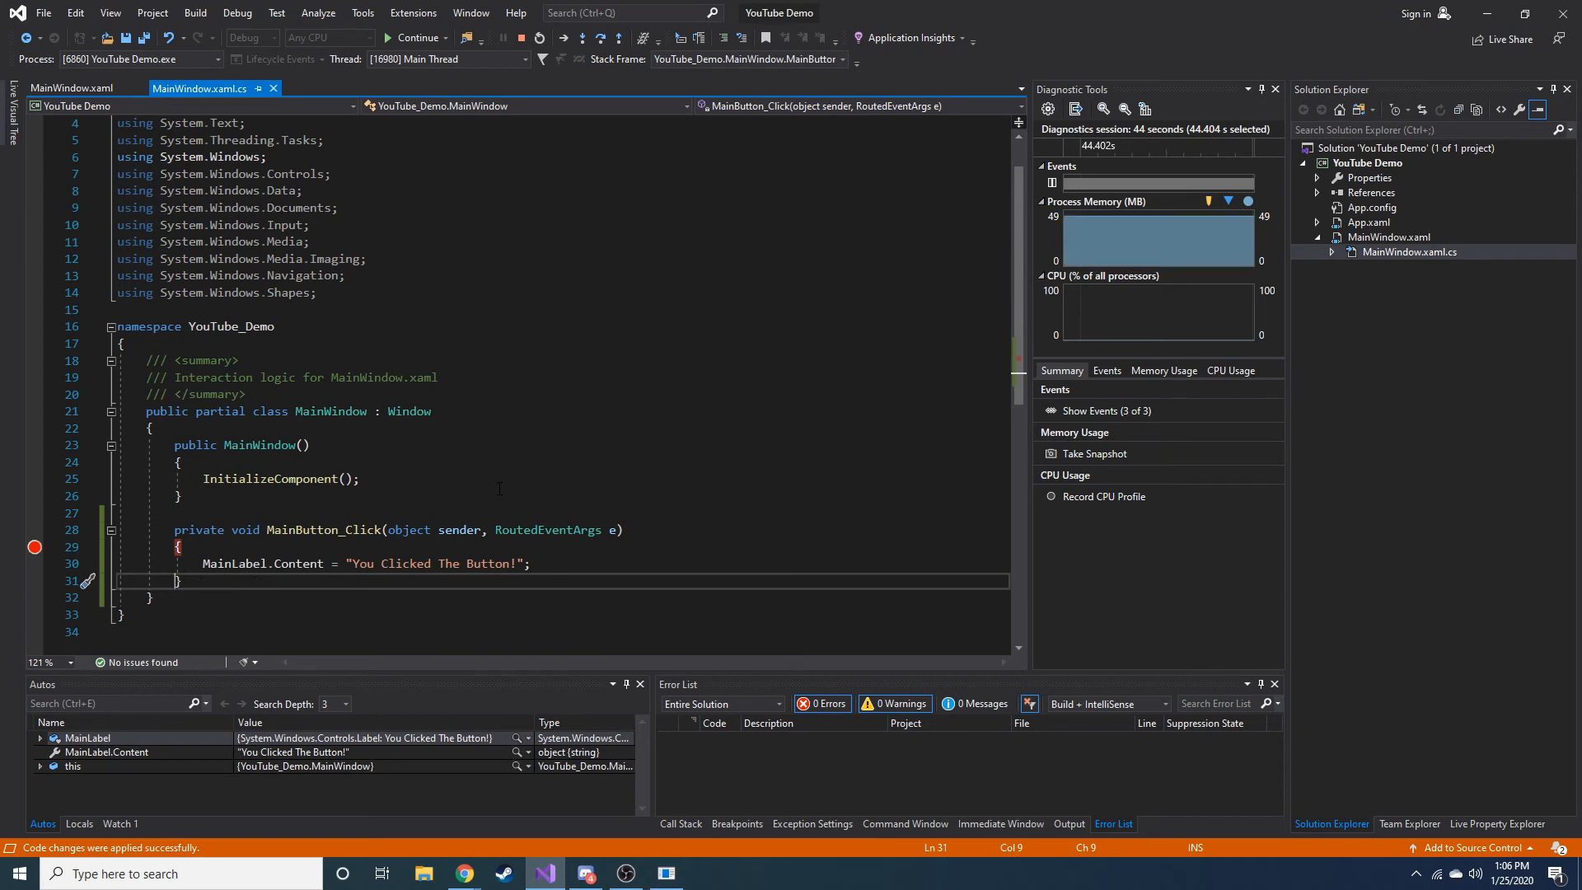
click(414, 37)
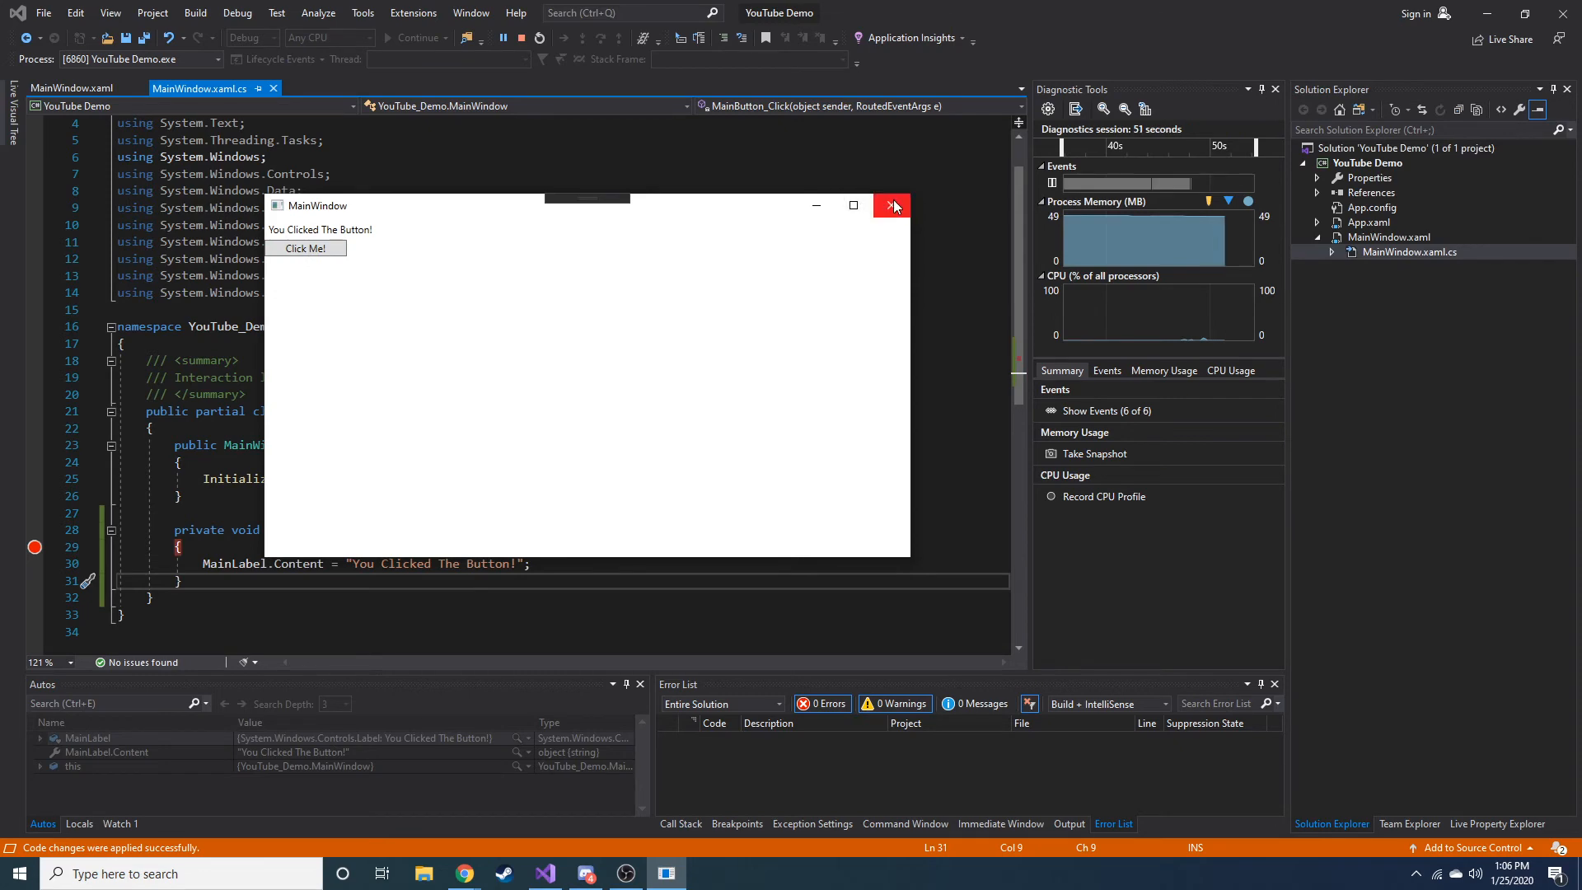
Step: Close the running app and declare a private int clickedTimes field in the code-behind
click(891, 206)
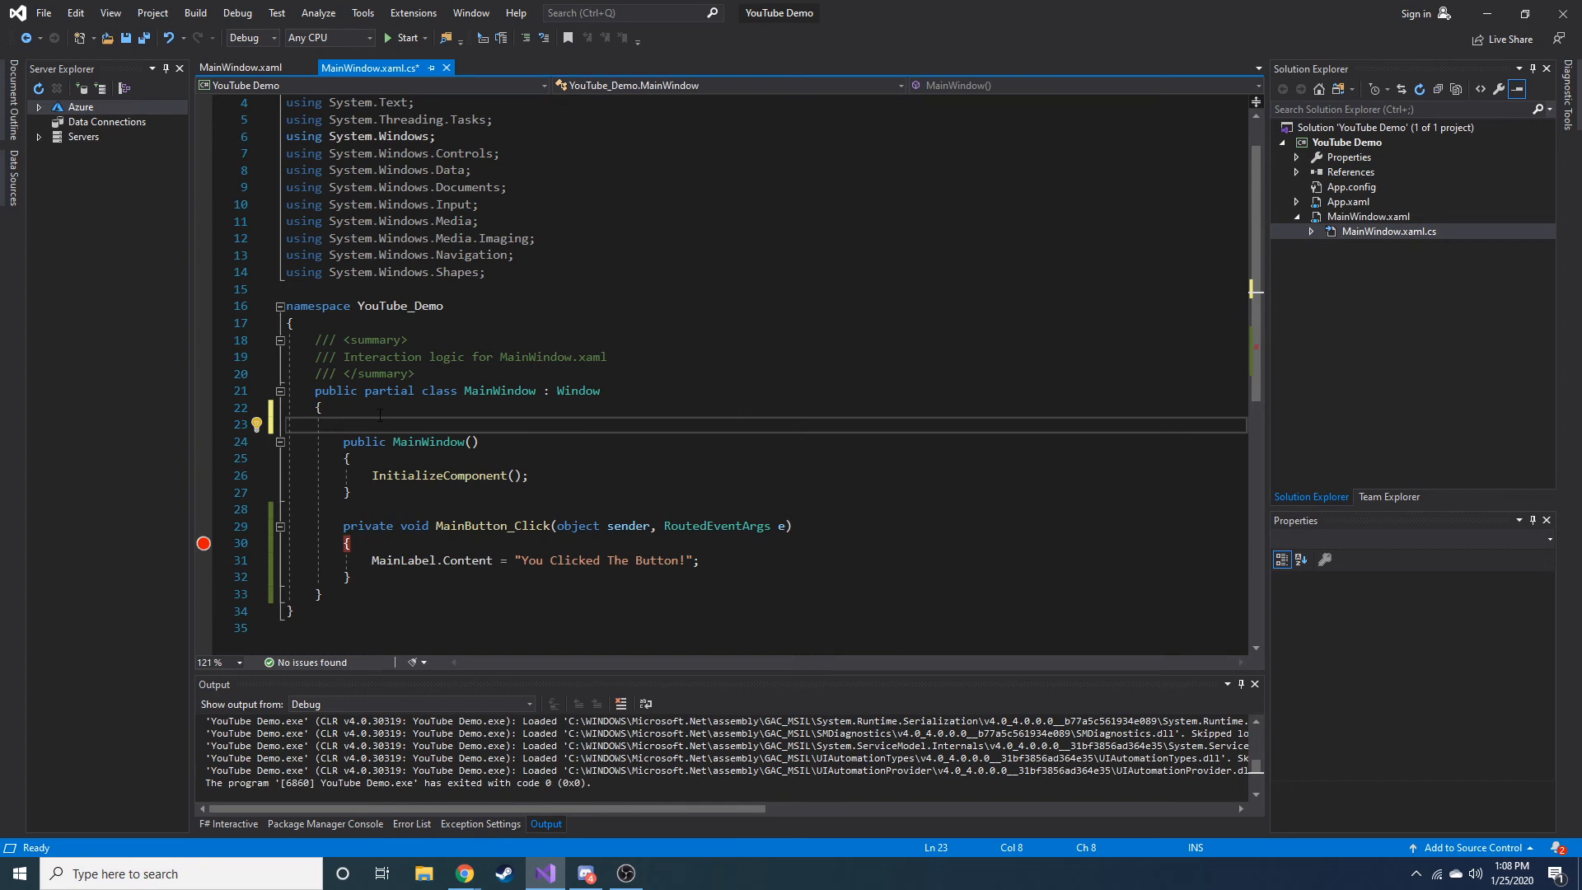
text(private)
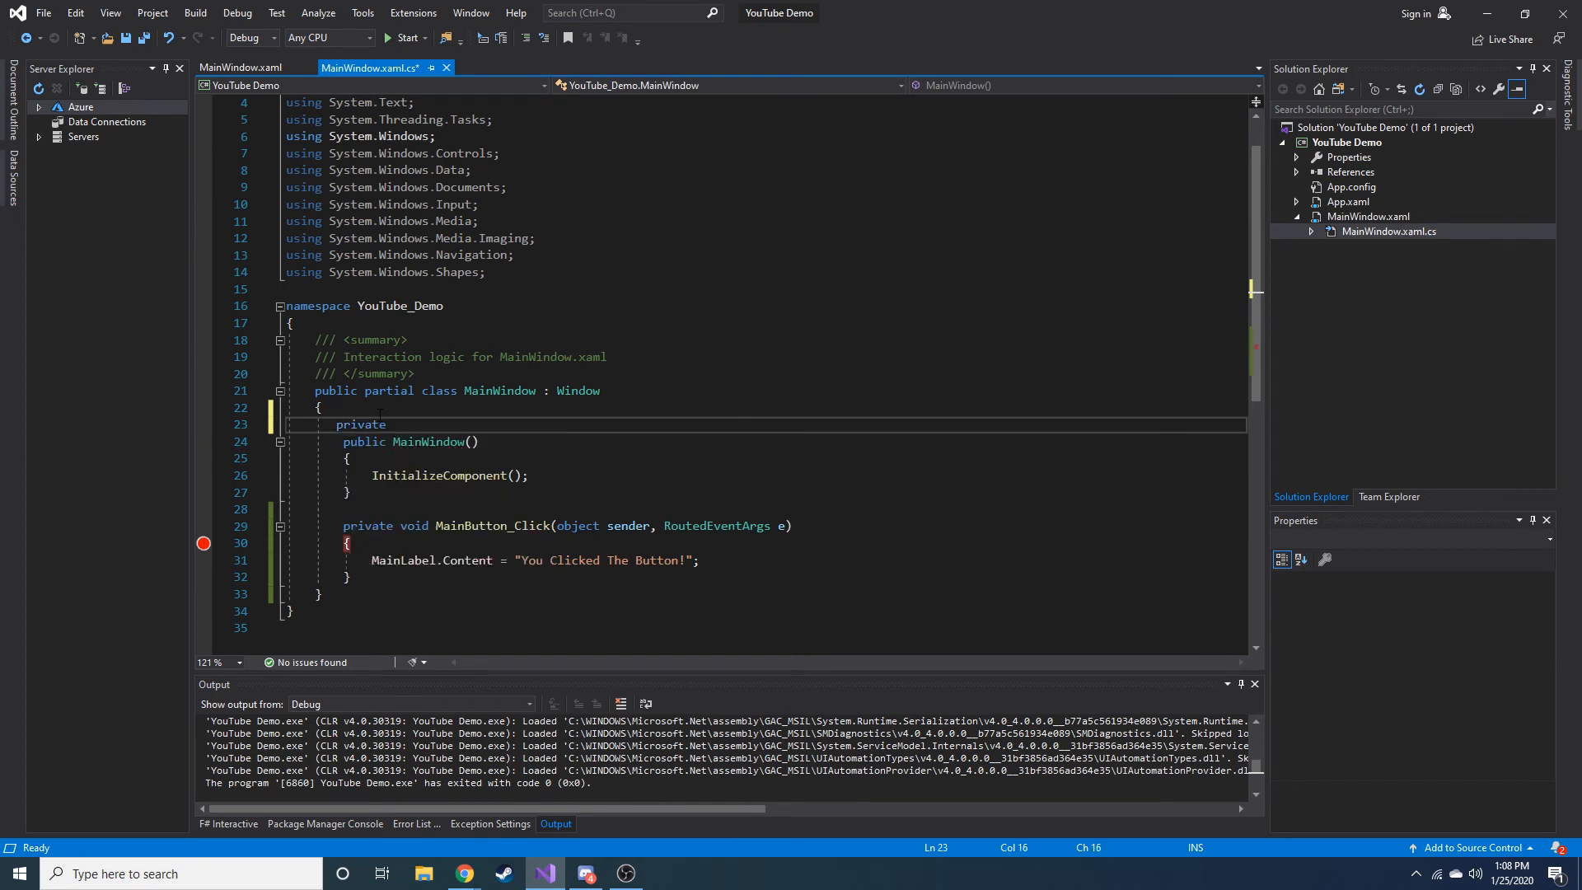
text(int)
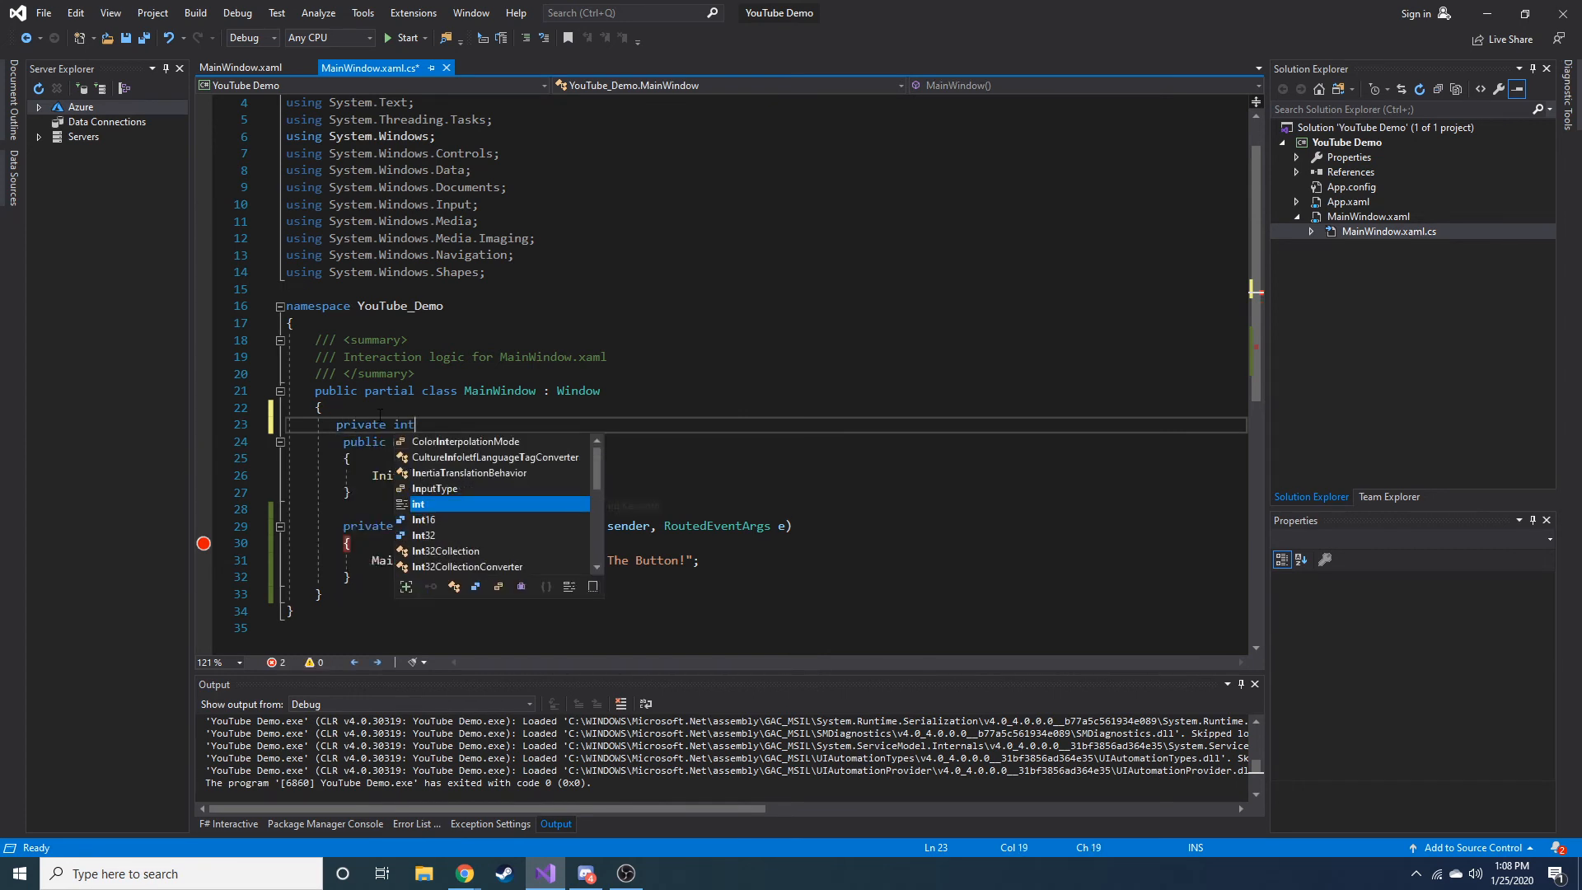
text(clic)
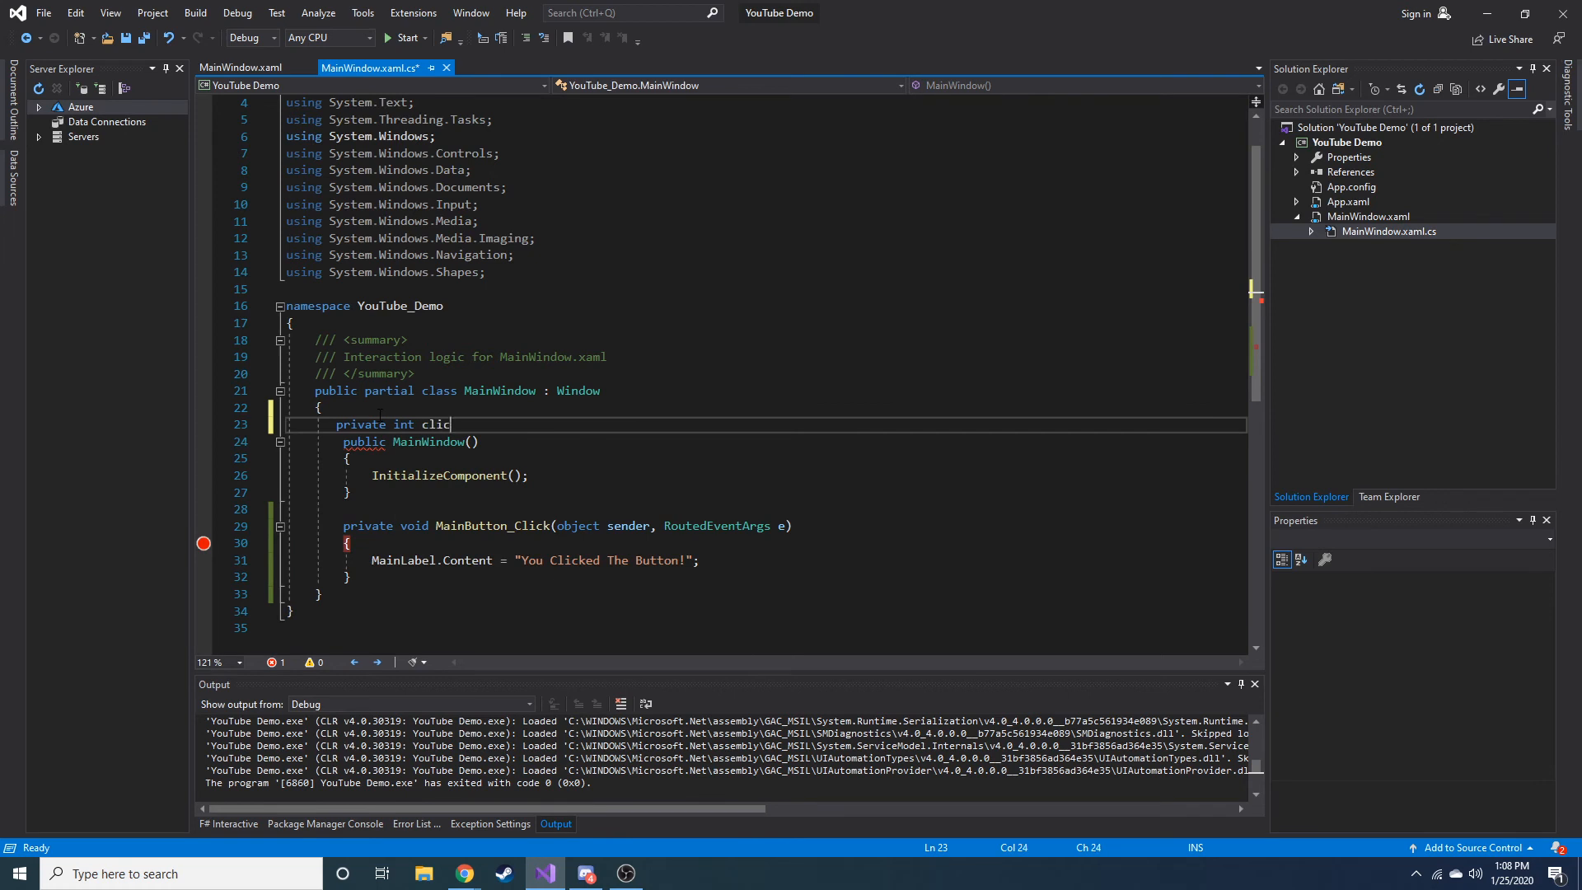
text(kedTimes)
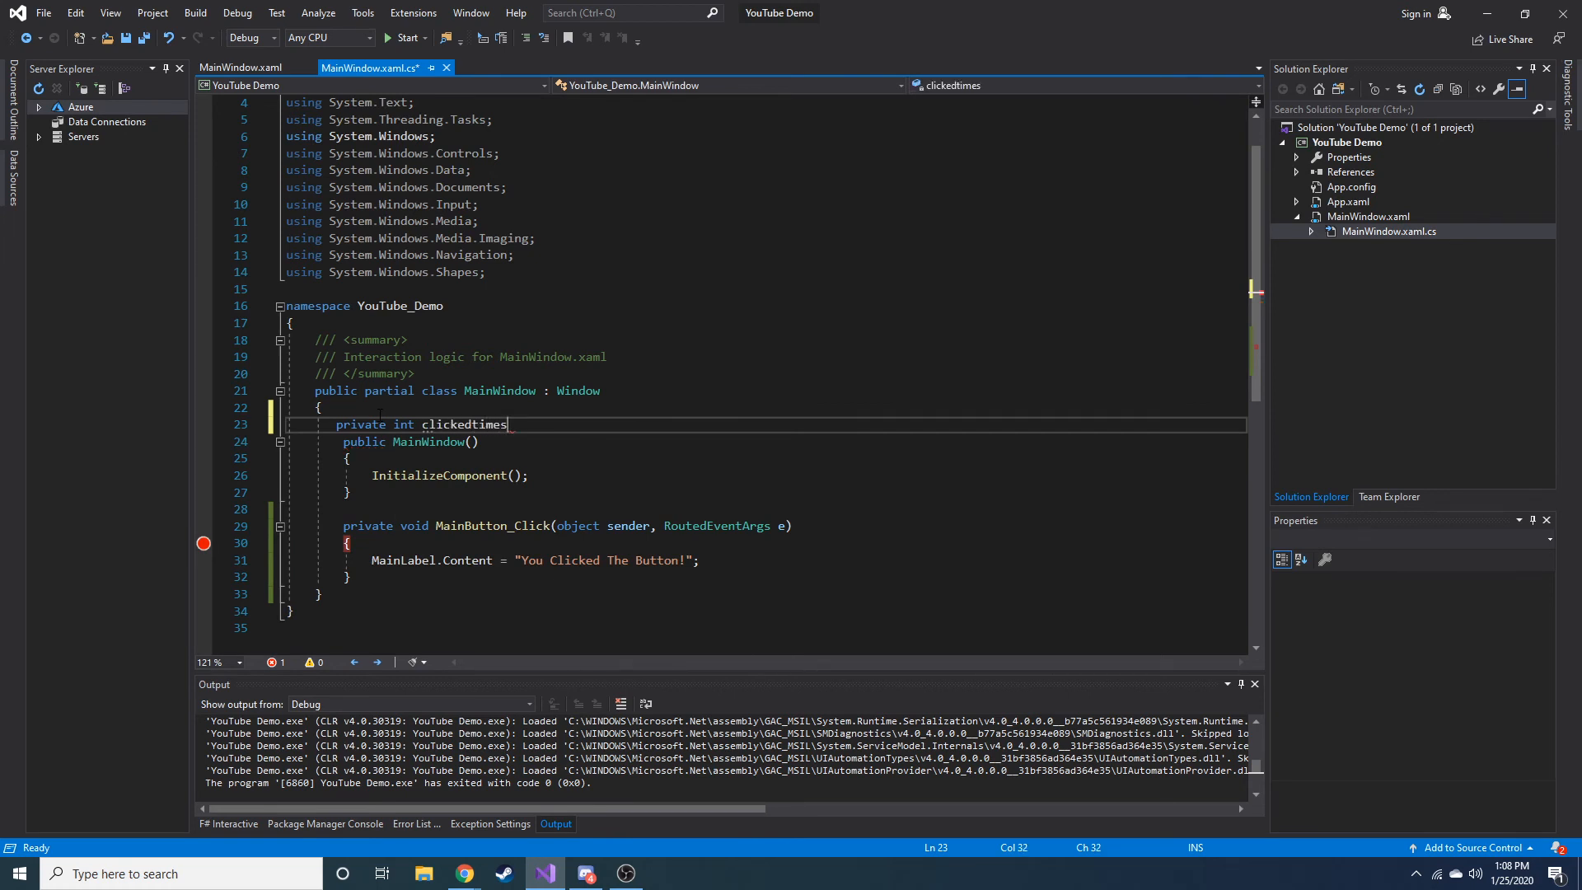
text(;)
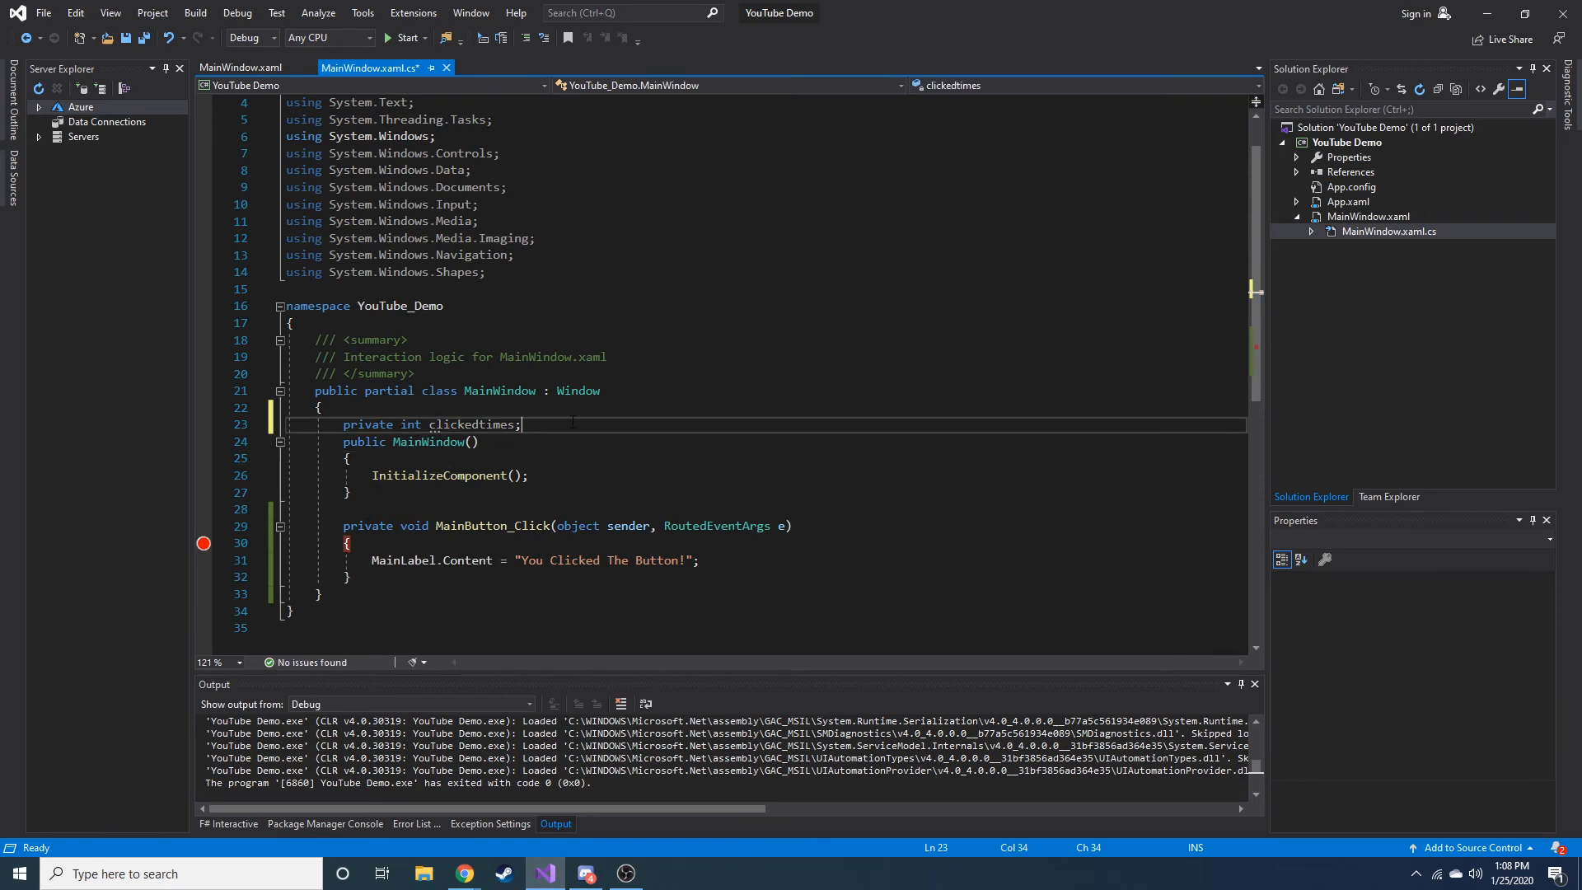
key(enter)
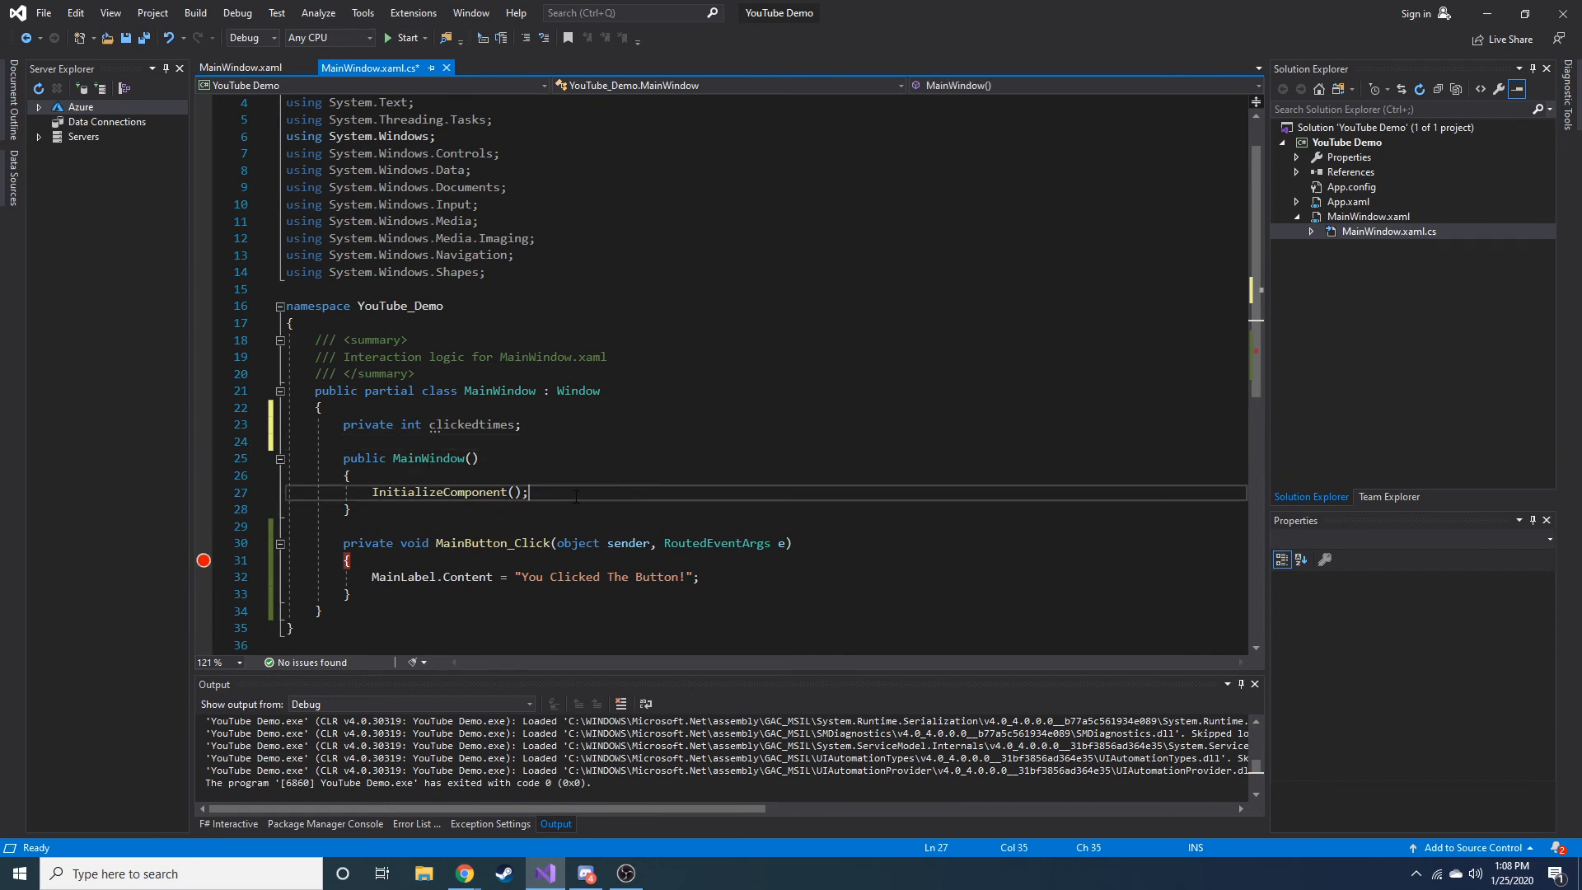
Step: Initialise clickedtimes to 0 in the MainWindow() constructor and return to MainWindow.xaml
text(clickedtimes = 0)
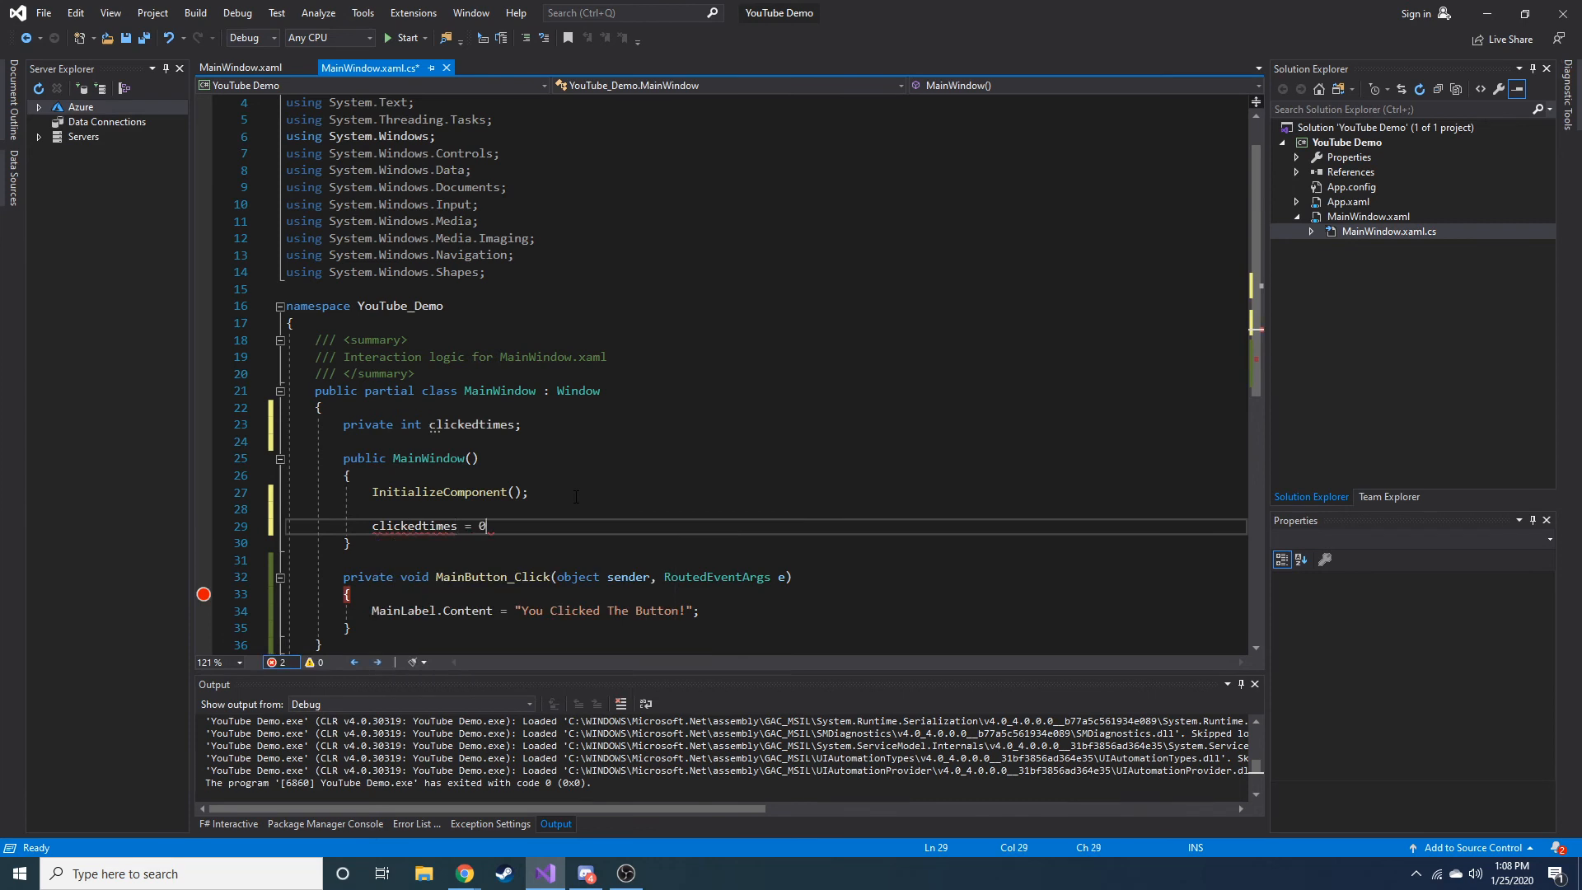
double_click(426, 458)
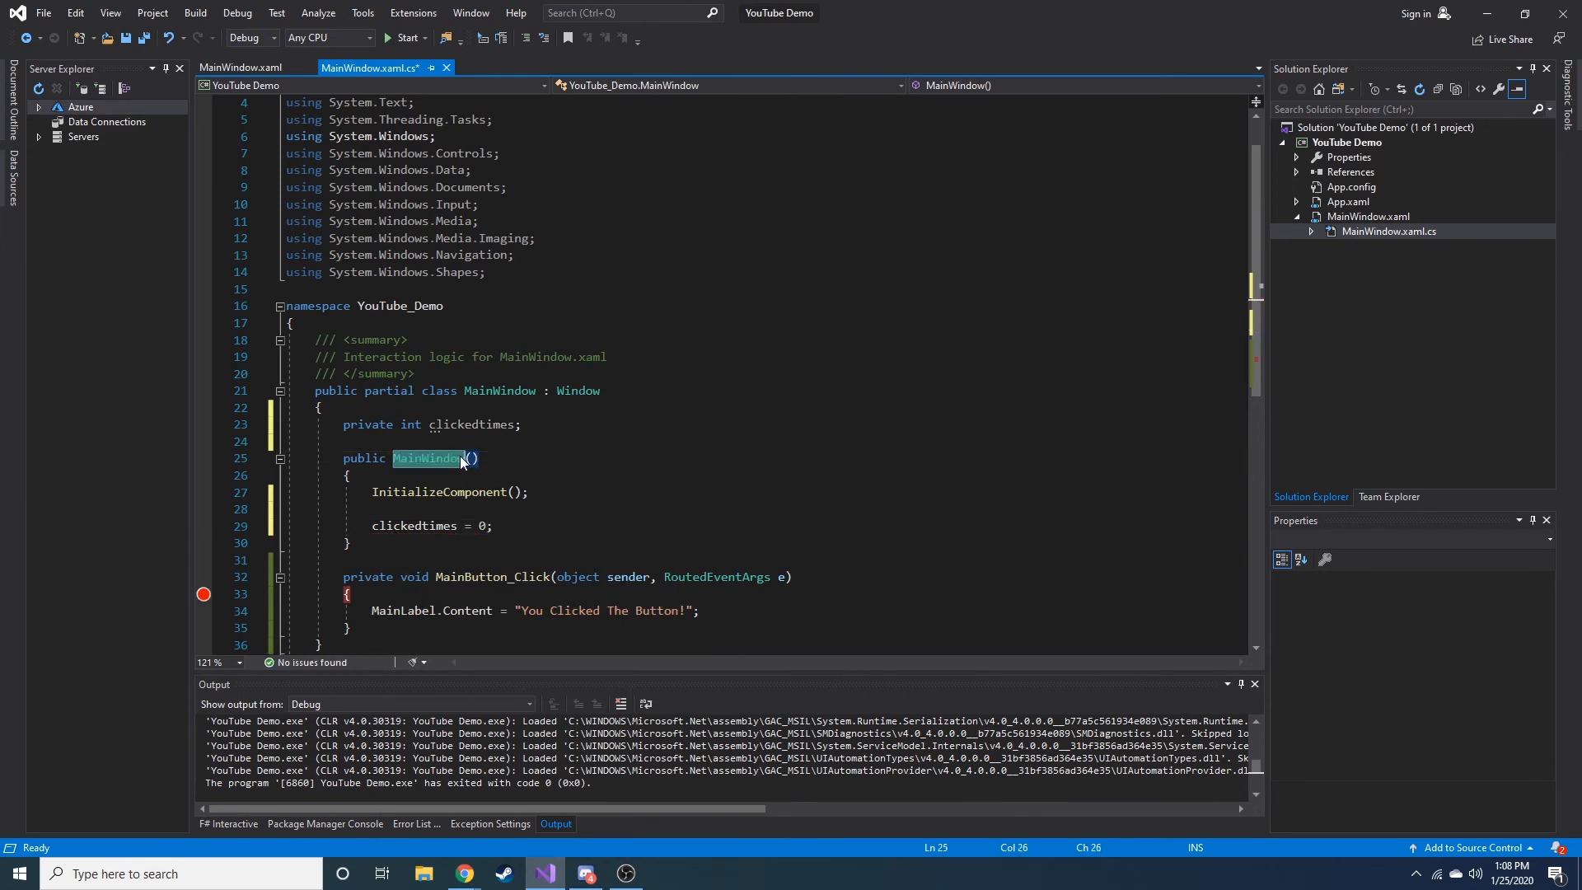
mouse_move(444, 462)
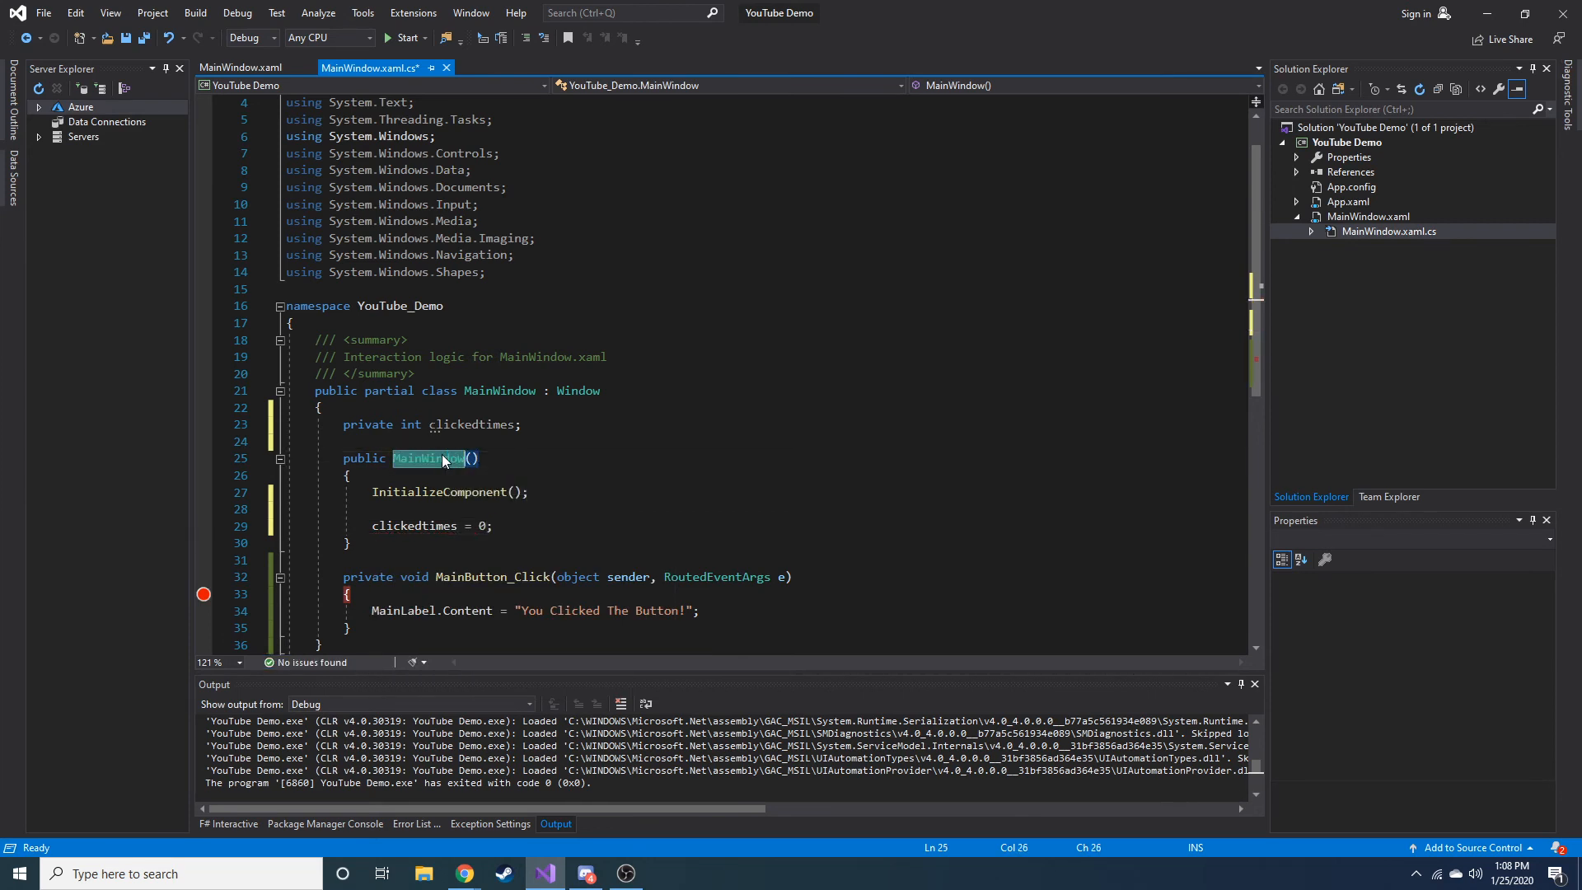
click(239, 67)
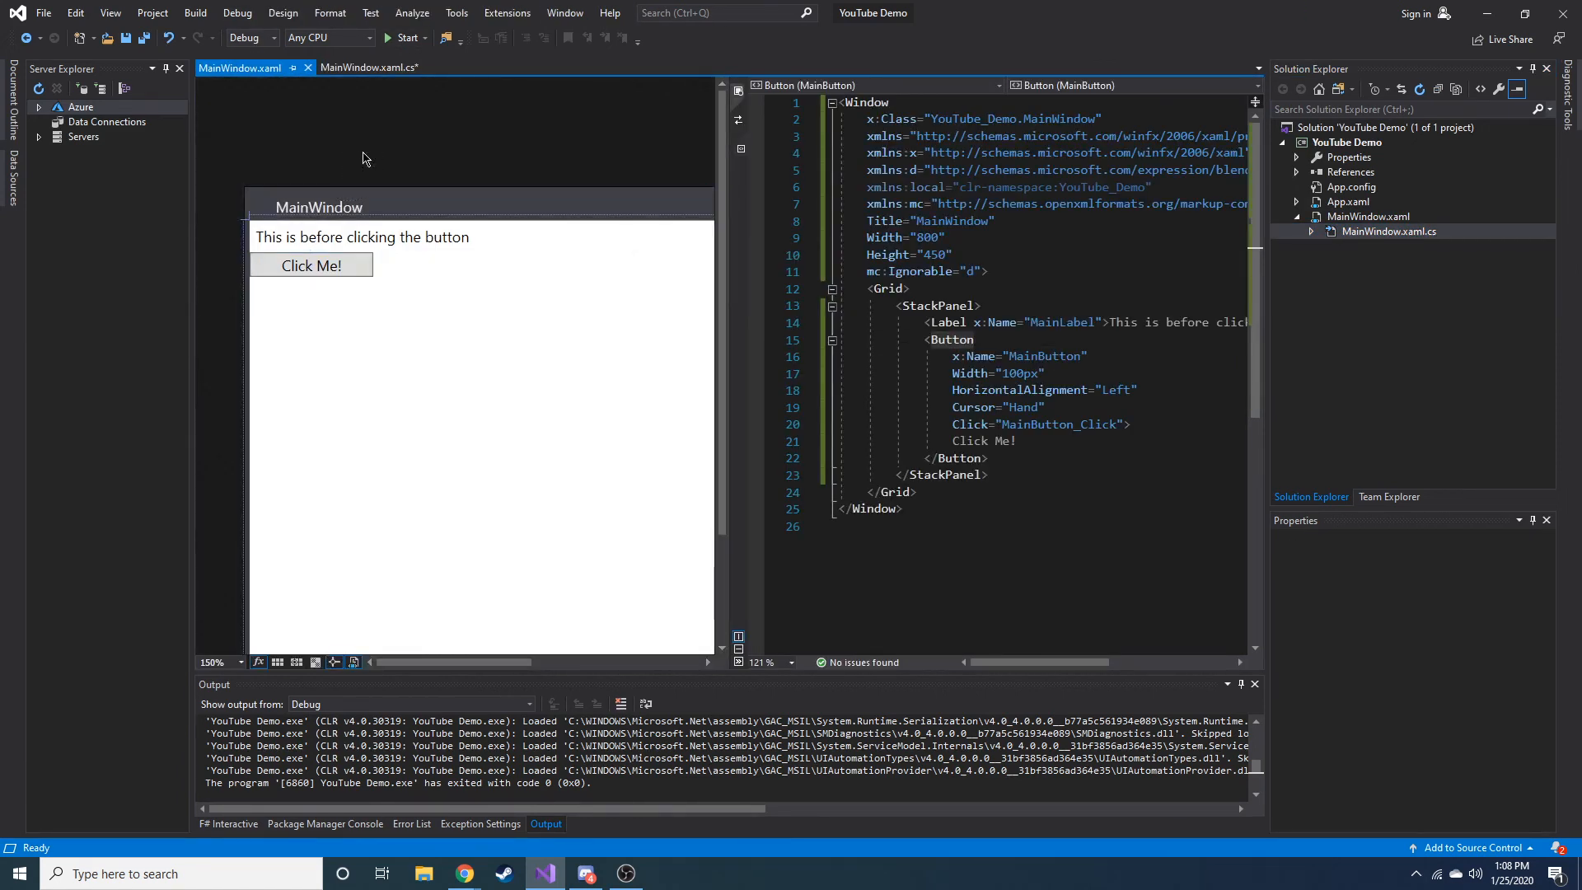
Step: Go back to MainWindow.xaml.cs and scroll down to the MainButton_Click handler
click(366, 67)
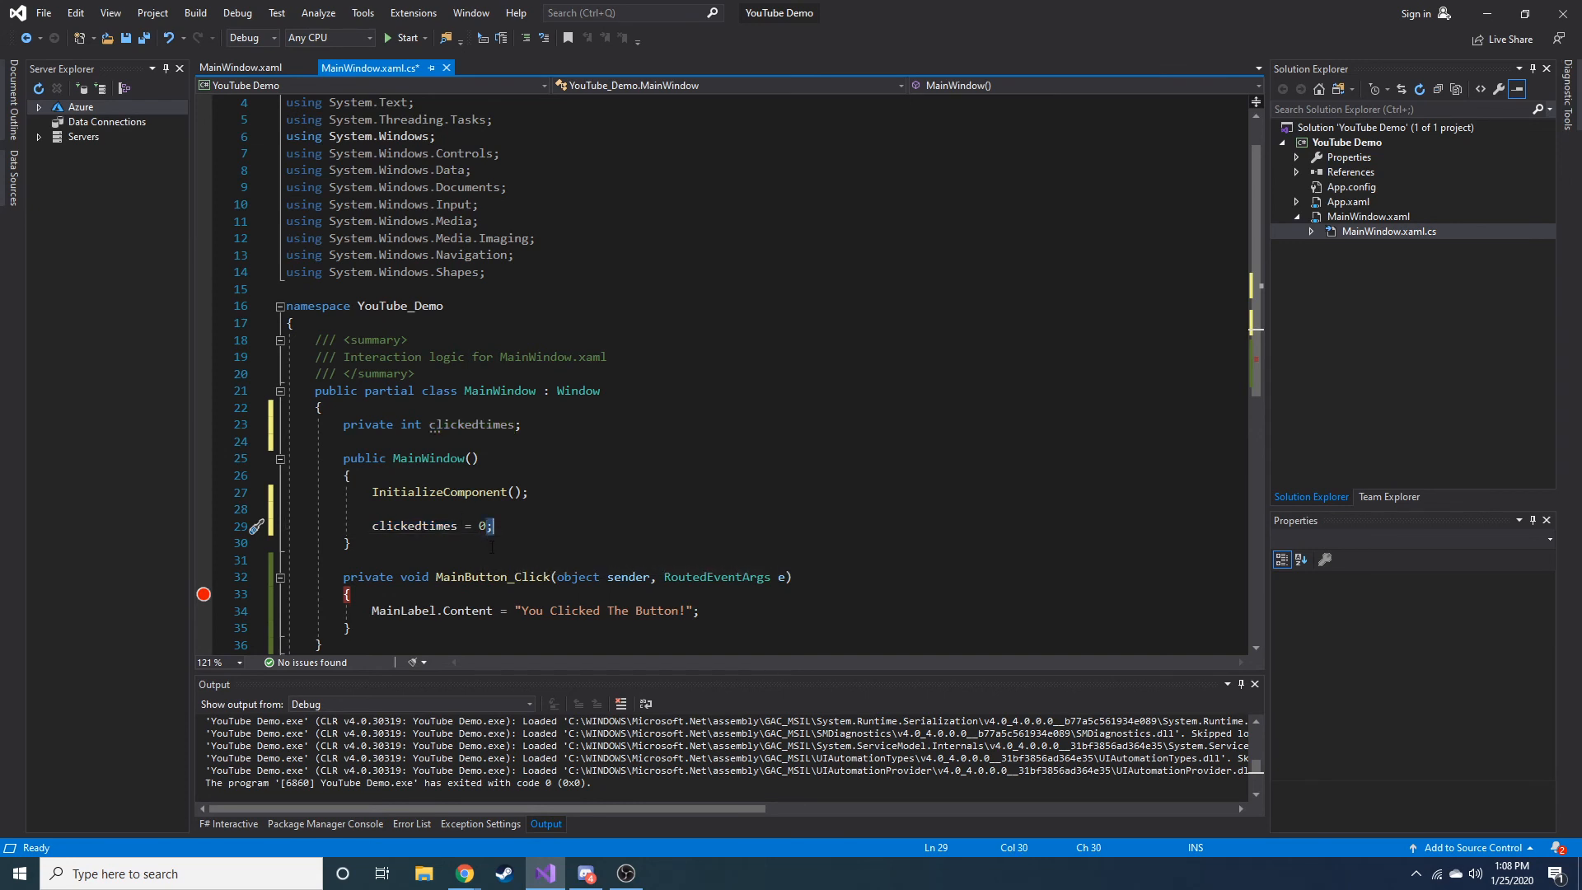
scroll(down, 3)
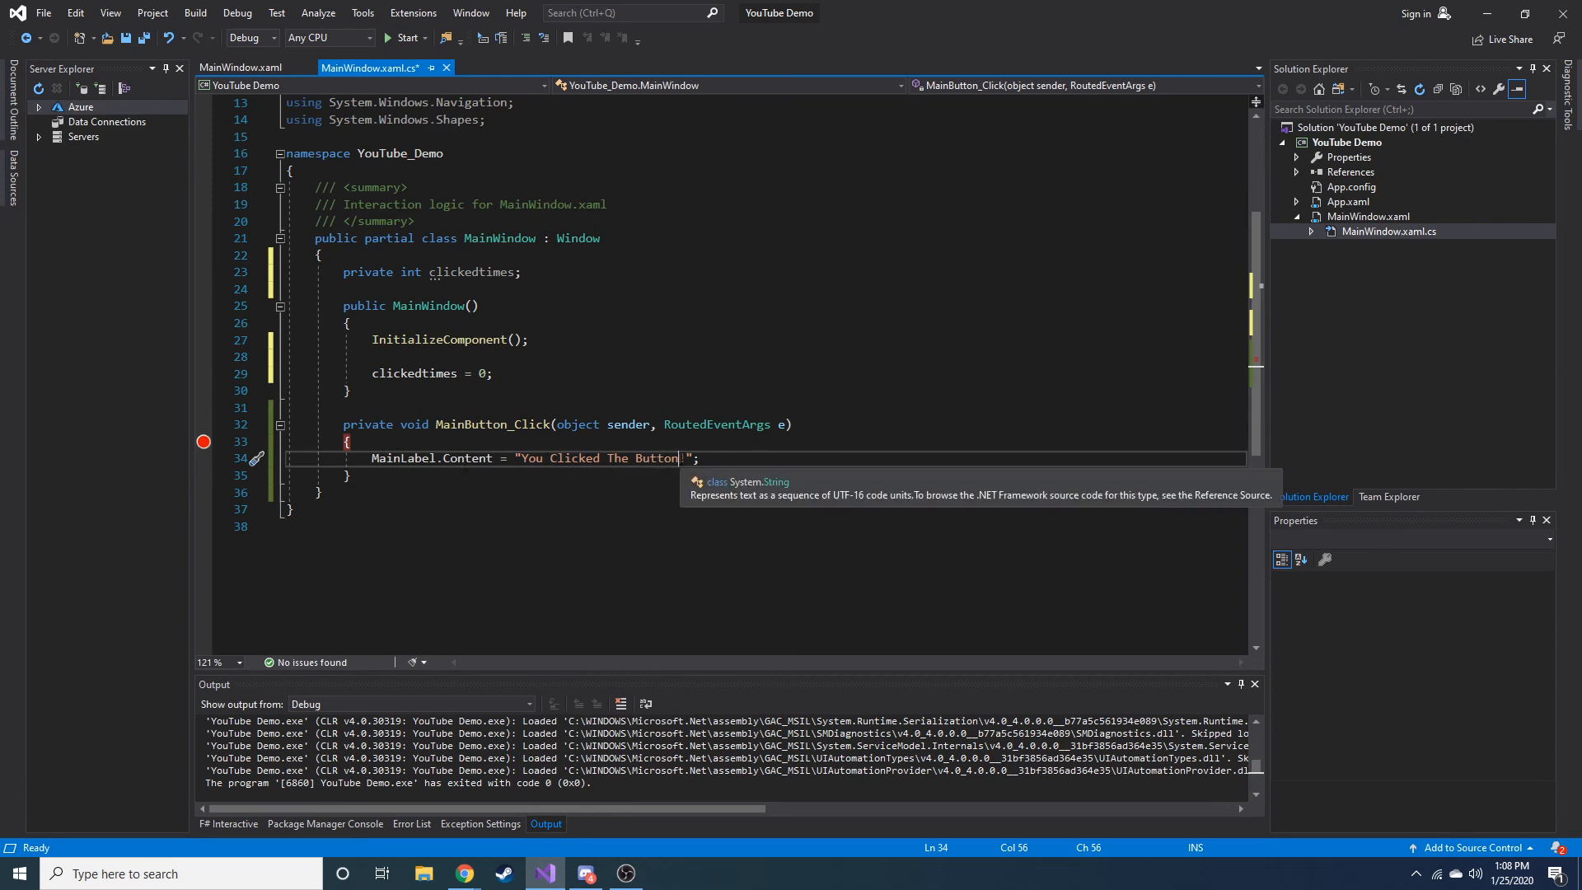
Step: Add 'clickedtimes++;' at the top of MainButton_Click
click(348, 442)
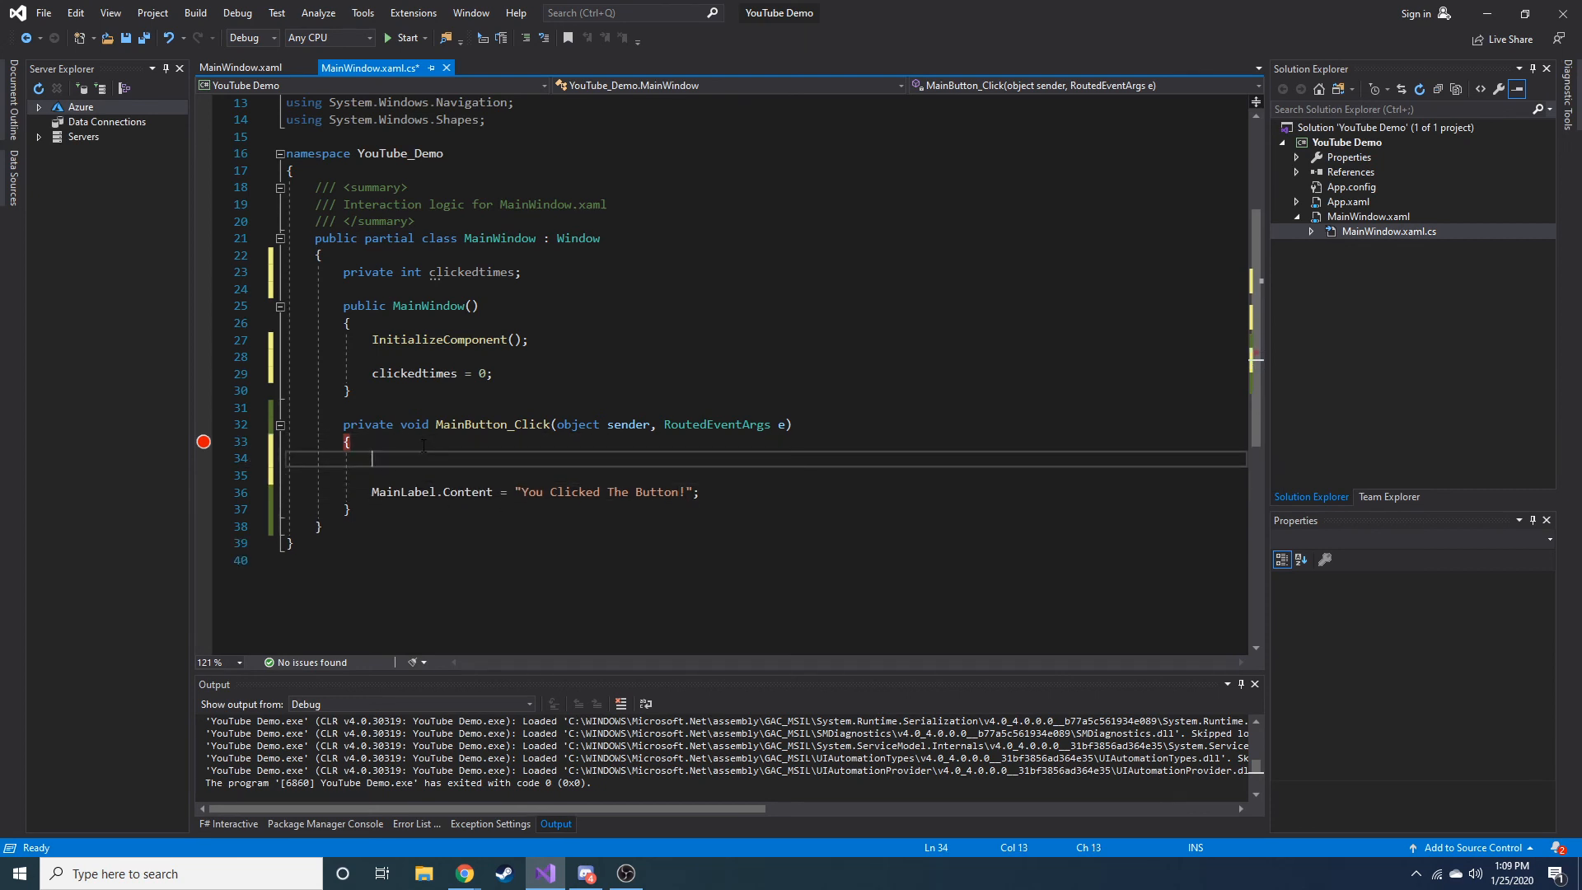
text(clickedtimes)
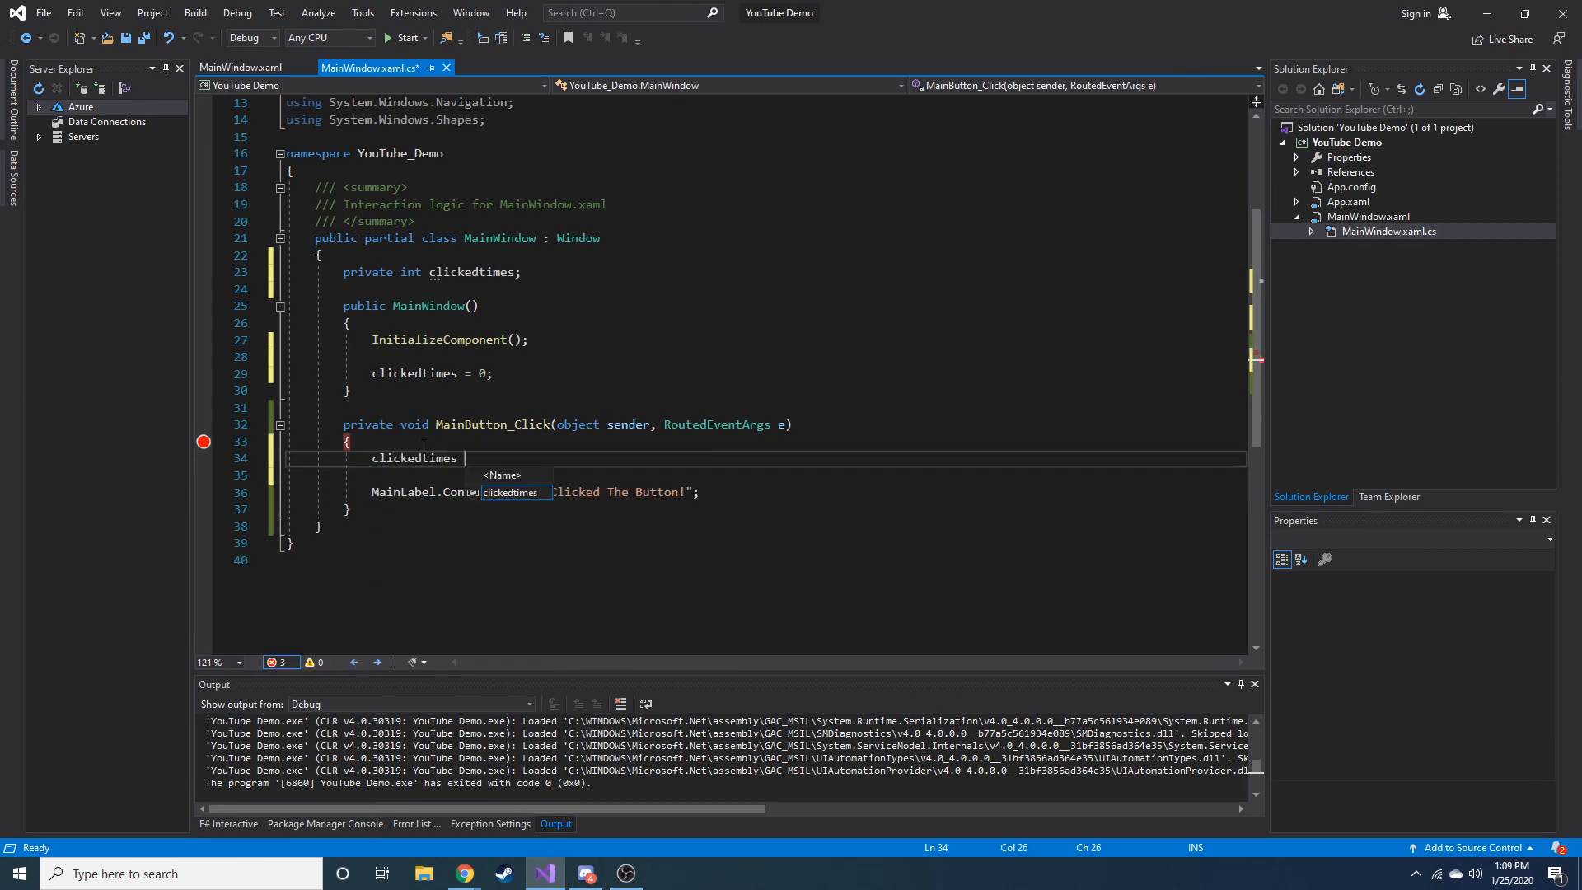
text(++;)
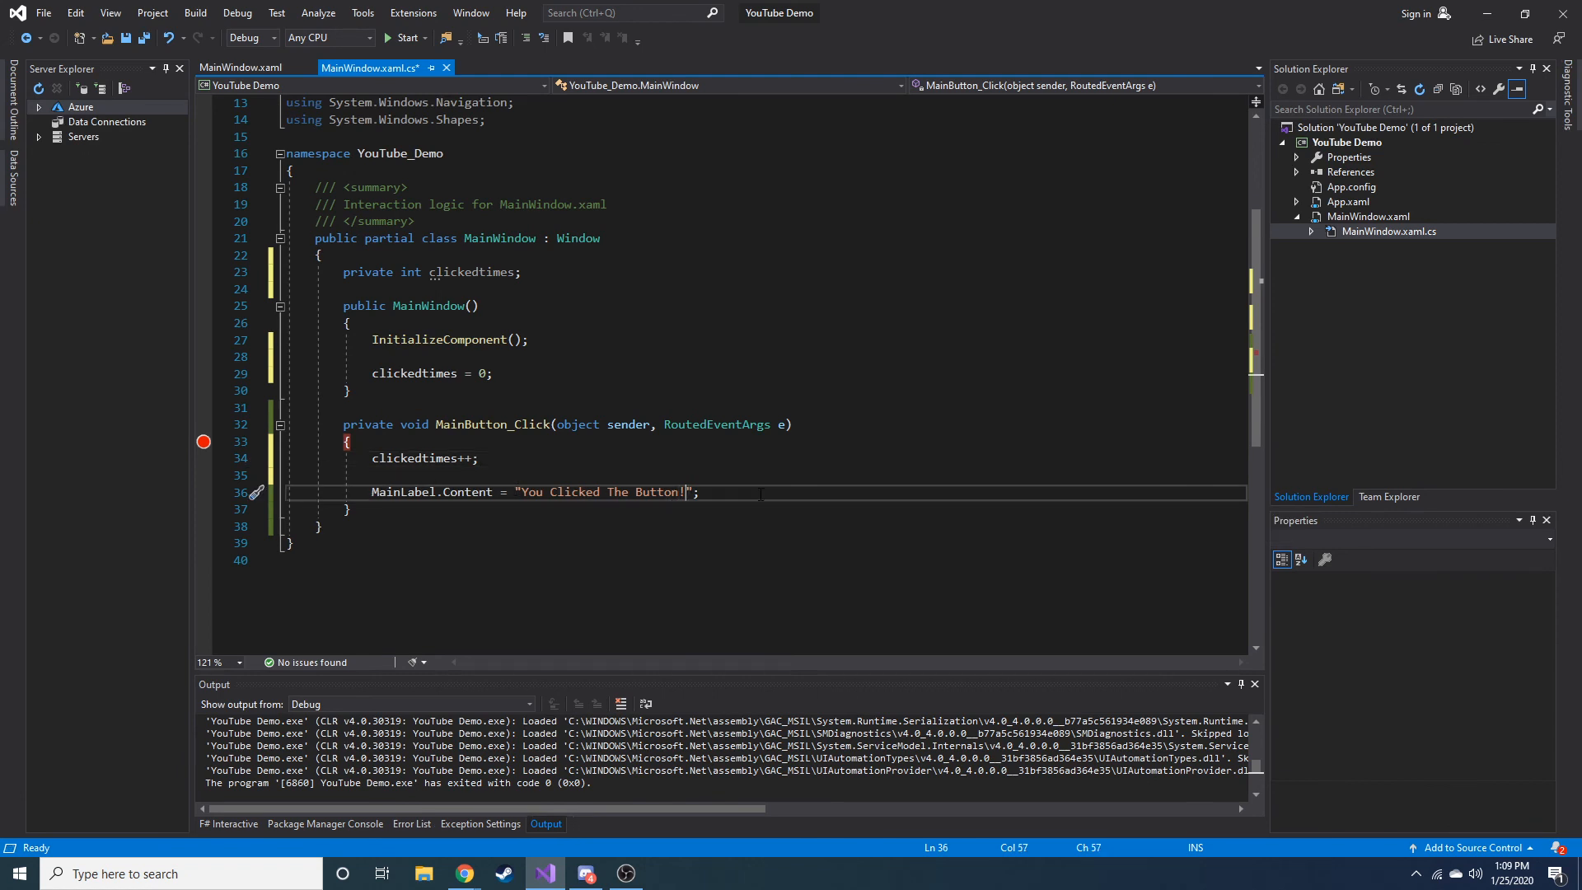
Step: Change the label to "You Clicked The Button " + clickedtimes + " Times!" and save
text(+)
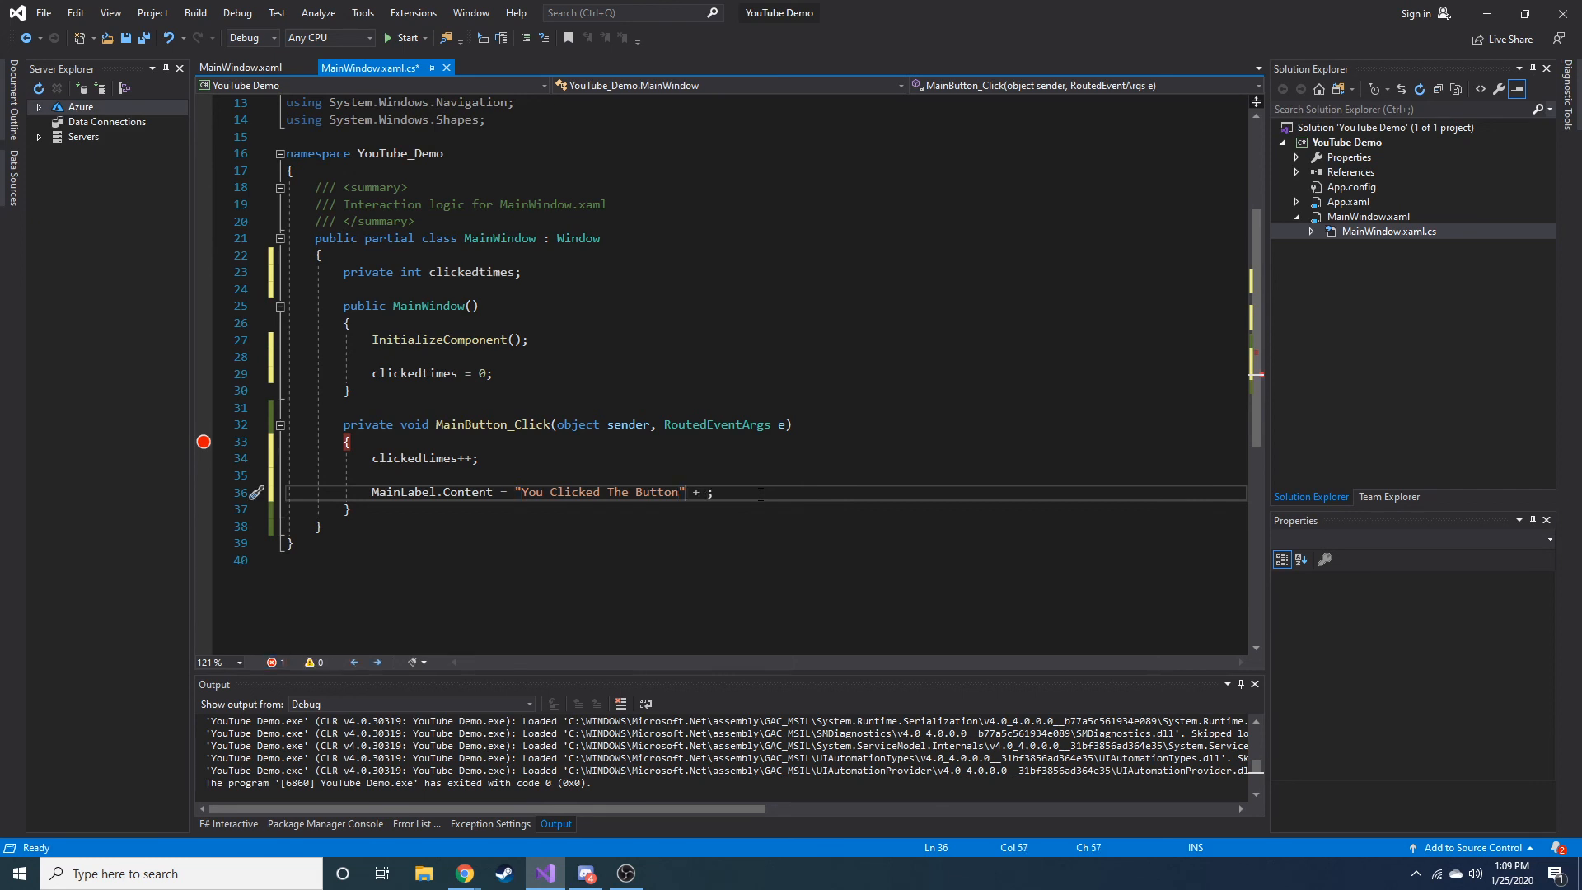
text(cli)
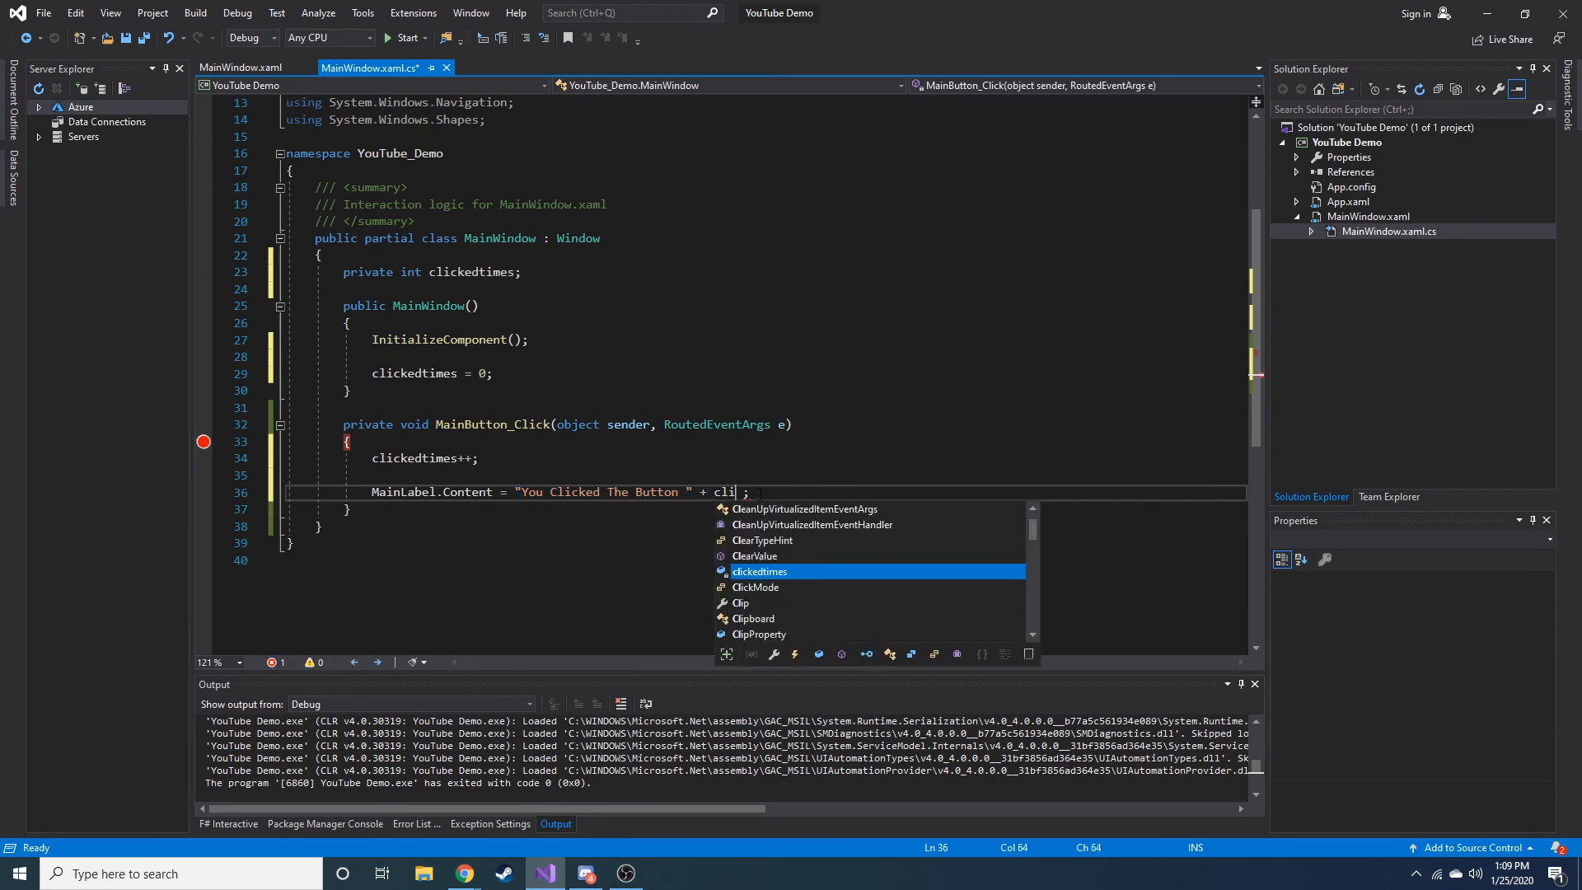
key(tab)
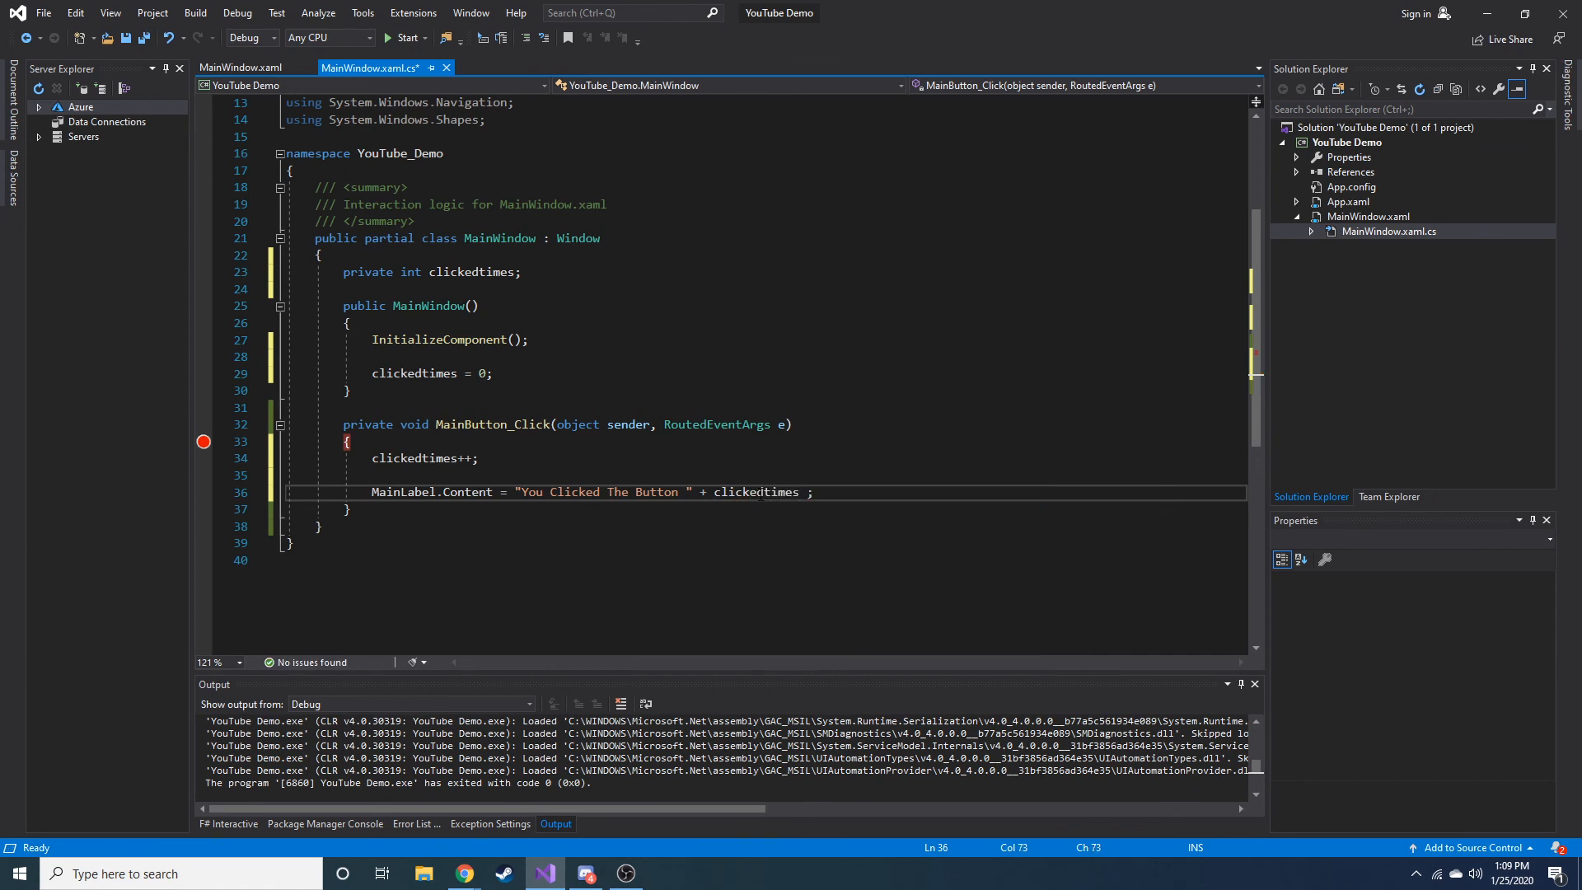
text(+)
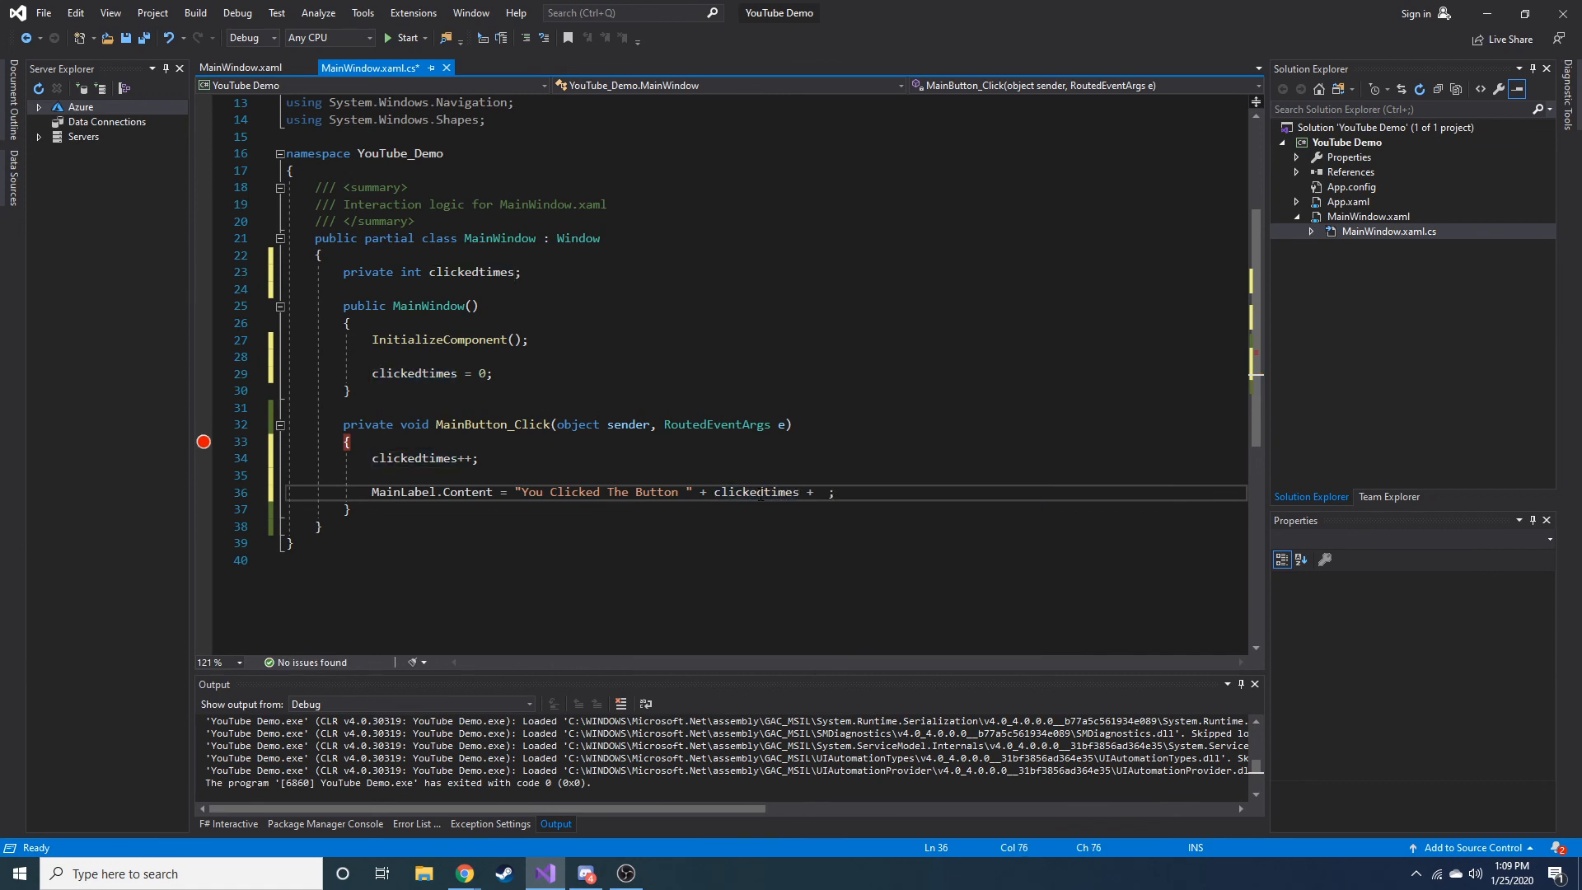
text(" Times!)
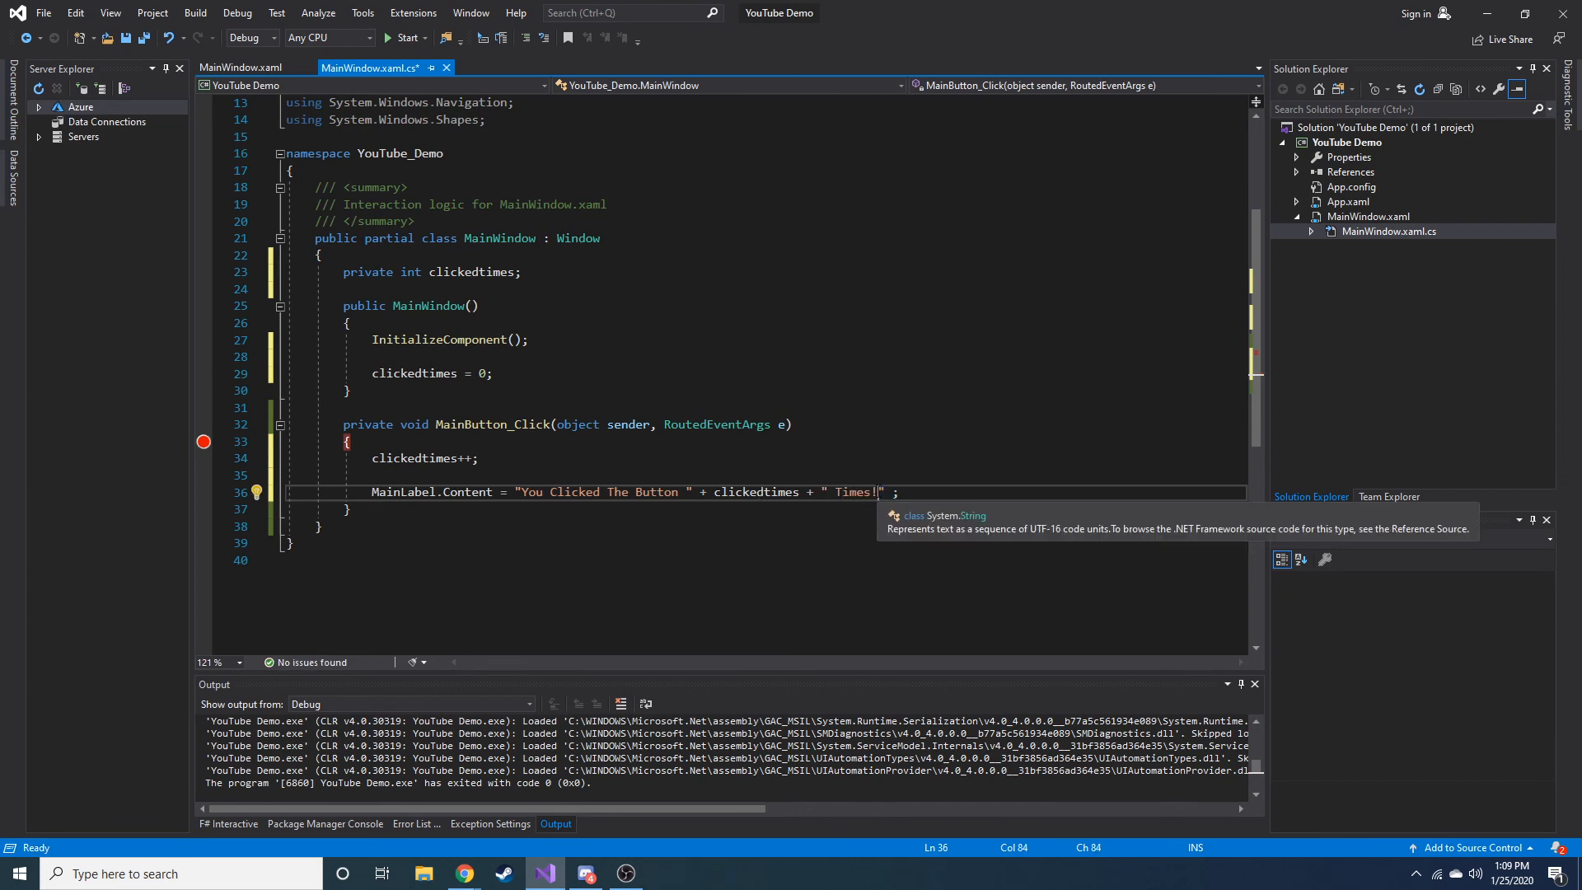
key(ctrl+s)
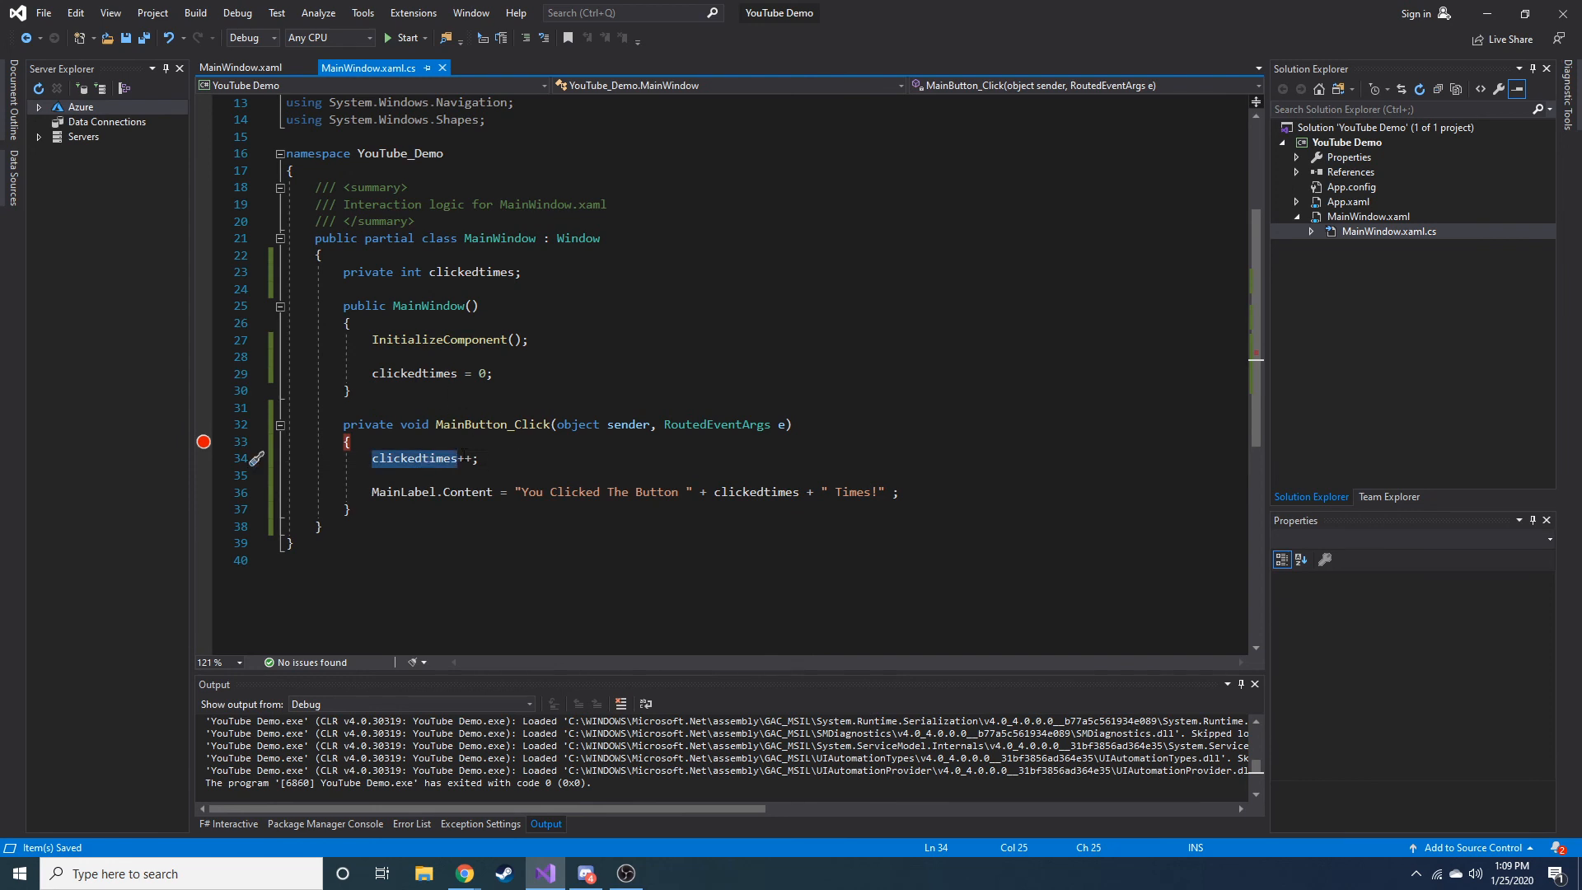
mouse_move(403, 38)
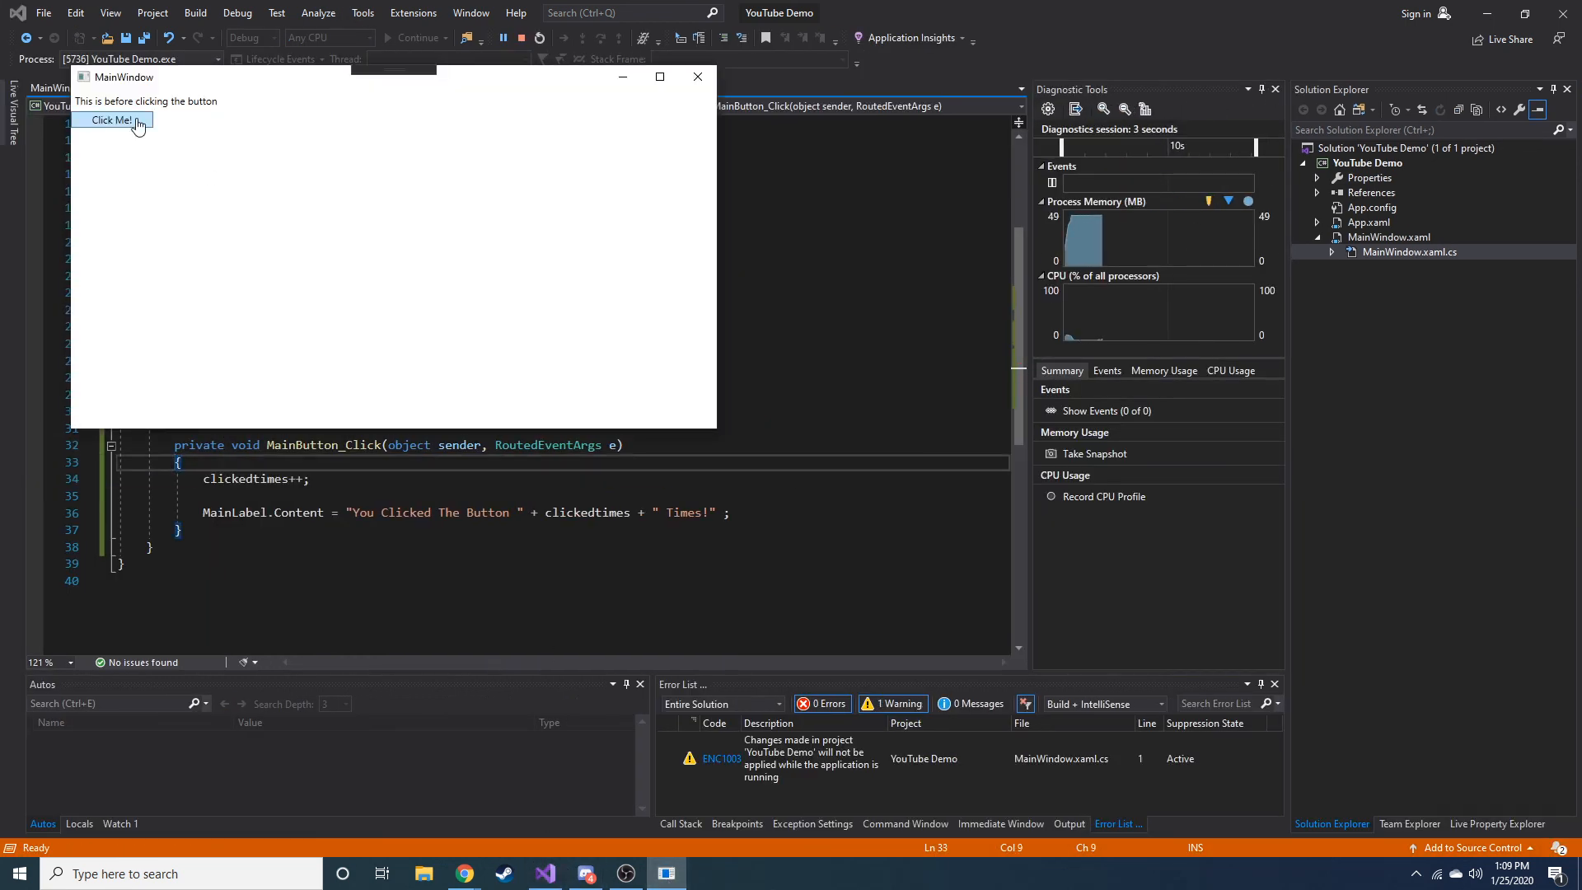
Step: Click Click Me! repeatedly until the label reports 51 clicks, then close the app
click(112, 121)
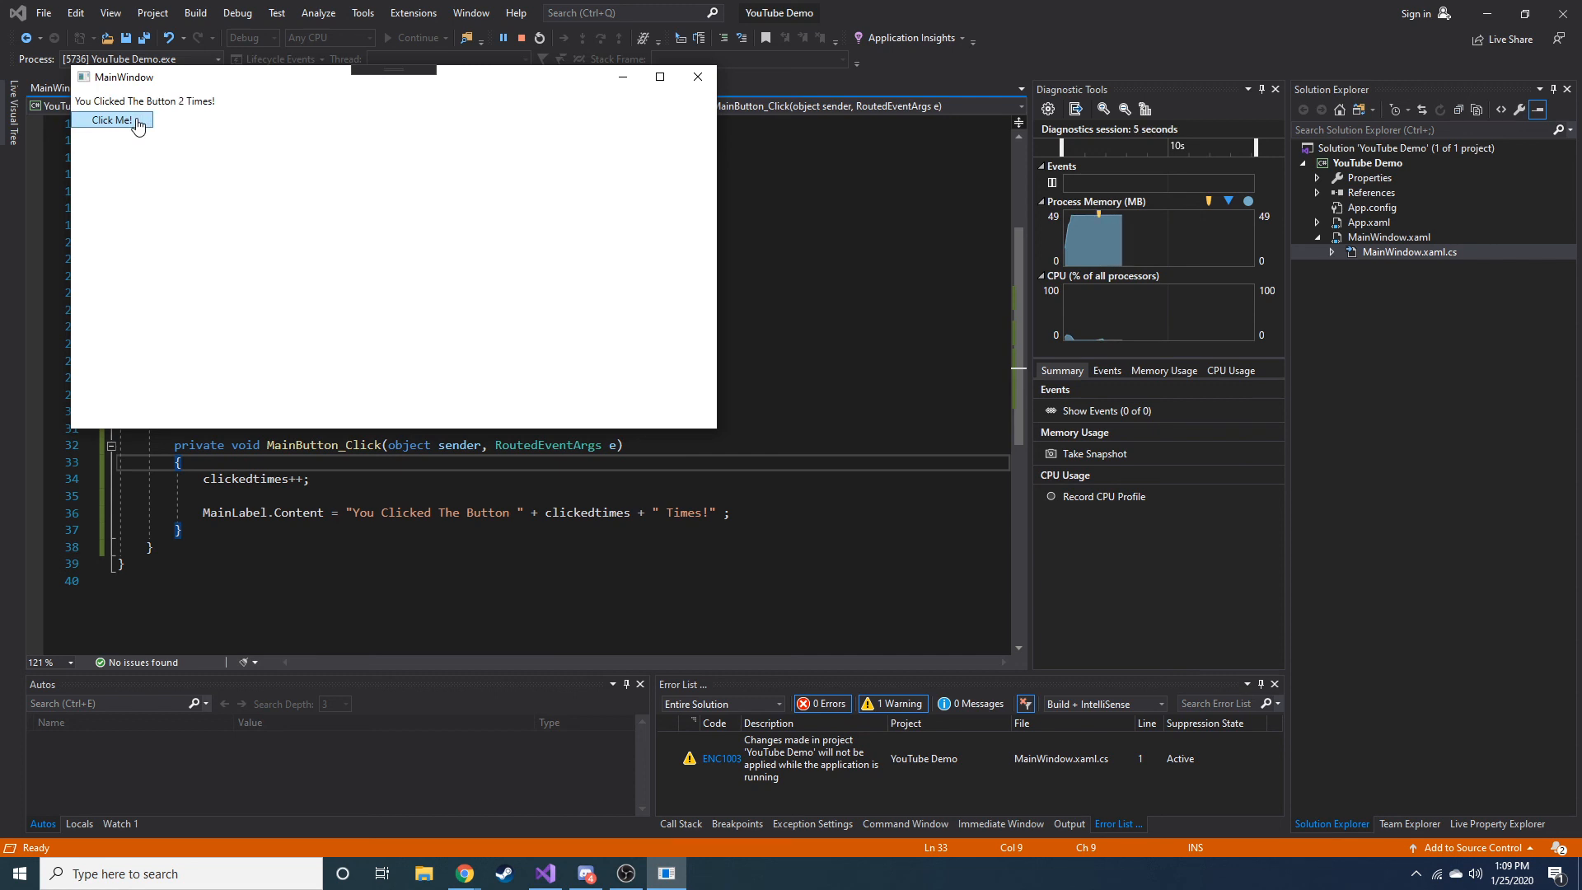
click(111, 121)
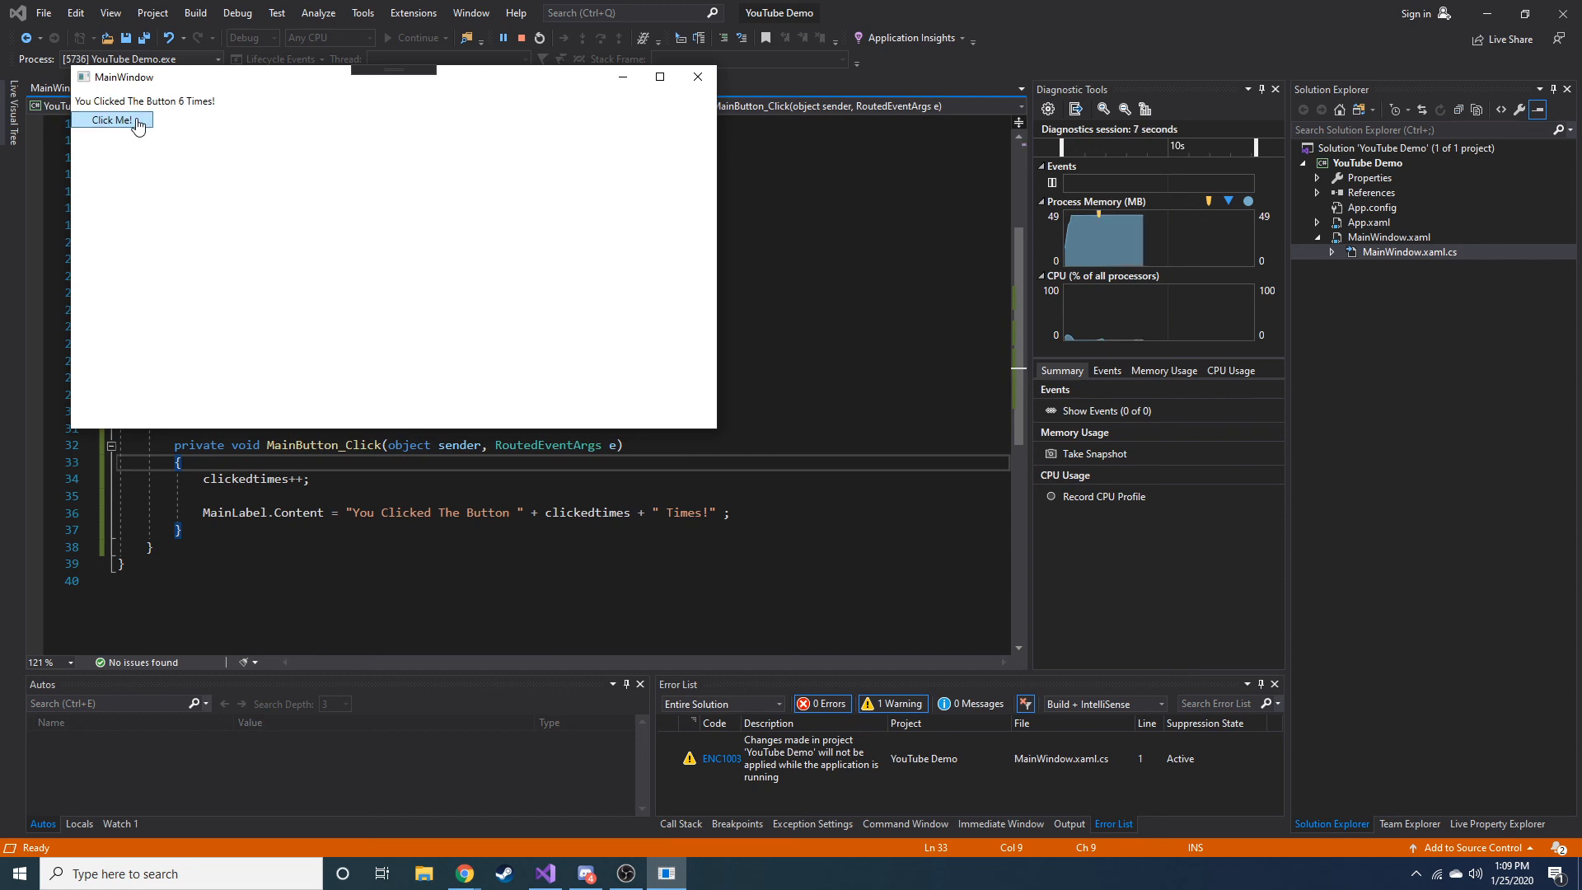
click(112, 121)
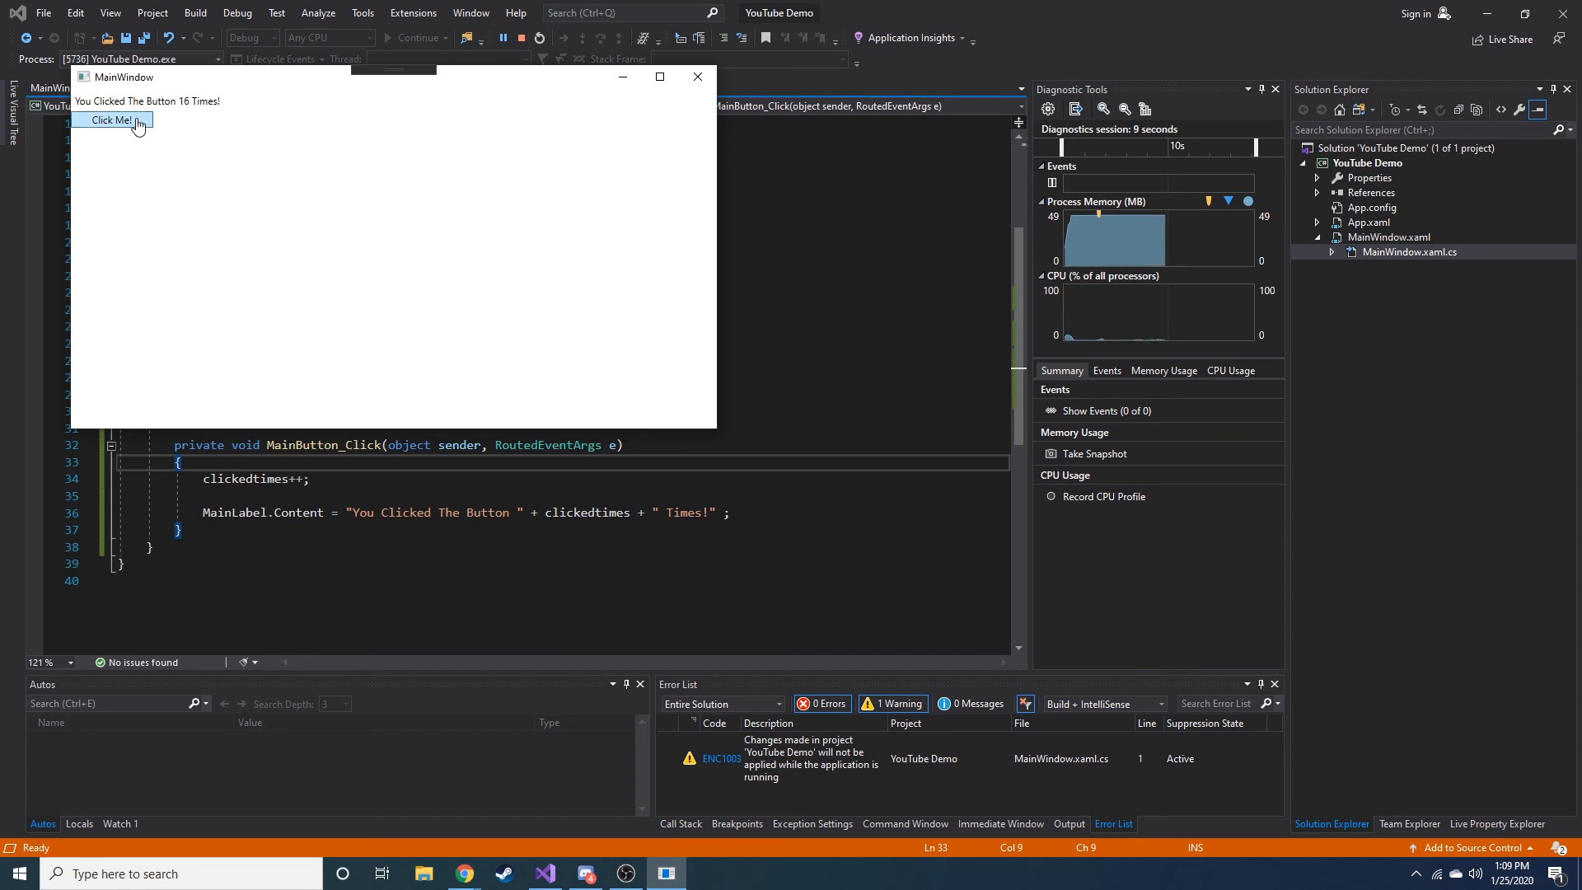
click(111, 120)
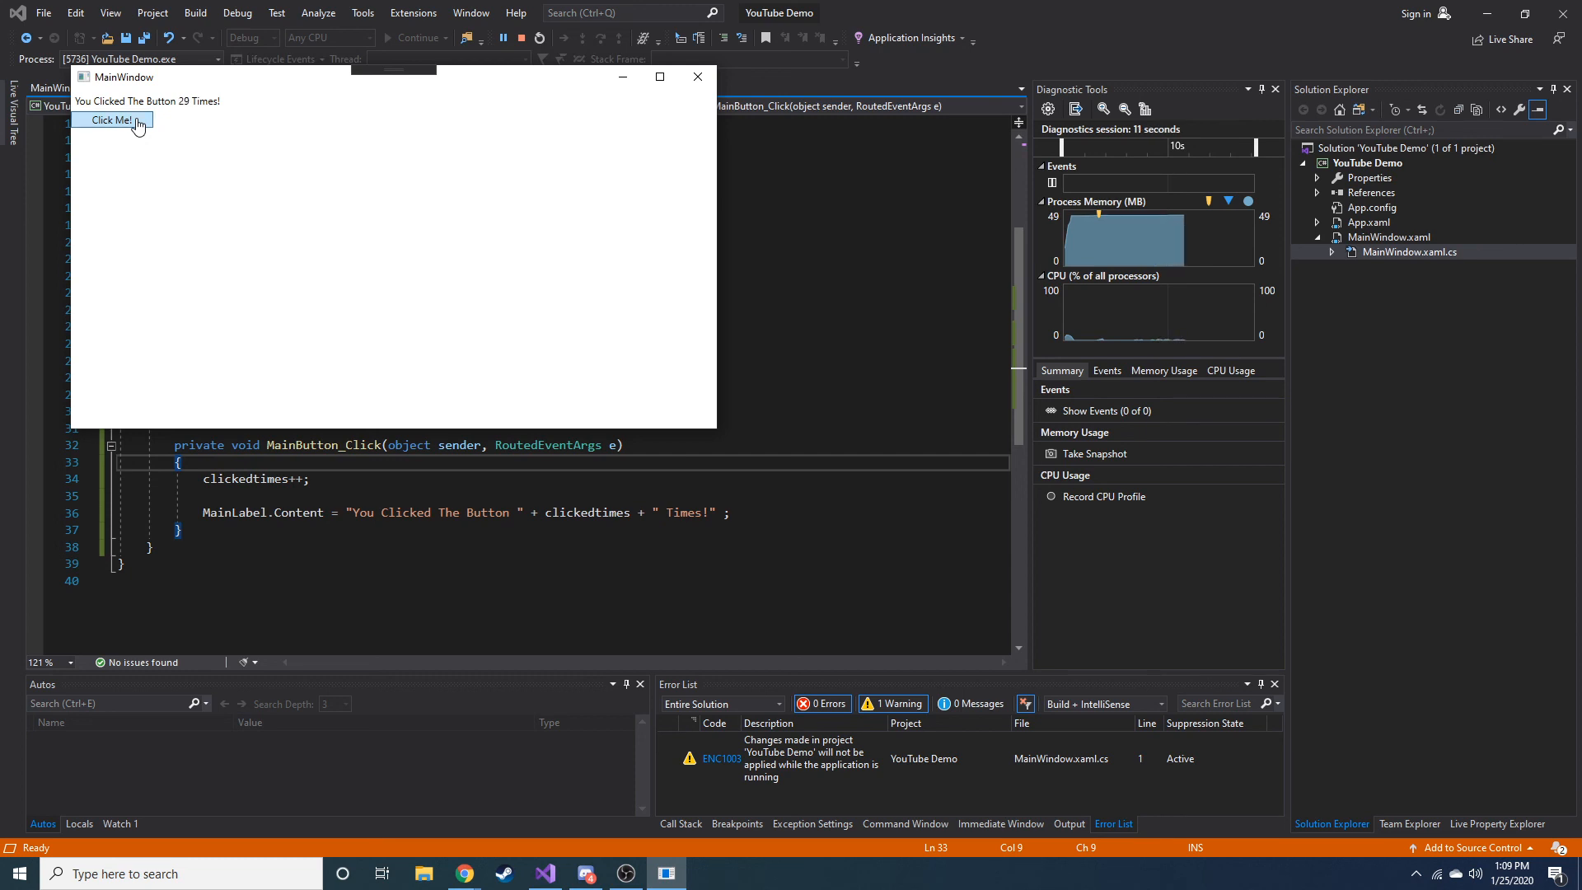
click(112, 120)
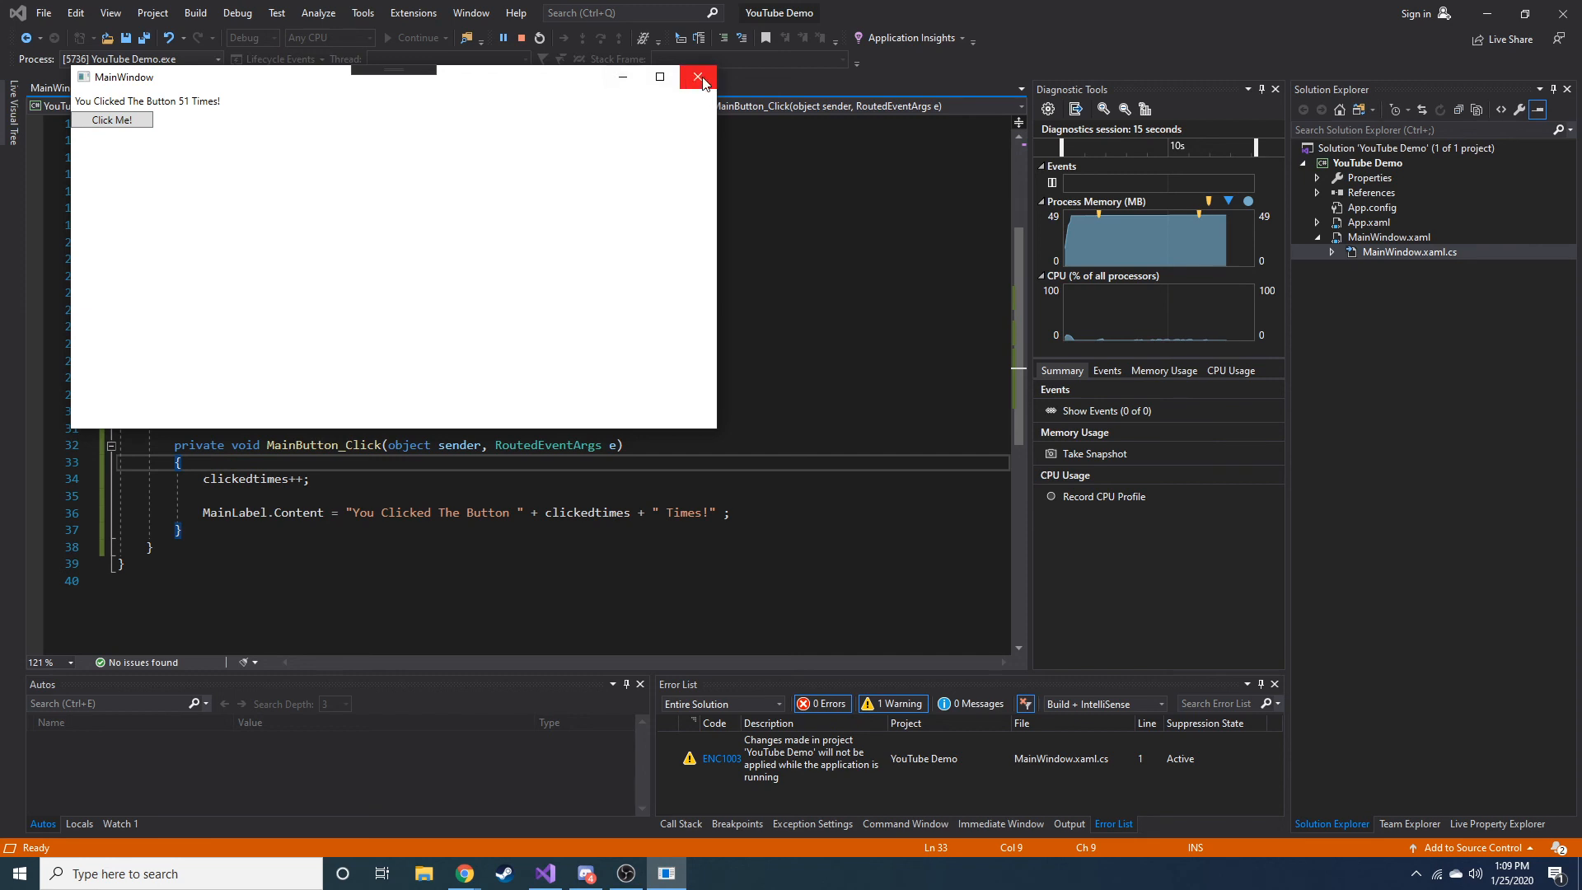
click(698, 78)
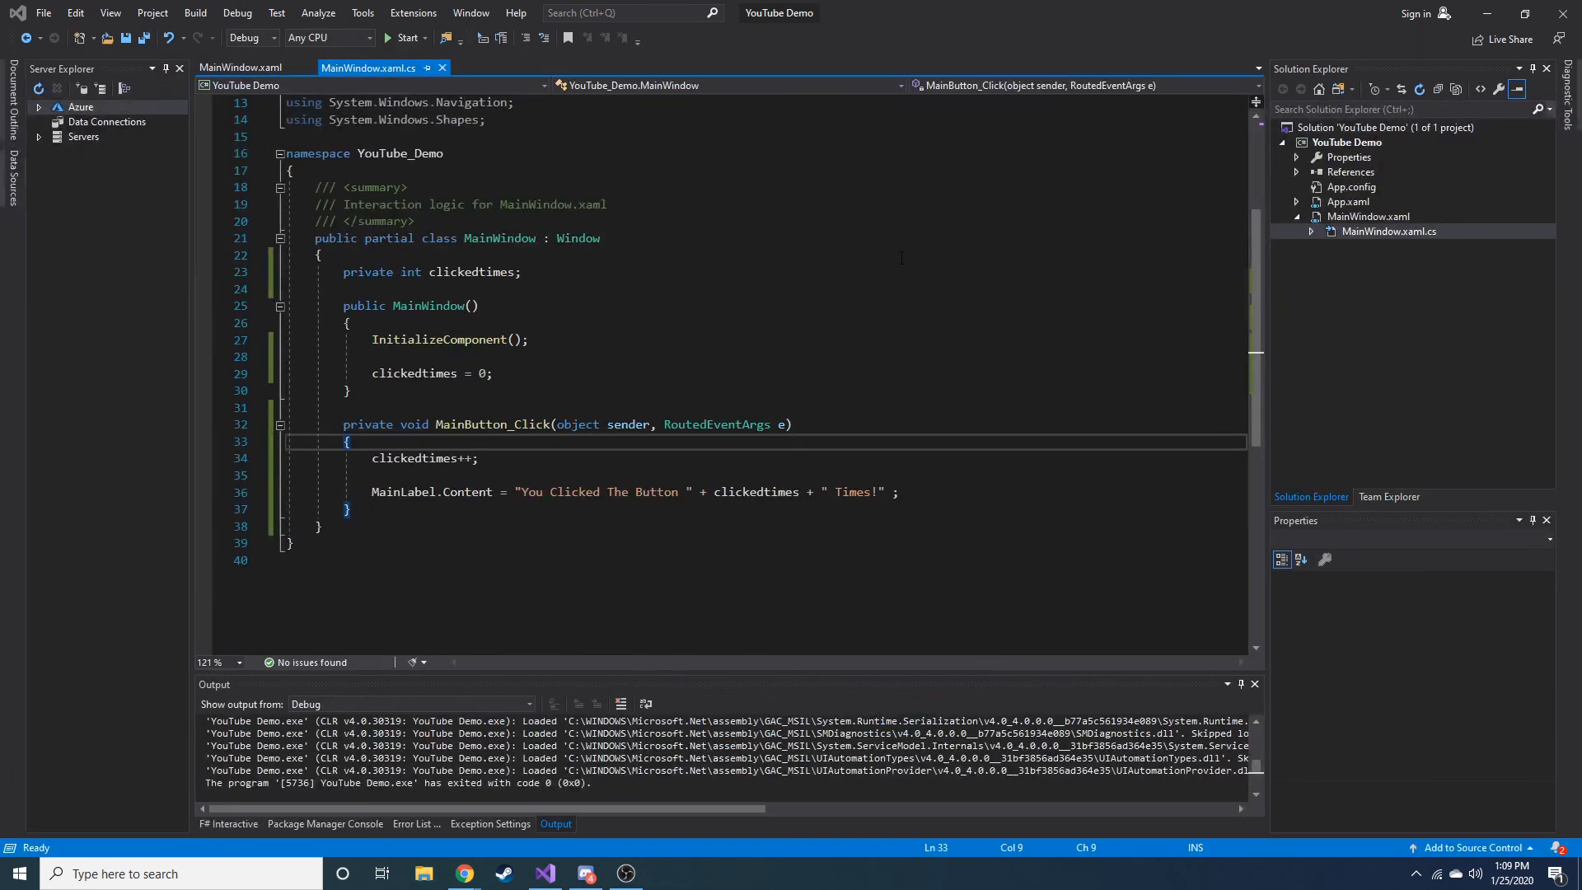
Step: Switch between the MainWindow.xaml and MainWindow.xaml.cs tabs, ending on the XAML layout
click(242, 67)
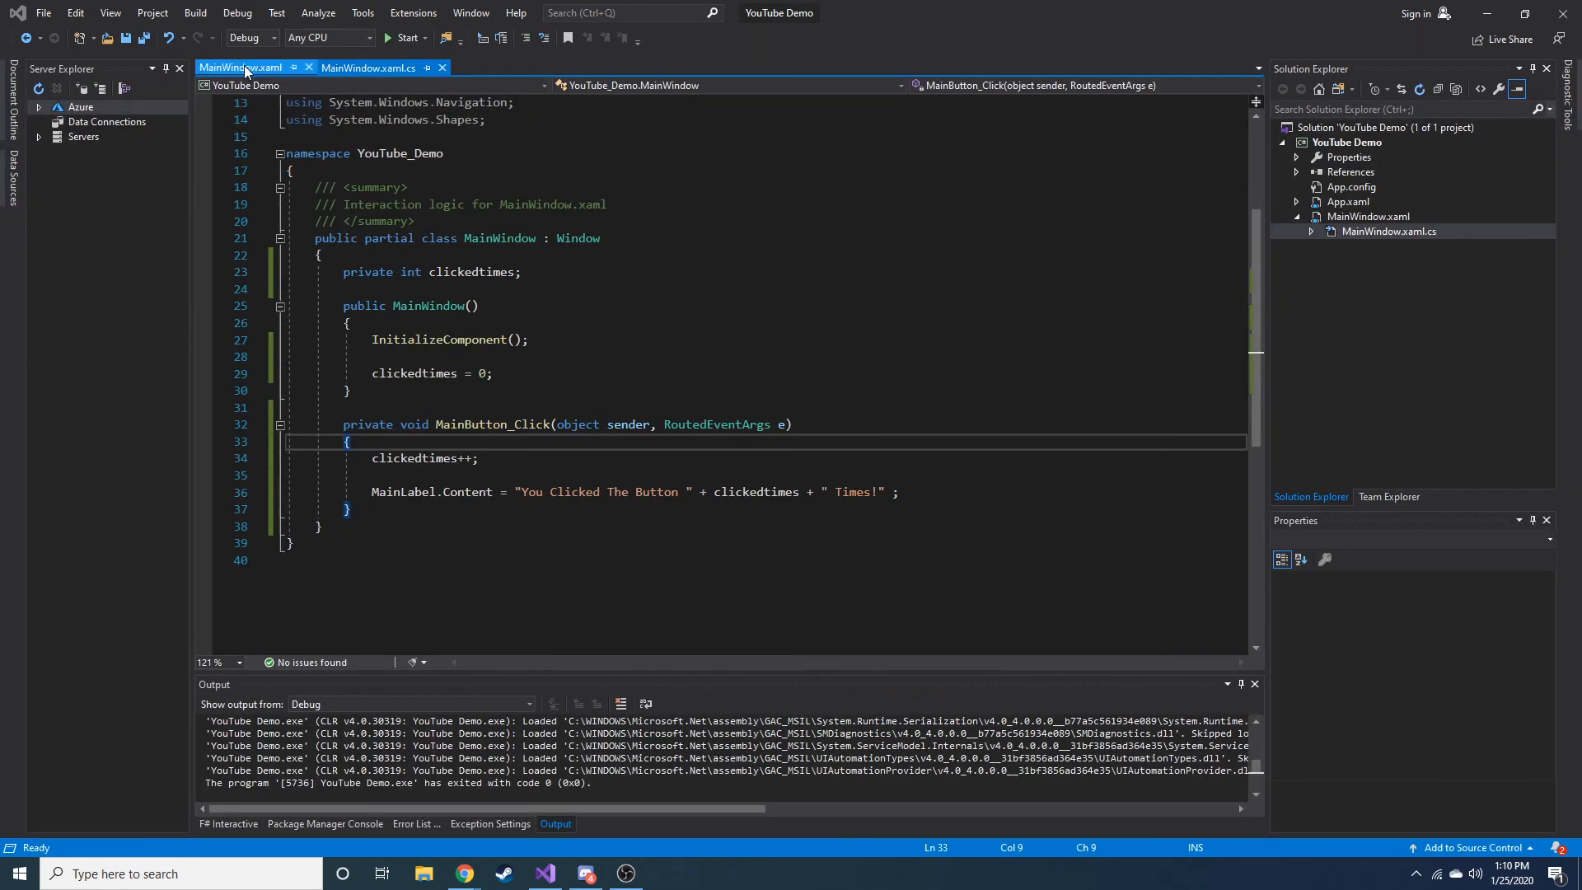
click(239, 67)
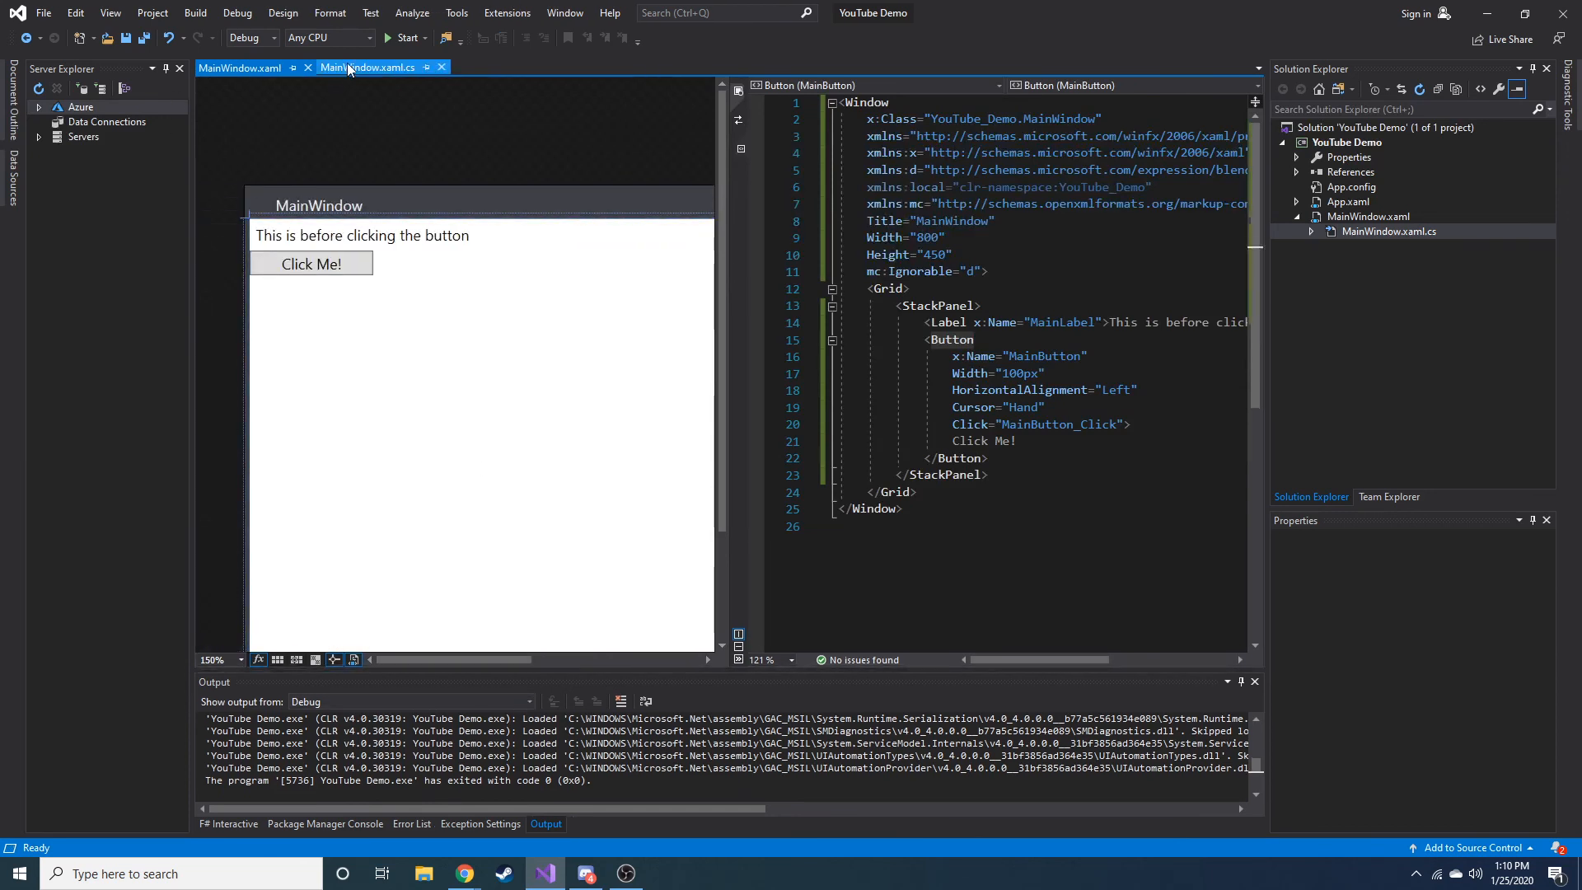
click(371, 67)
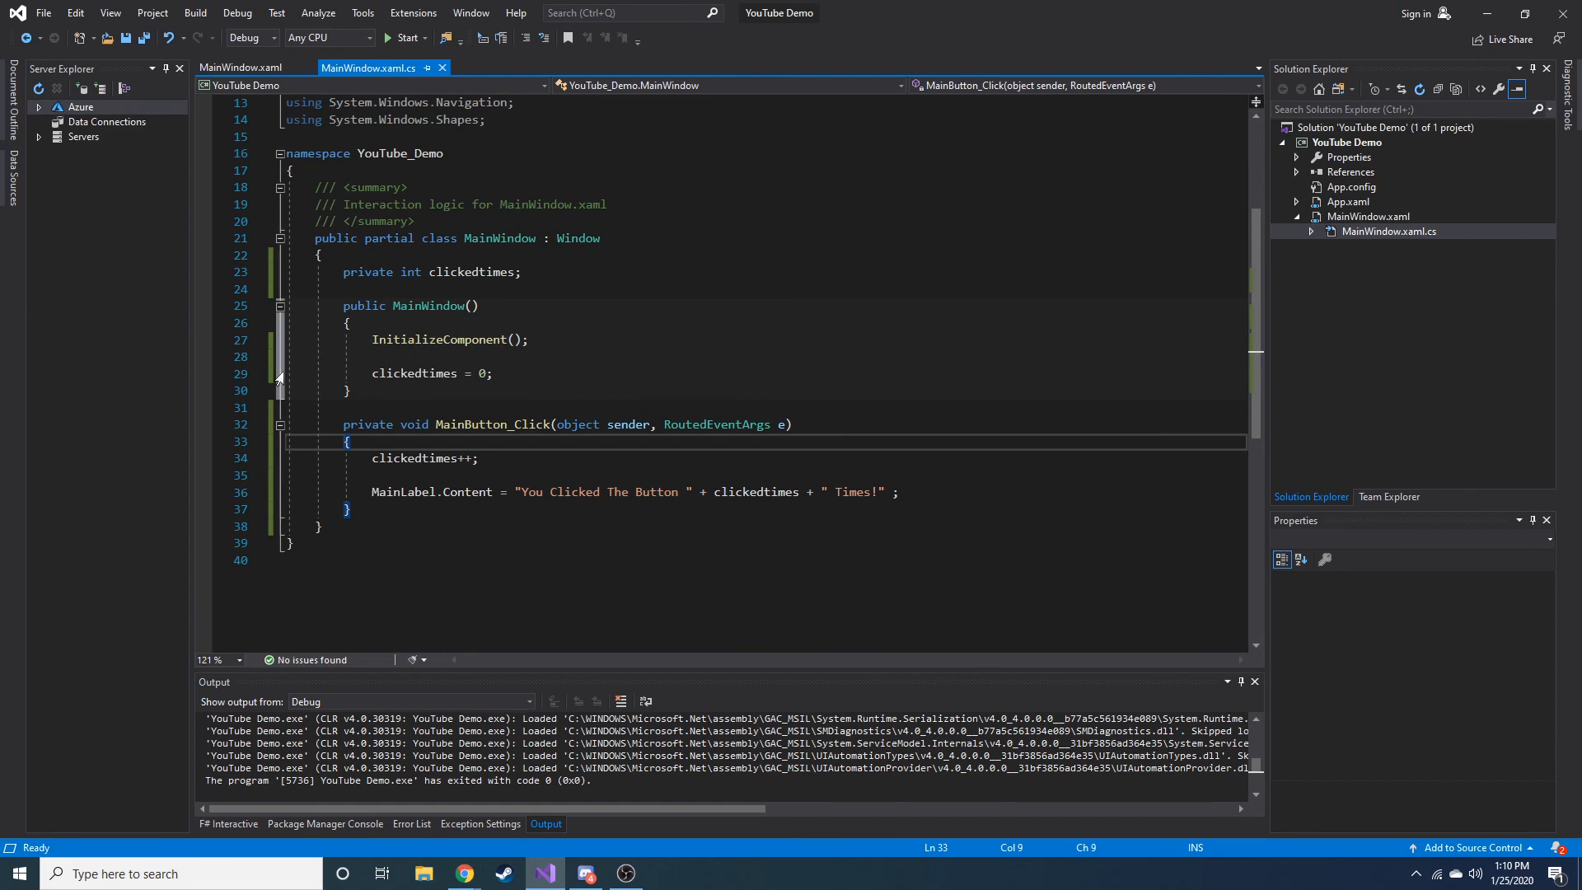
click(239, 67)
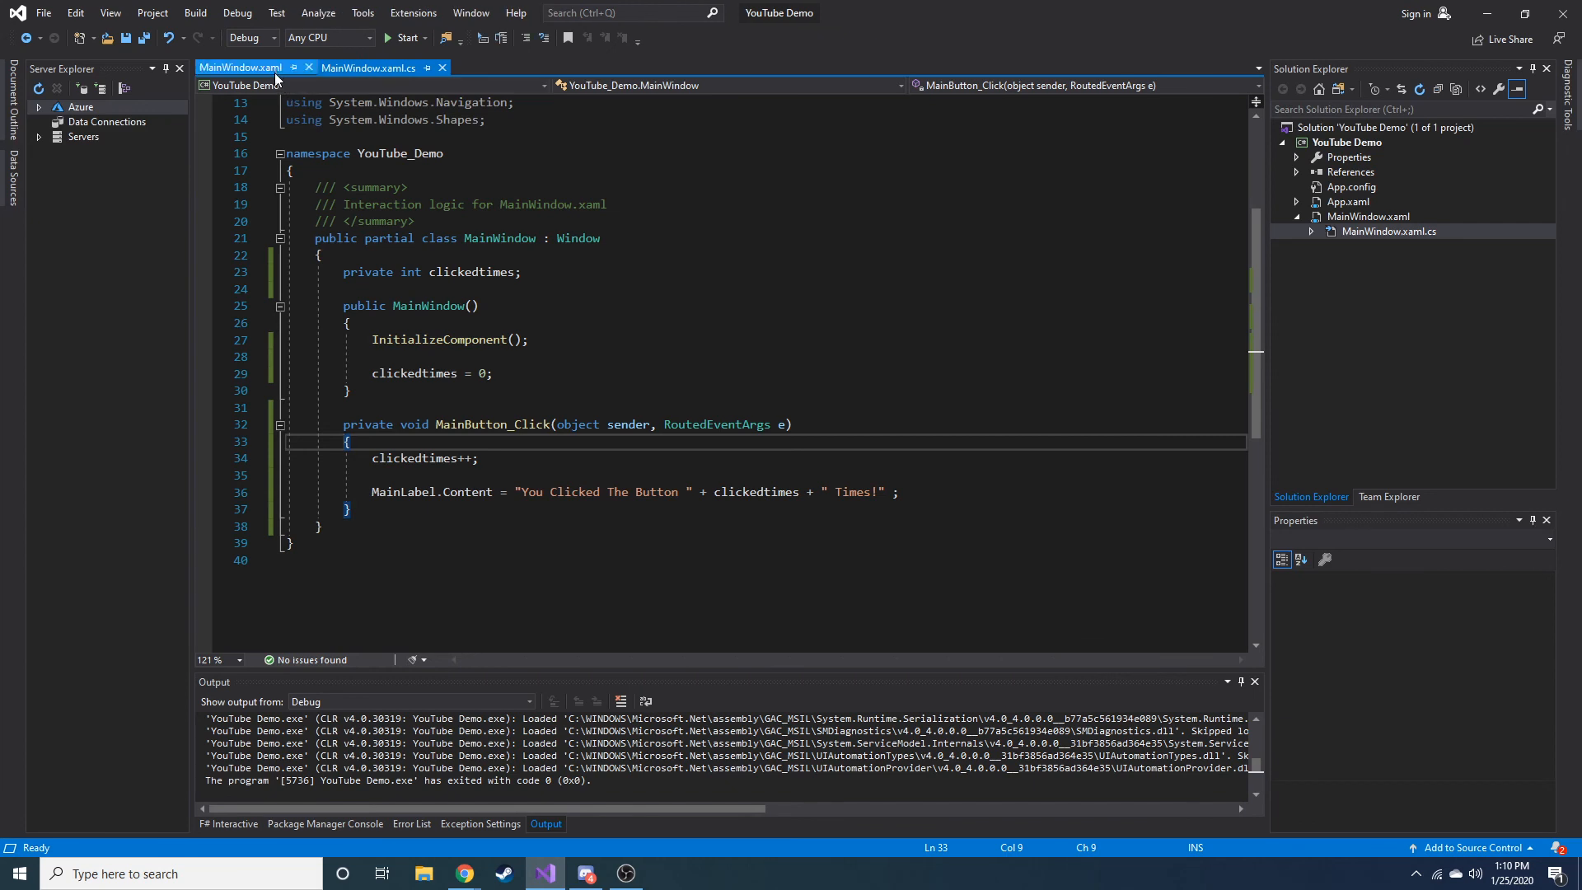
click(240, 67)
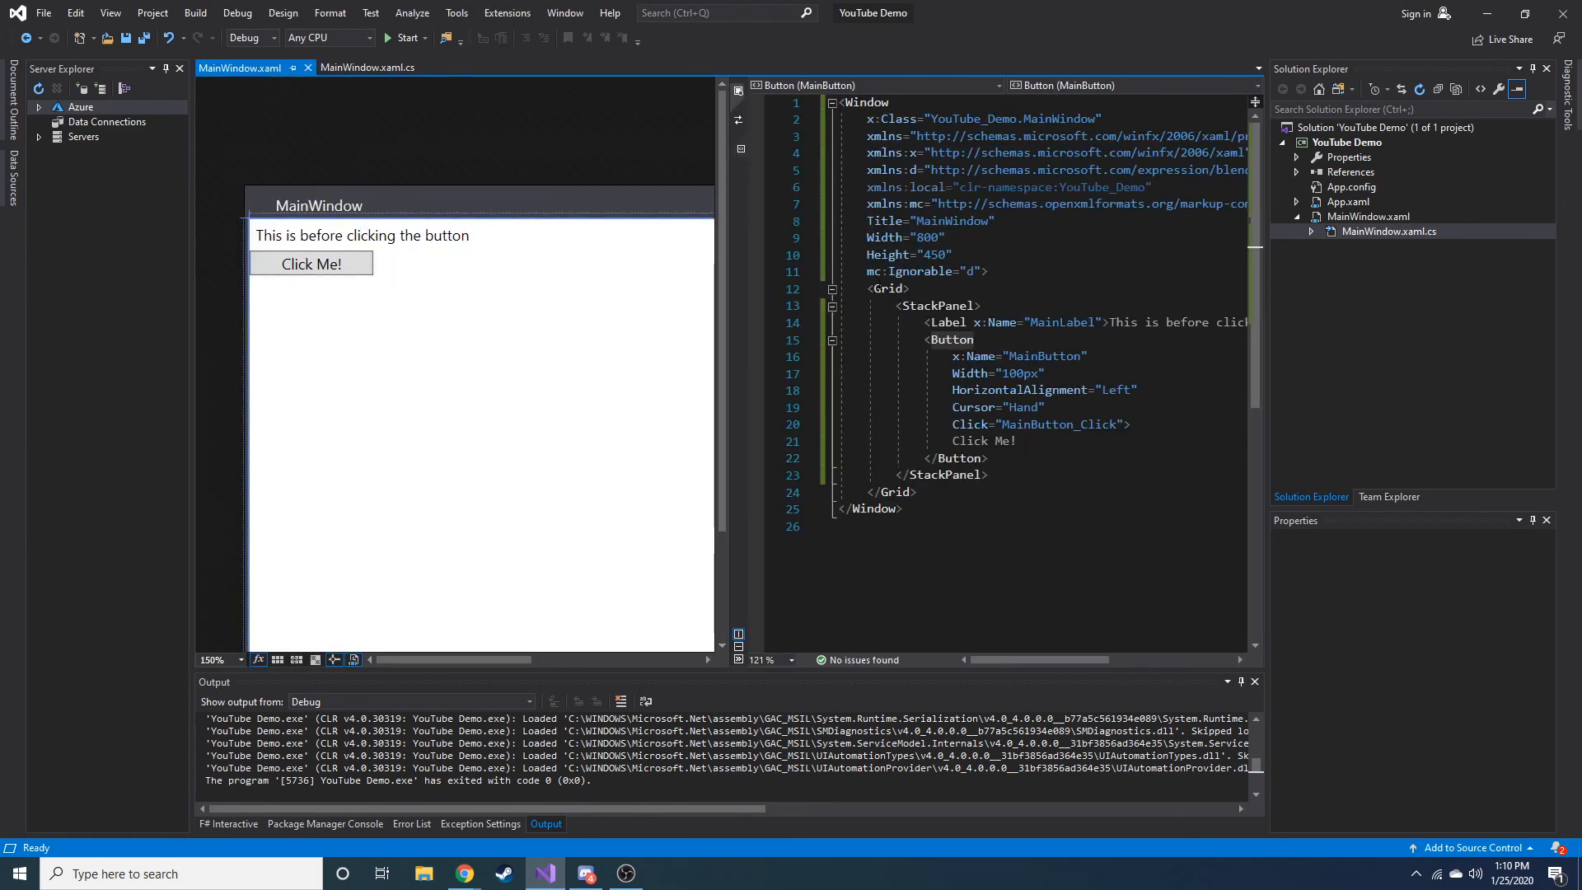